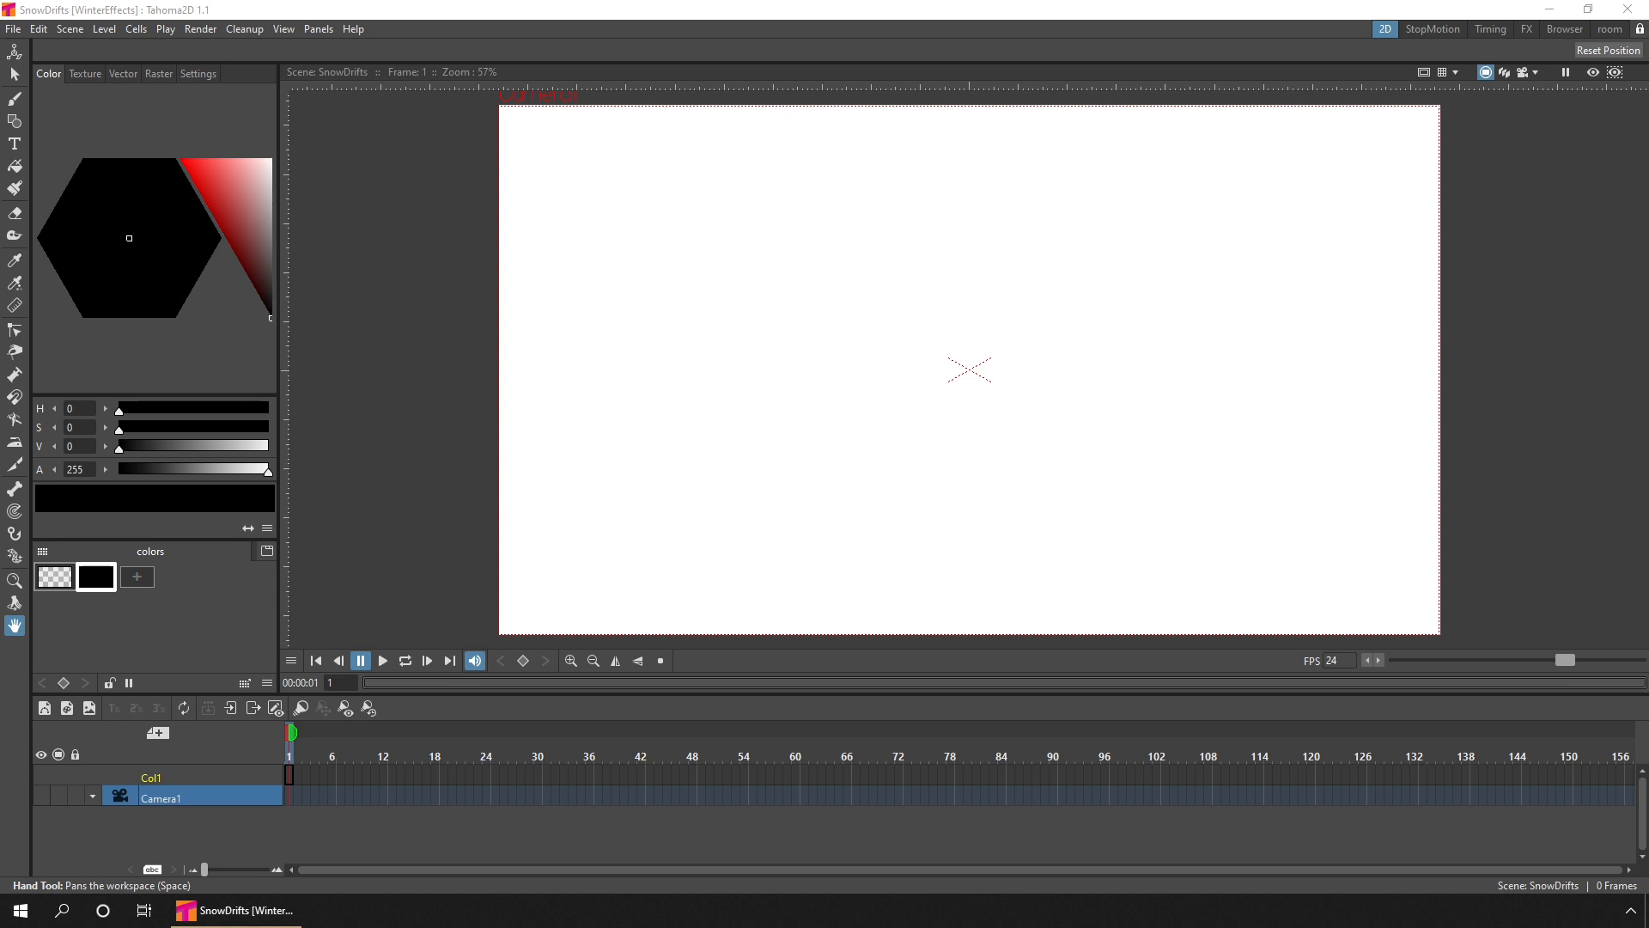
- Set the scene's camera background colour to black in Scene Settings
{"action": "left_click", "coordinate": [70, 28]}
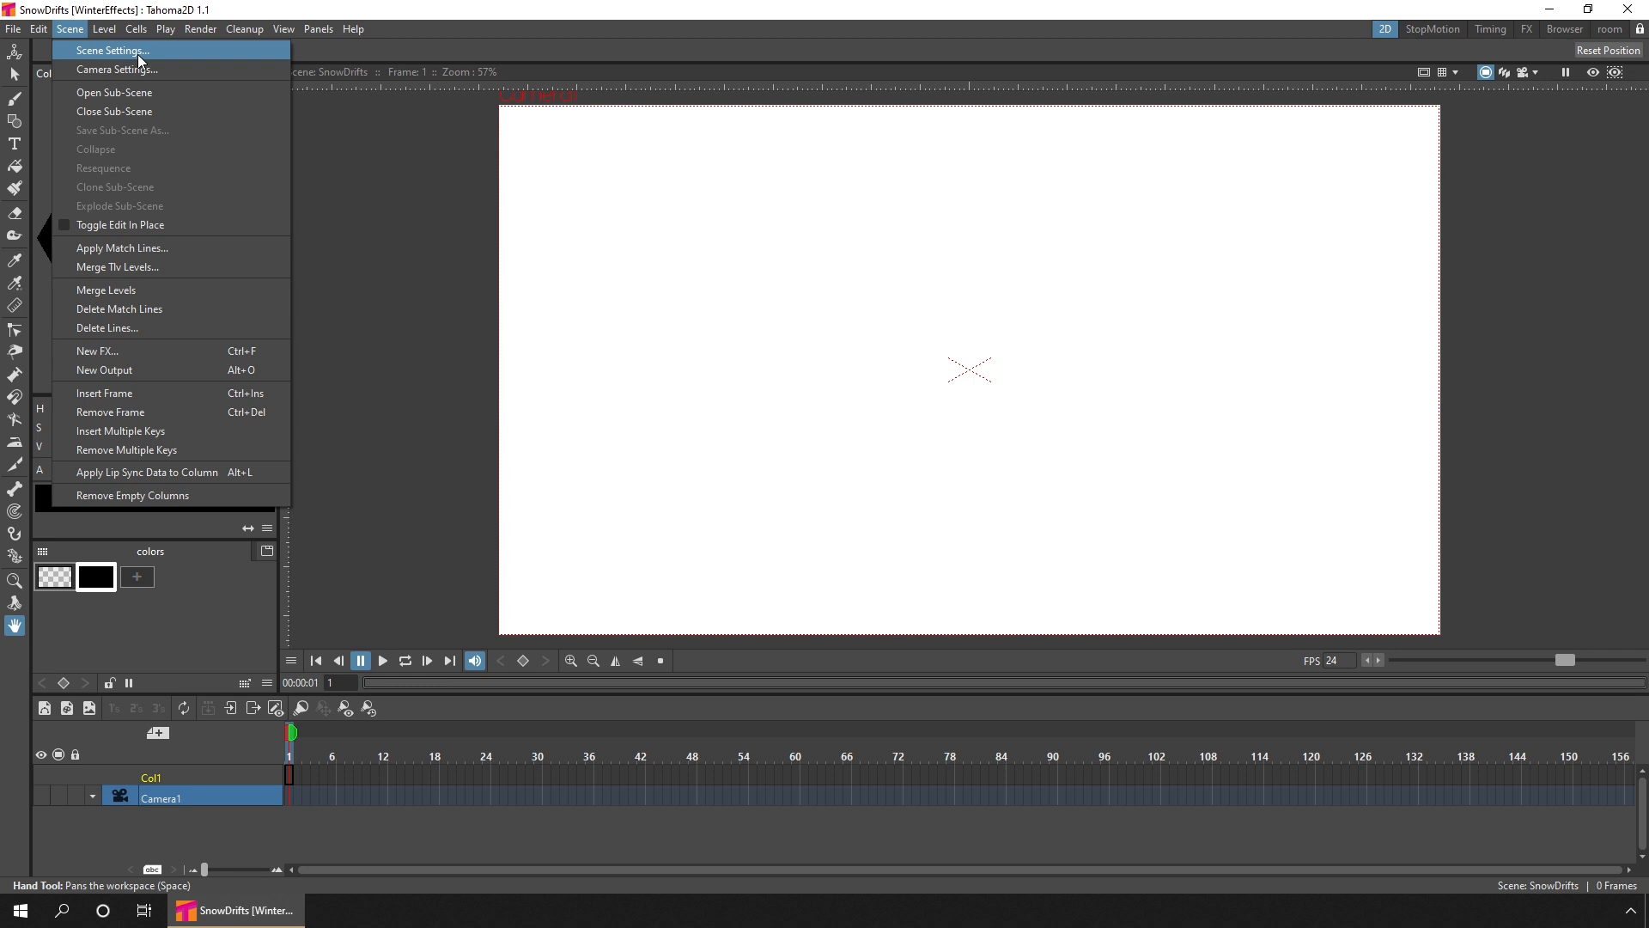
{"action": "left_click", "coordinate": [111, 51]}
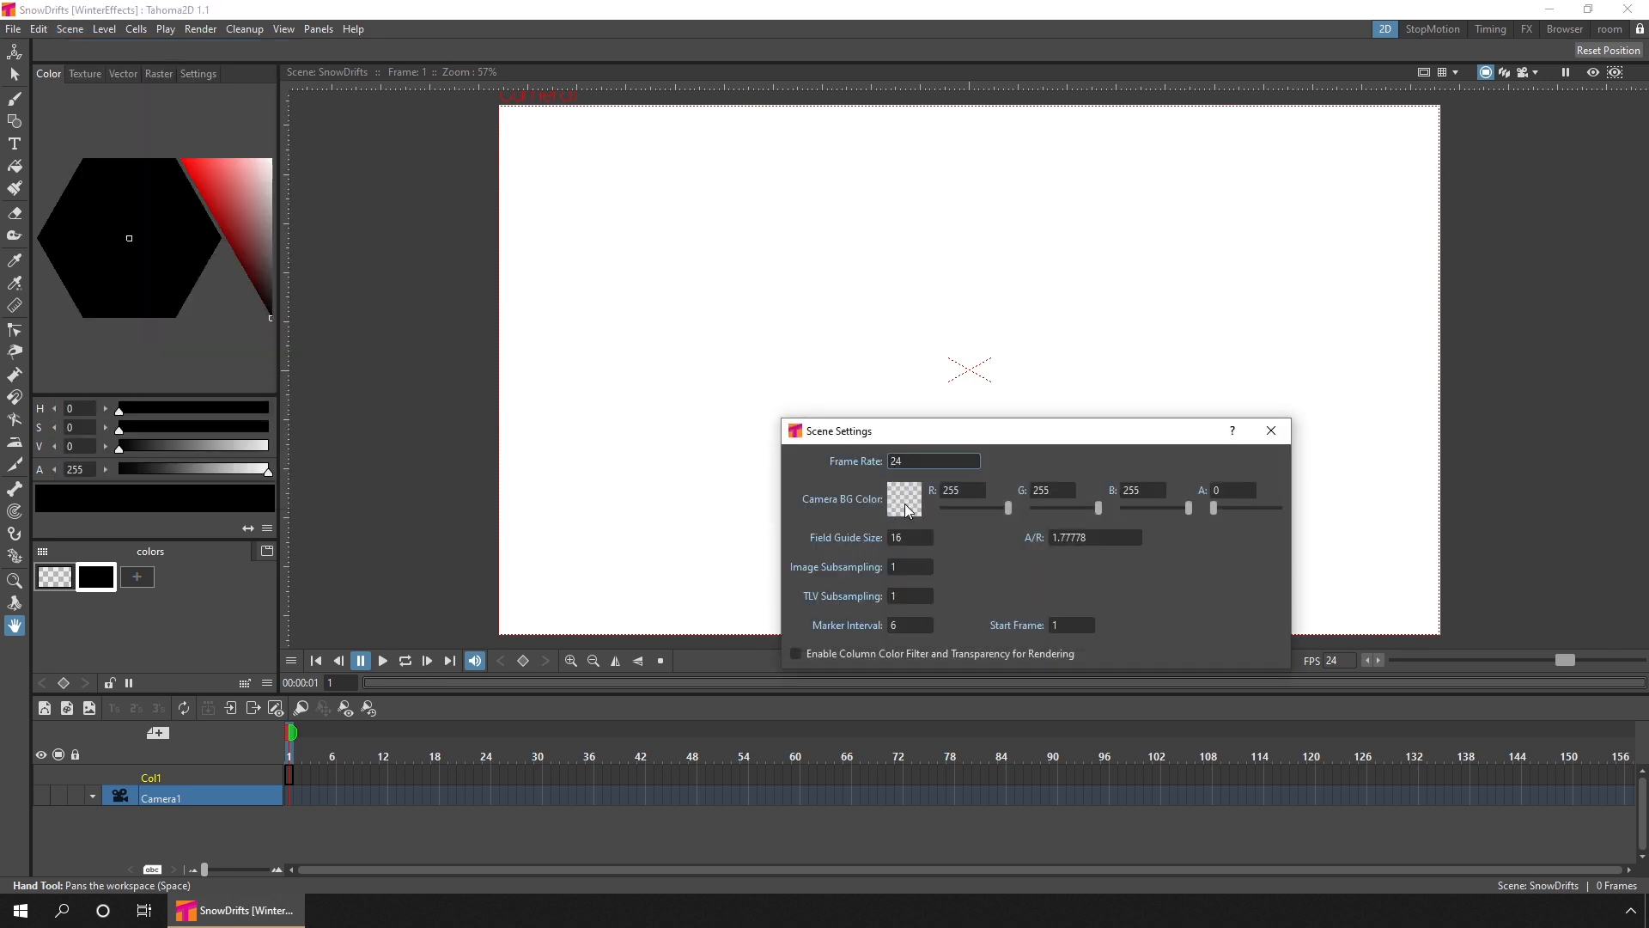
{"action": "left_click", "coordinate": [253, 219]}
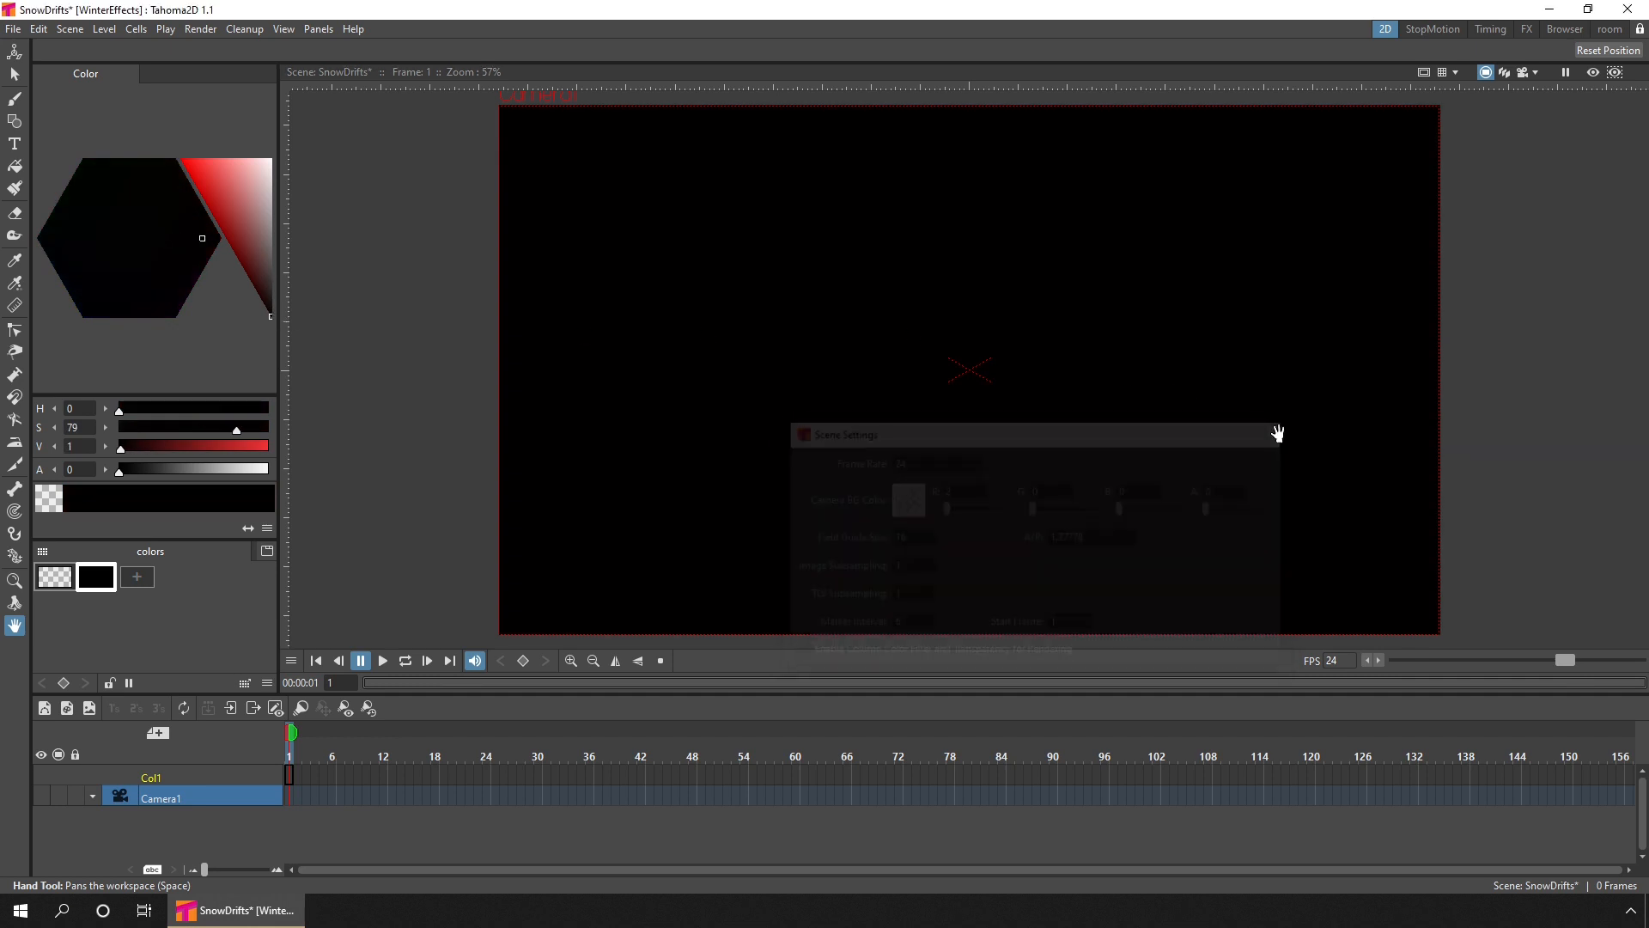
{"action": "left_click", "coordinate": [44, 707]}
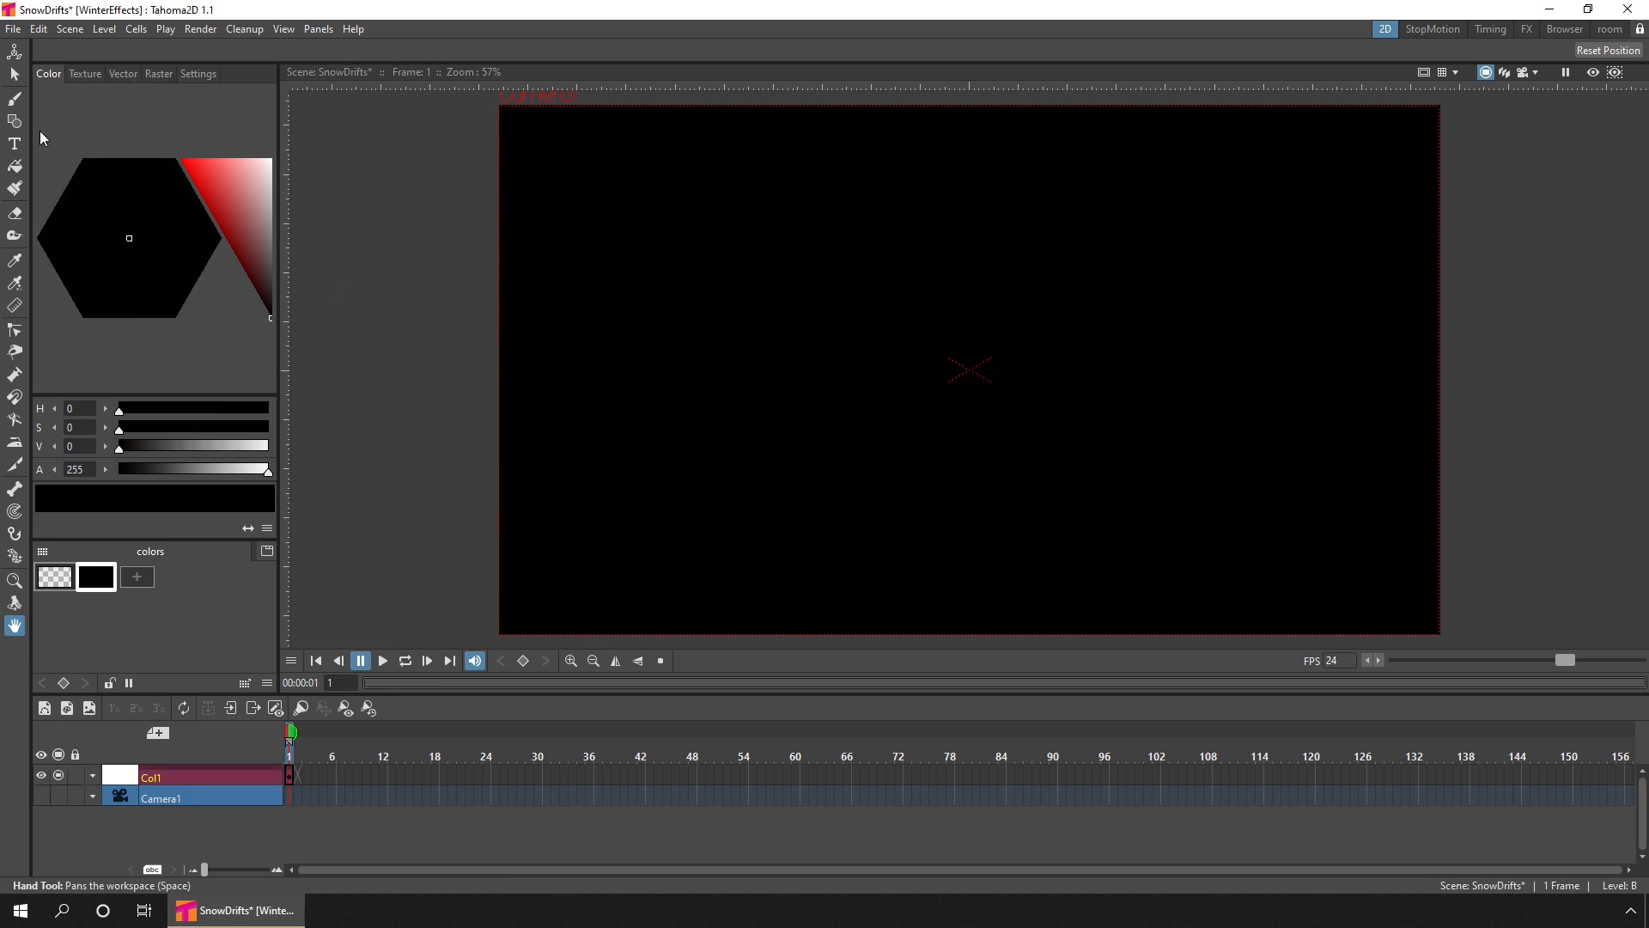
- Draw a white rectangle and drag its top edge into wavy snow-drift curves
{"action": "left_click", "coordinate": [15, 120]}
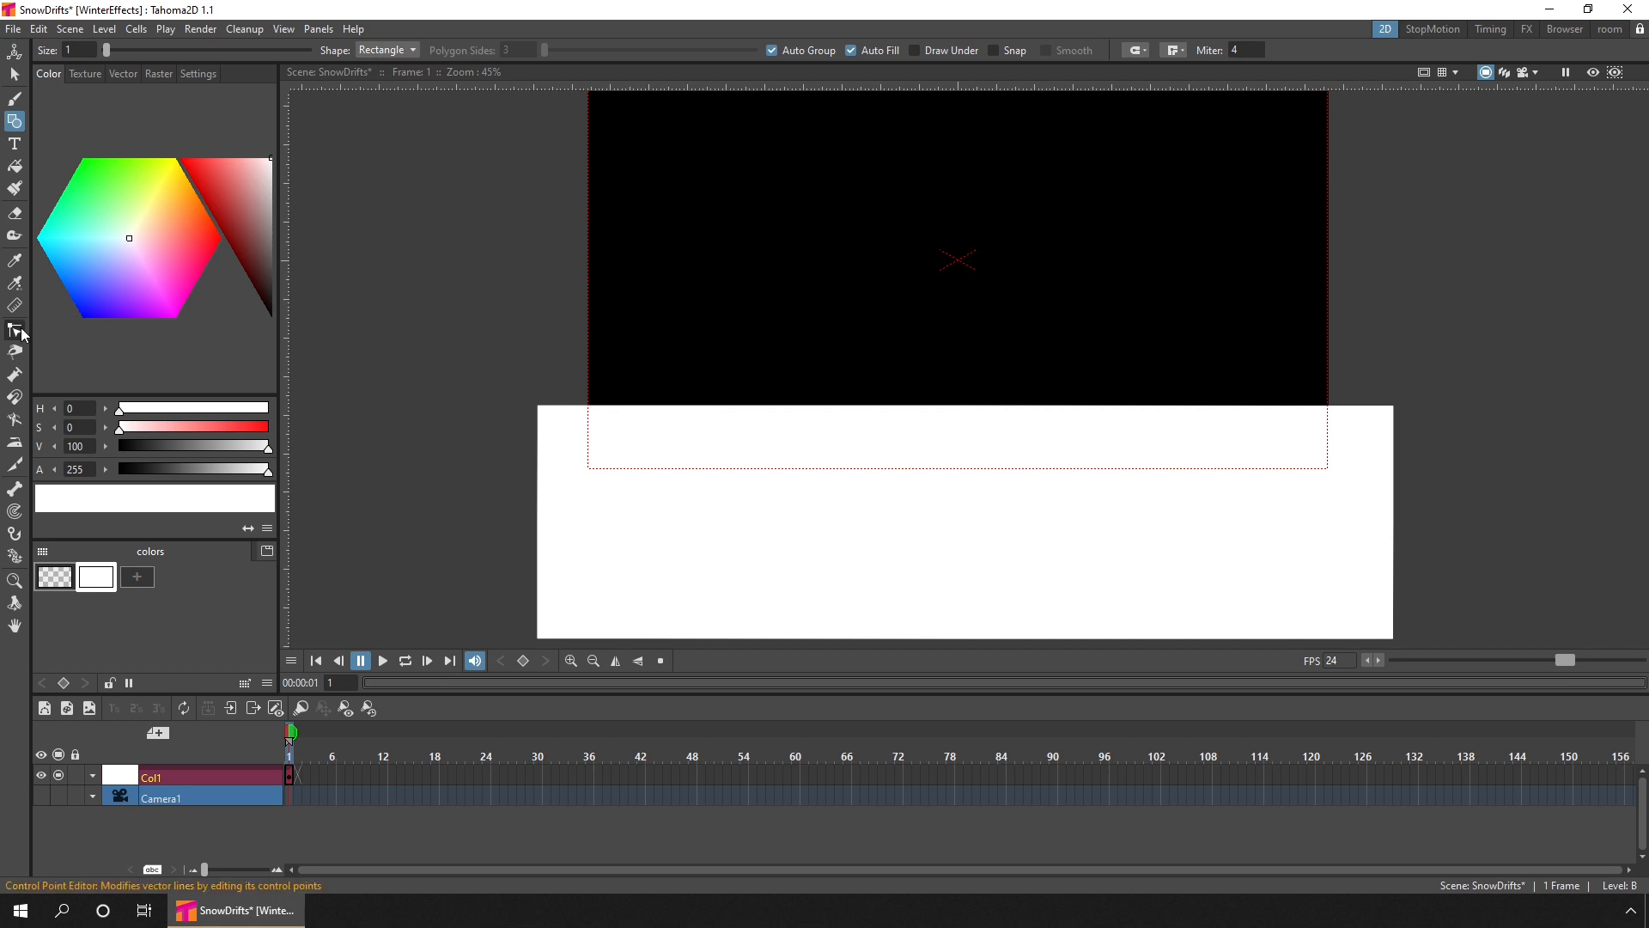
{"action": "left_click", "coordinate": [14, 328]}
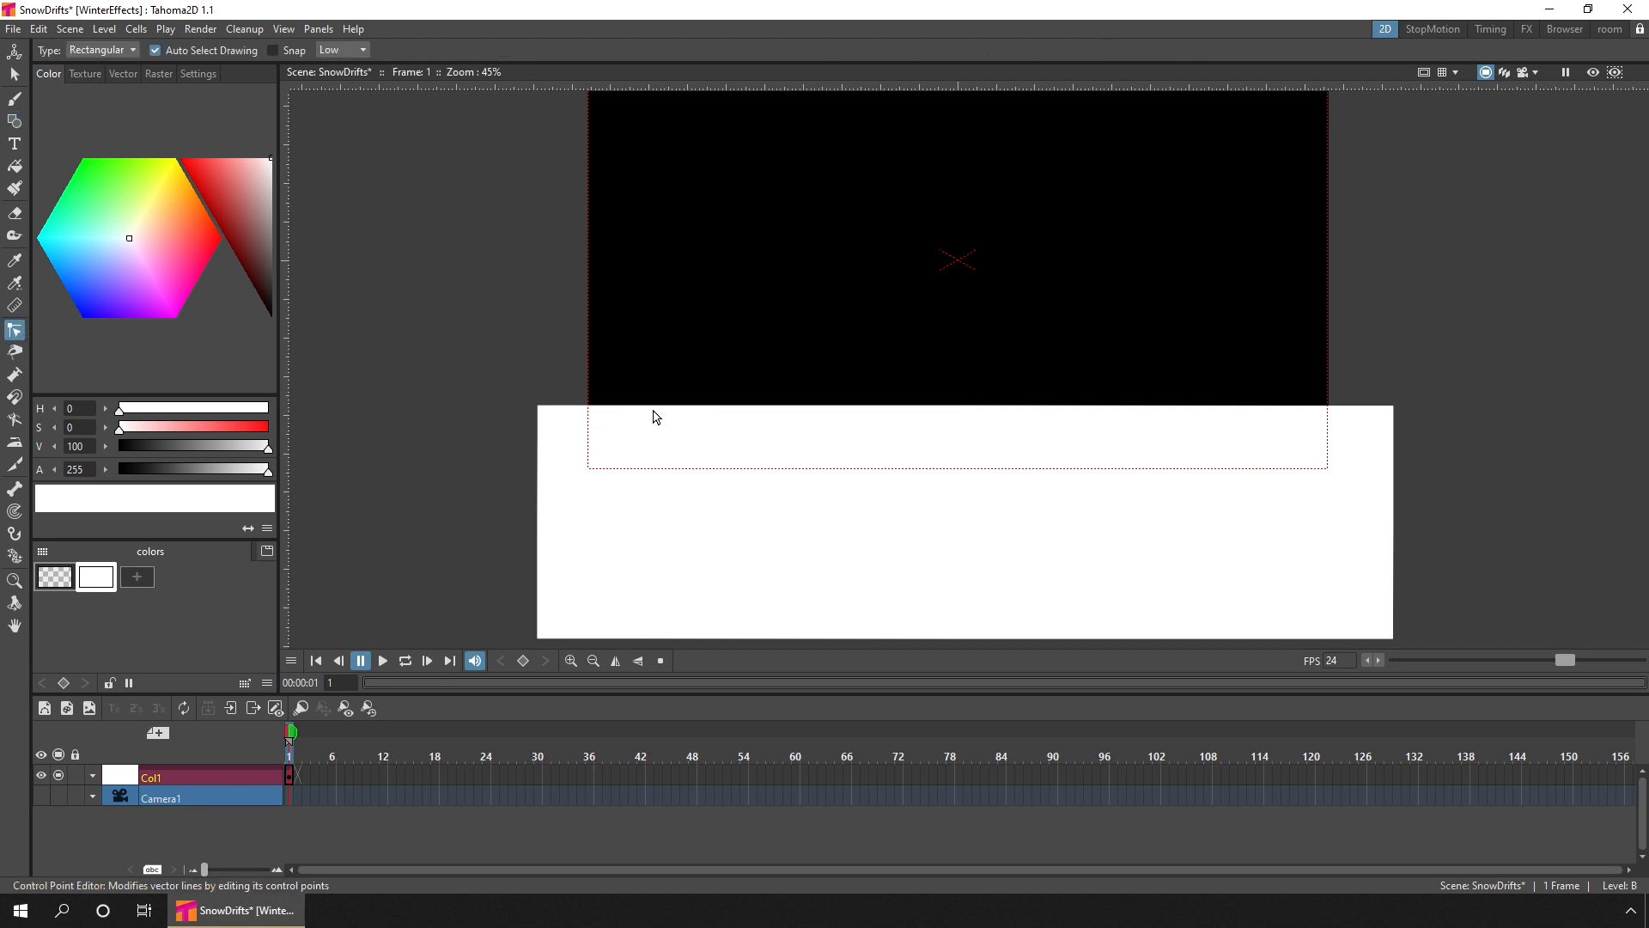
{"action": "left_click", "coordinate": [669, 411]}
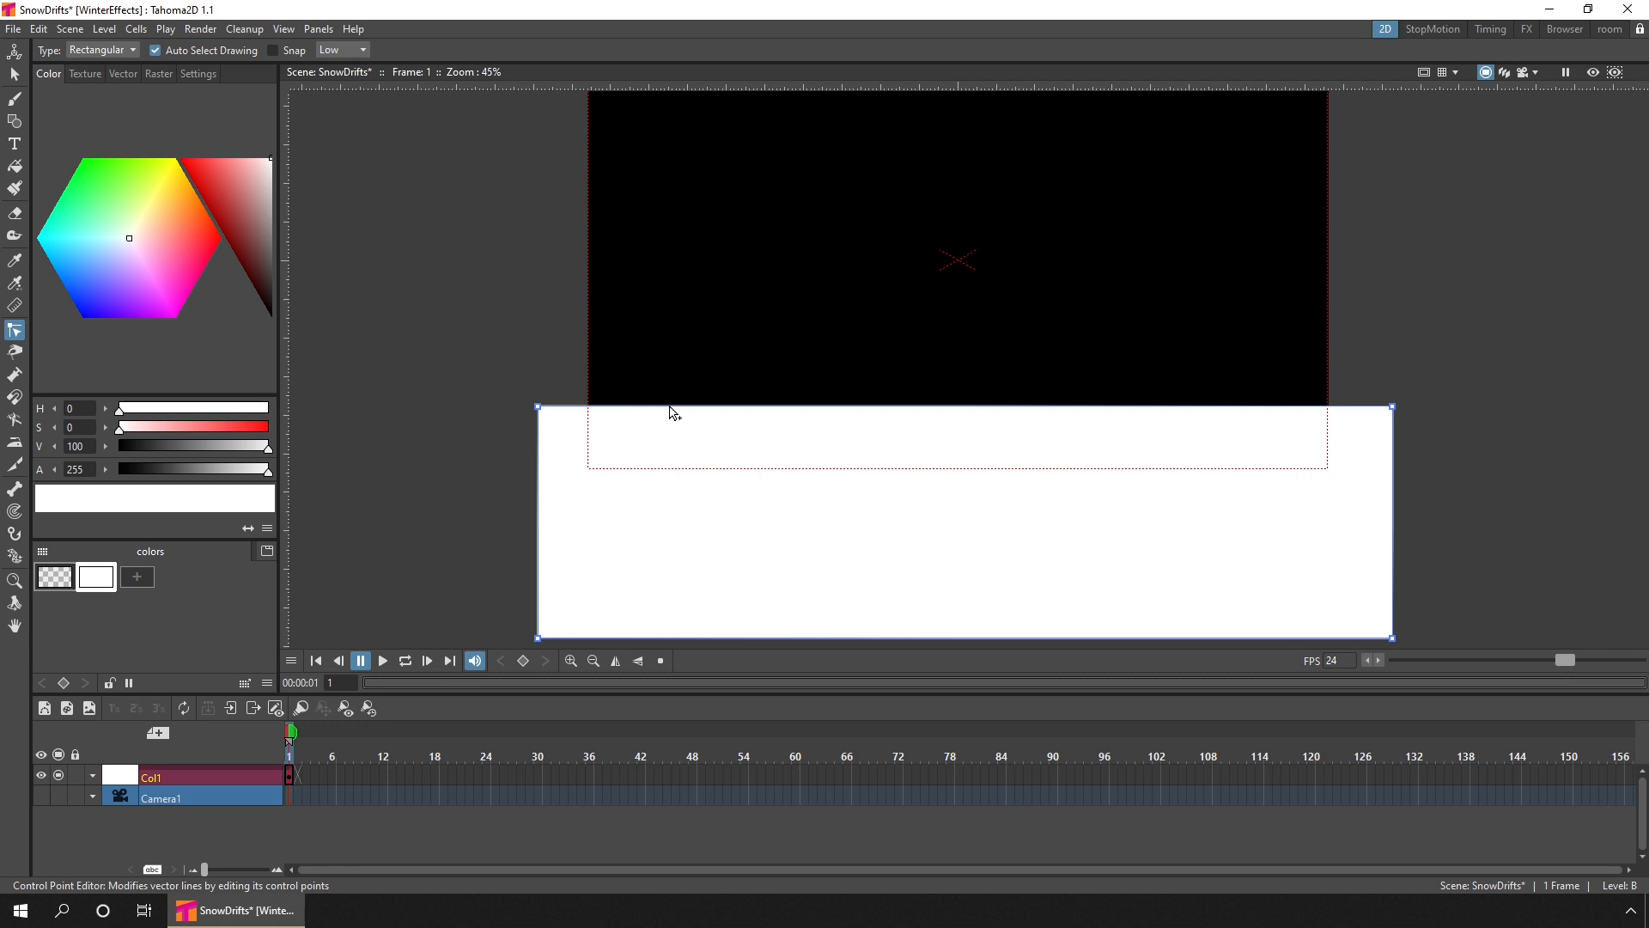
{"action": "left_click_drag", "start_coordinate": [665, 408], "coordinate": [665, 384]}
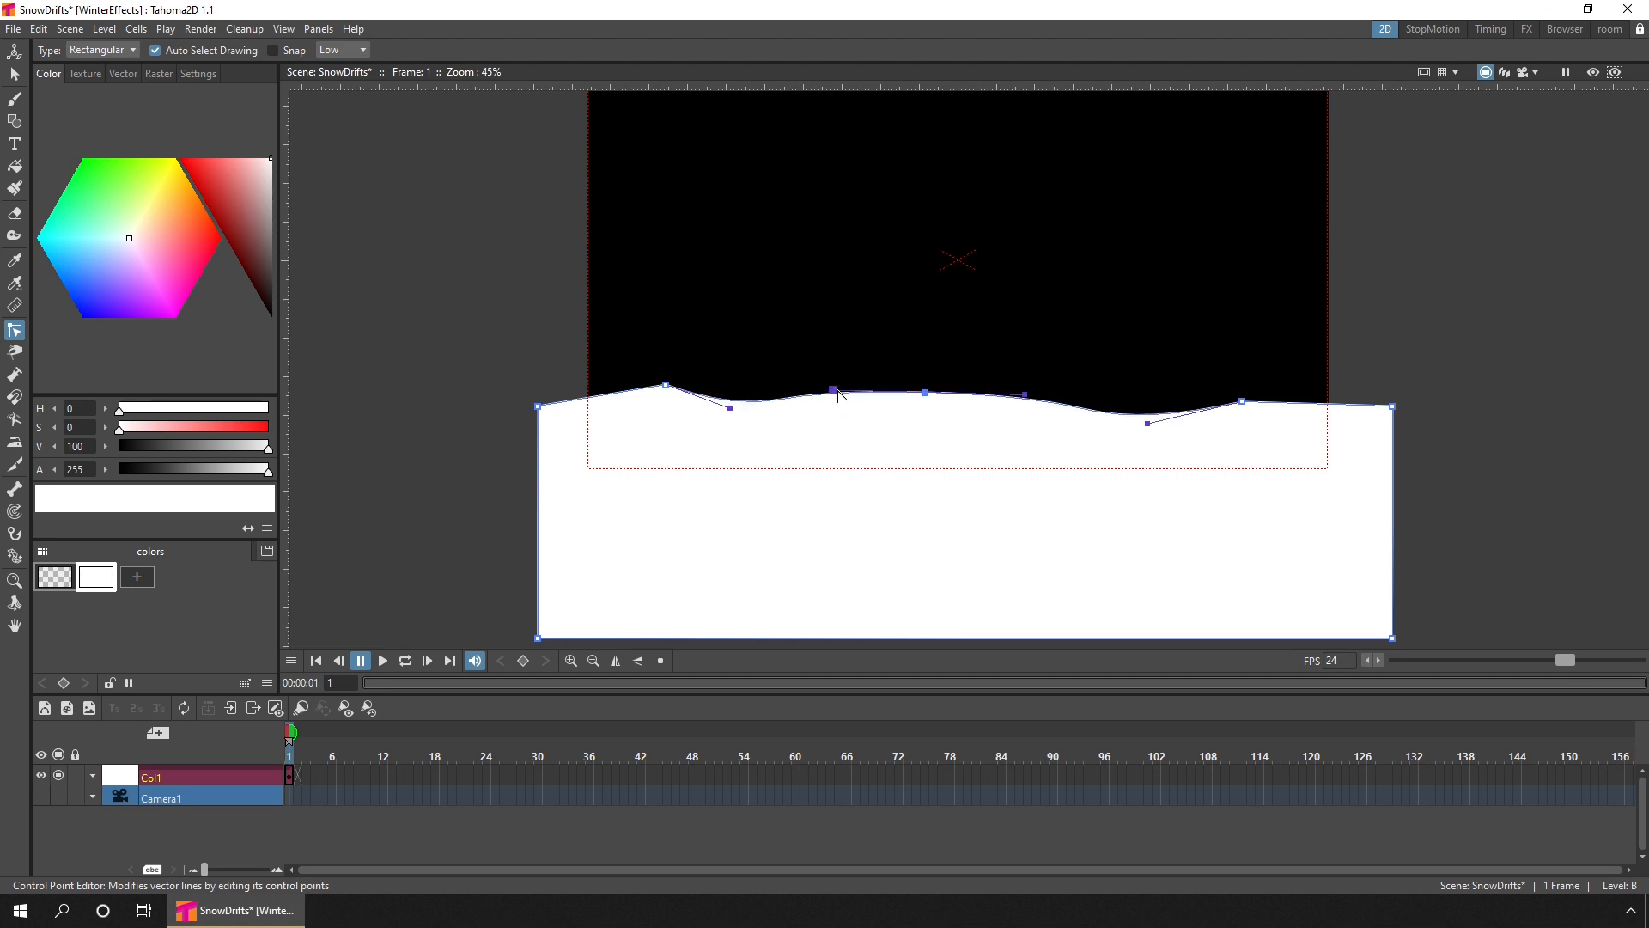
{"action": "left_click_drag", "start_coordinate": [665, 387], "coordinate": [642, 425]}
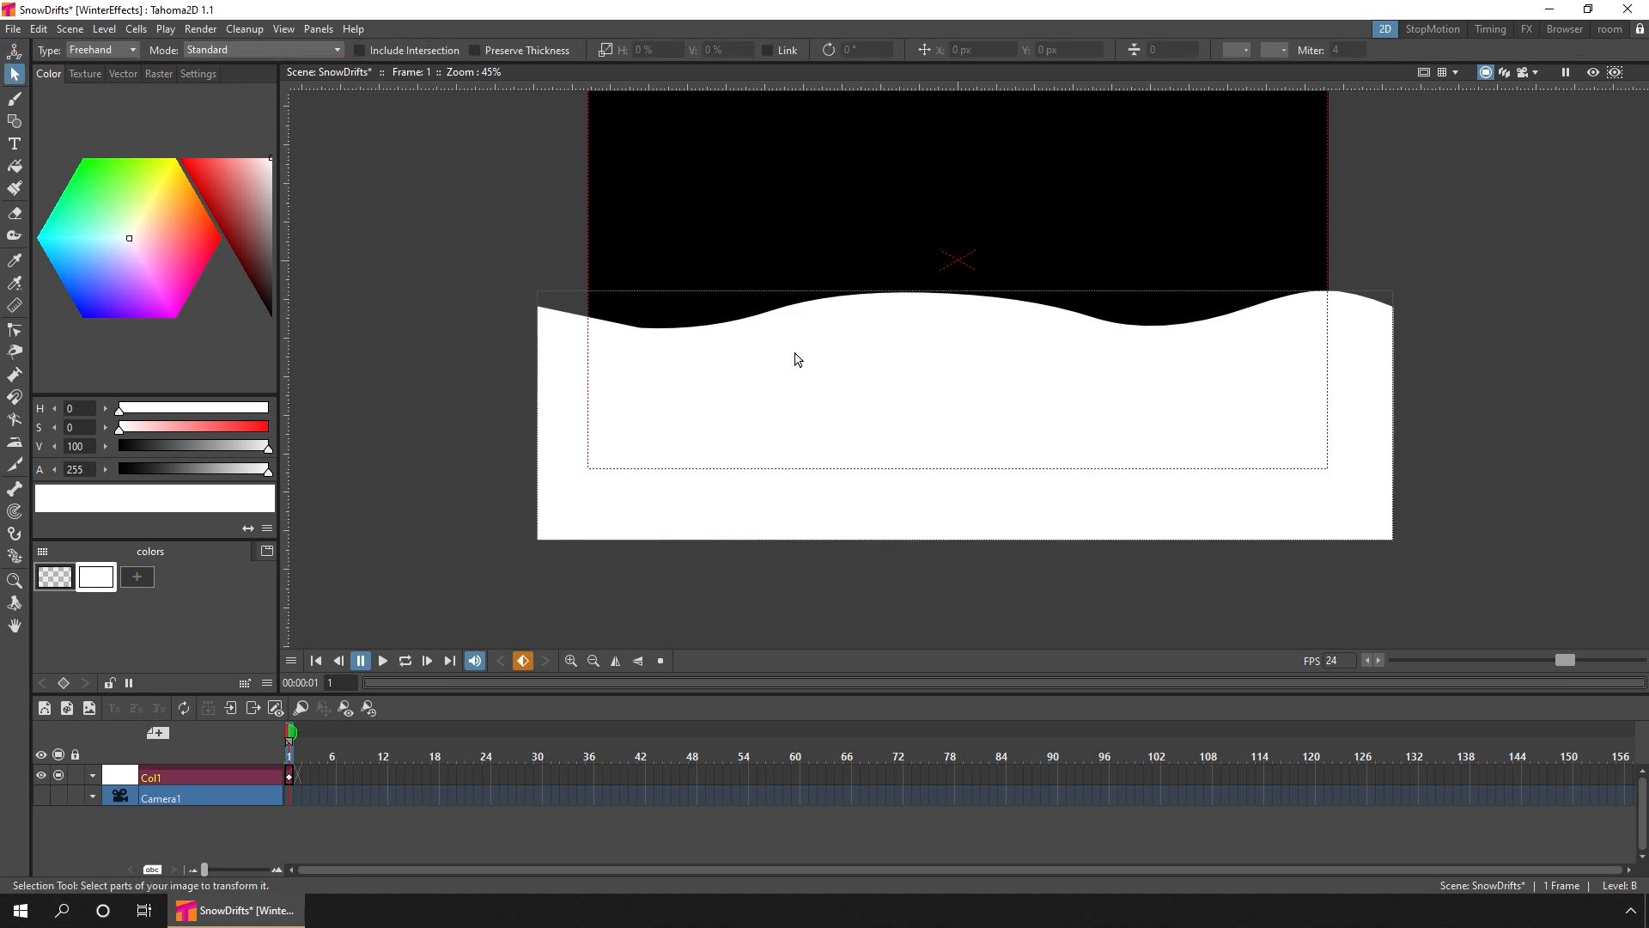
- Select the snow-drift shape and save the SnowDrifts scene with Ctrl+S
{"action": "left_click", "coordinate": [797, 360]}
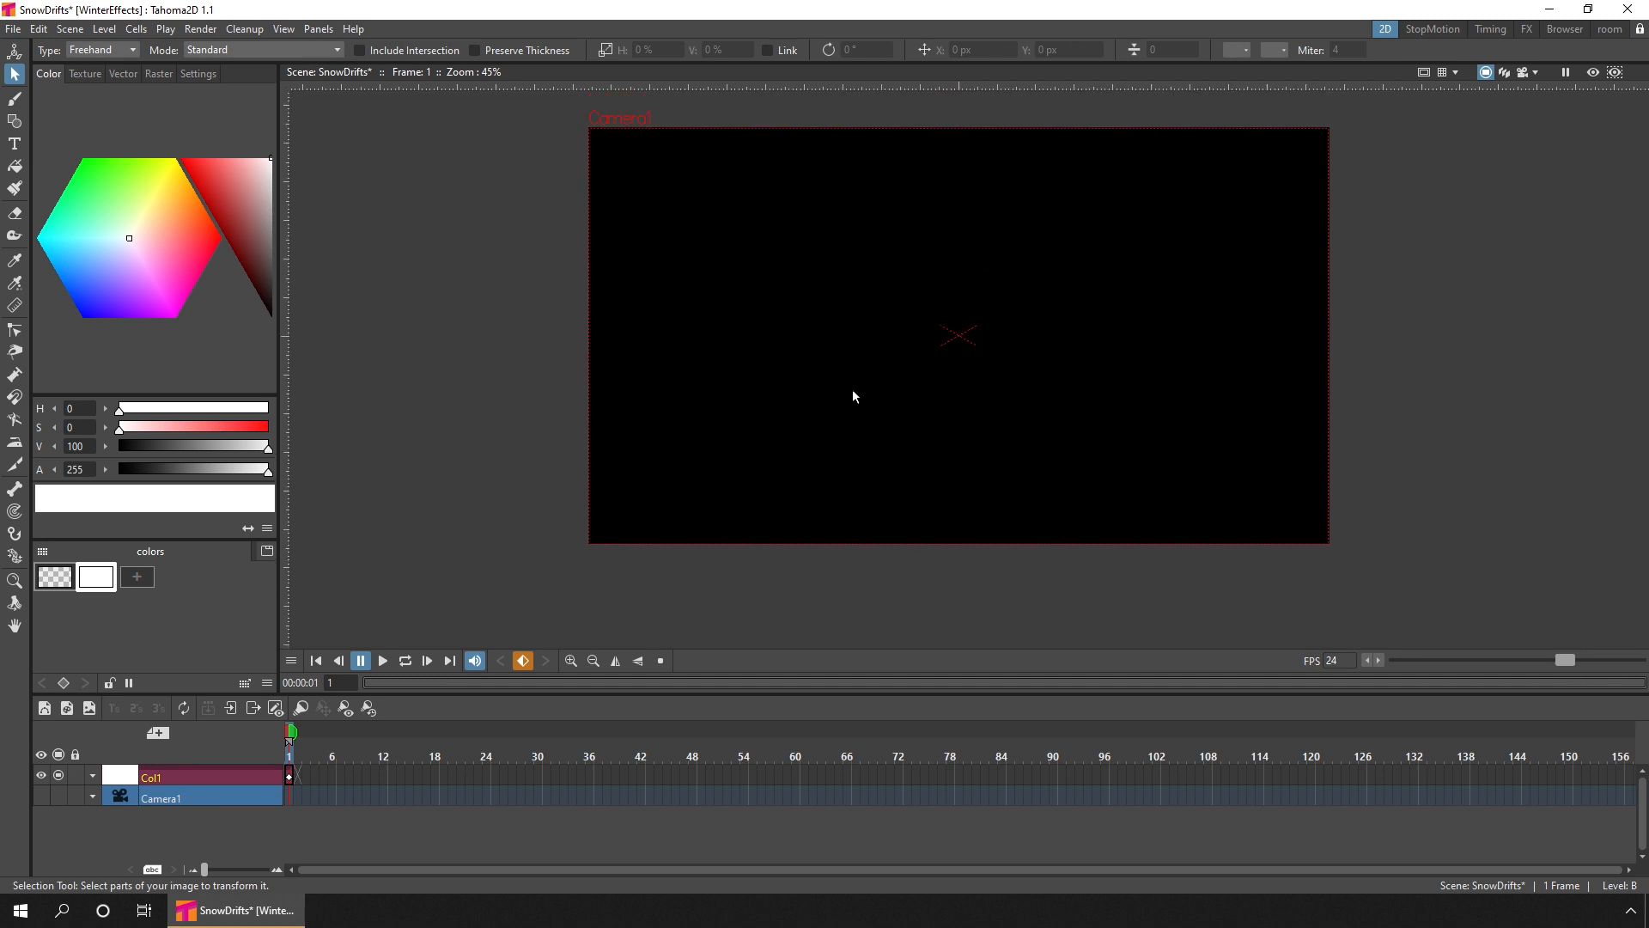
{"action": "key", "text": "ctrl+s"}
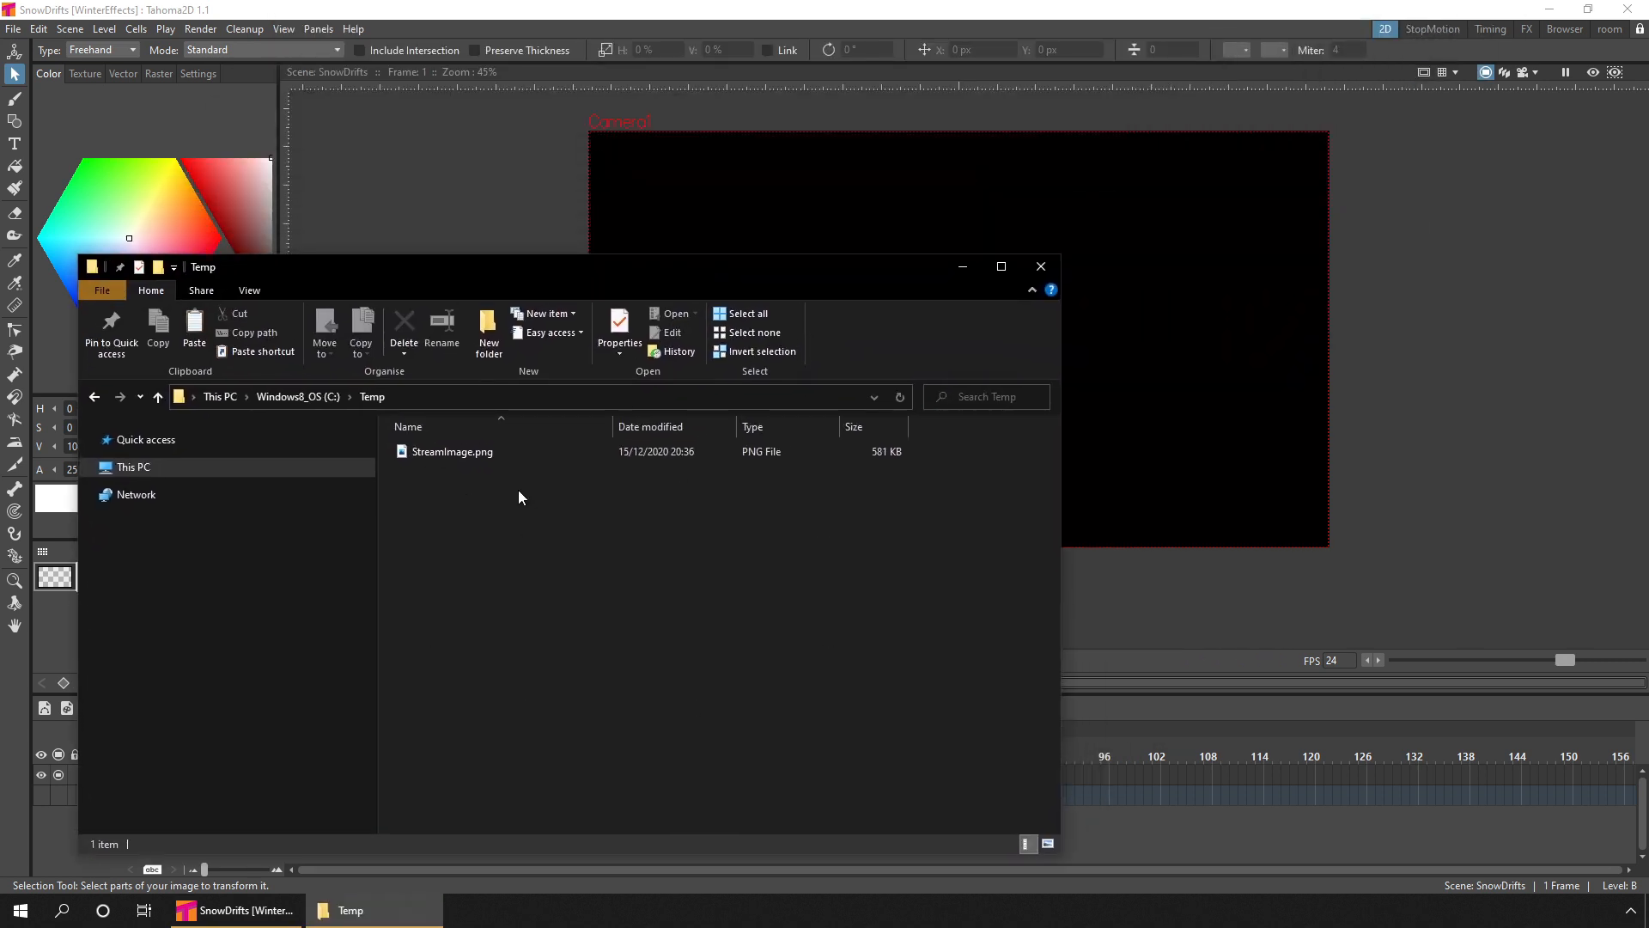
- Import StreamImage.png from C:\Temp into the scene as a new column
{"action": "left_click", "coordinate": [453, 451]}
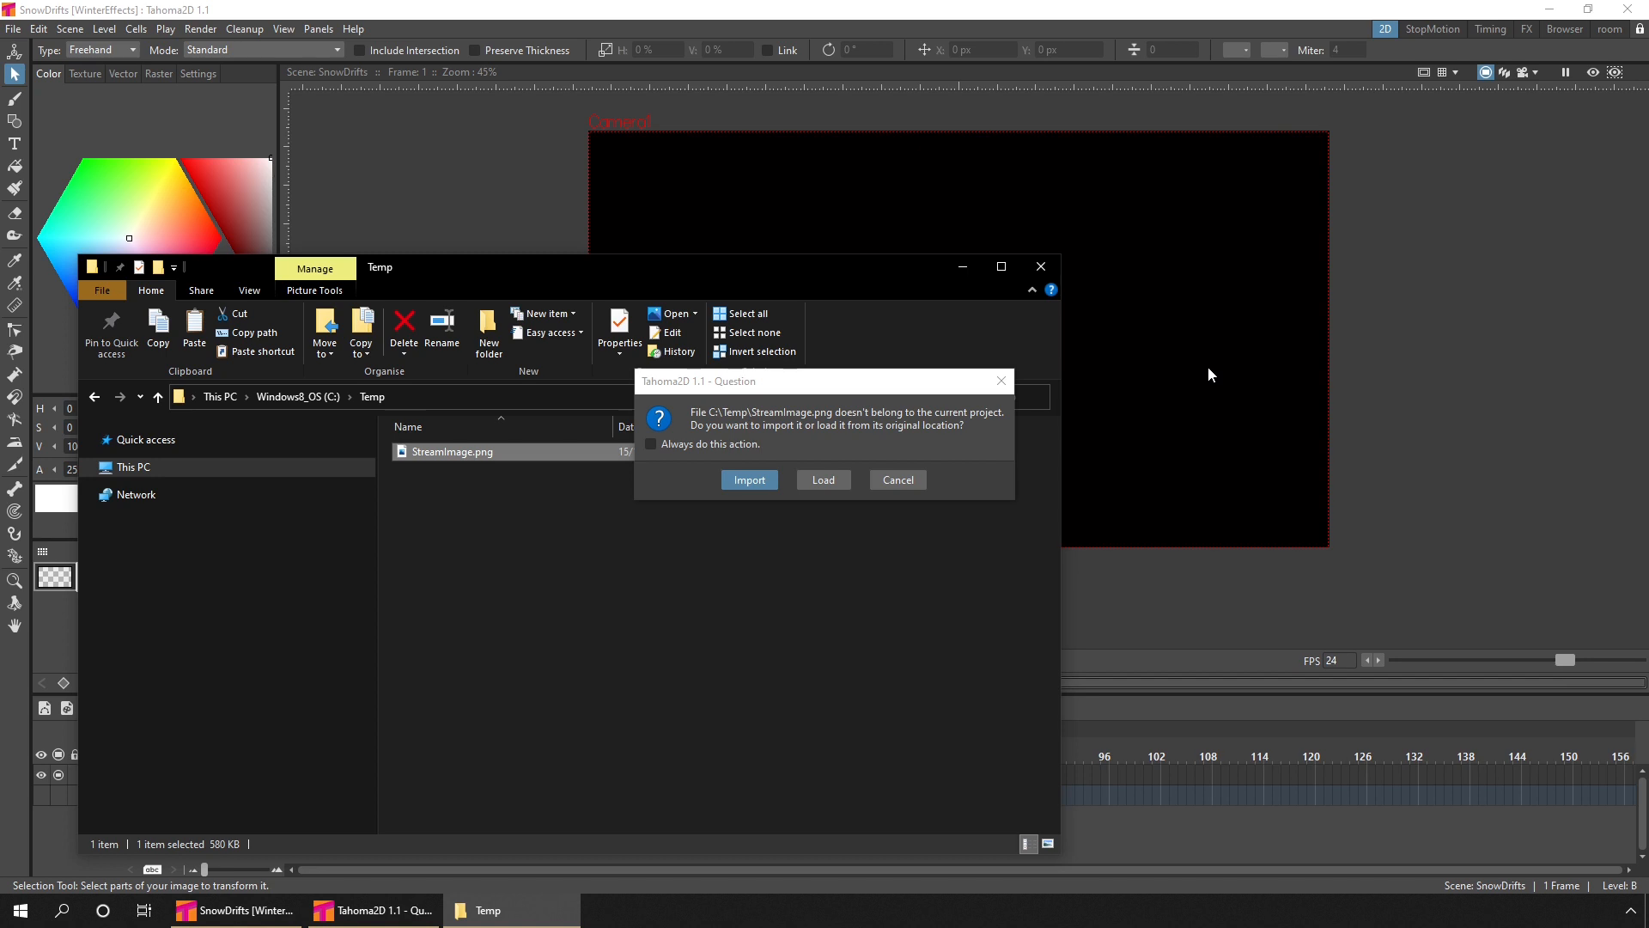
{"action": "mouse_move", "coordinate": [1091, 405]}
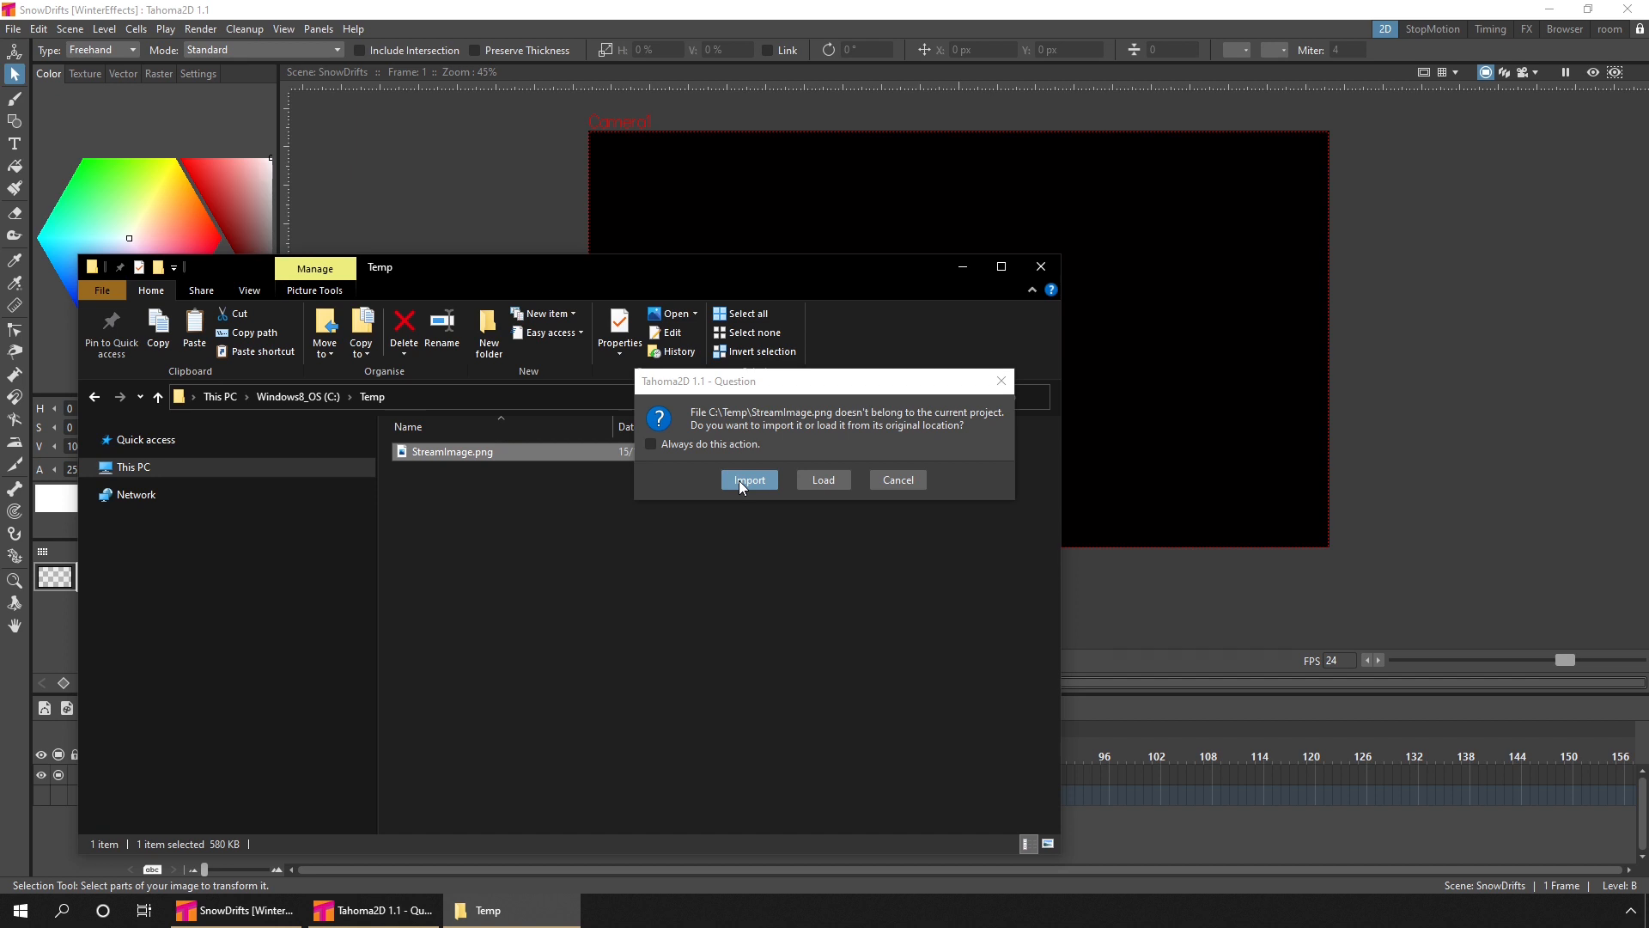
{"action": "left_click", "coordinate": [748, 479]}
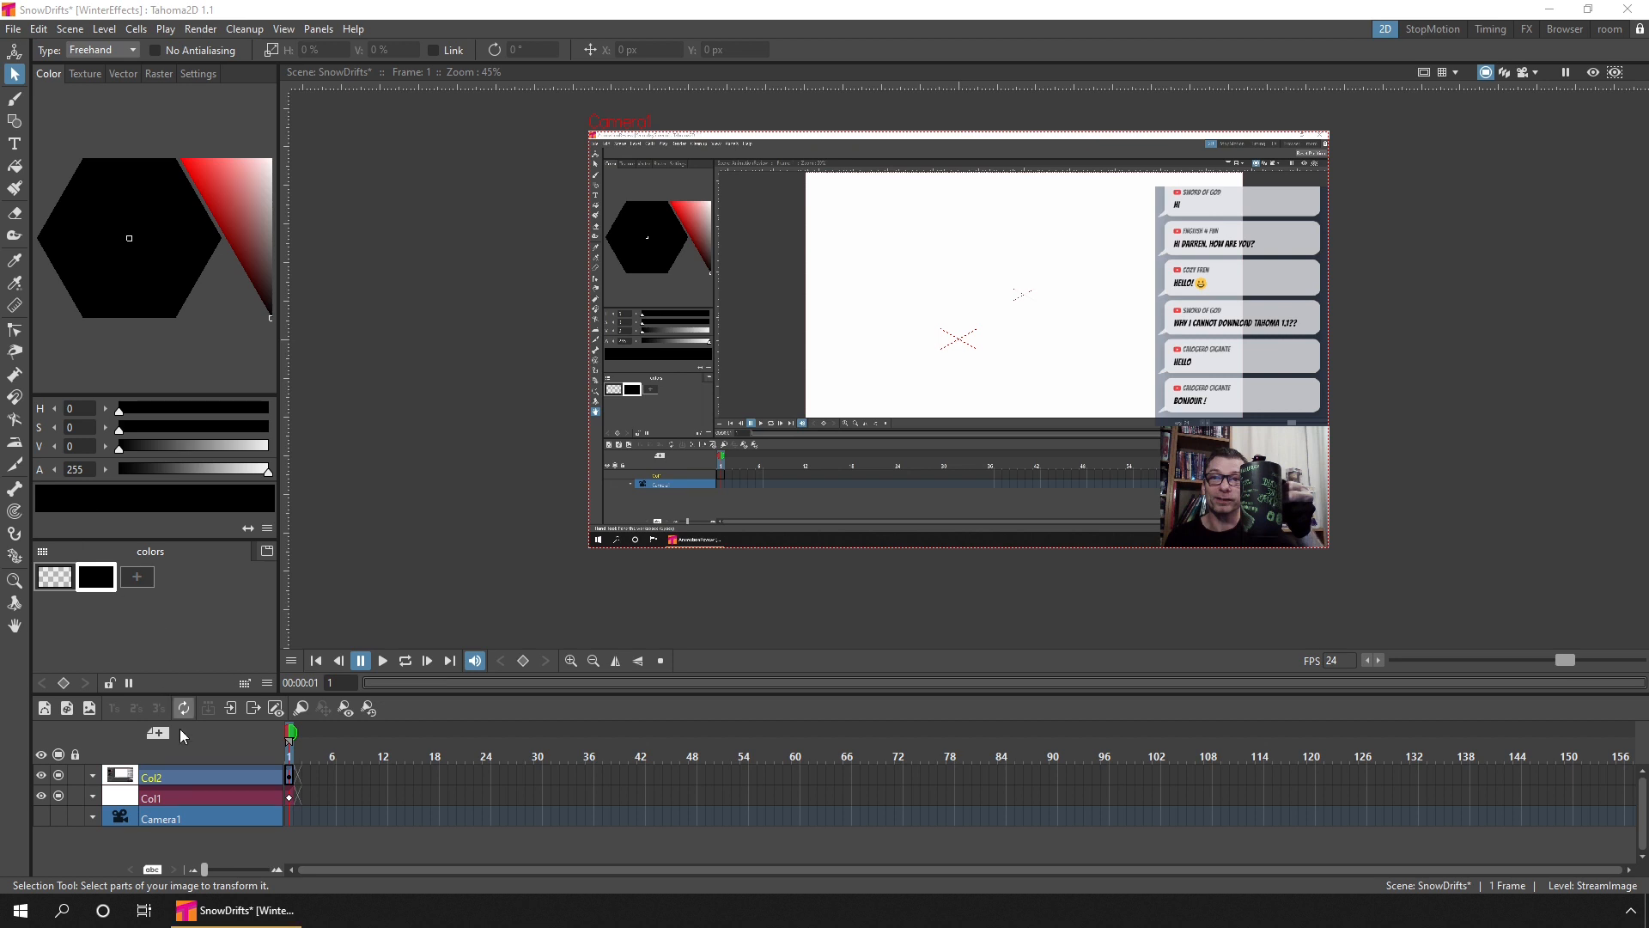
- Move the drawing column above the stream image column and rename it Snow
{"action": "left_click", "coordinate": [200, 779]}
{"action": "type", "text": "Snow"}
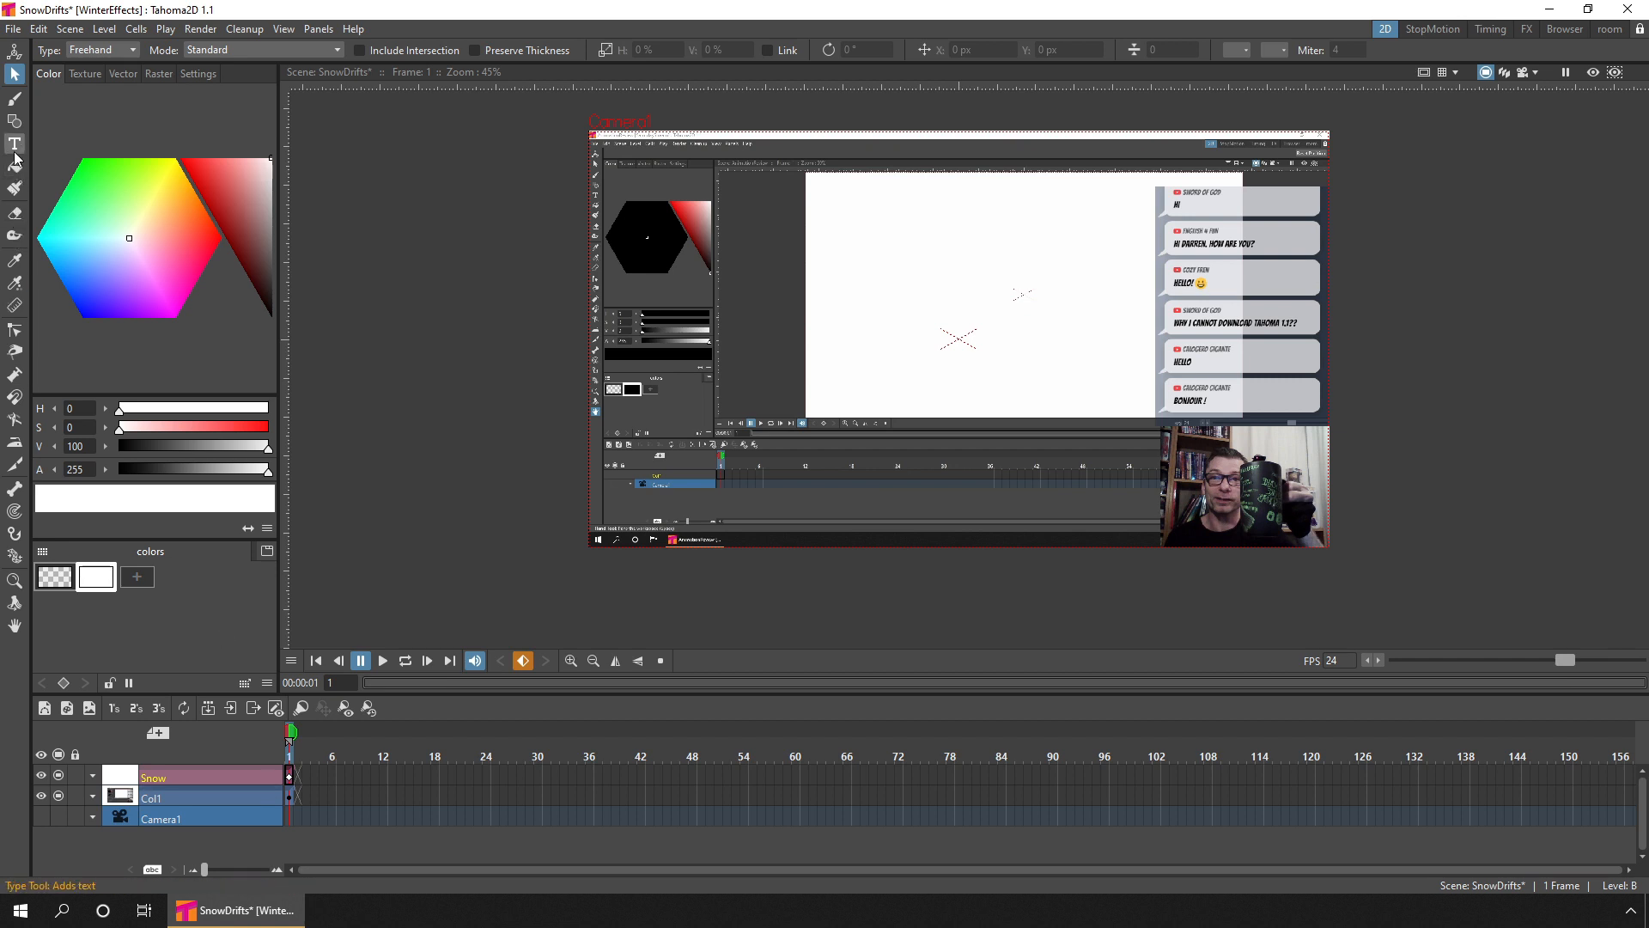
- Draw a white auto-filled rectangle over the lower left of the camera frame
{"action": "left_click", "coordinate": [15, 118]}
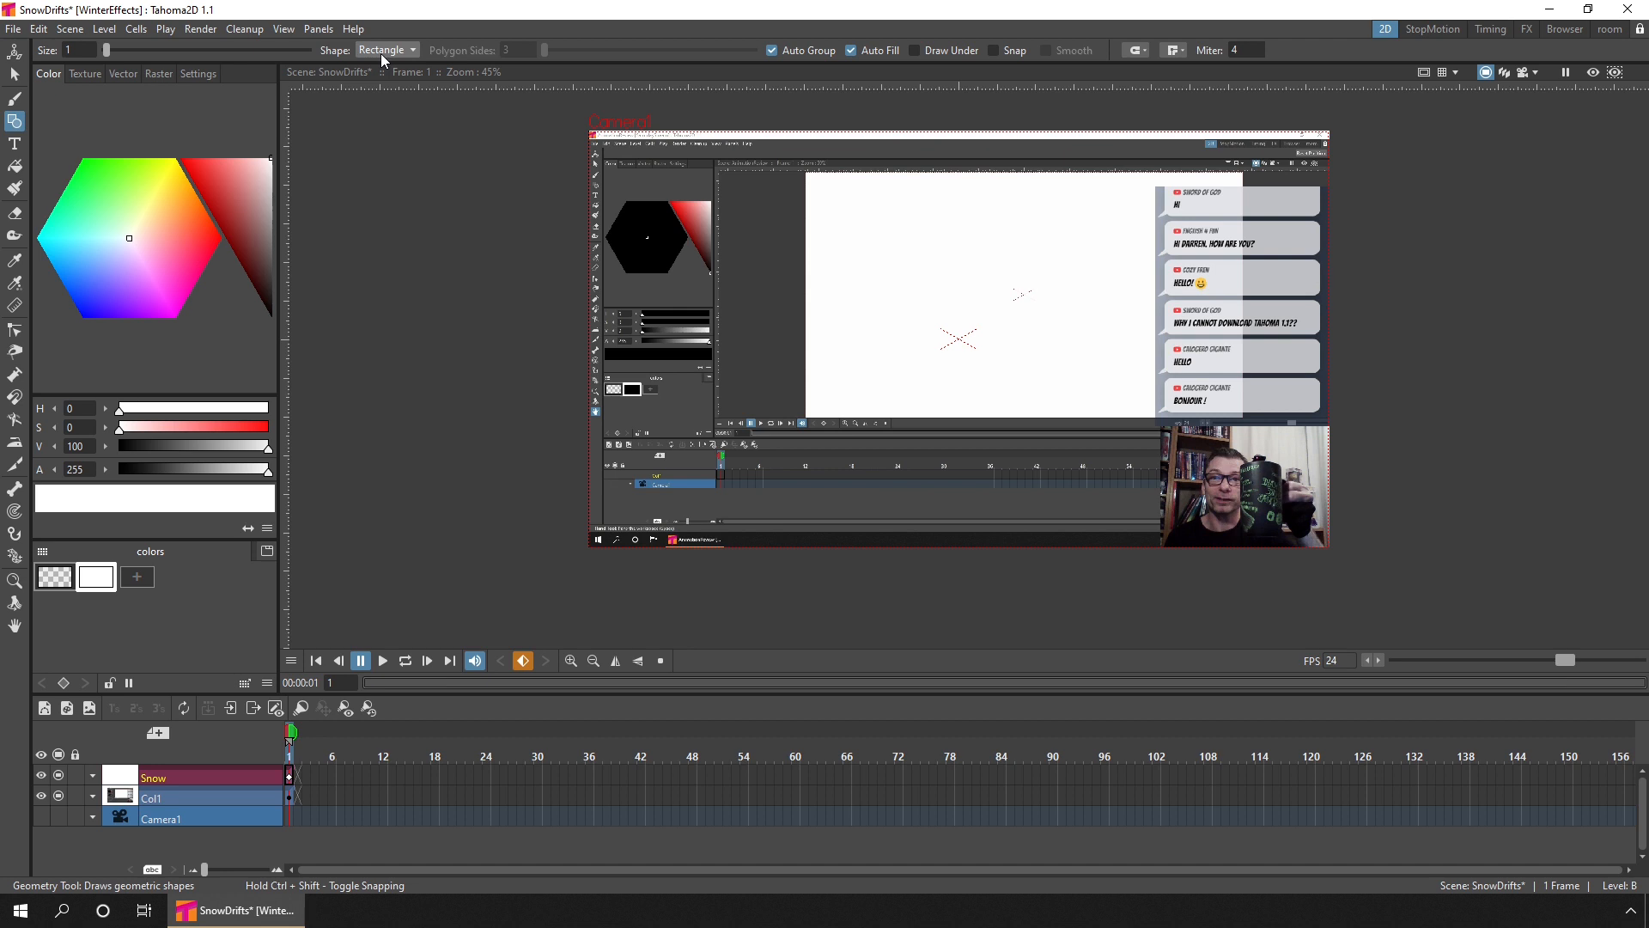
{"action": "left_click", "coordinate": [852, 50]}
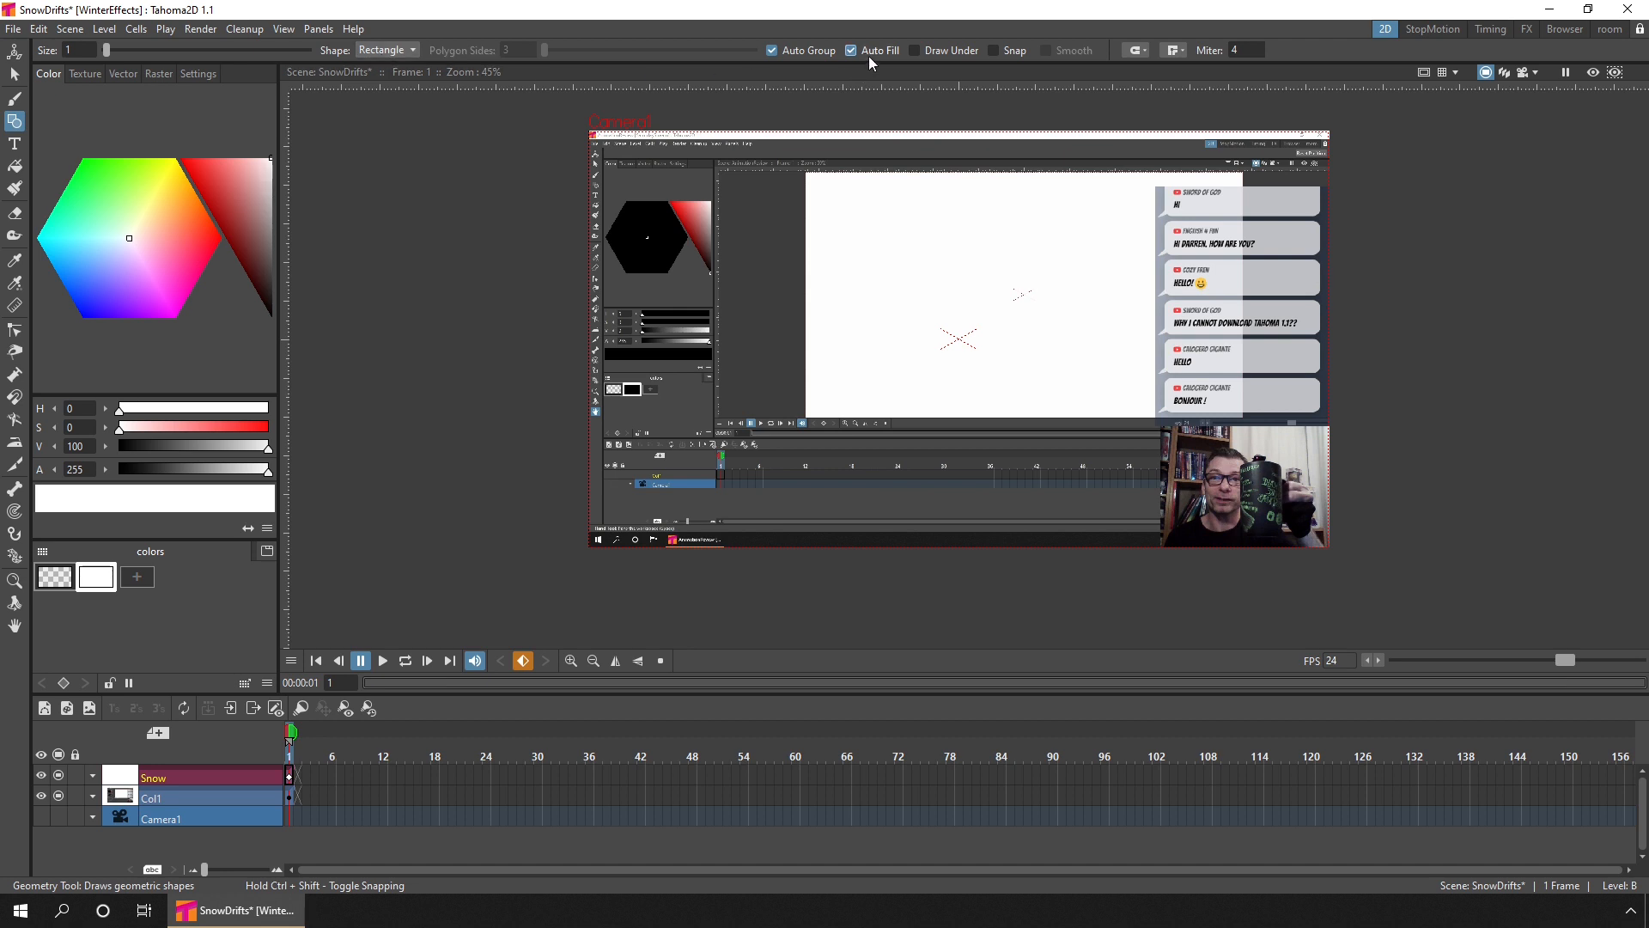
{"action": "left_click", "coordinate": [851, 50]}
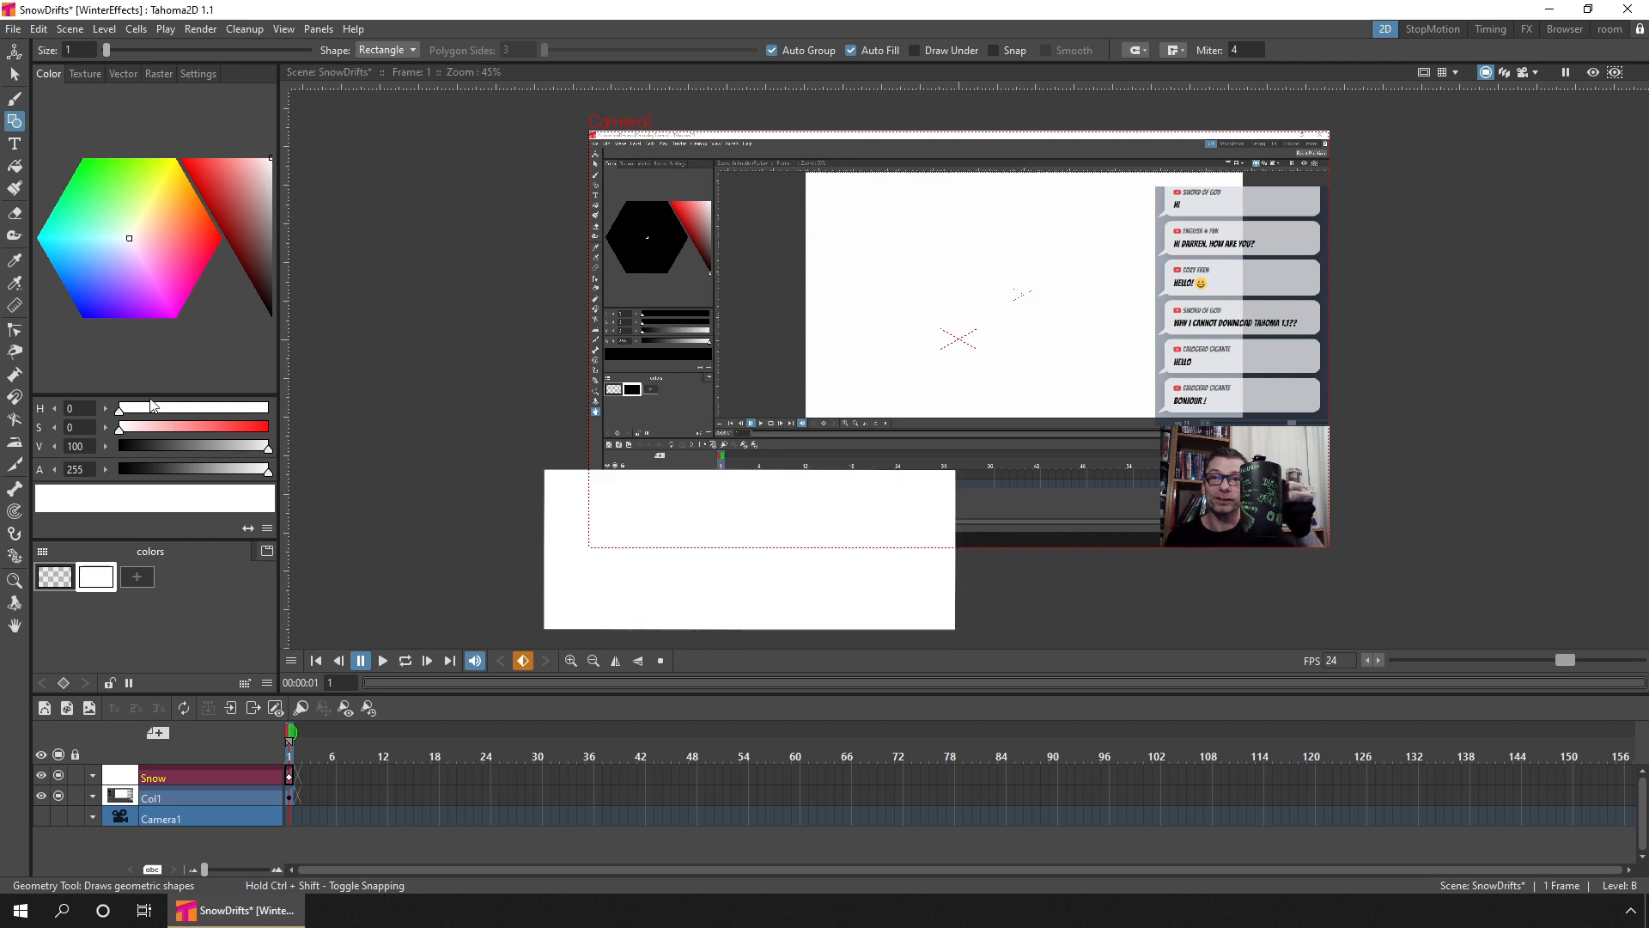
{"action": "mouse_move", "coordinate": [15, 332]}
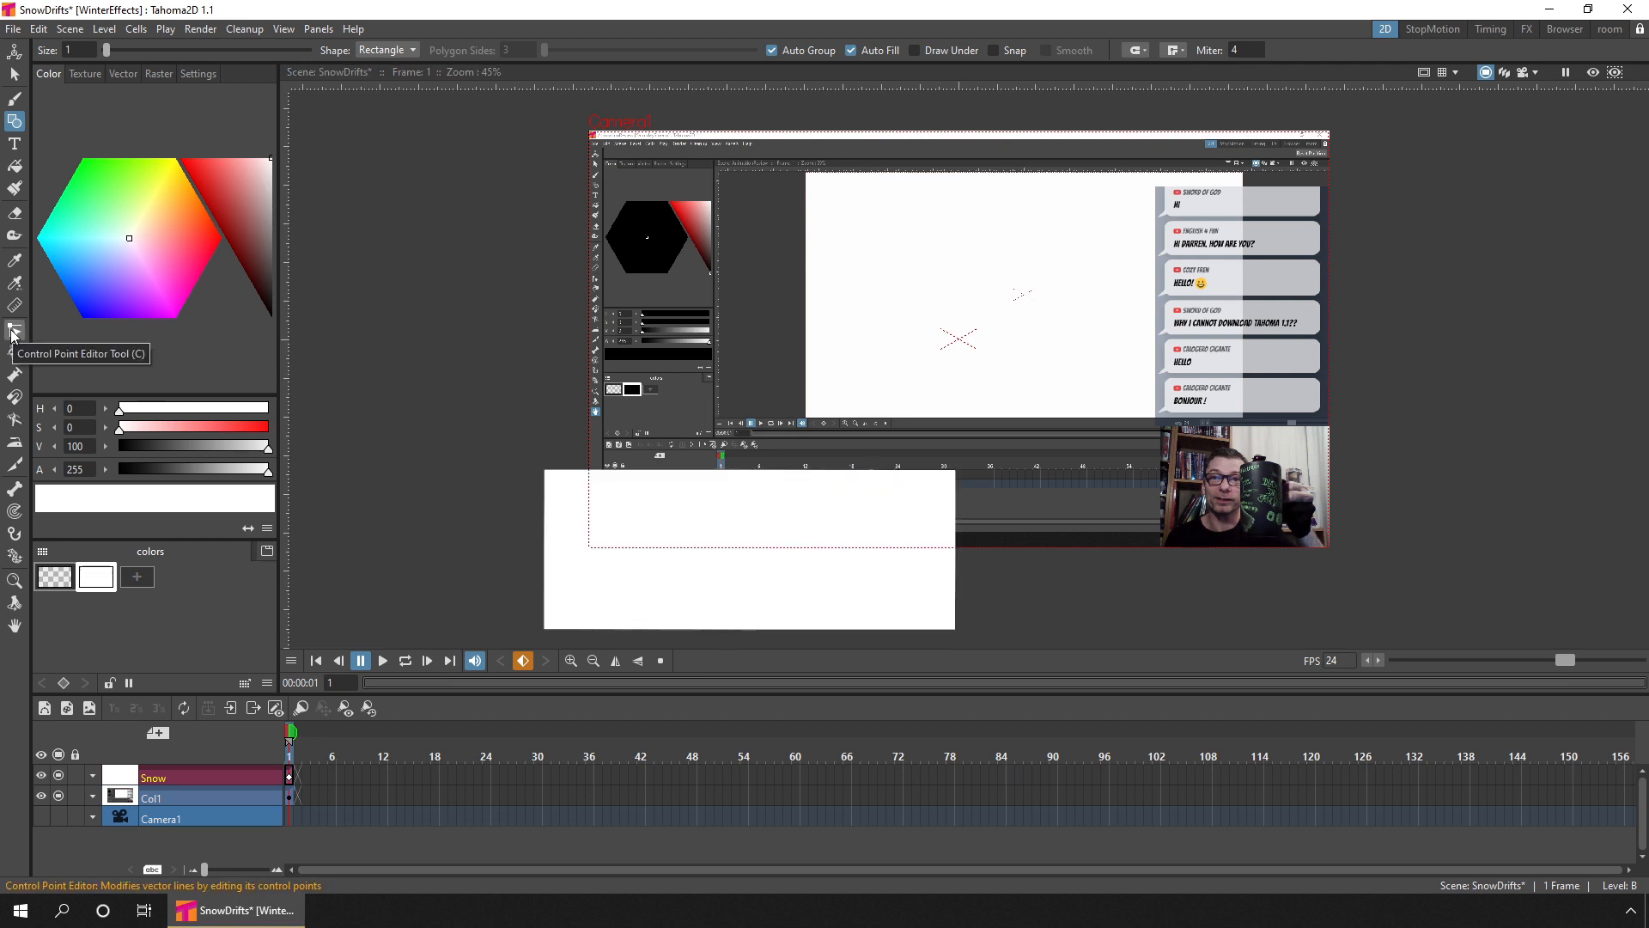
- Drag control points to pull the right corner down-right, raise a tall peak, and smooth the dip
{"action": "left_click", "coordinate": [14, 329]}
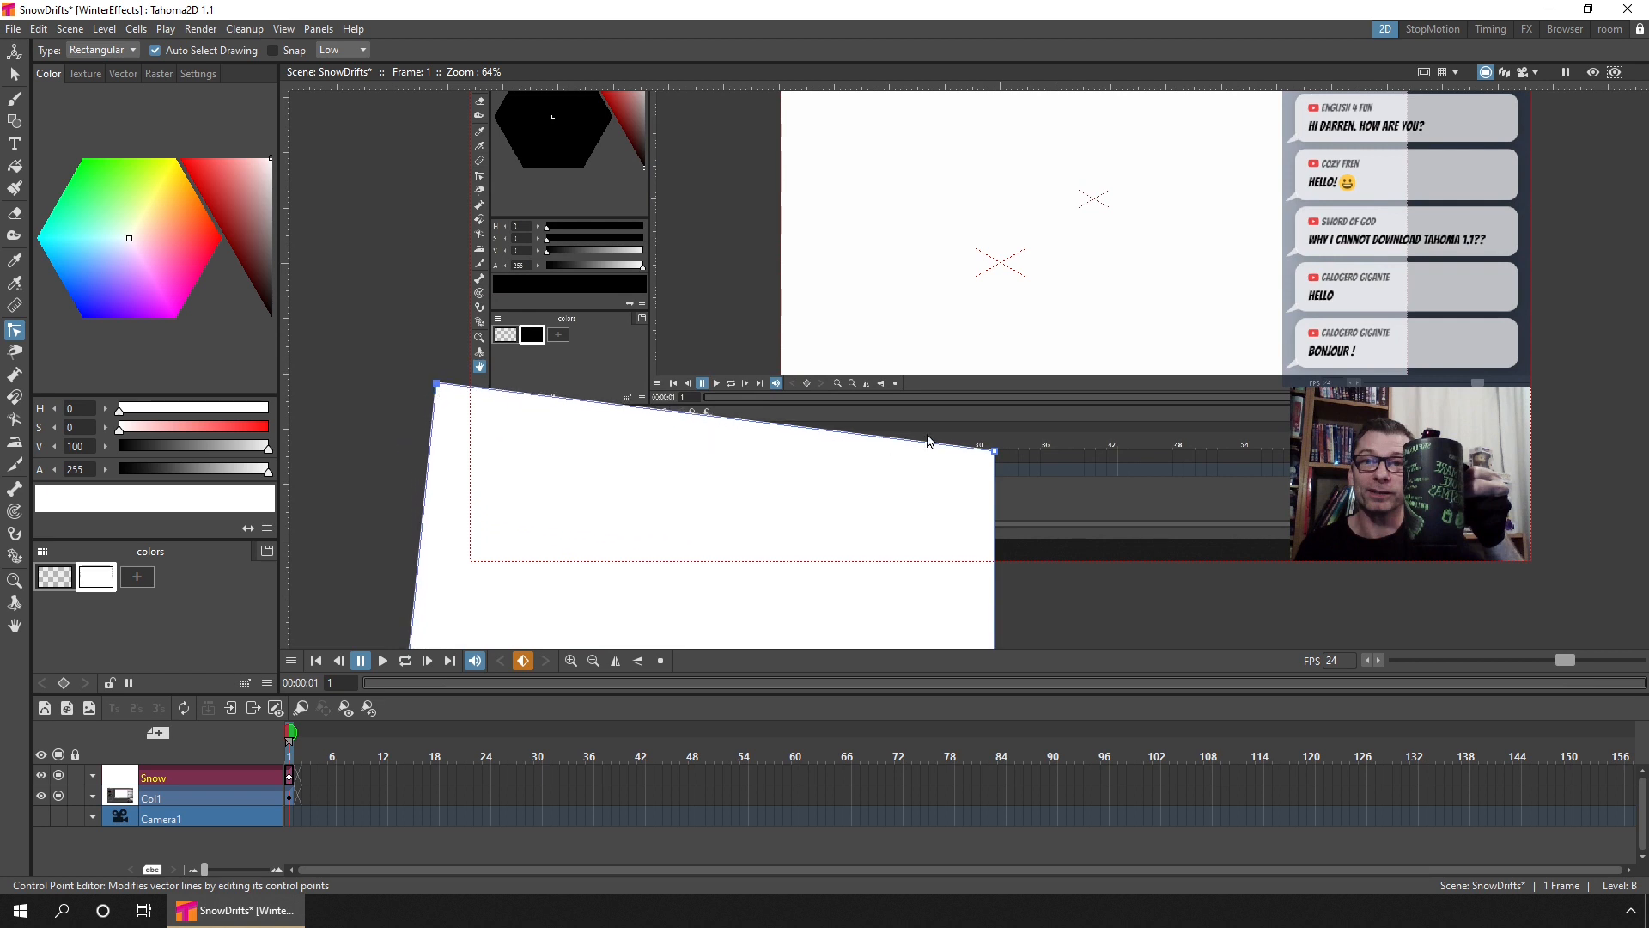
{"action": "left_click_drag", "start_coordinate": [983, 450], "coordinate": [1021, 505]}
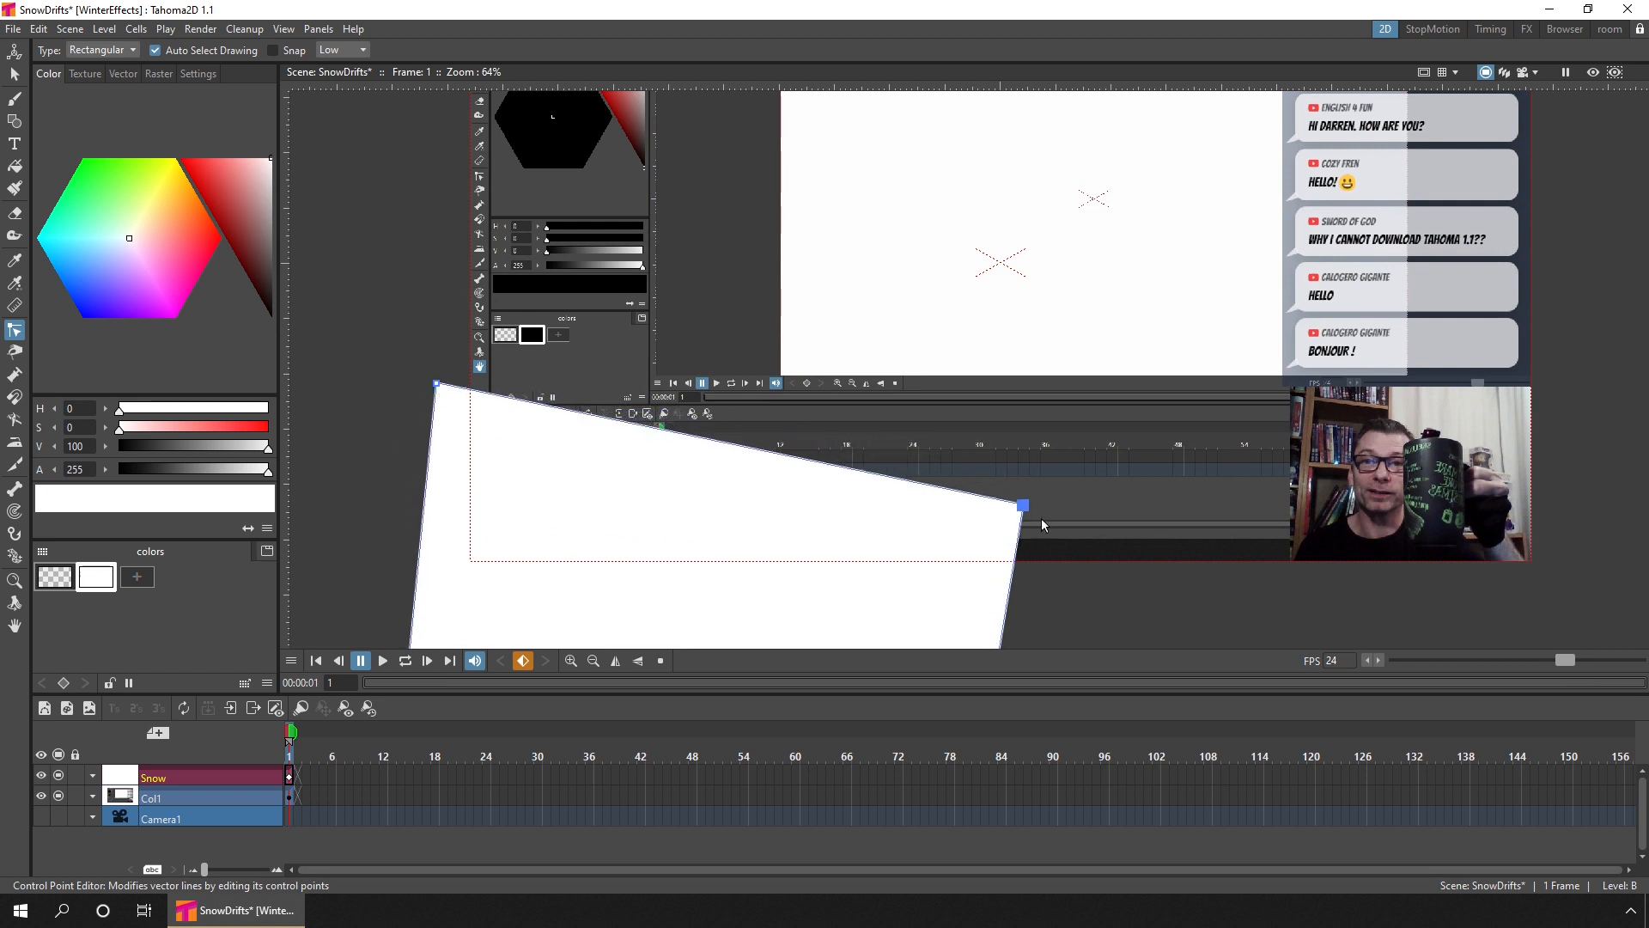
{"action": "left_click_drag", "start_coordinate": [1022, 505], "coordinate": [1126, 575]}
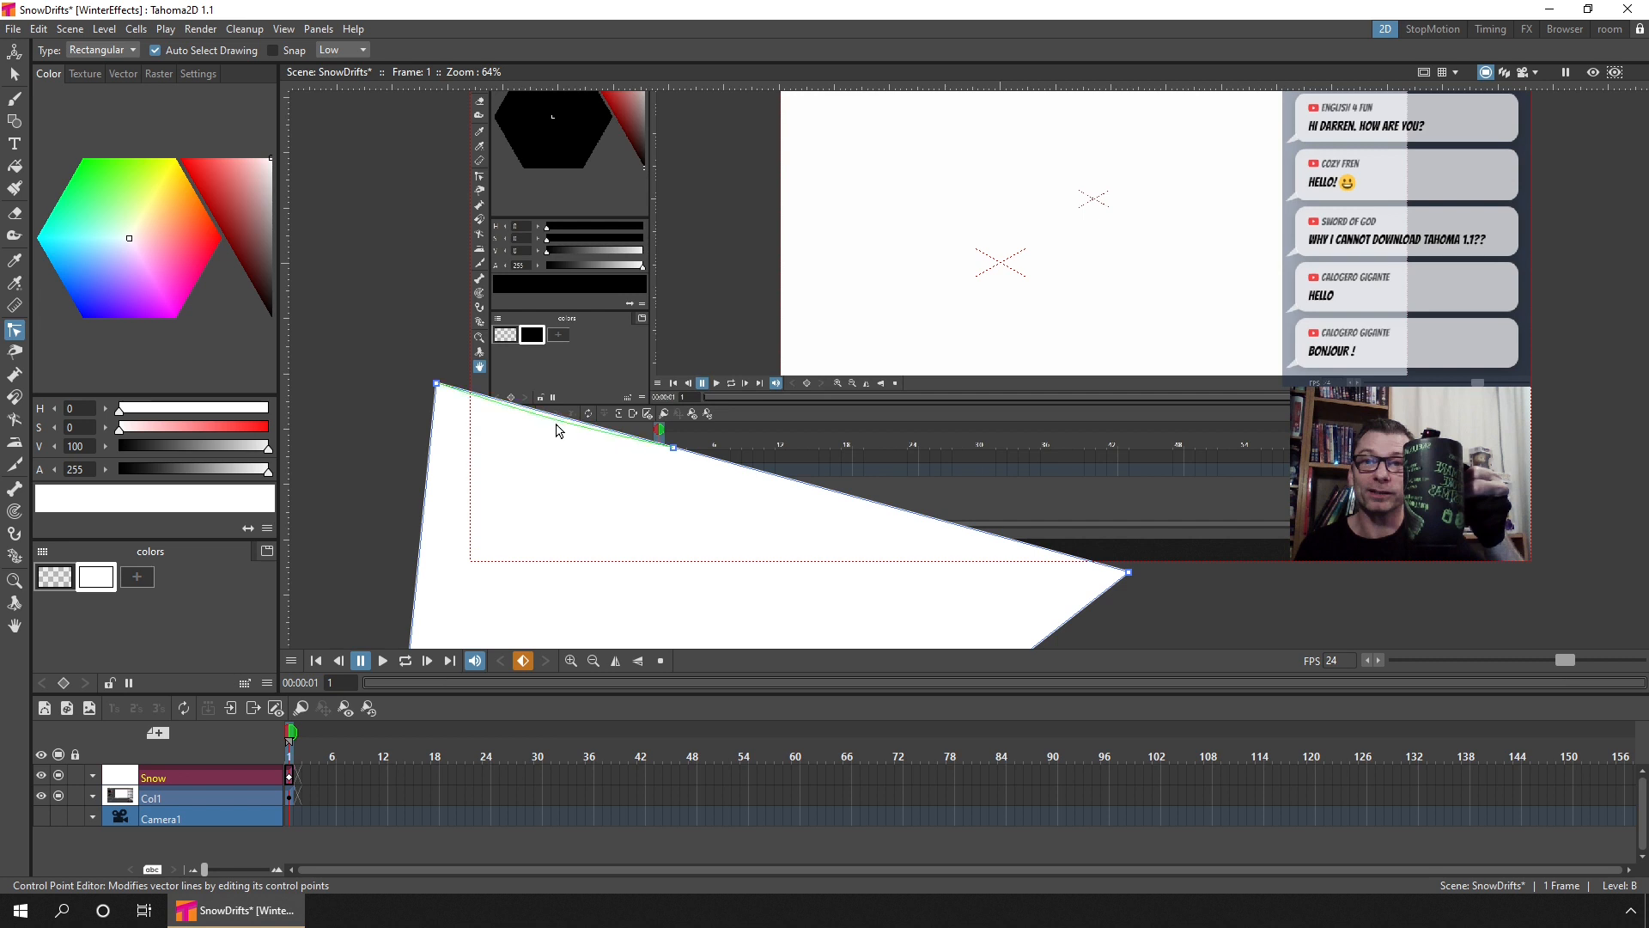
{"action": "left_click_drag", "start_coordinate": [671, 446], "coordinate": [673, 456]}
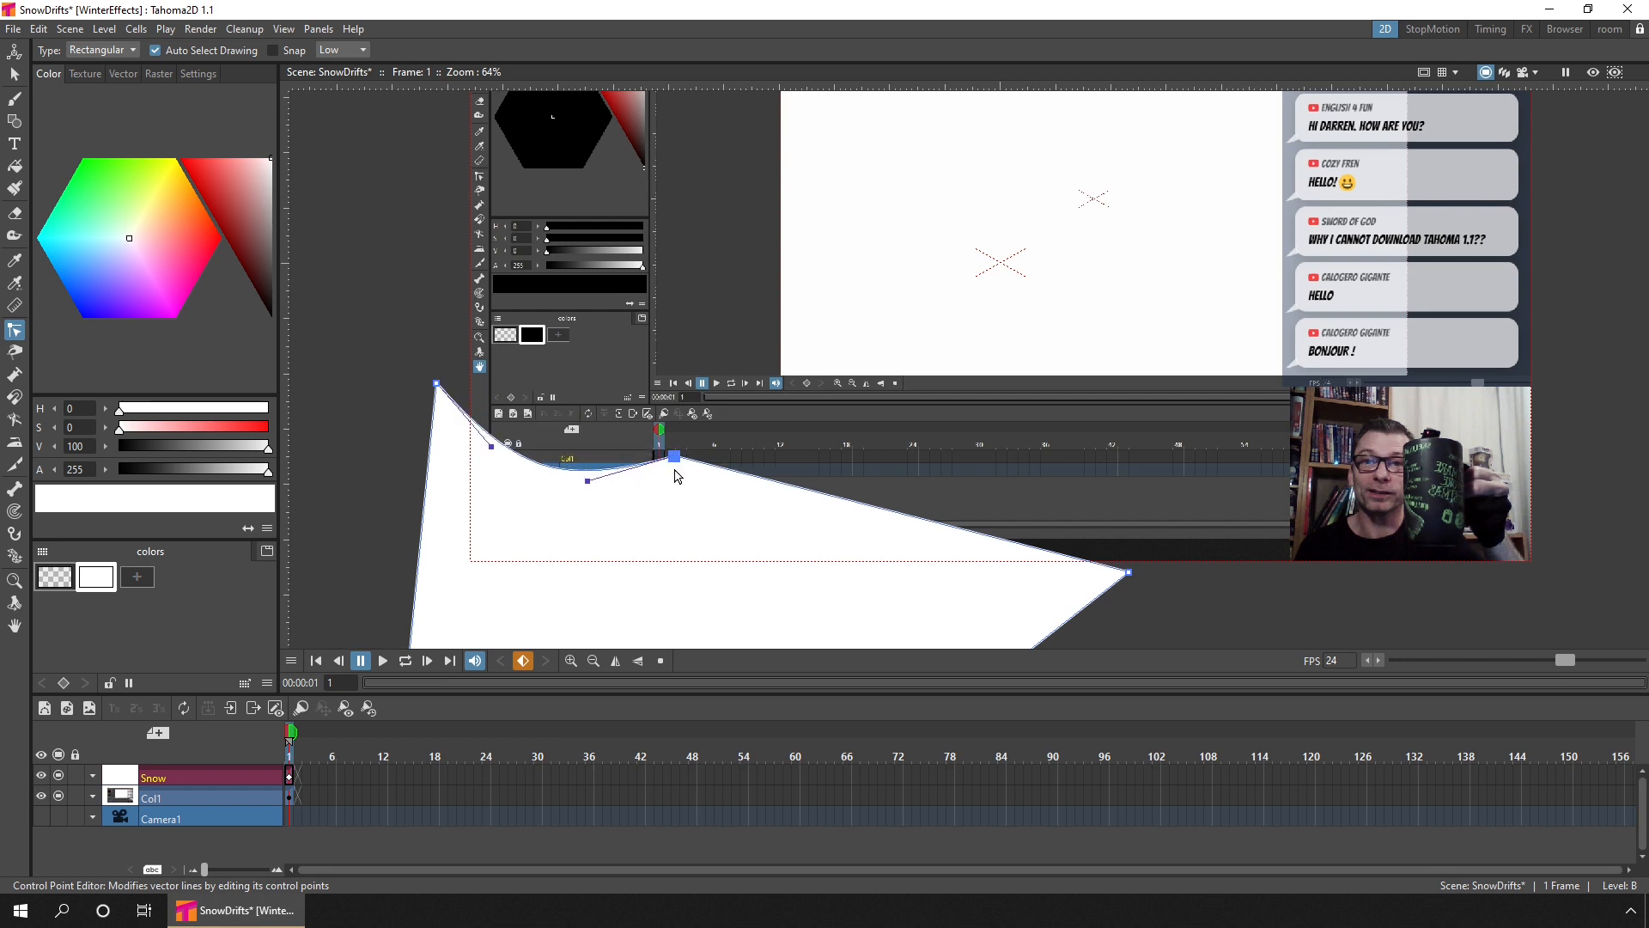
{"action": "left_click_drag", "start_coordinate": [673, 456], "coordinate": [668, 503]}
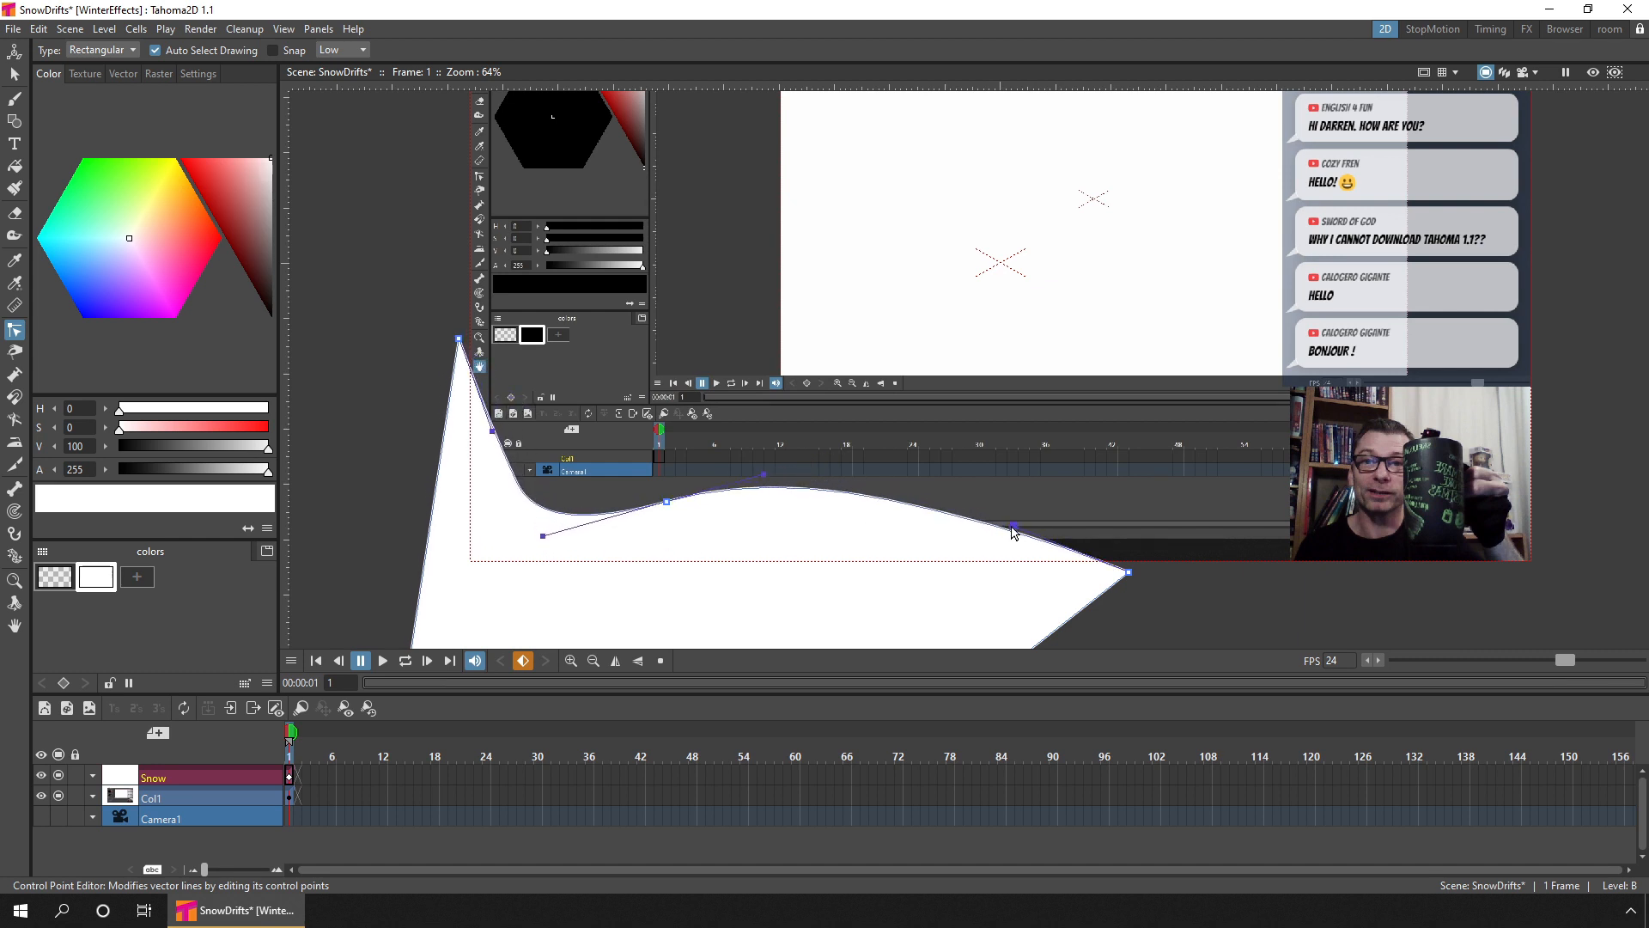
{"action": "left_click_drag", "start_coordinate": [1013, 527], "coordinate": [925, 554]}
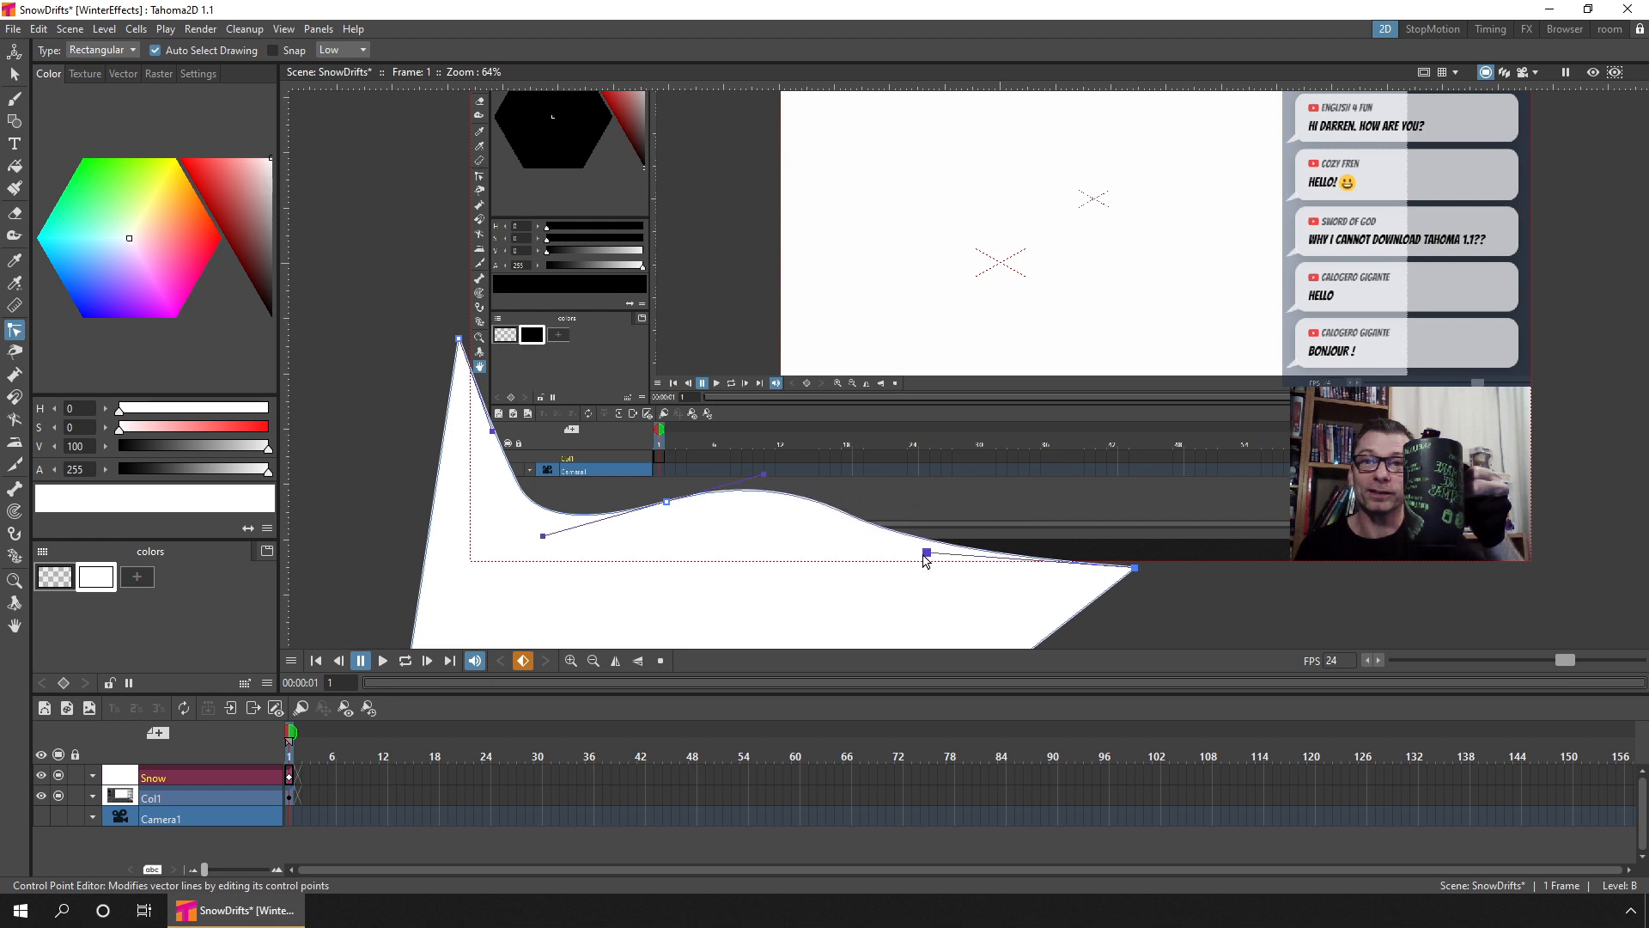
{"action": "left_click_drag", "start_coordinate": [923, 554], "coordinate": [950, 548]}
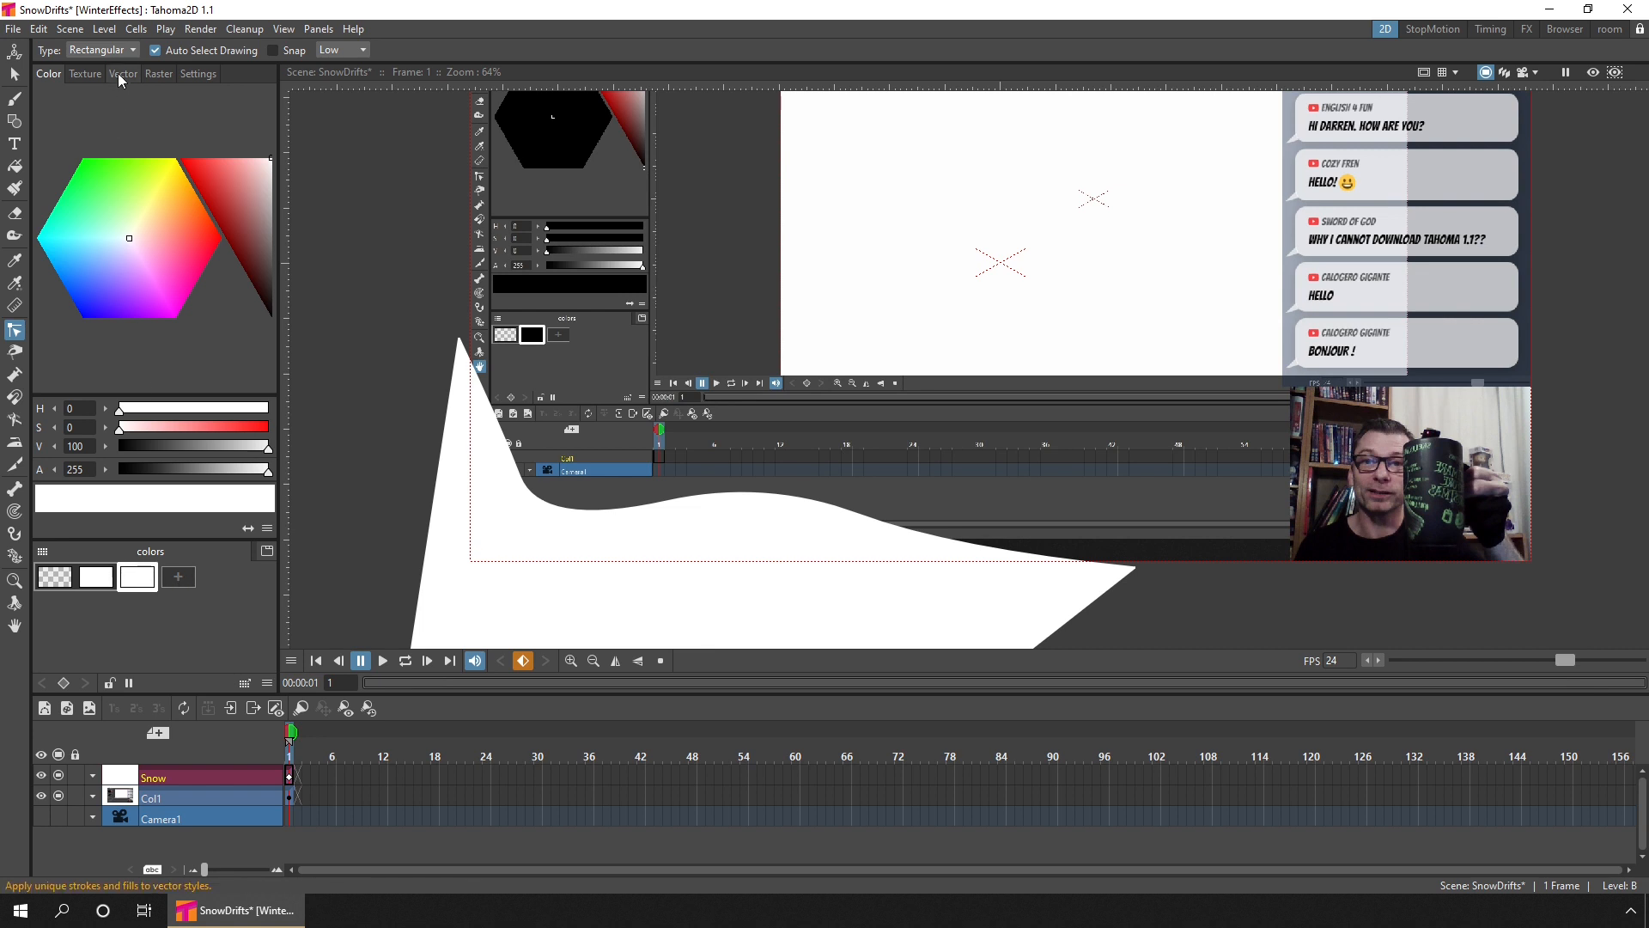
- Fill the snow drift with a linear green-to-white gradient style
{"action": "left_click", "coordinate": [122, 74]}
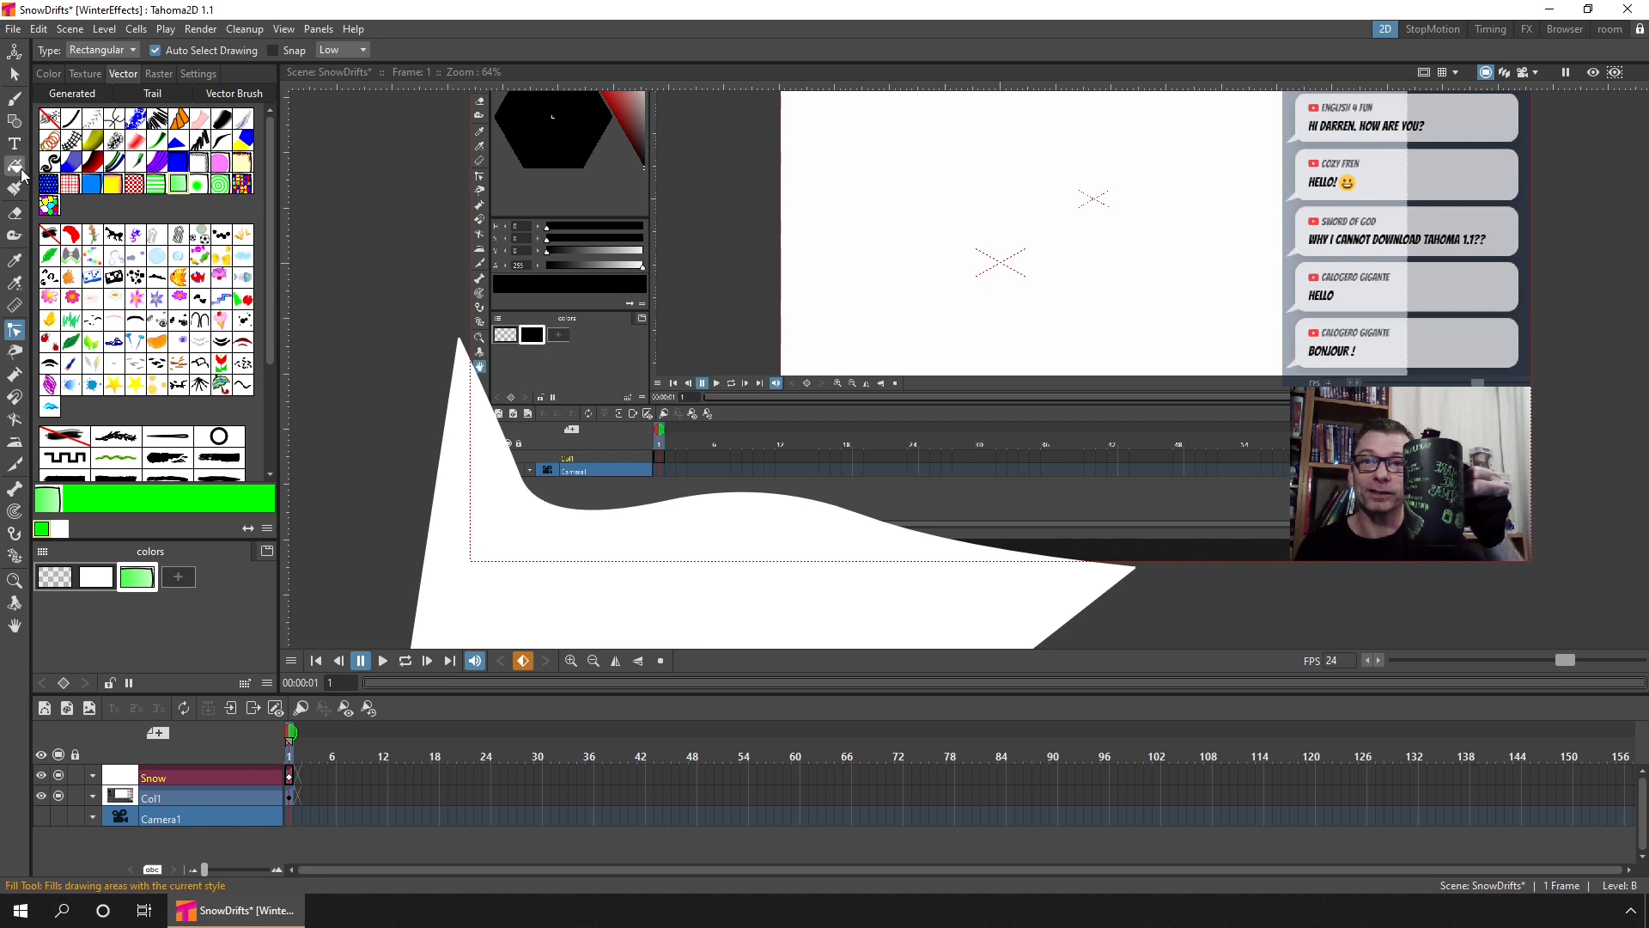
{"action": "left_click", "coordinate": [16, 165]}
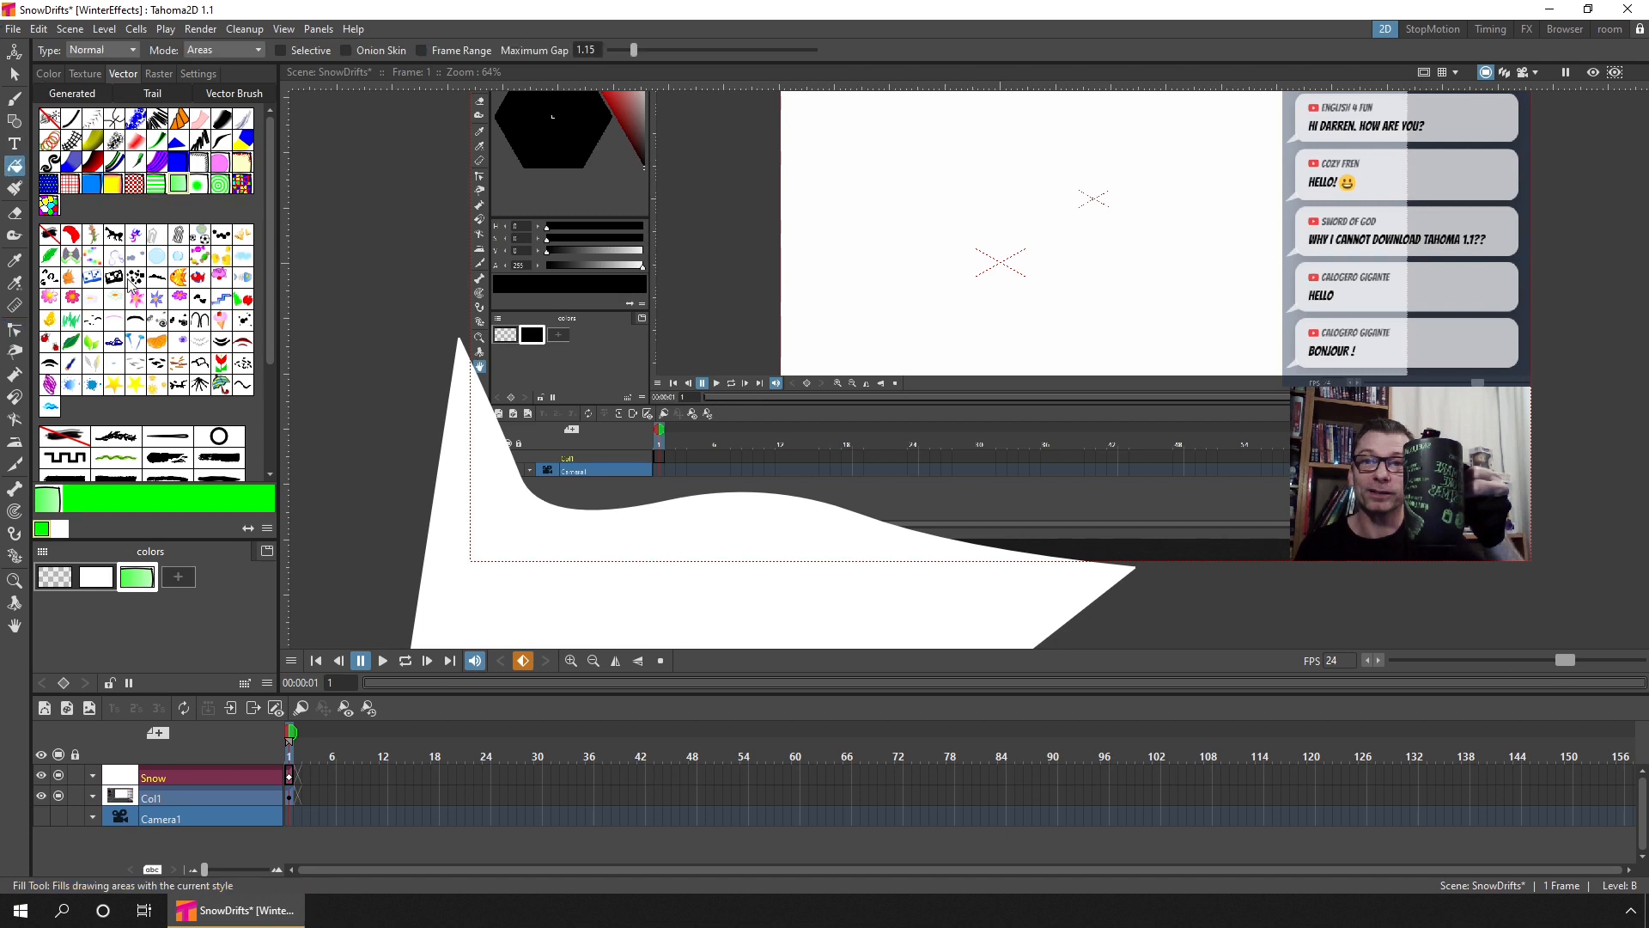
{"action": "left_click", "coordinate": [505, 486]}
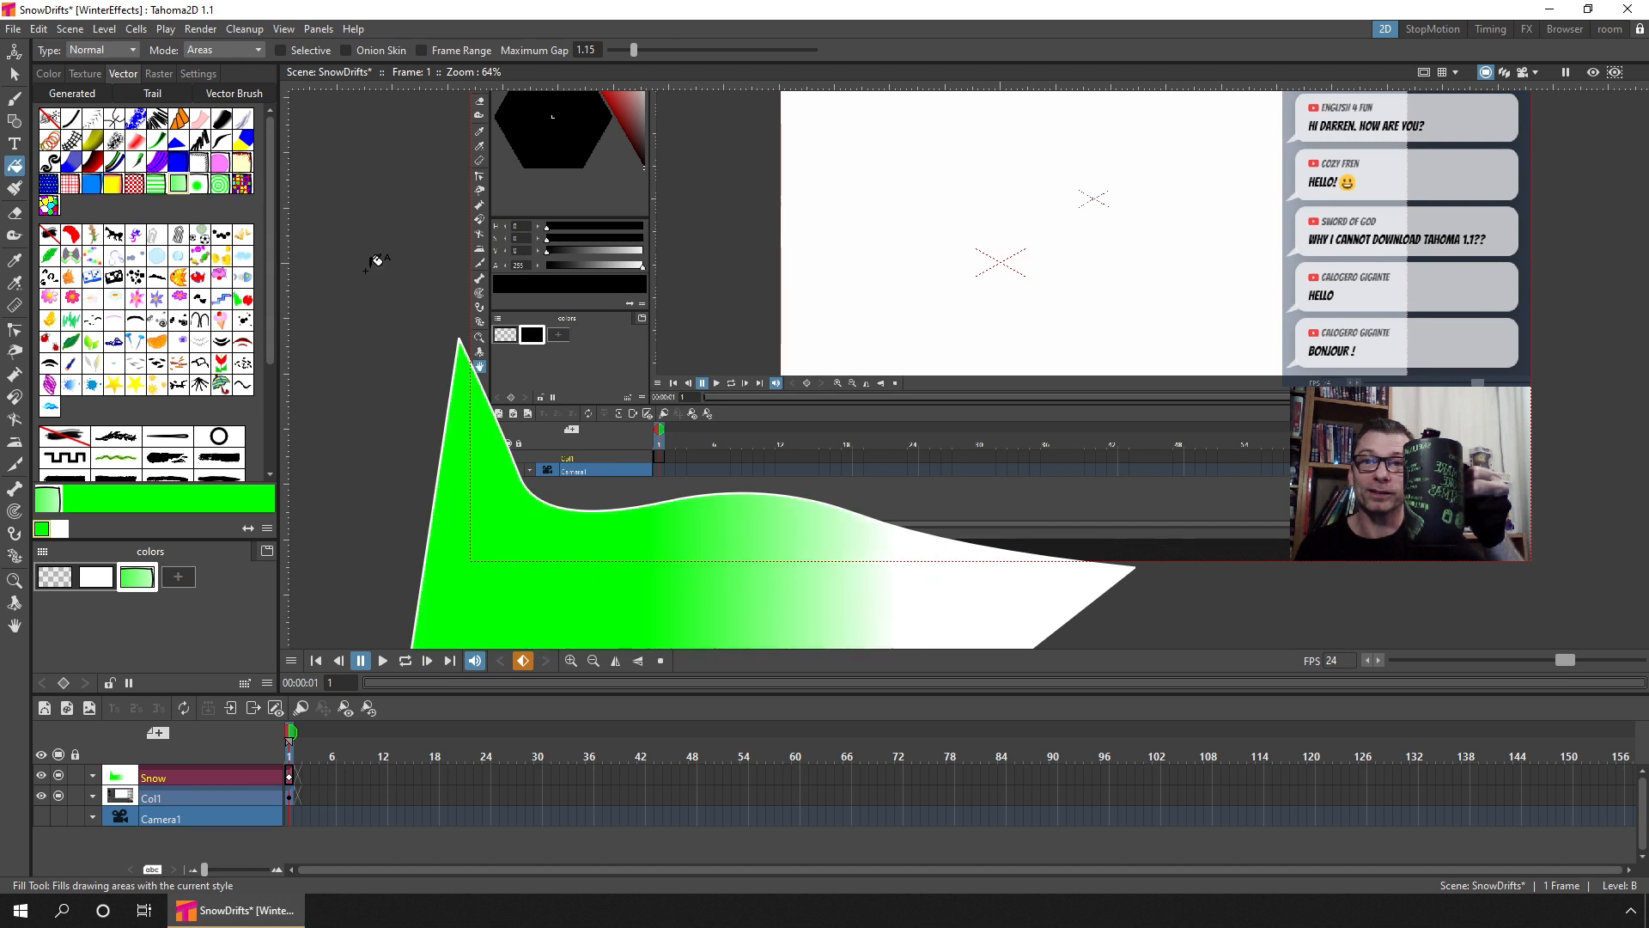
{"action": "left_click", "coordinate": [198, 72]}
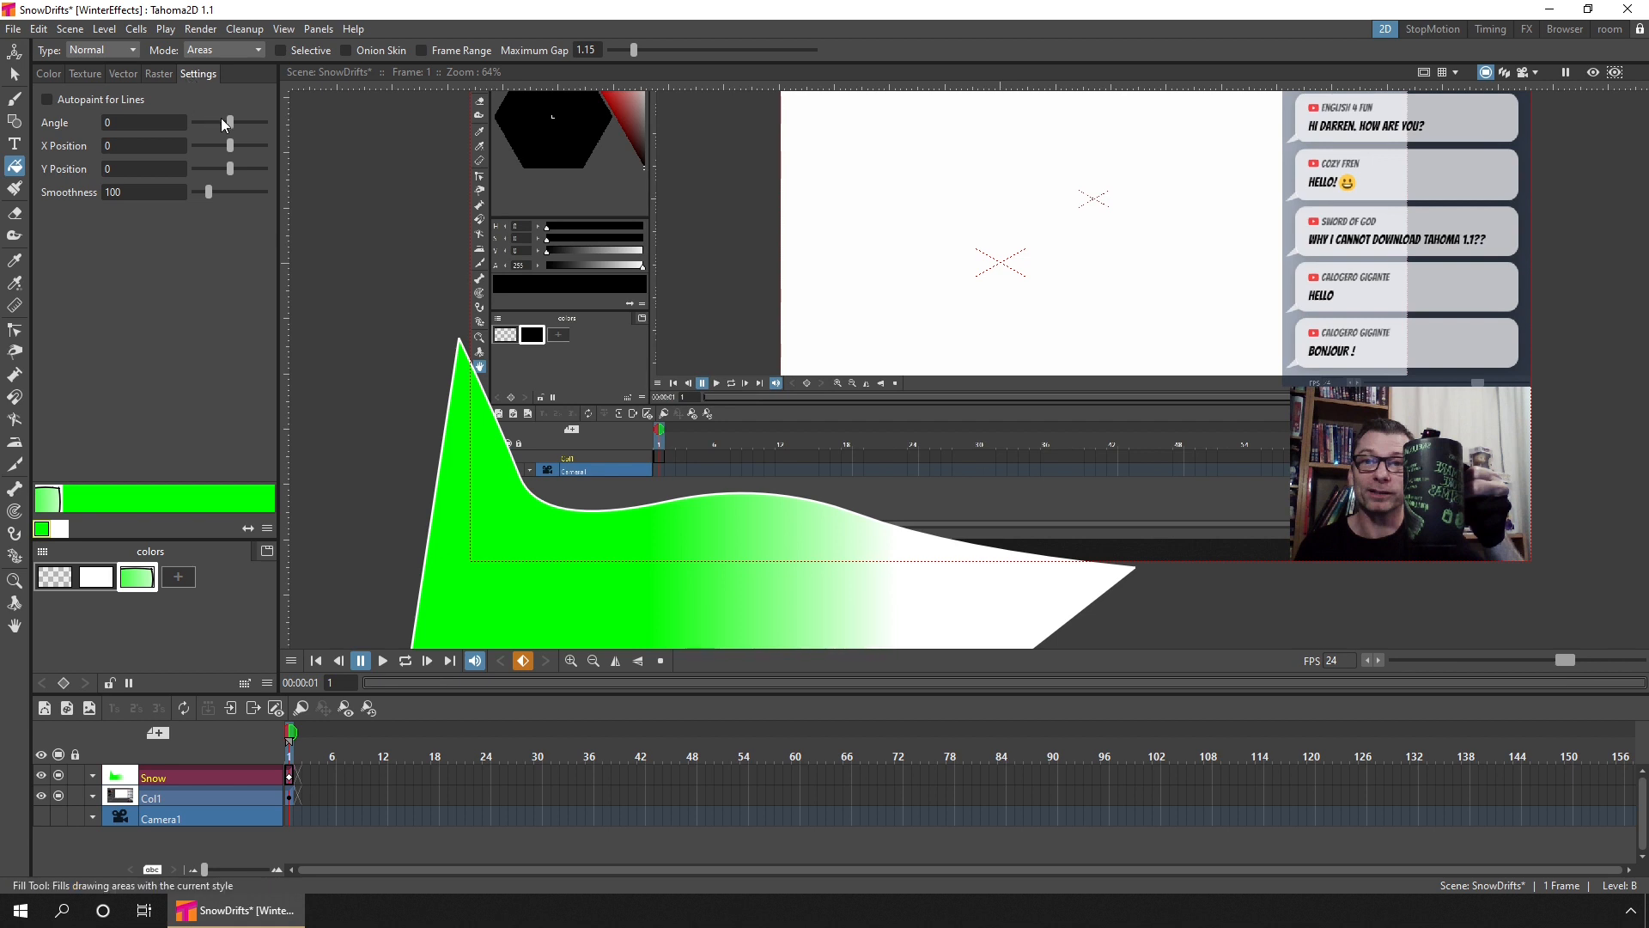
- Set the gradient Angle to 90 and tune Y Position and Smoothness for a soft blend
{"action": "left_click_drag", "start_coordinate": [229, 122], "coordinate": [240, 122]}
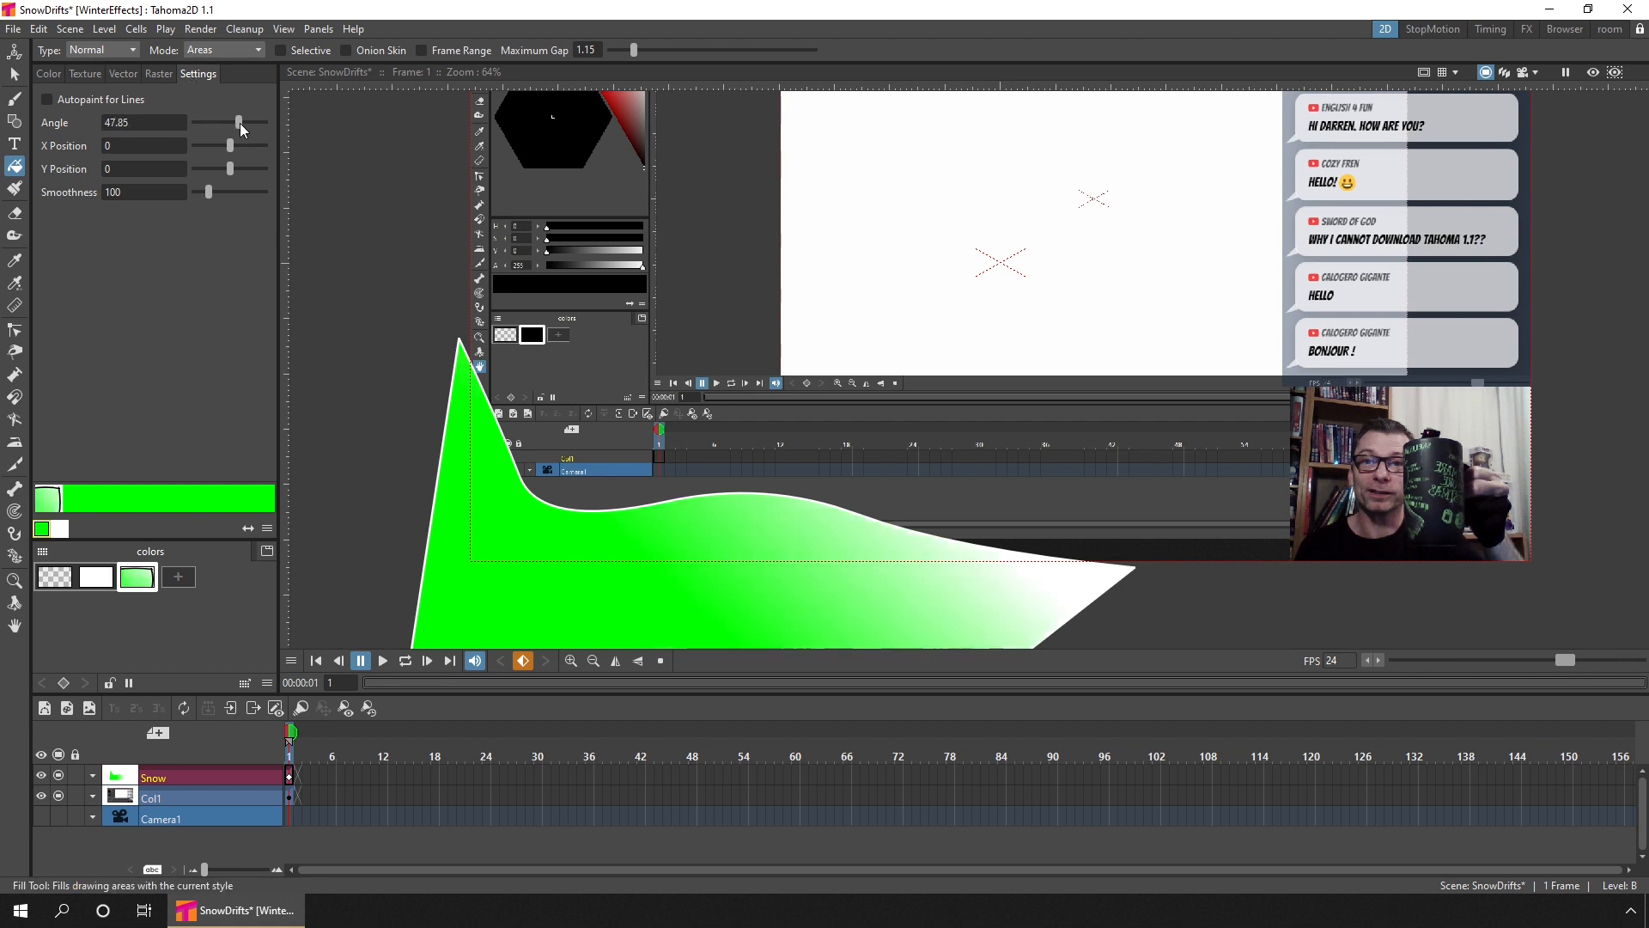
{"action": "left_click_drag", "start_coordinate": [240, 122], "coordinate": [246, 122]}
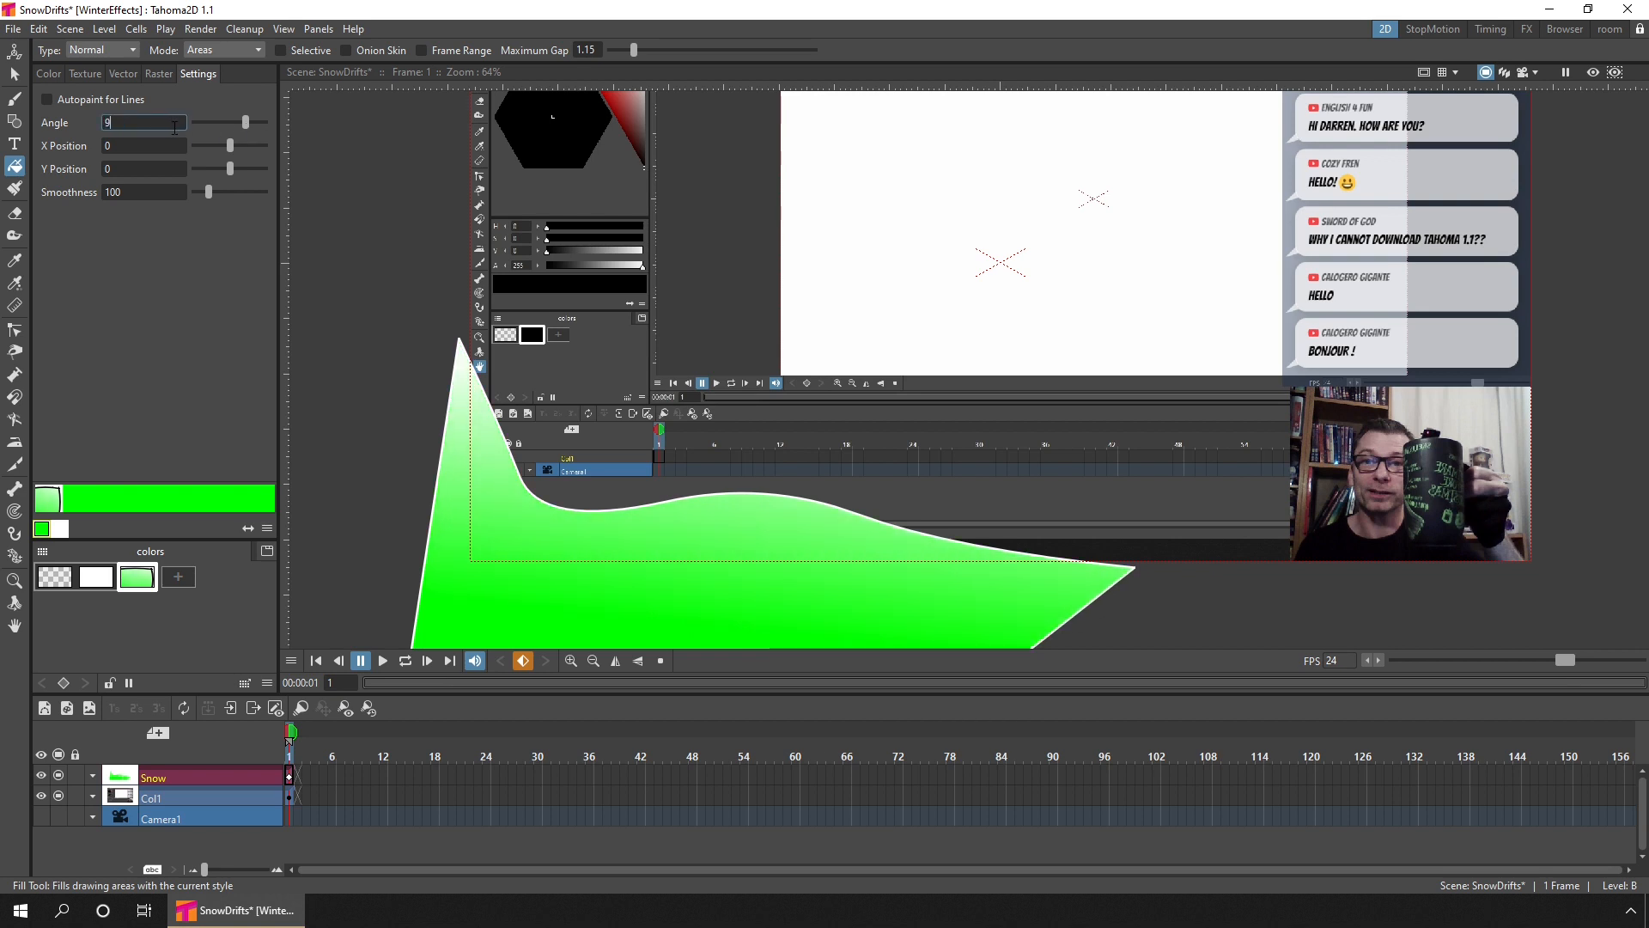
{"action": "type", "text": "90"}
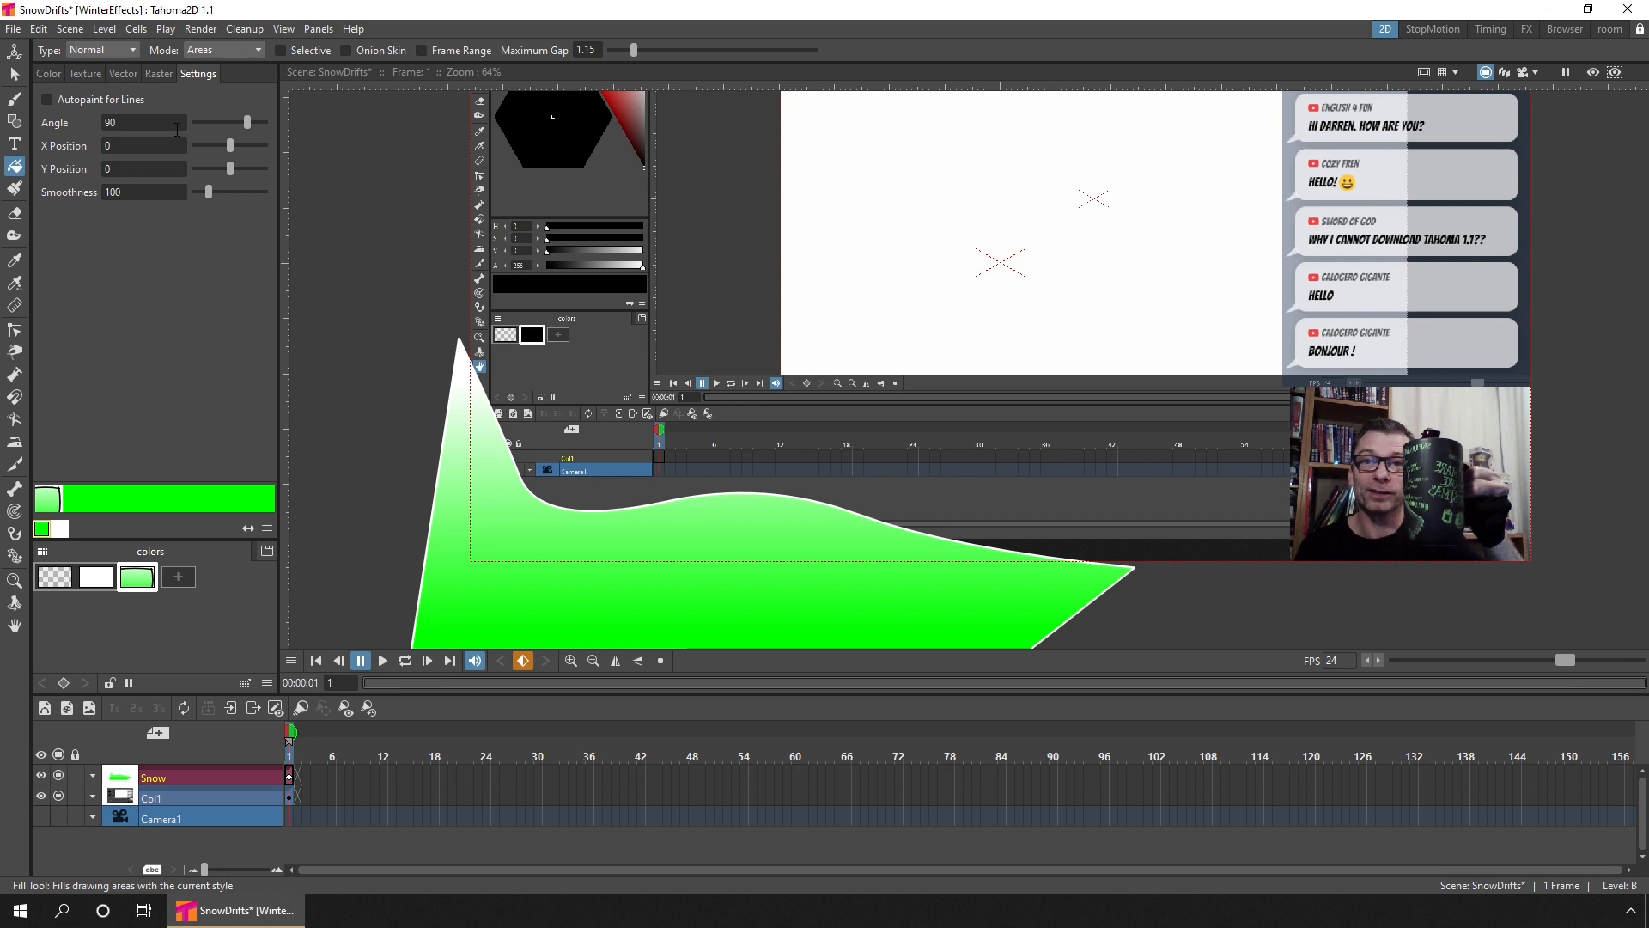
{"action": "mouse_move", "coordinate": [212, 190]}
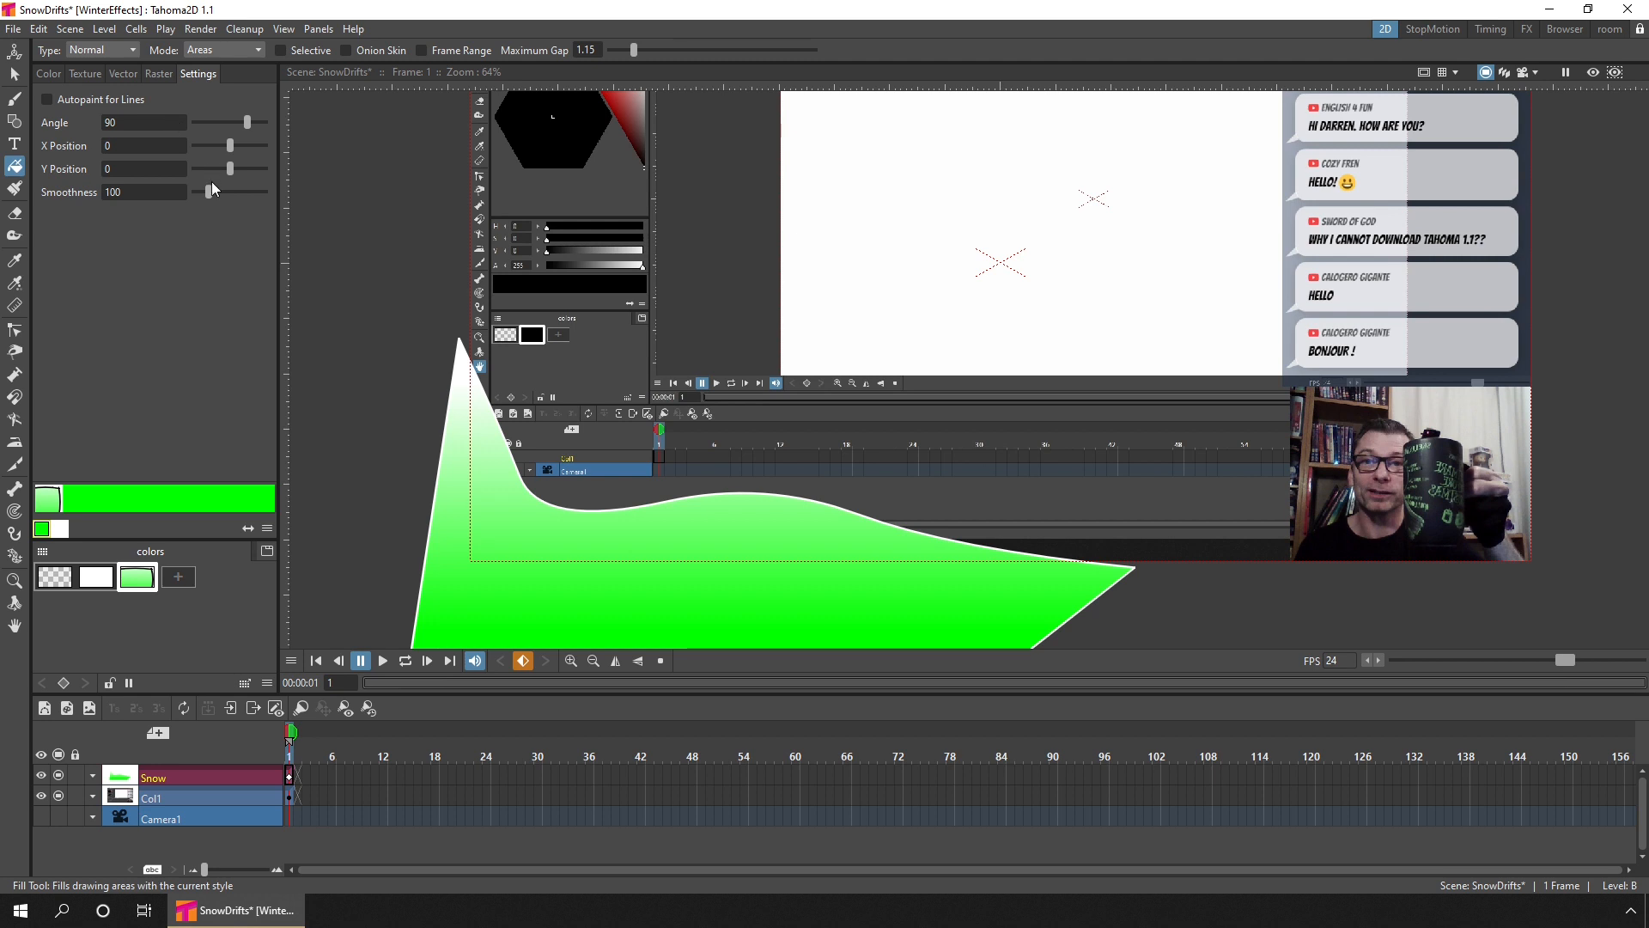
{"action": "left_click_drag", "start_coordinate": [247, 193], "coordinate": [193, 192]}
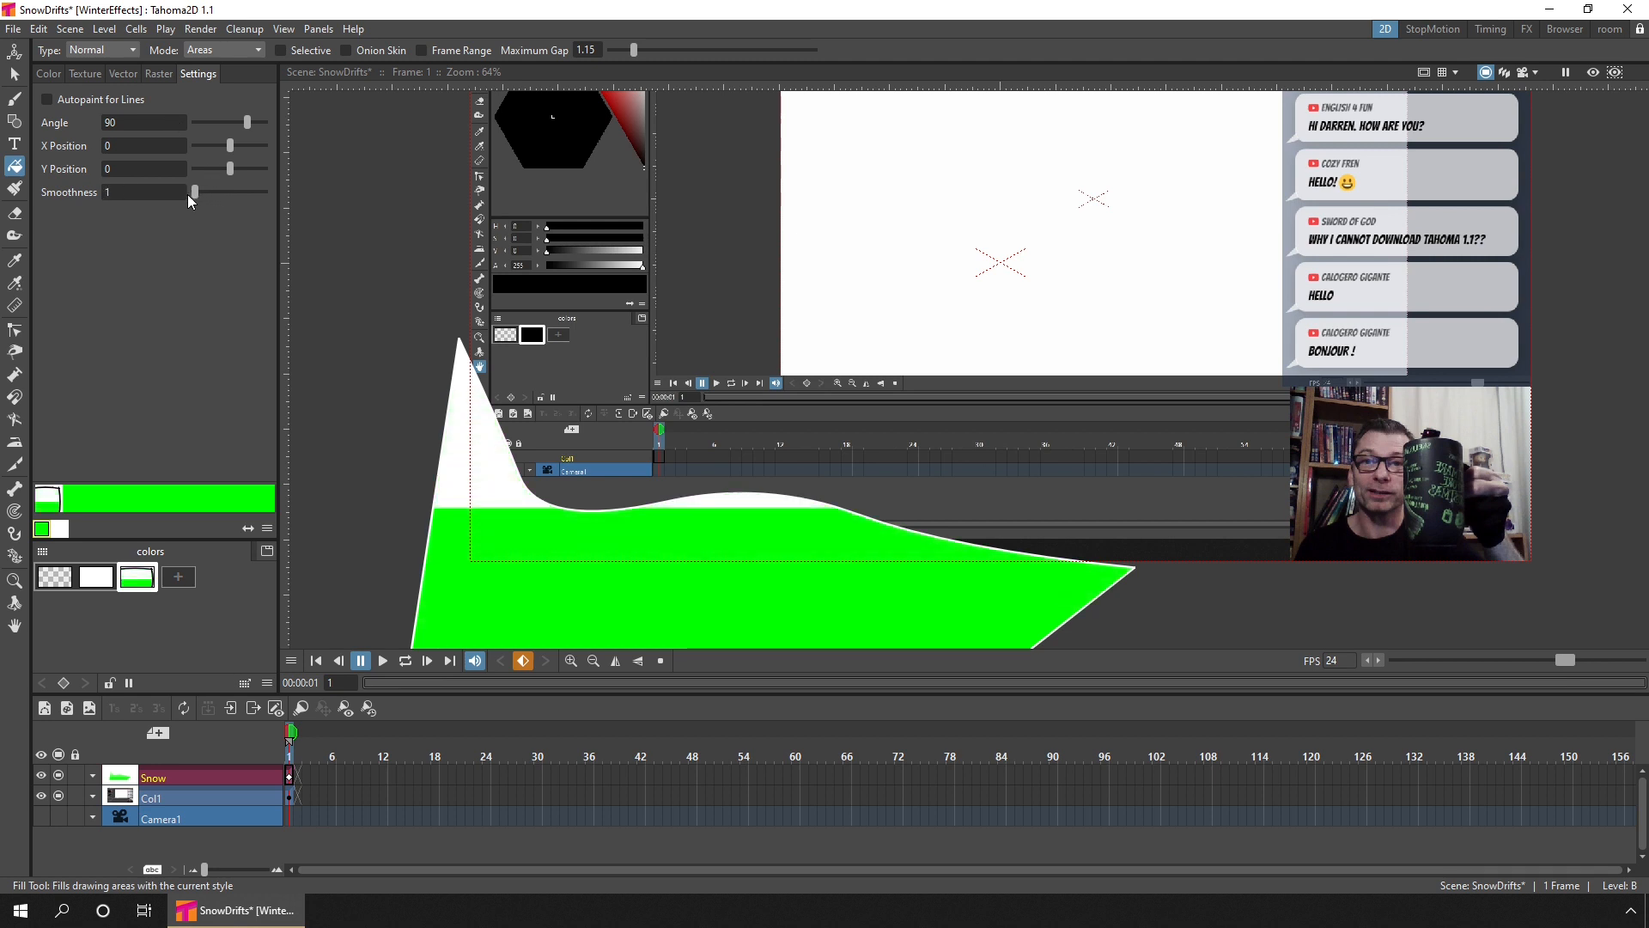
{"action": "mouse_move", "coordinate": [231, 189]}
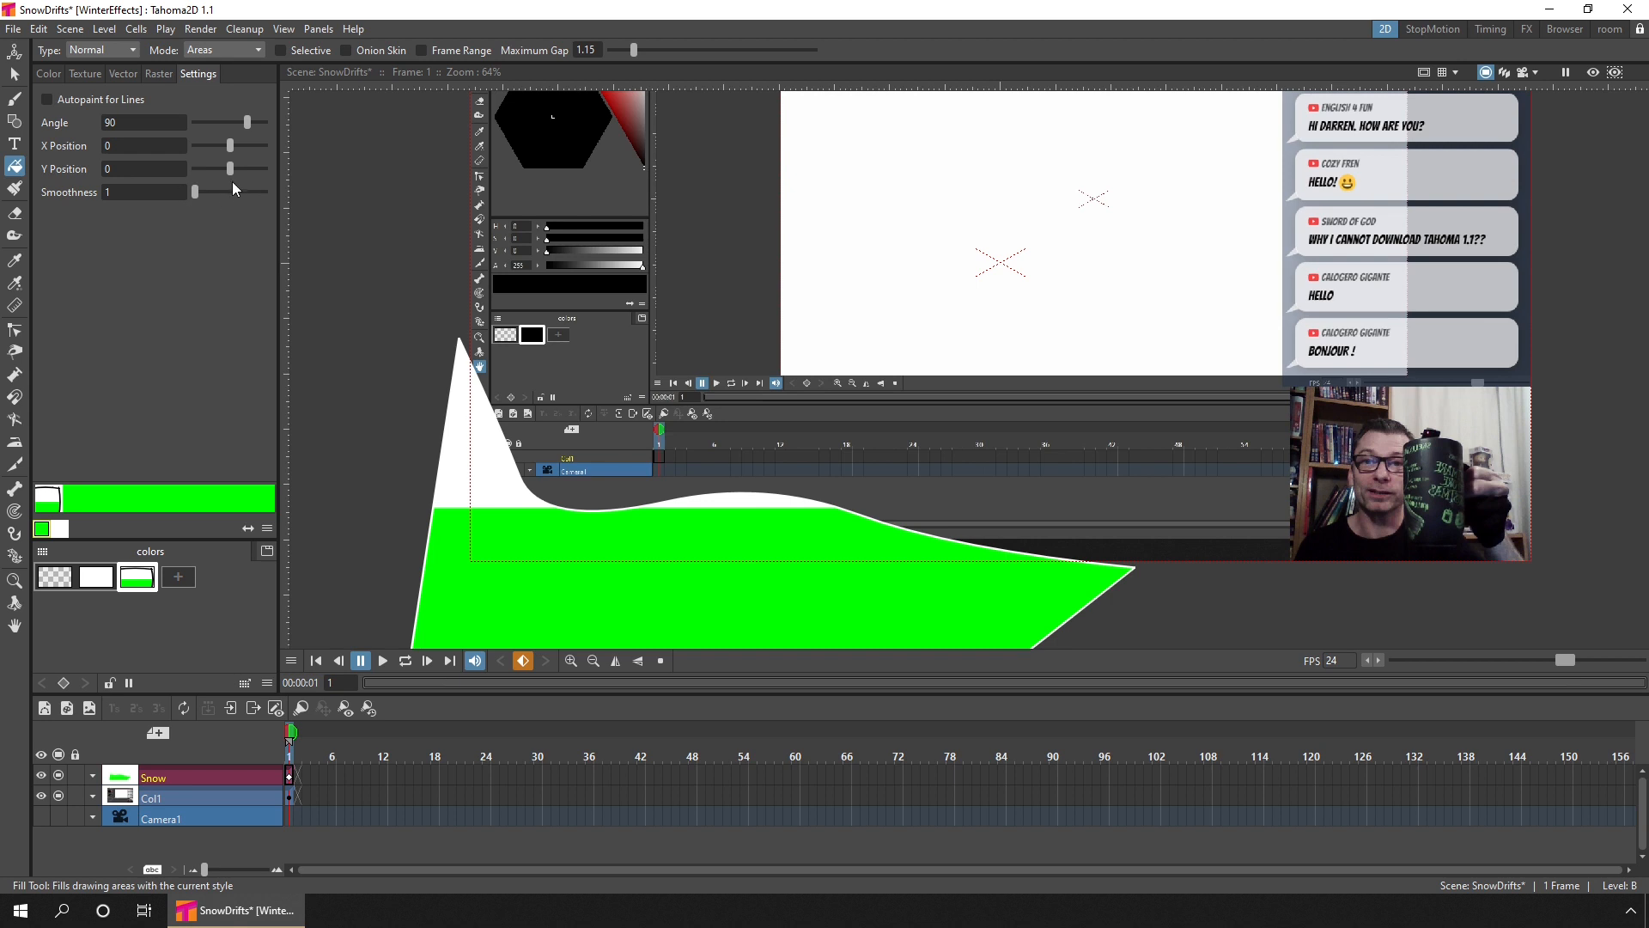
{"action": "left_click_drag", "start_coordinate": [229, 168], "coordinate": [224, 168]}
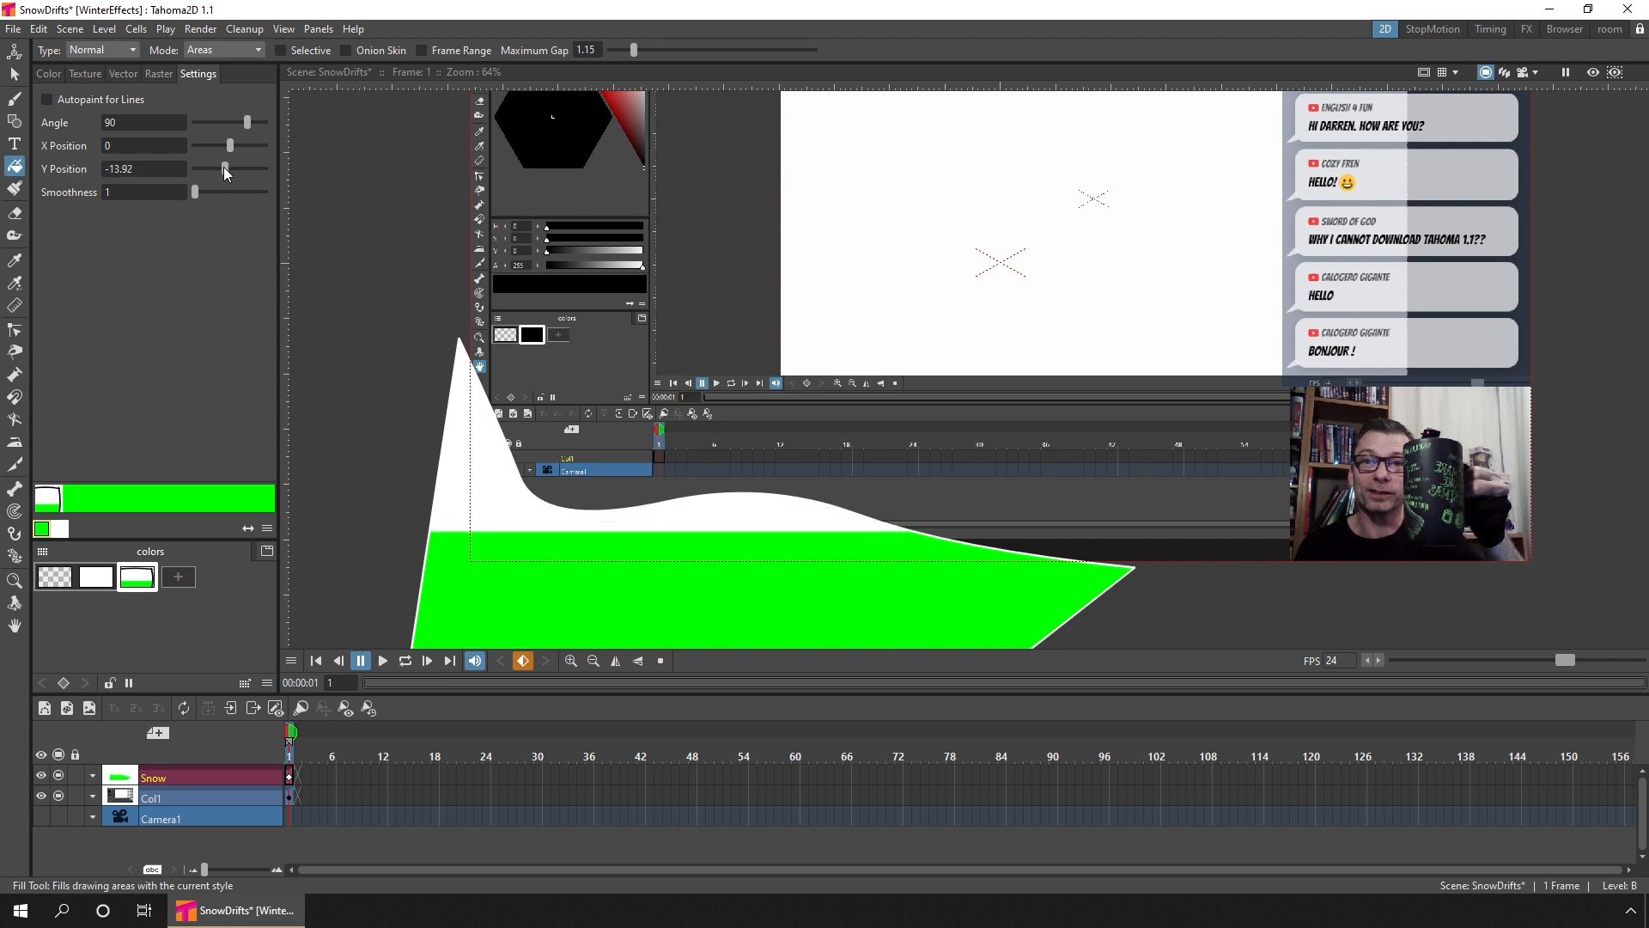
{"action": "left_click_drag", "start_coordinate": [225, 170], "coordinate": [219, 170]}
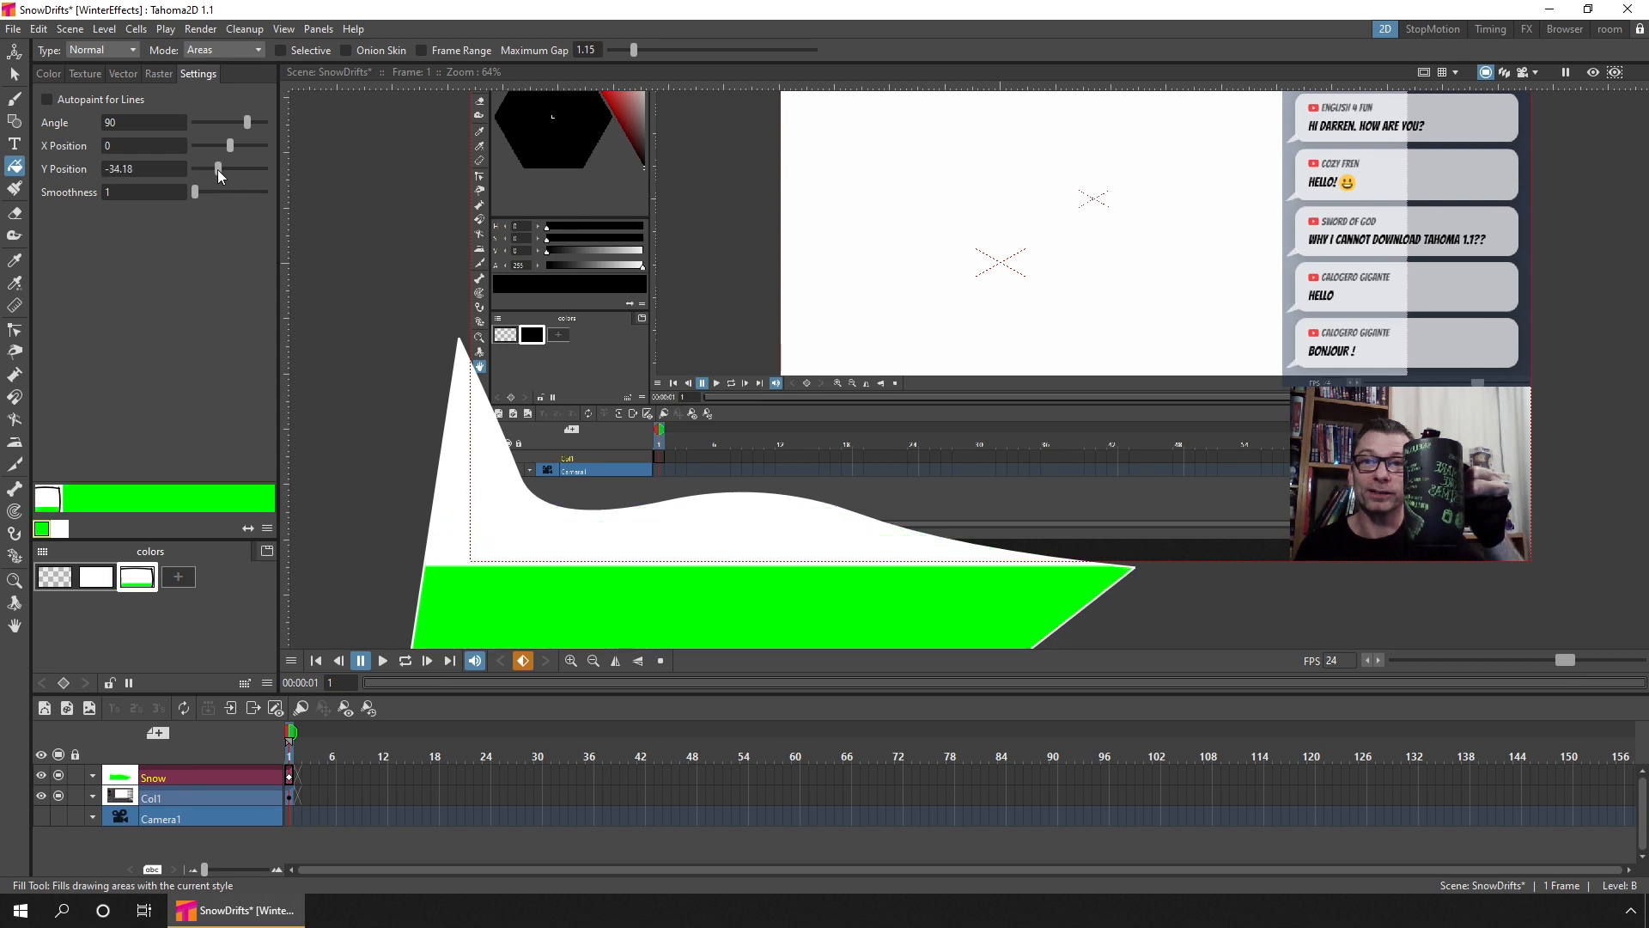
{"action": "left_click_drag", "start_coordinate": [163, 192], "coordinate": [205, 191]}
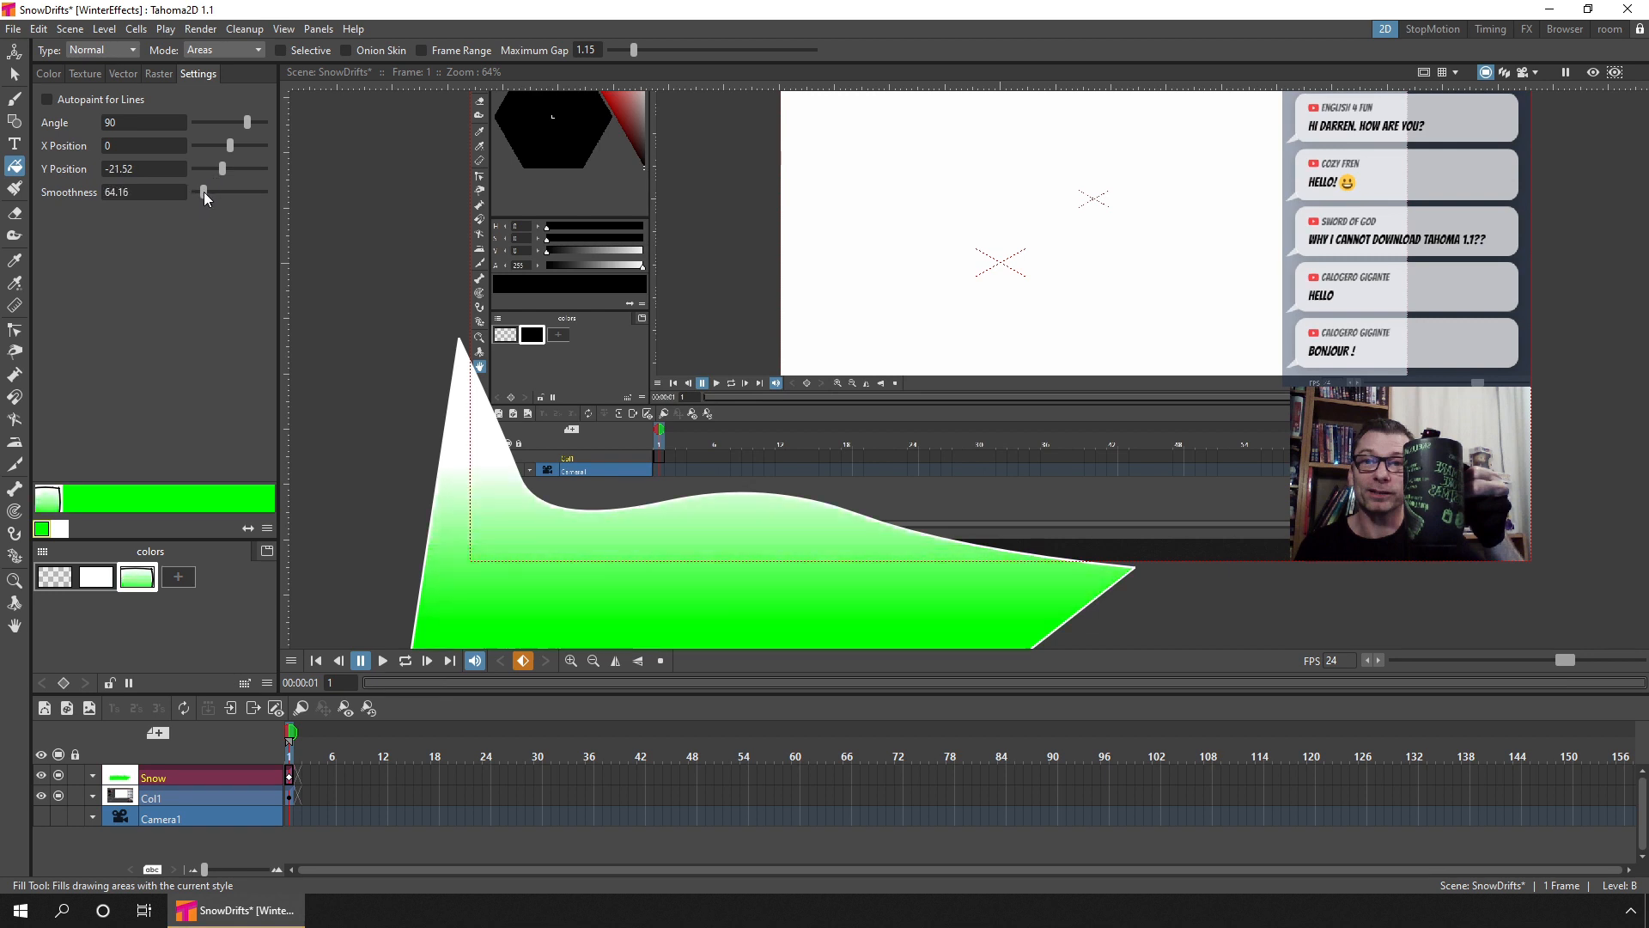
{"action": "left_click", "coordinate": [47, 72]}
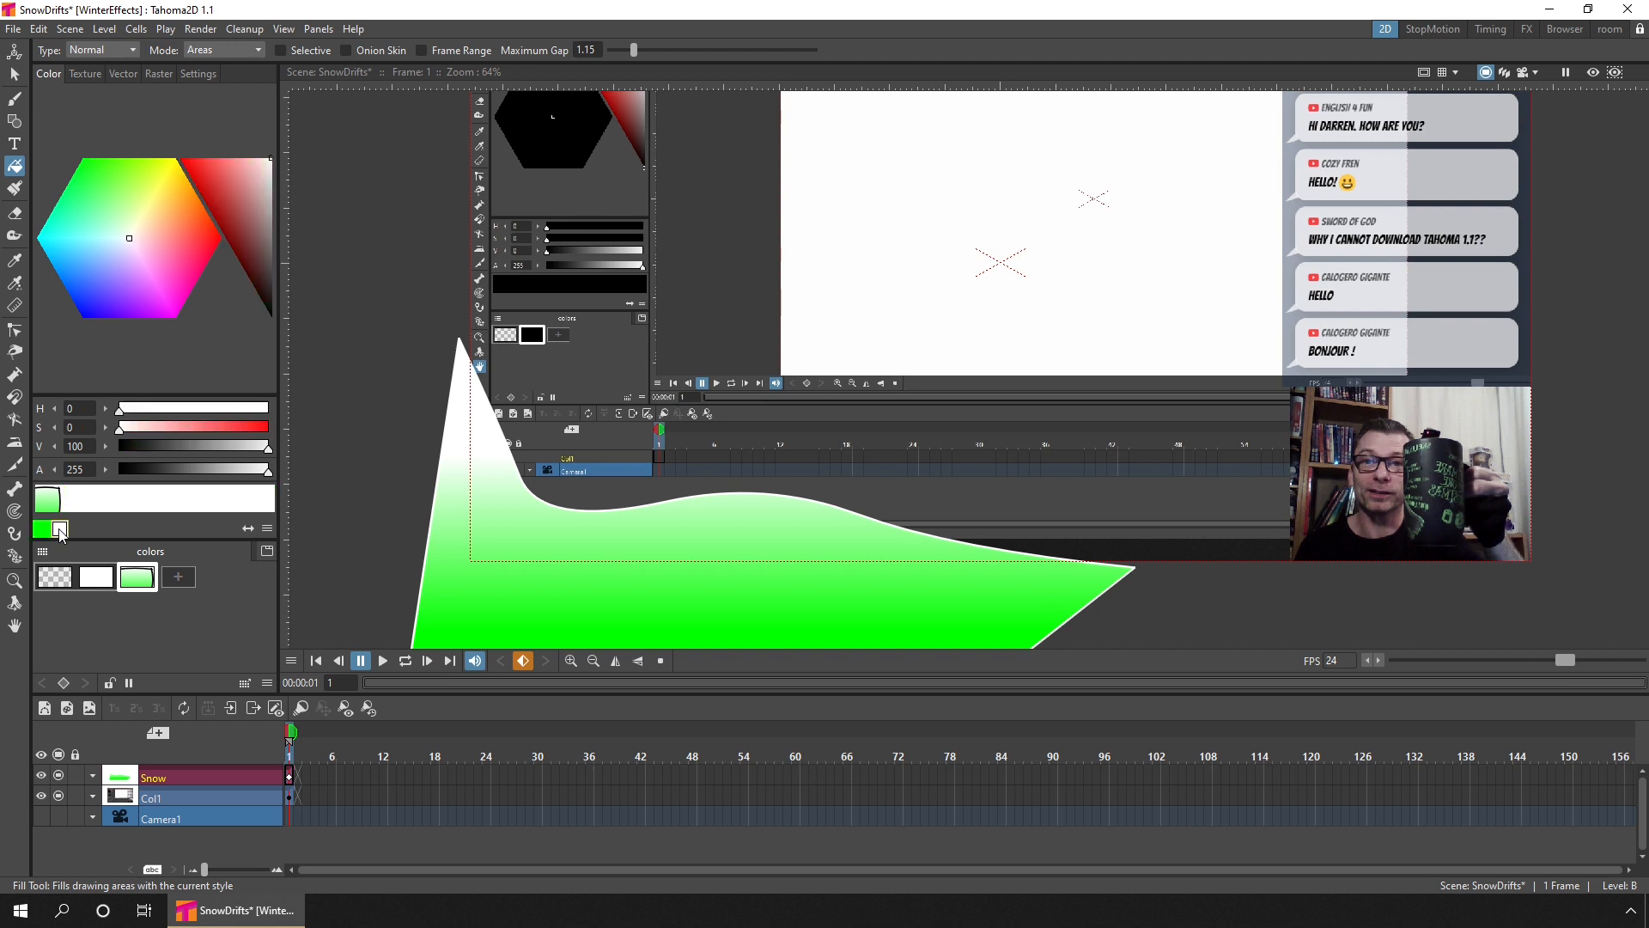
- Change the gradient's green bottom colour to a muted blue-grey
{"action": "left_click", "coordinate": [86, 255]}
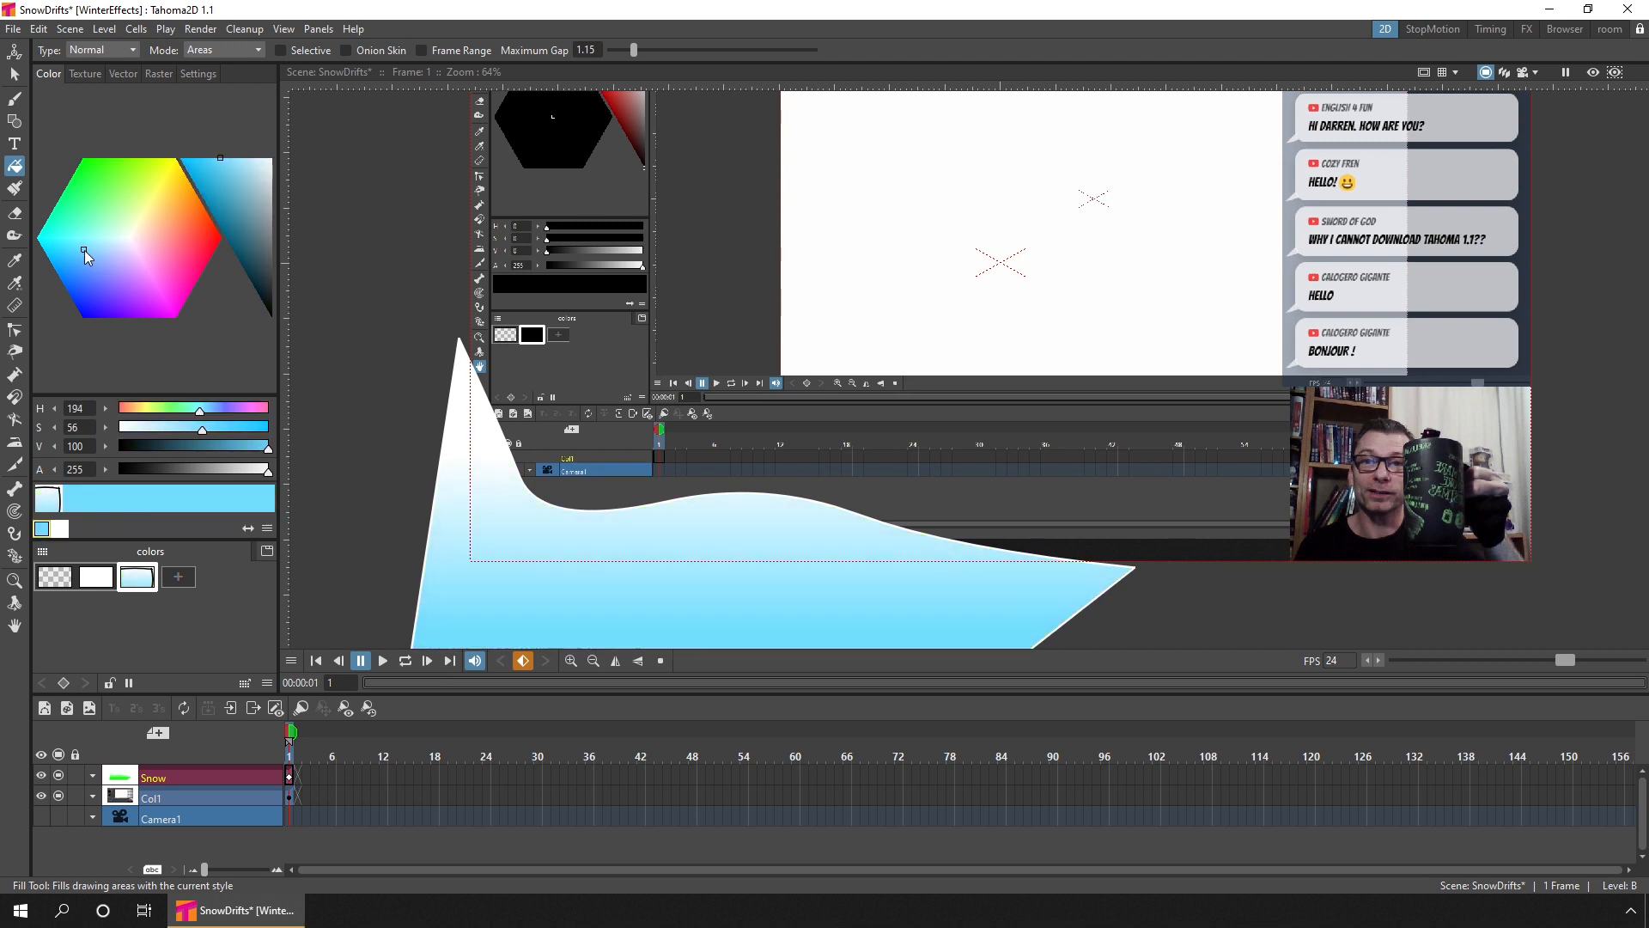
{"action": "left_click", "coordinate": [250, 206]}
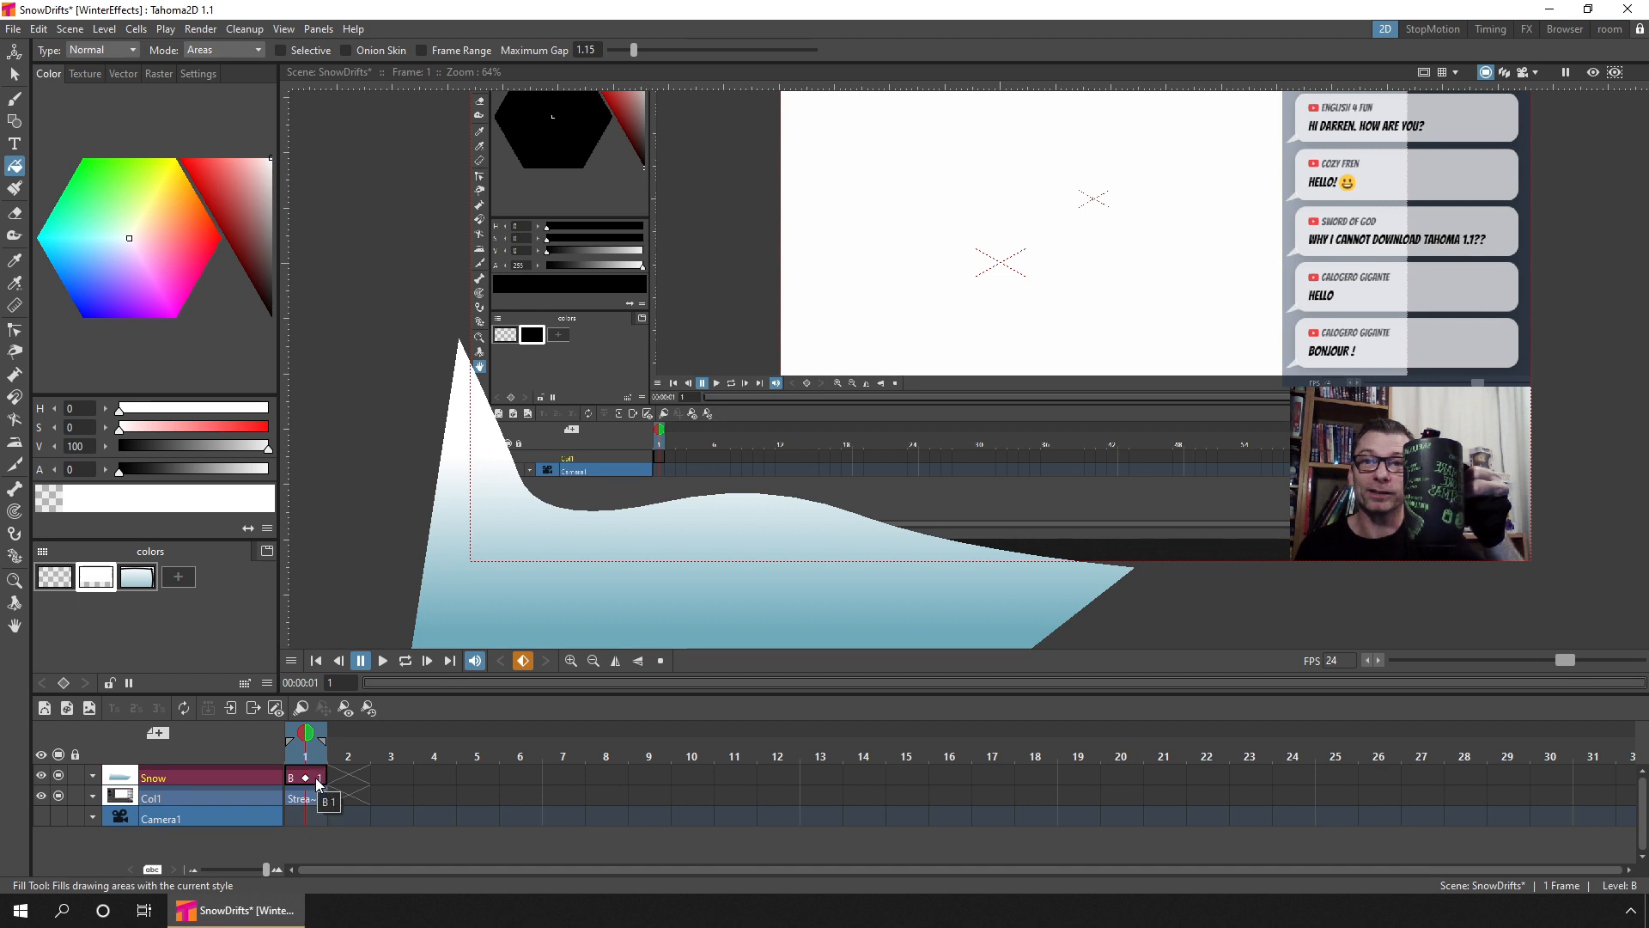
- Duplicate the Snow drawing at frame 1 into a second drawing on frame 2
{"action": "left_click", "coordinate": [315, 778]}
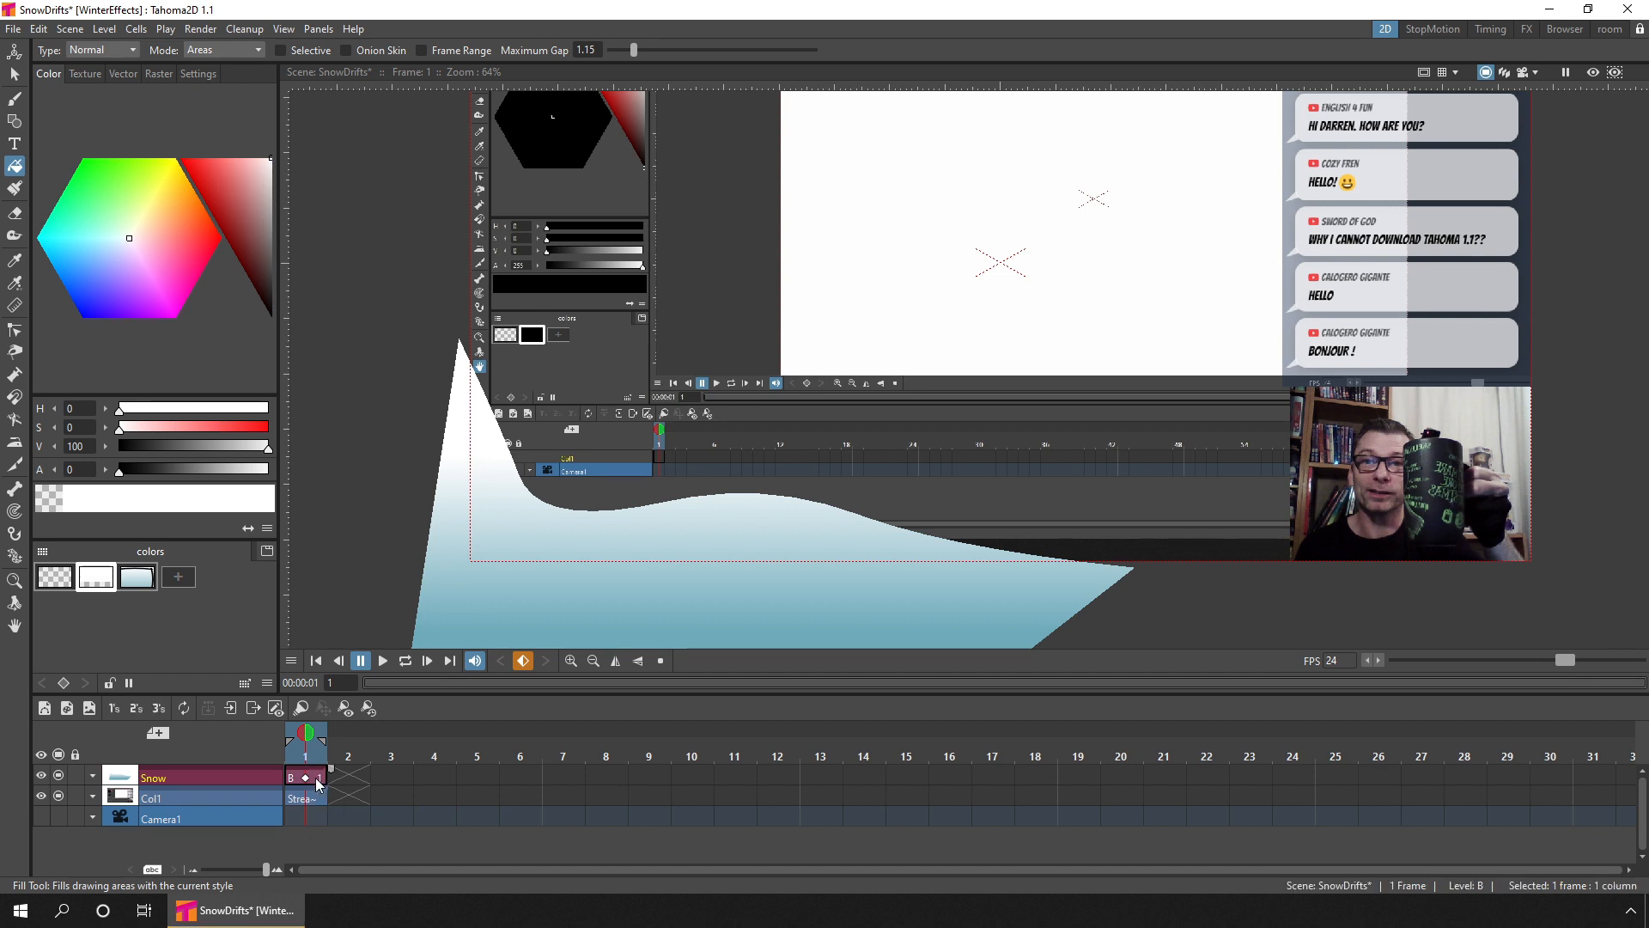
{"action": "right_click", "coordinate": [304, 777]}
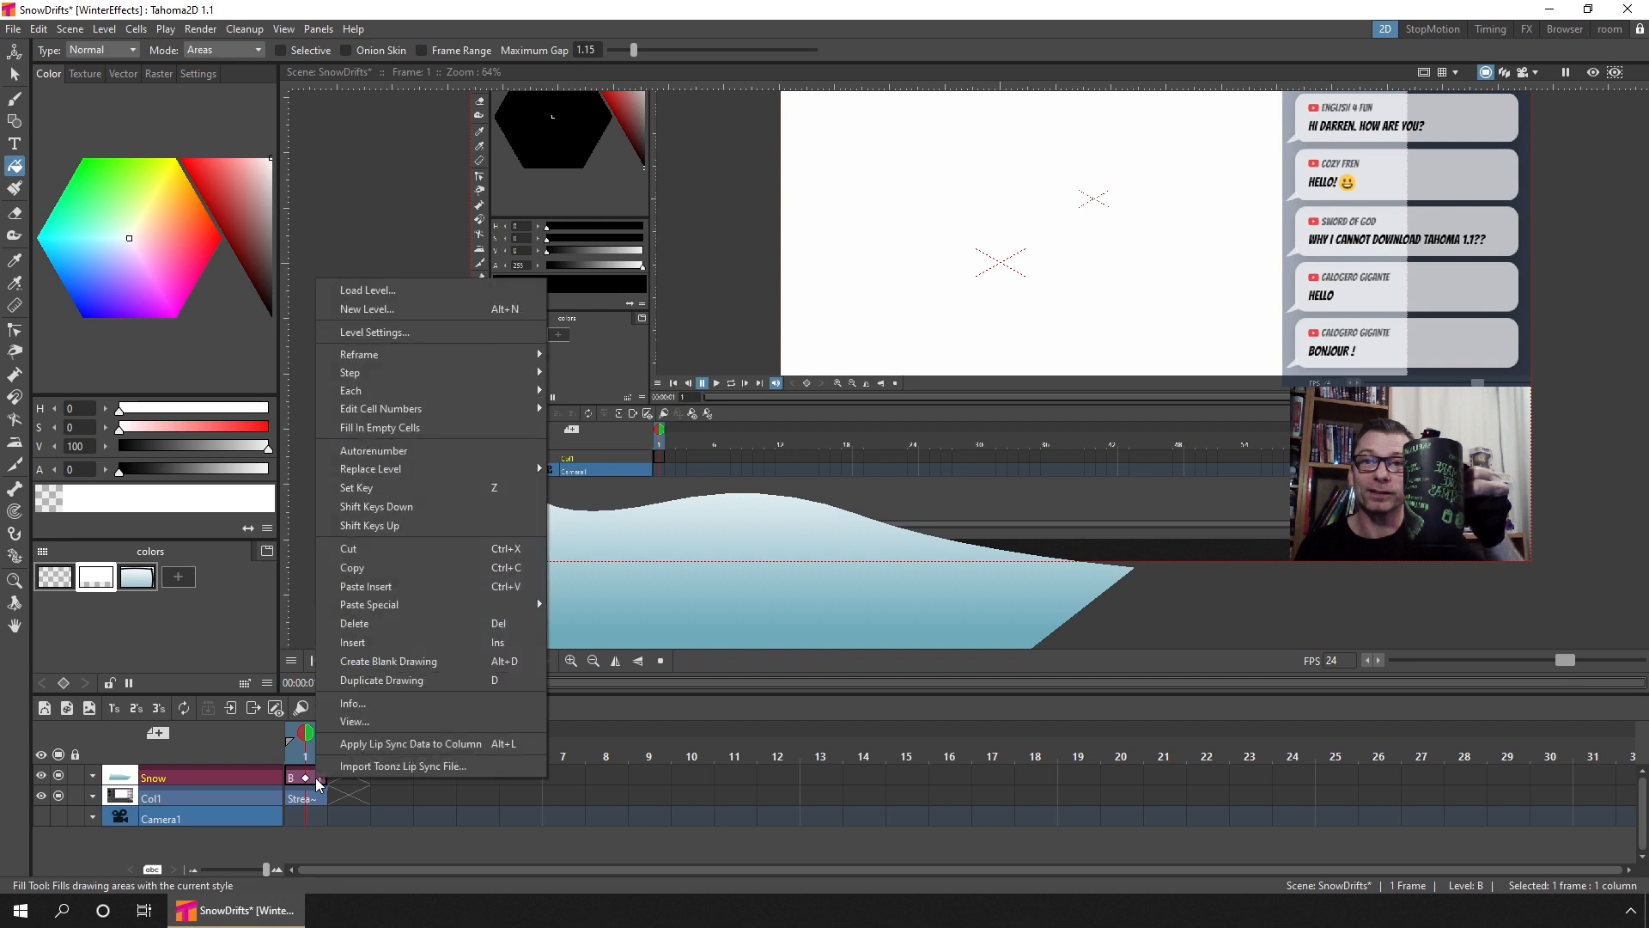
{"action": "mouse_move", "coordinate": [441, 679]}
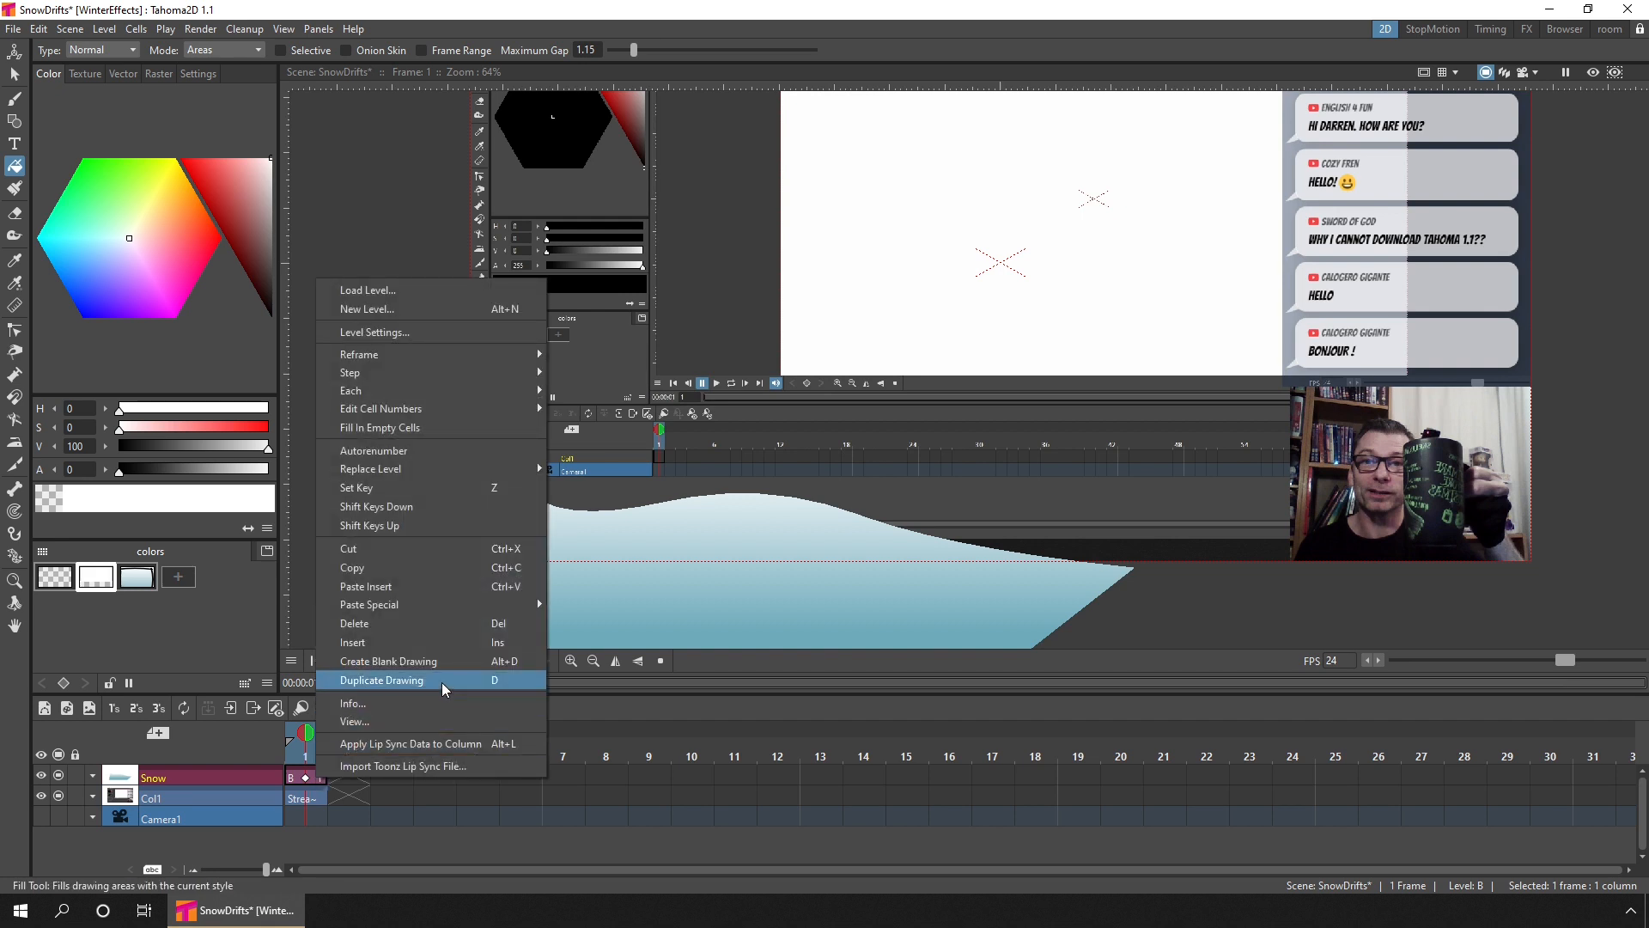
{"action": "left_click", "coordinate": [381, 680]}
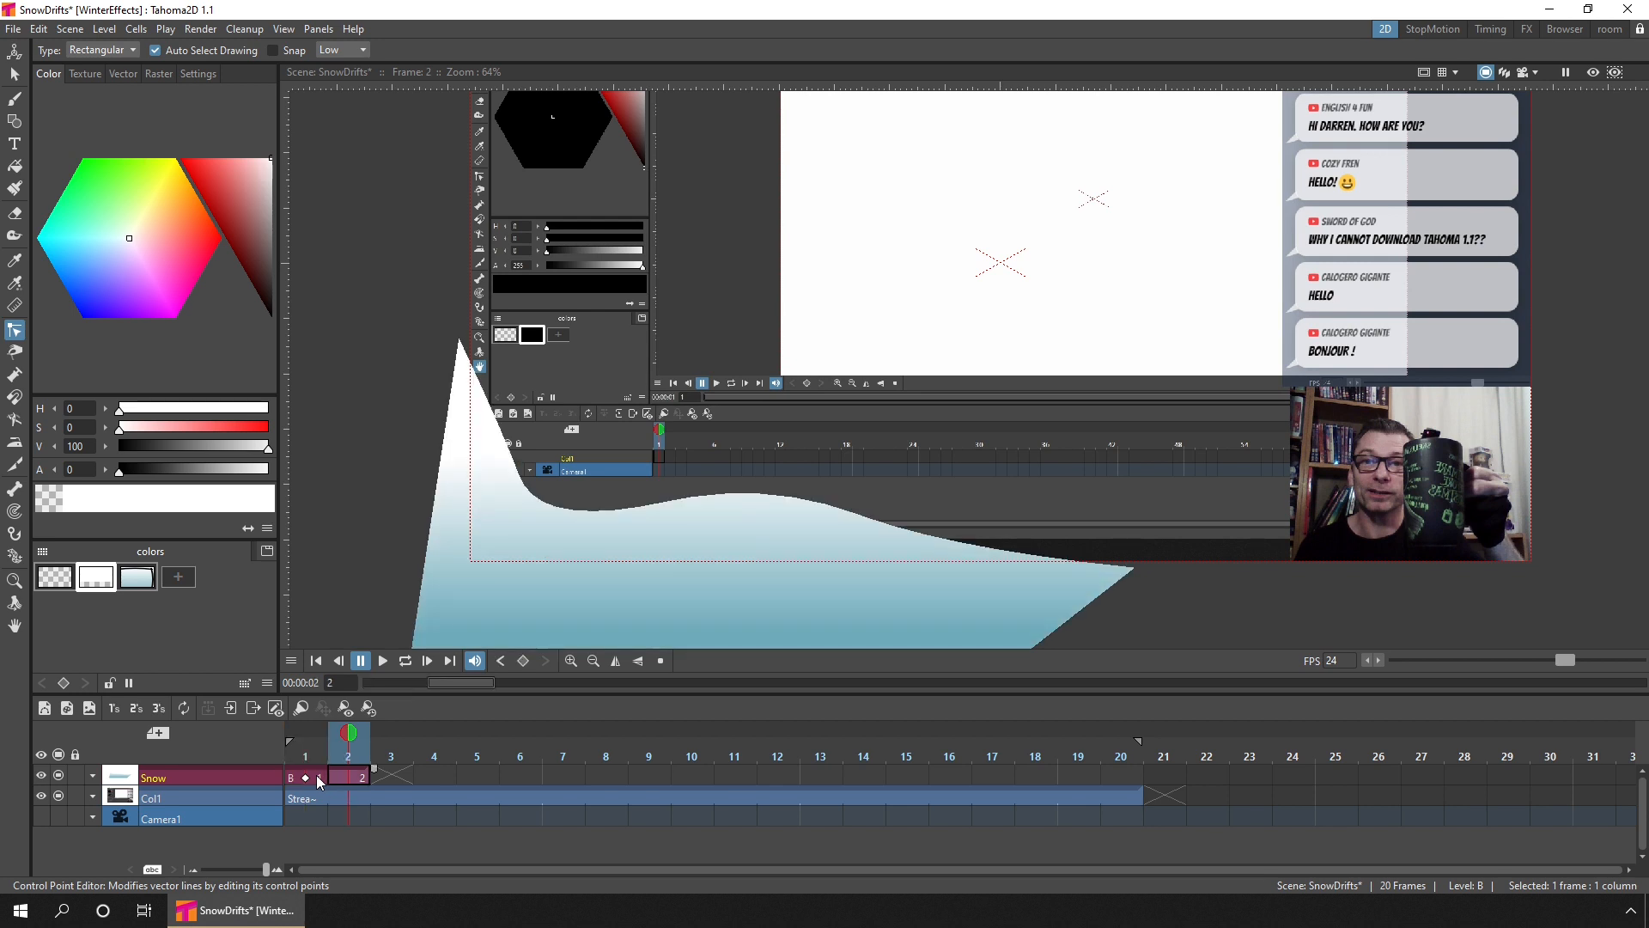
{"action": "left_click", "coordinate": [501, 660]}
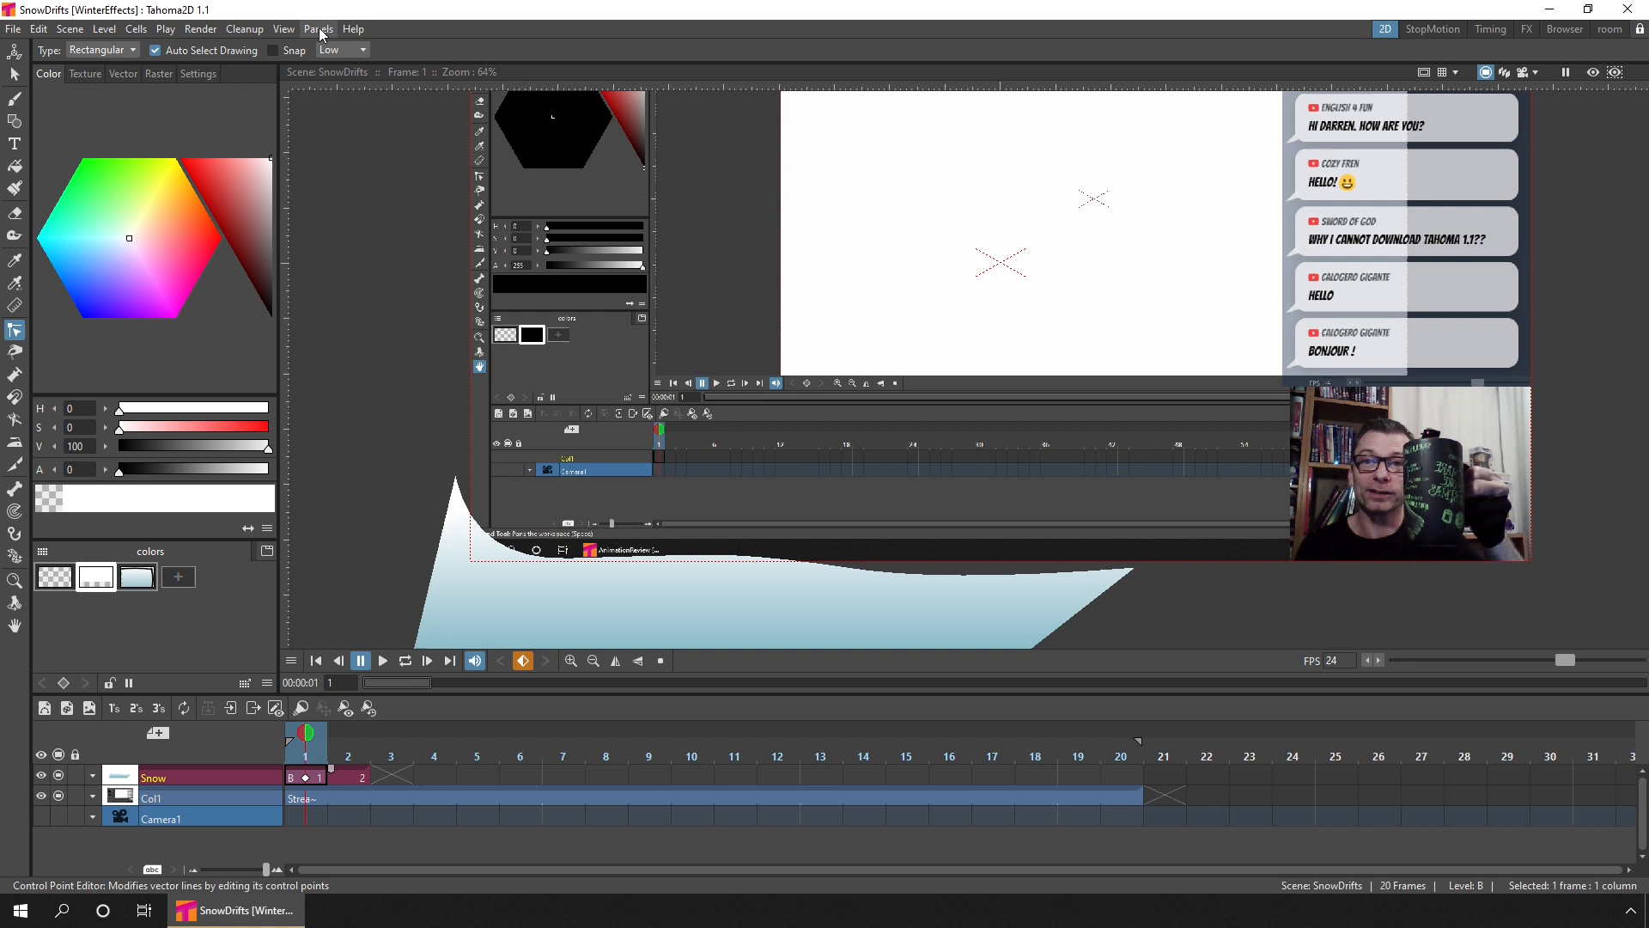
- Show the Level Strip panel listing the Snow level's two drift drawings
{"action": "left_click", "coordinate": [317, 28]}
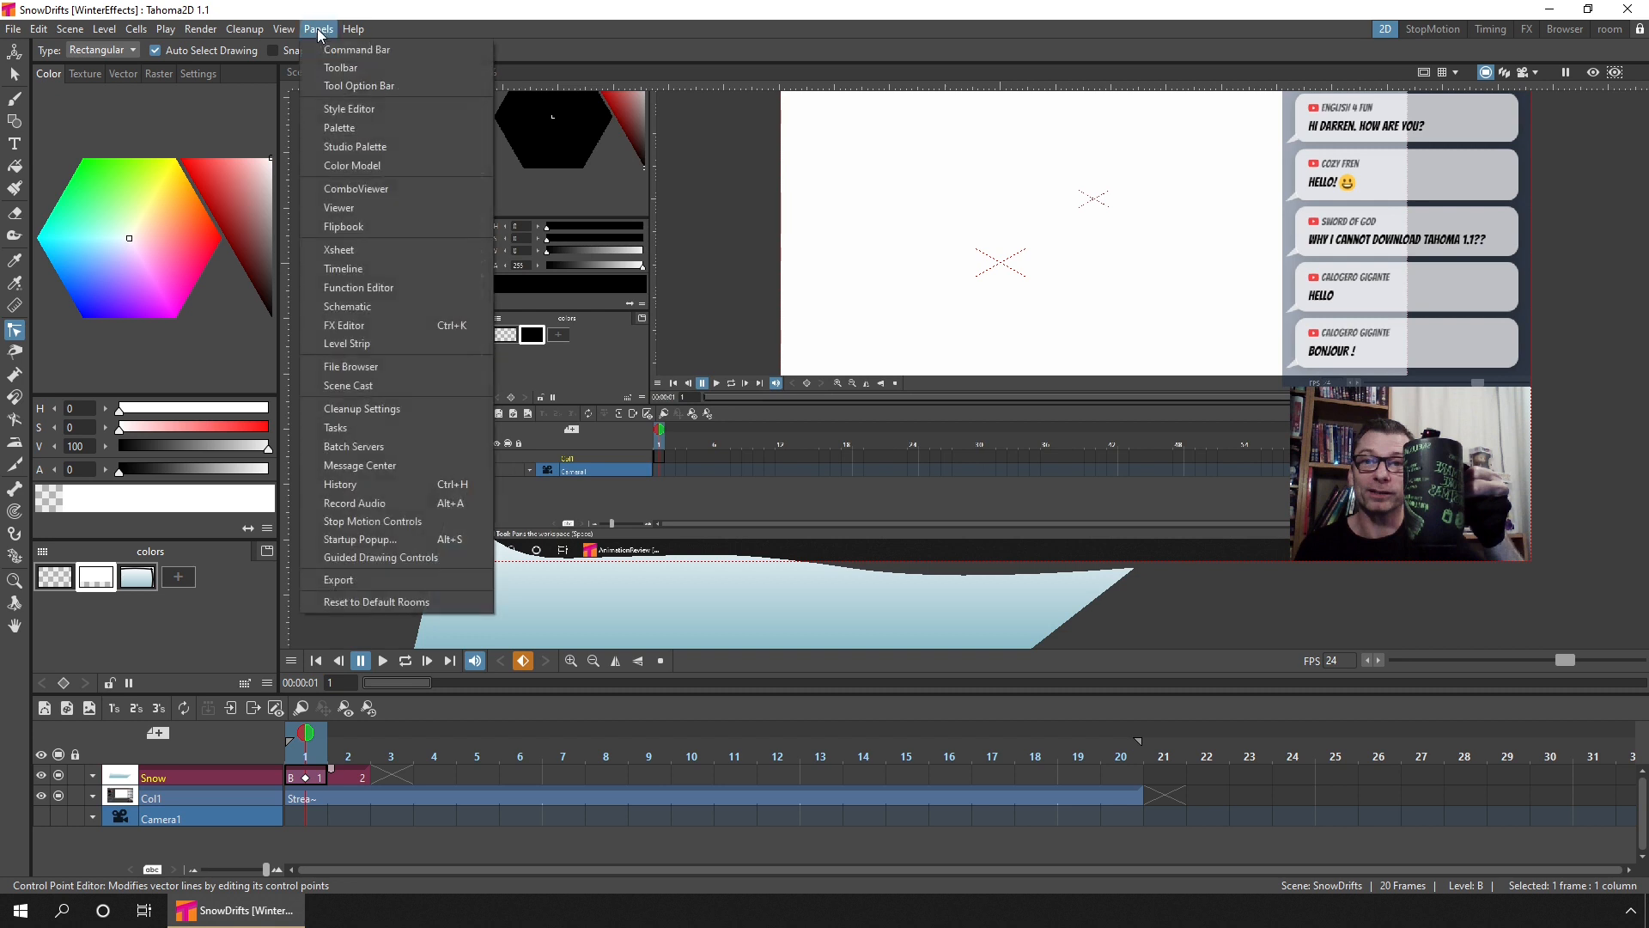
{"action": "mouse_move", "coordinate": [376, 342]}
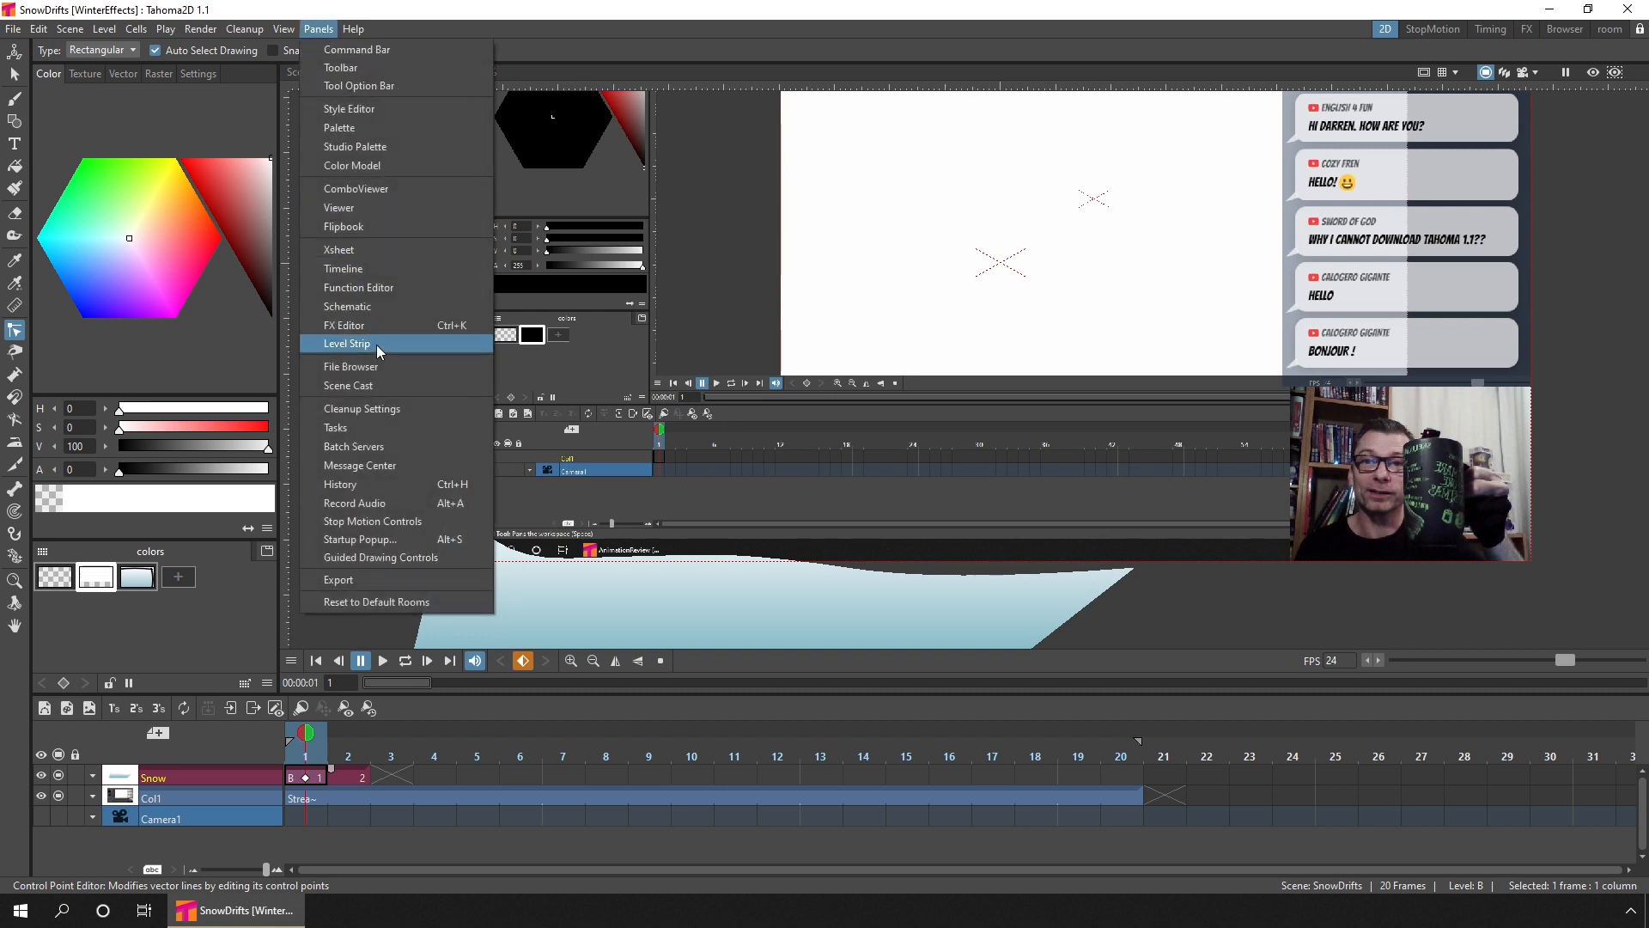
{"action": "left_click", "coordinate": [347, 342]}
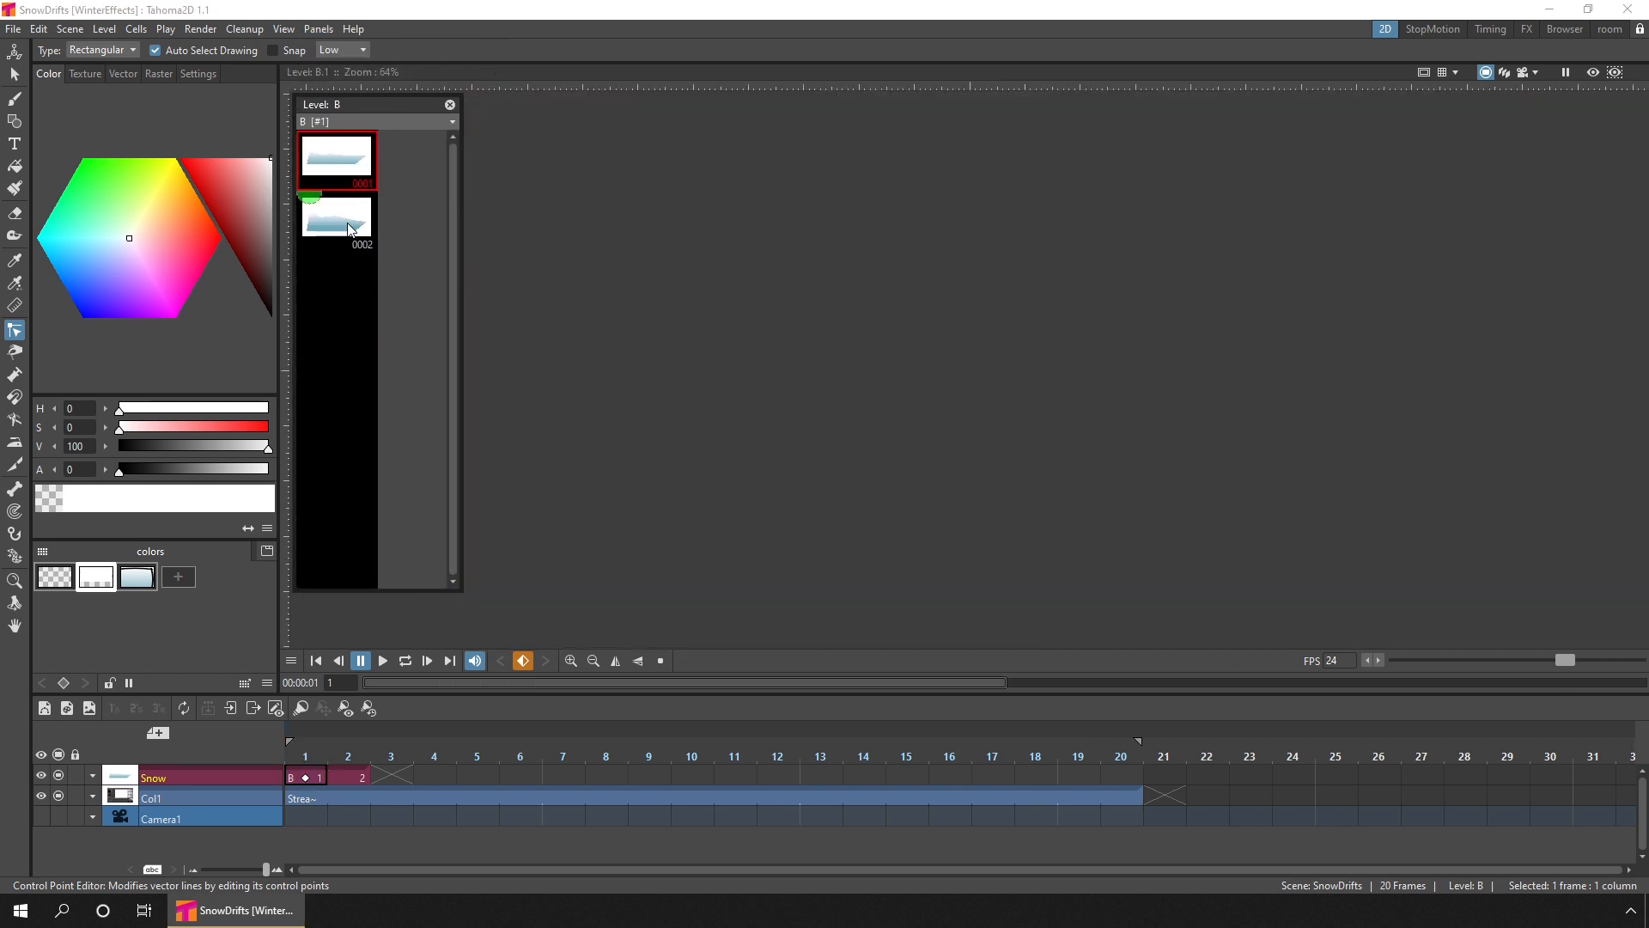
{"action": "left_click", "coordinate": [336, 217]}
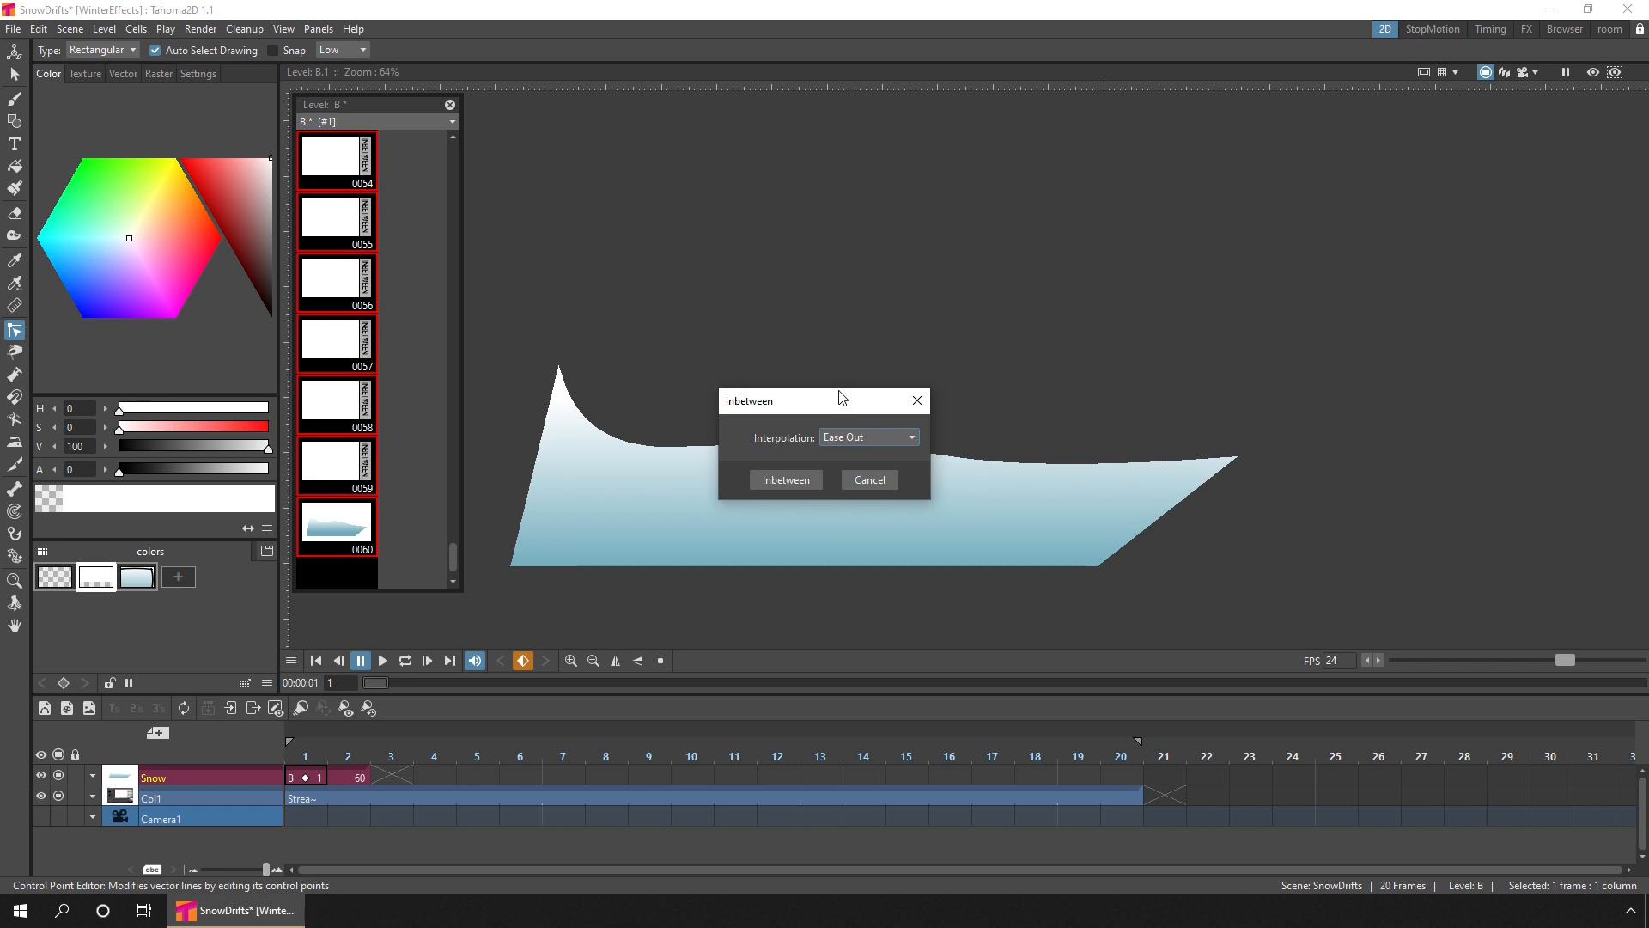
- Inbetween level B with Ease In / Ease Out interpolation, filling 60 frames
{"action": "left_click", "coordinate": [867, 437]}
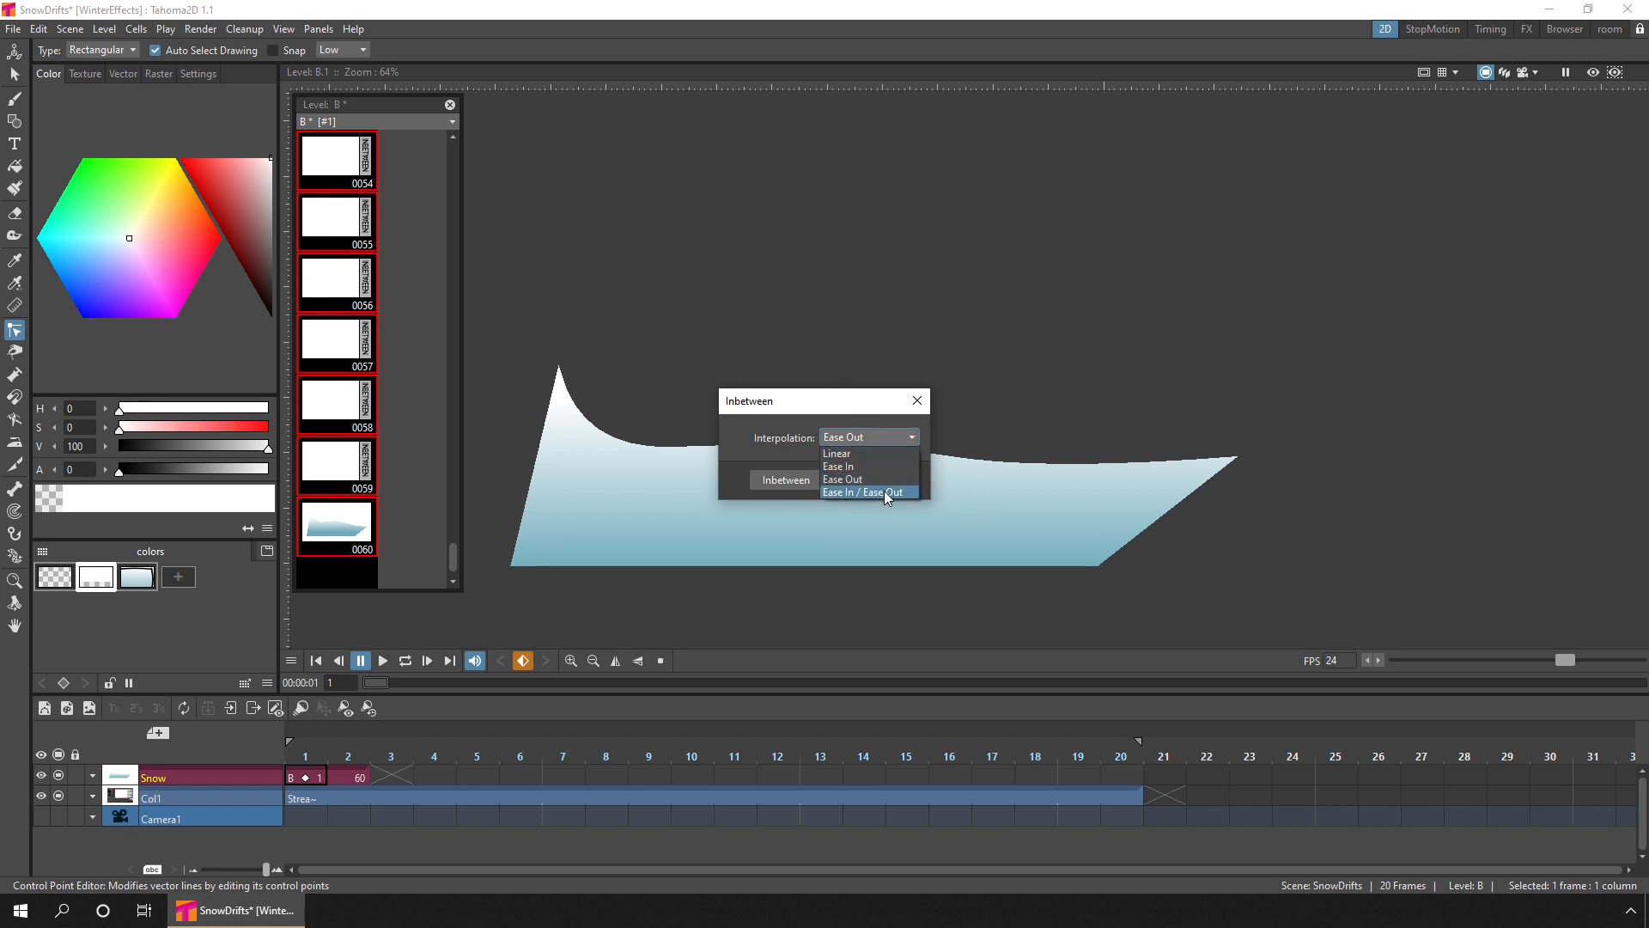
{"action": "left_click", "coordinate": [863, 492]}
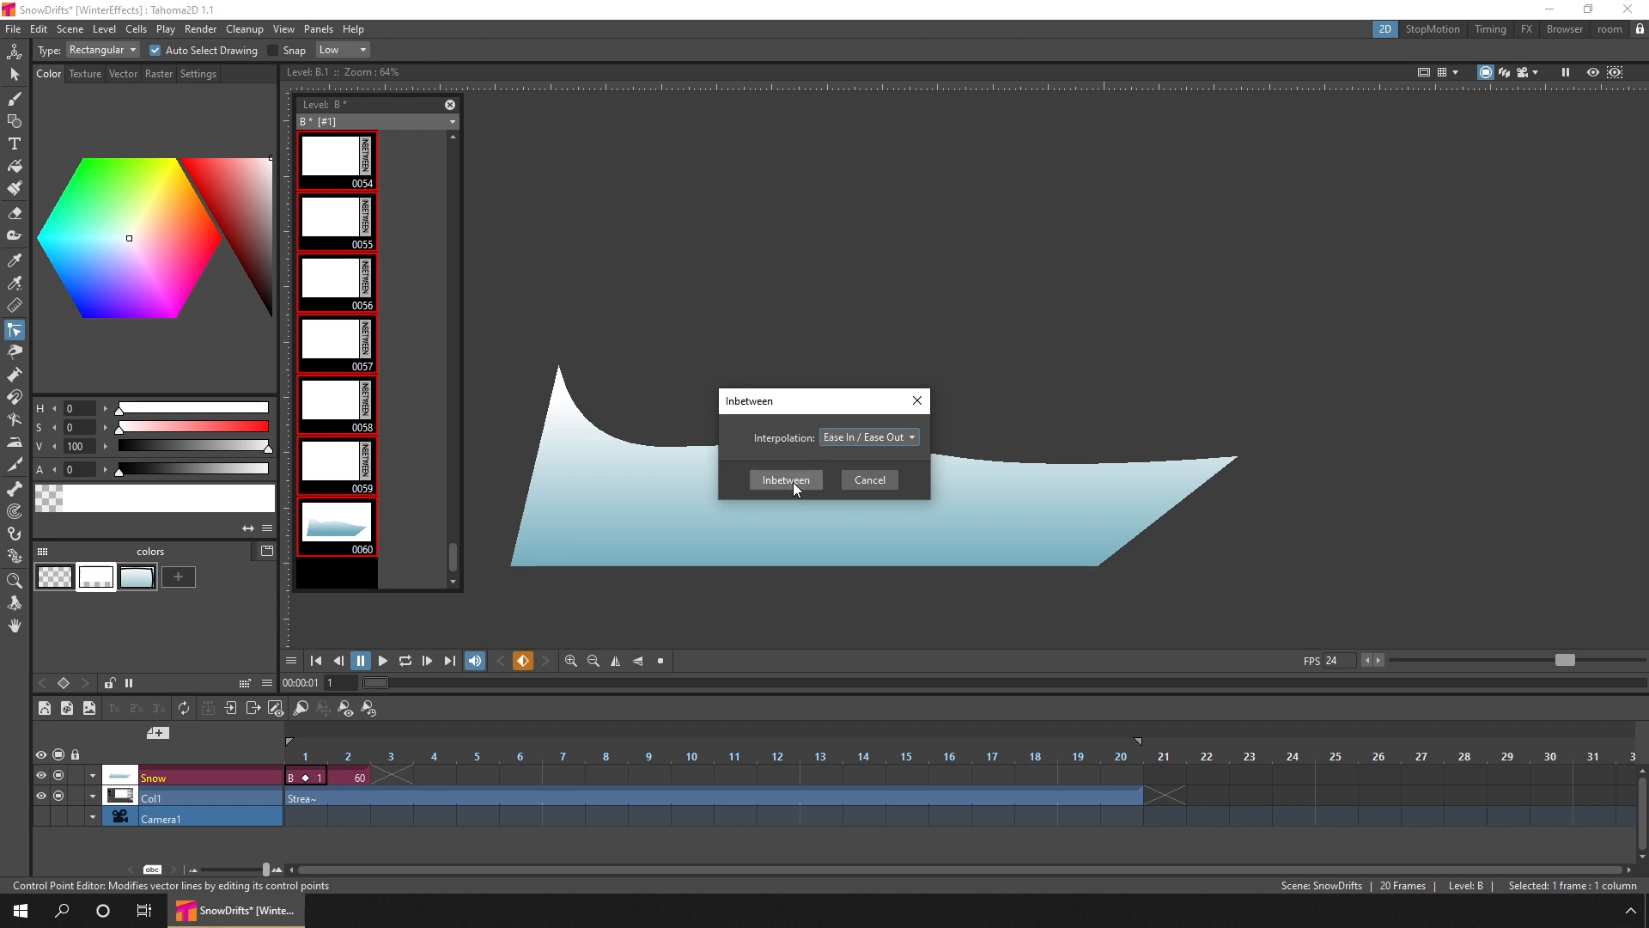
{"action": "left_click", "coordinate": [784, 479]}
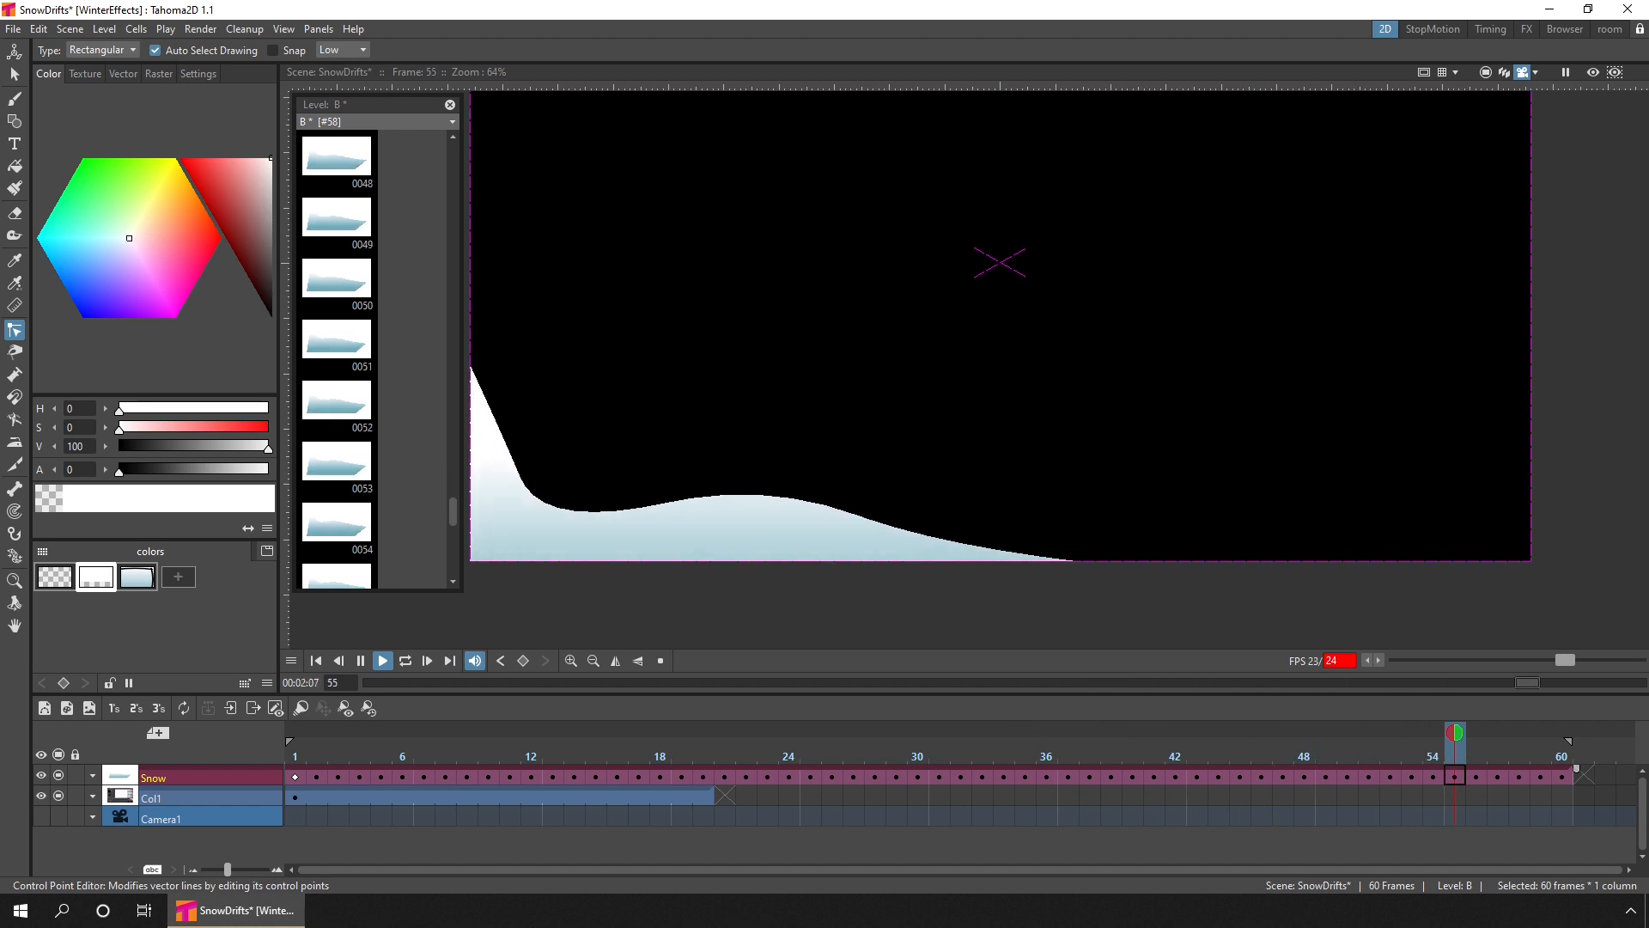
{"action": "left_click", "coordinate": [381, 661]}
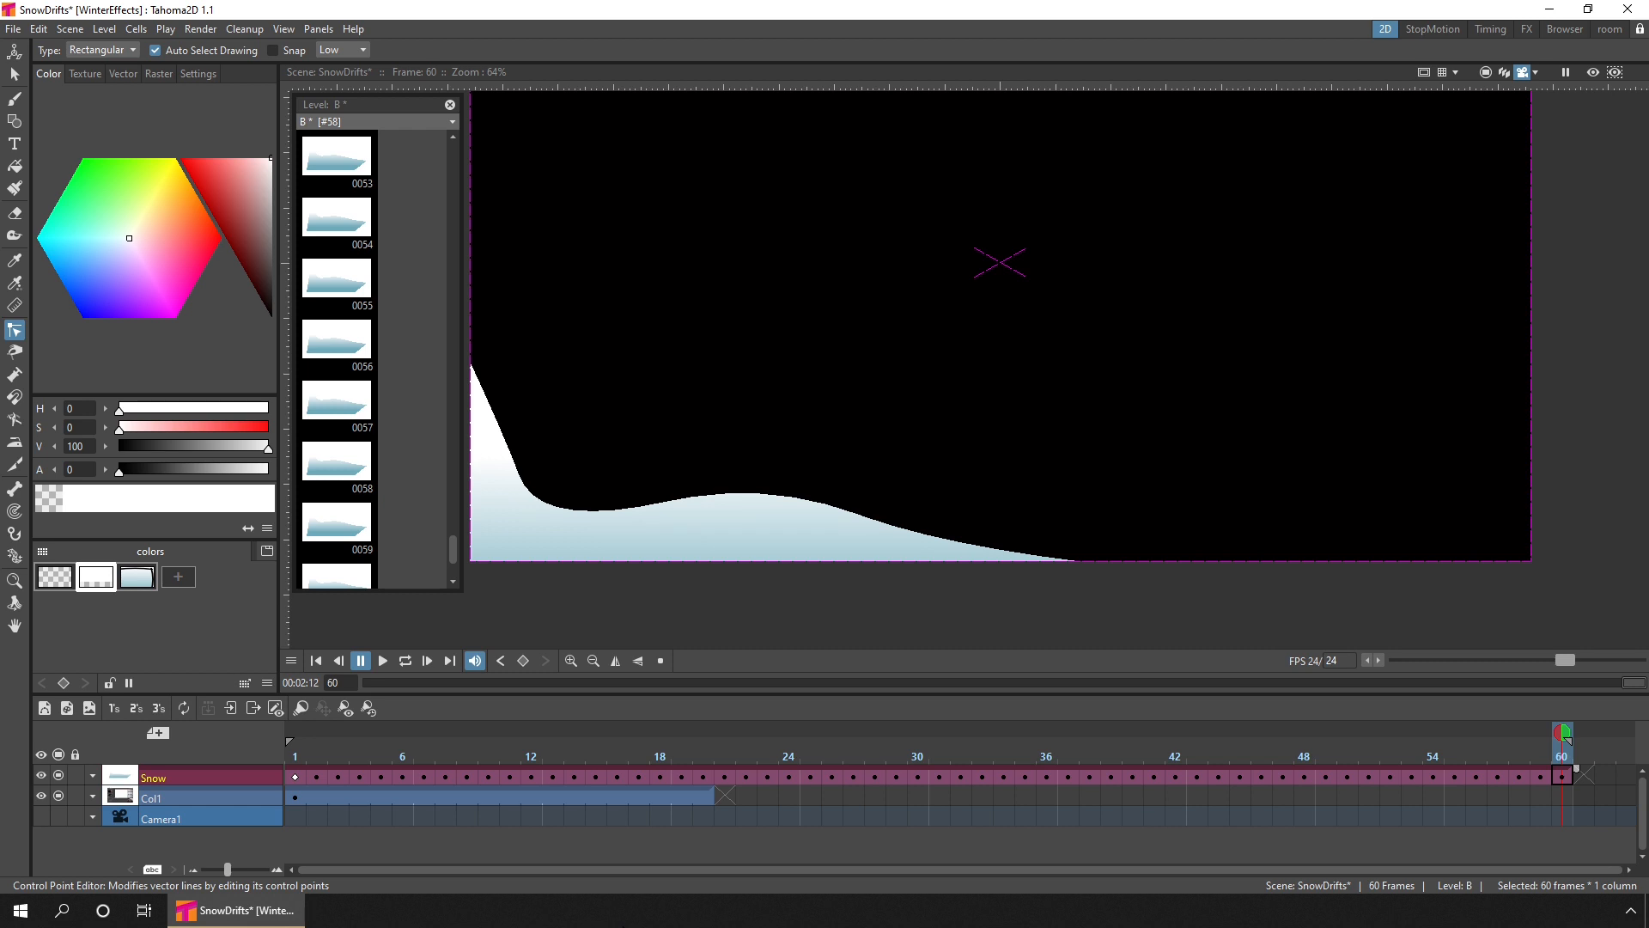
{"action": "mouse_move", "coordinate": [1498, 775]}
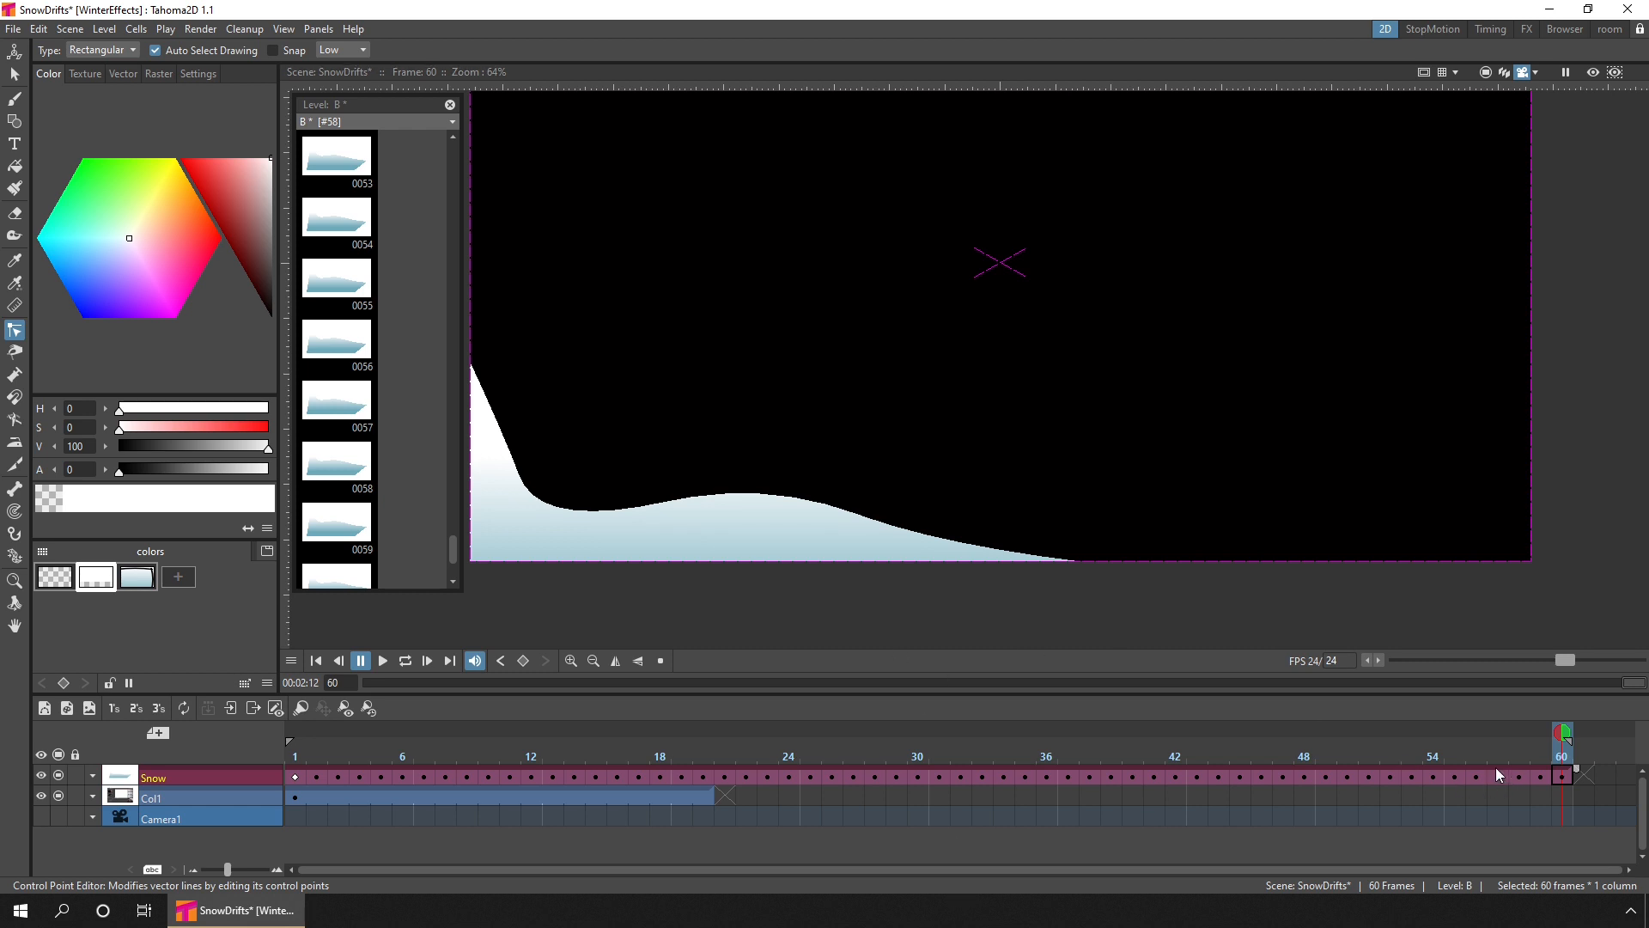
{"action": "mouse_move", "coordinate": [834, 778]}
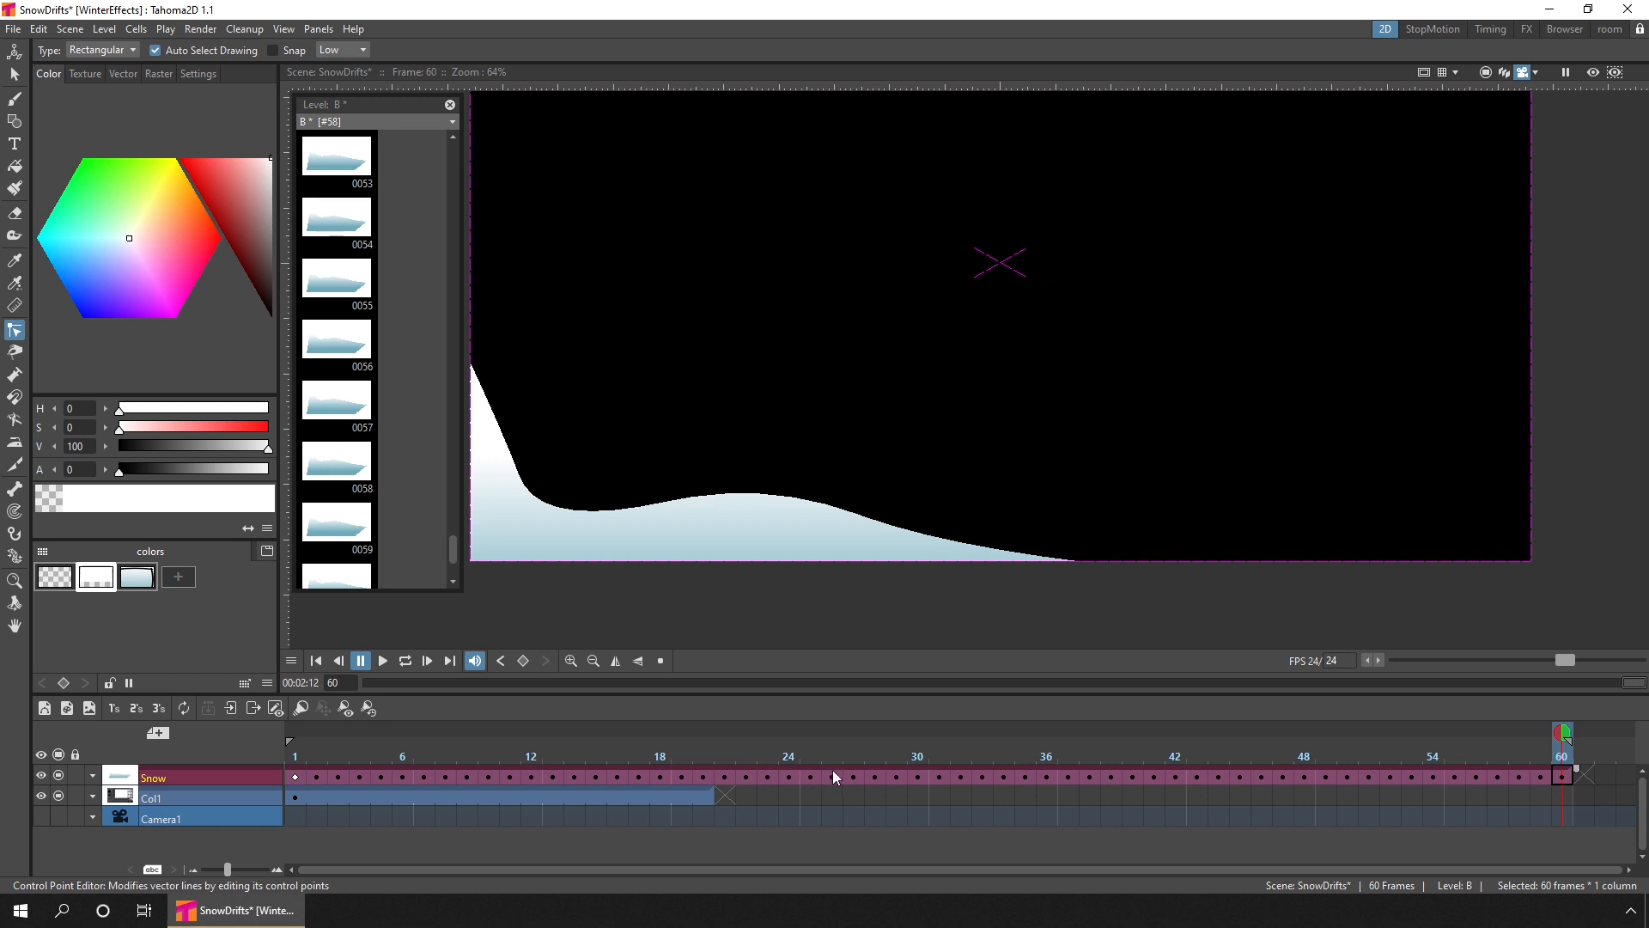
{"action": "mouse_move", "coordinate": [834, 778]}
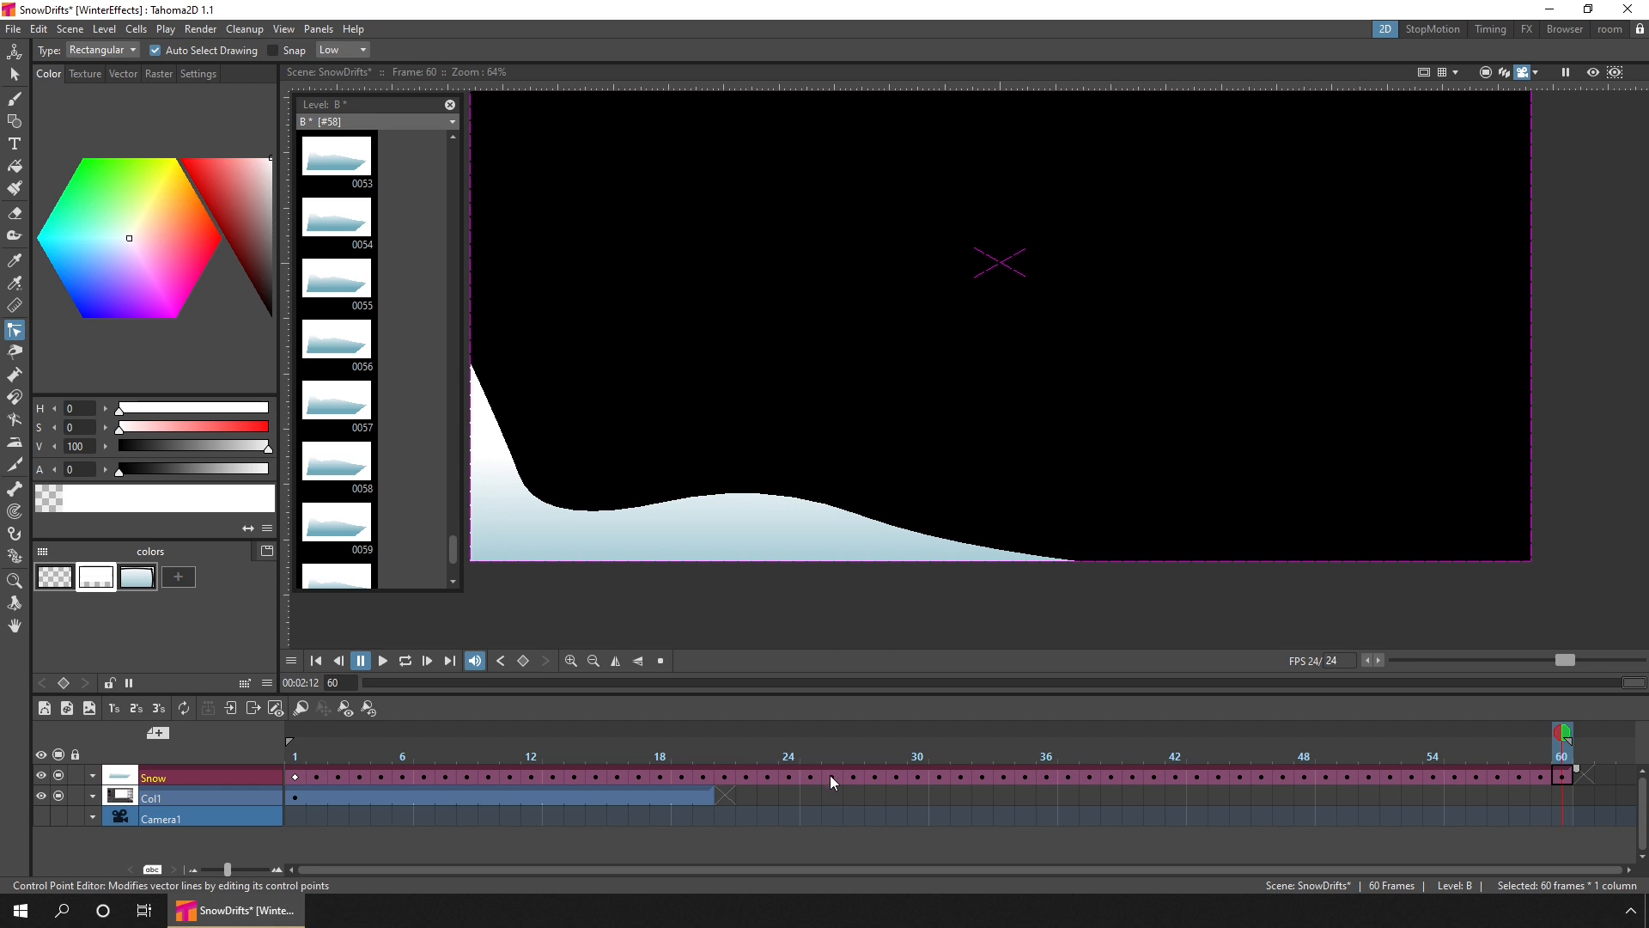
- Swing the Snow cells so drawings run to 60 and back over 119 frames, then play it
{"action": "right_click", "coordinate": [831, 781]}
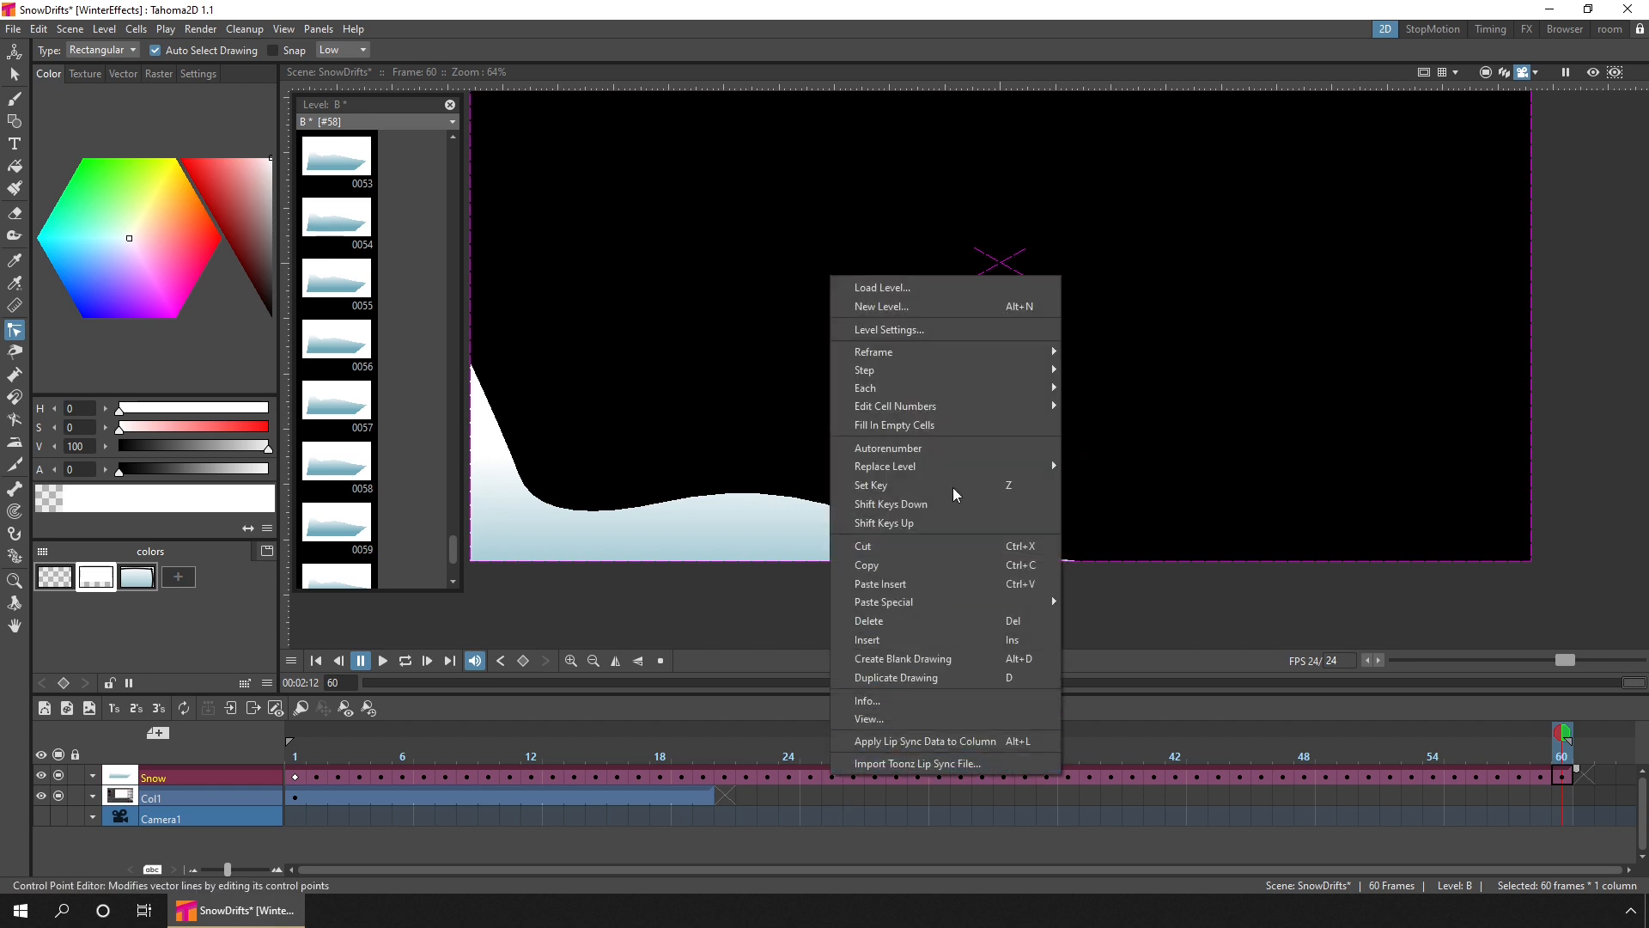
{"action": "mouse_move", "coordinate": [895, 406]}
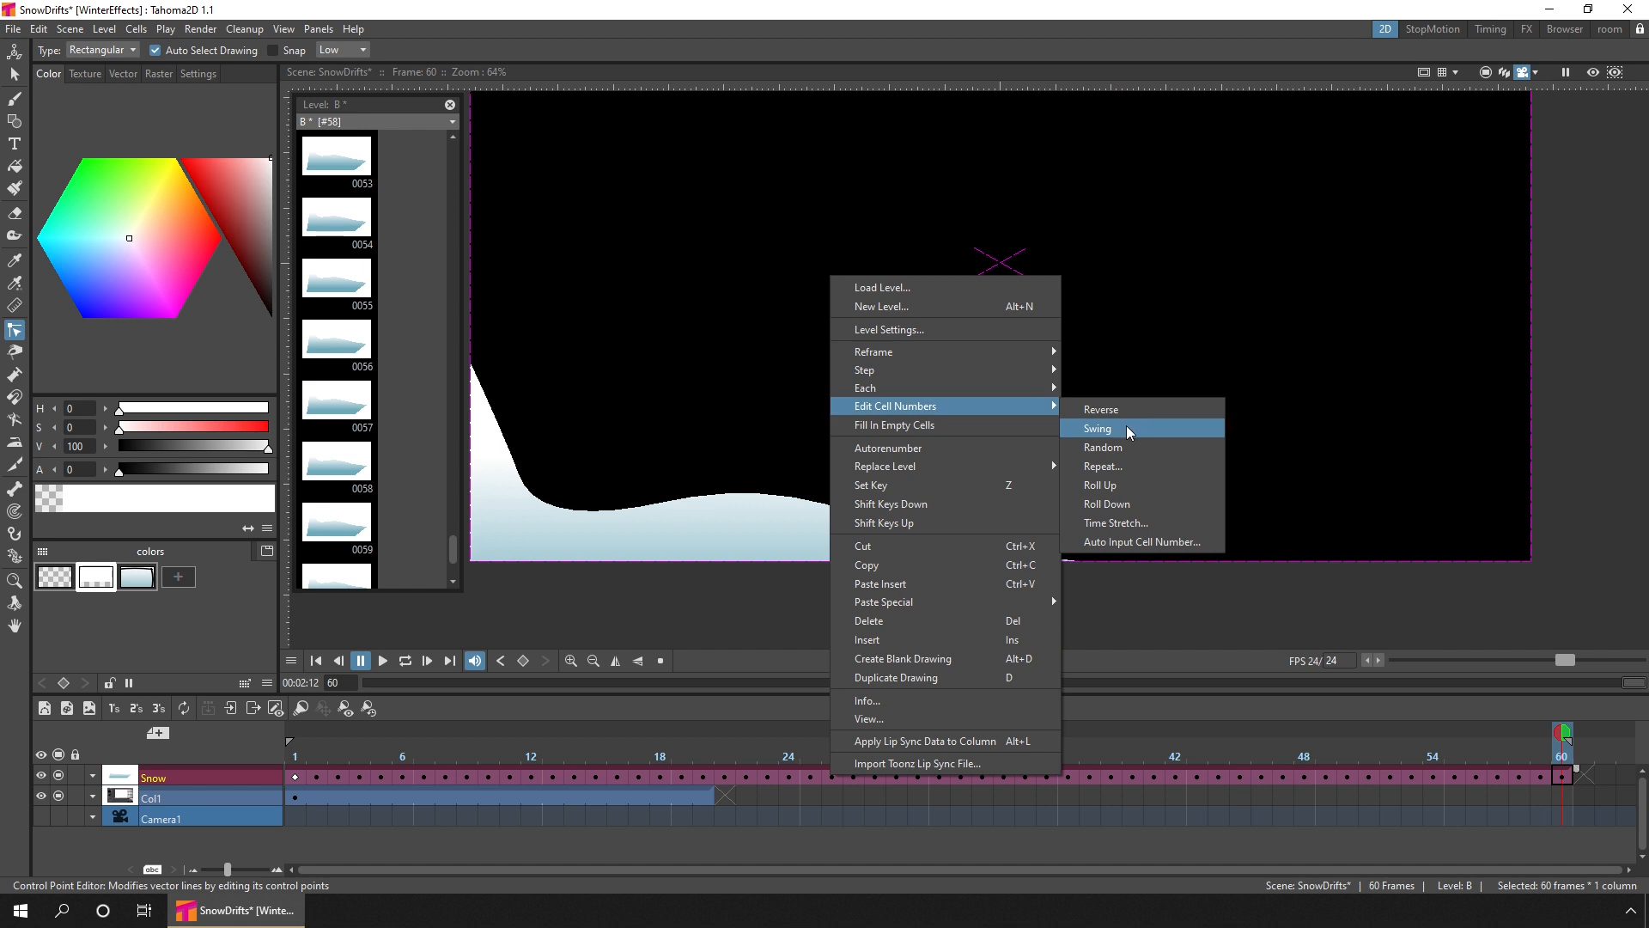
{"action": "left_click", "coordinate": [1097, 428]}
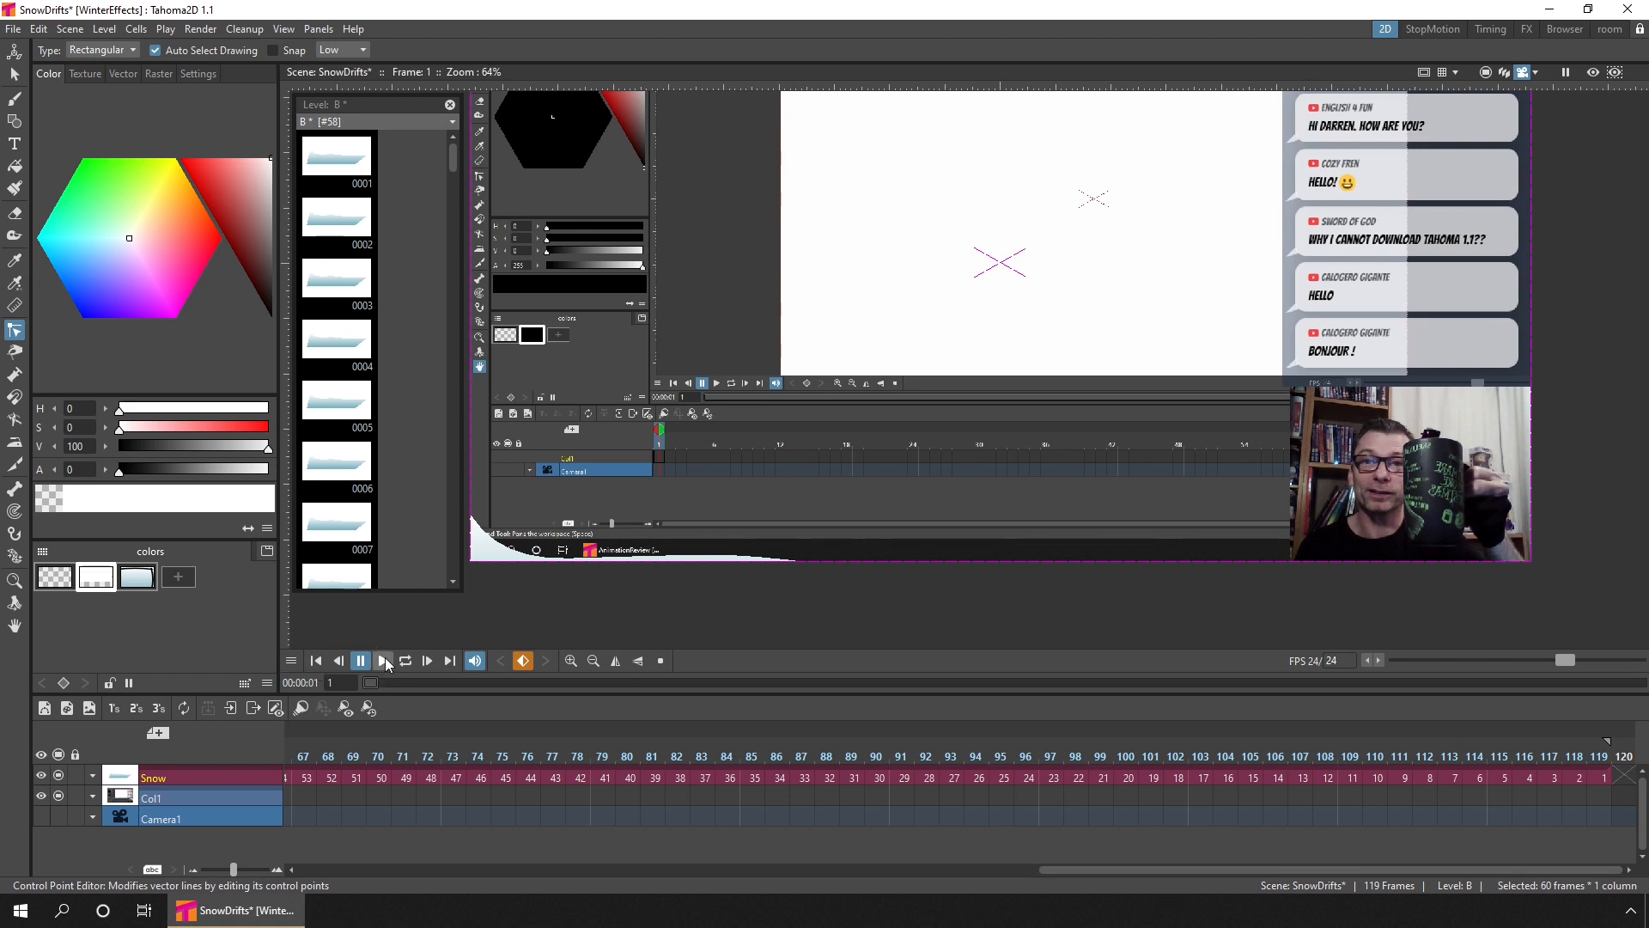
{"action": "left_click", "coordinate": [359, 660]}
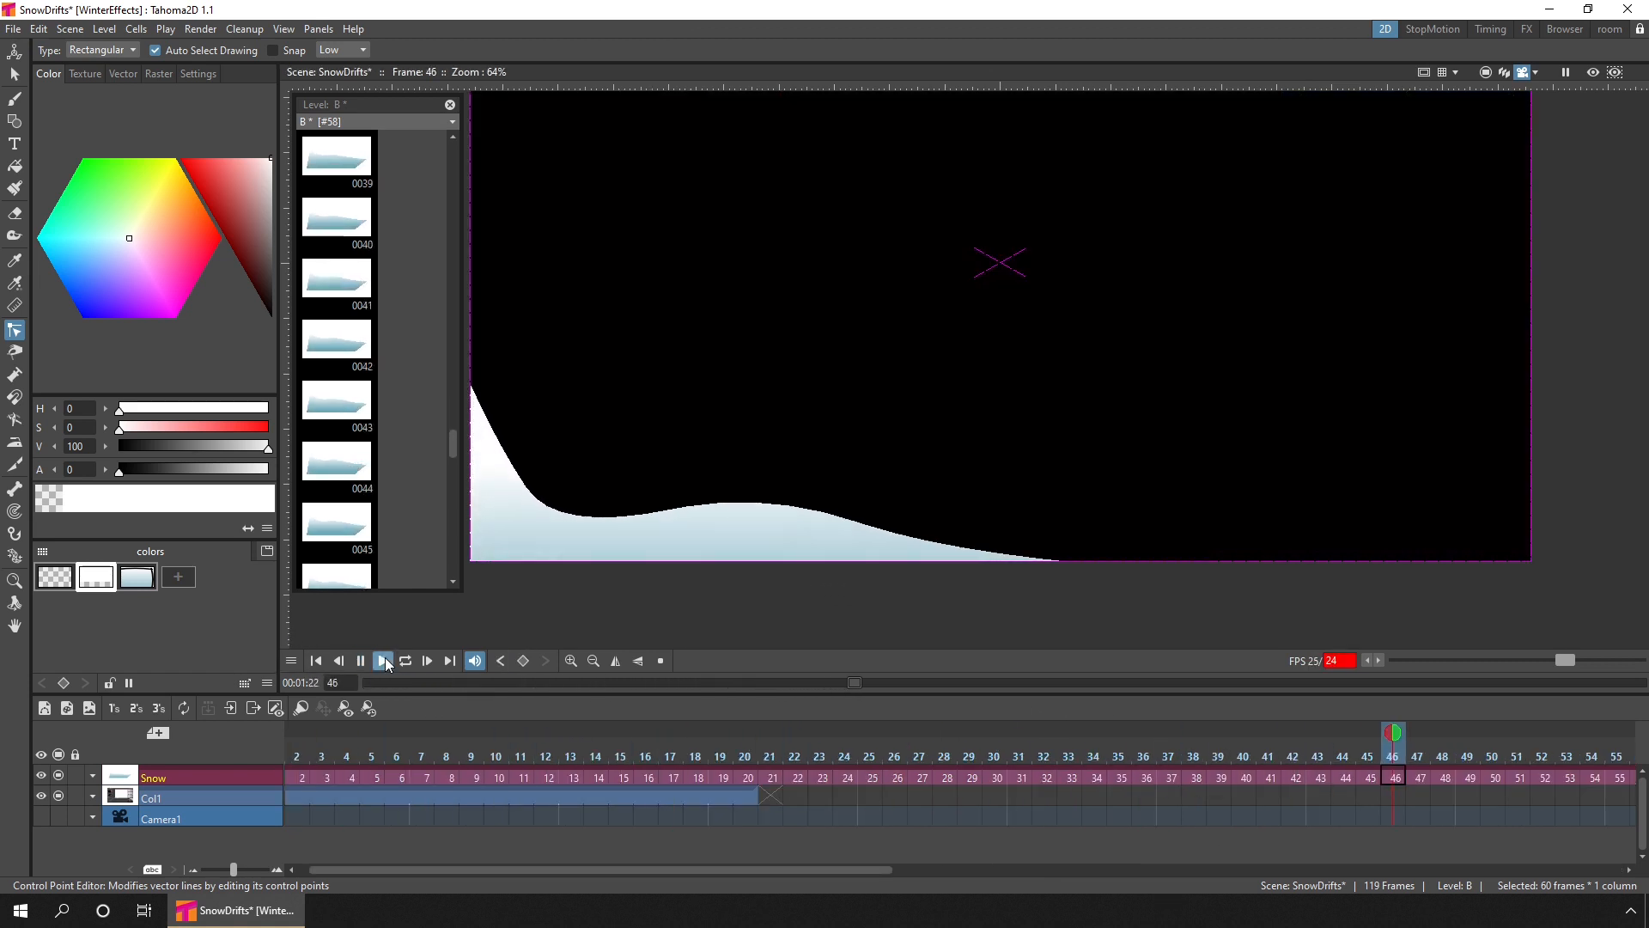
- Set the scene frame rate to 1 fps in Scene Settings
{"action": "left_click", "coordinate": [384, 660]}
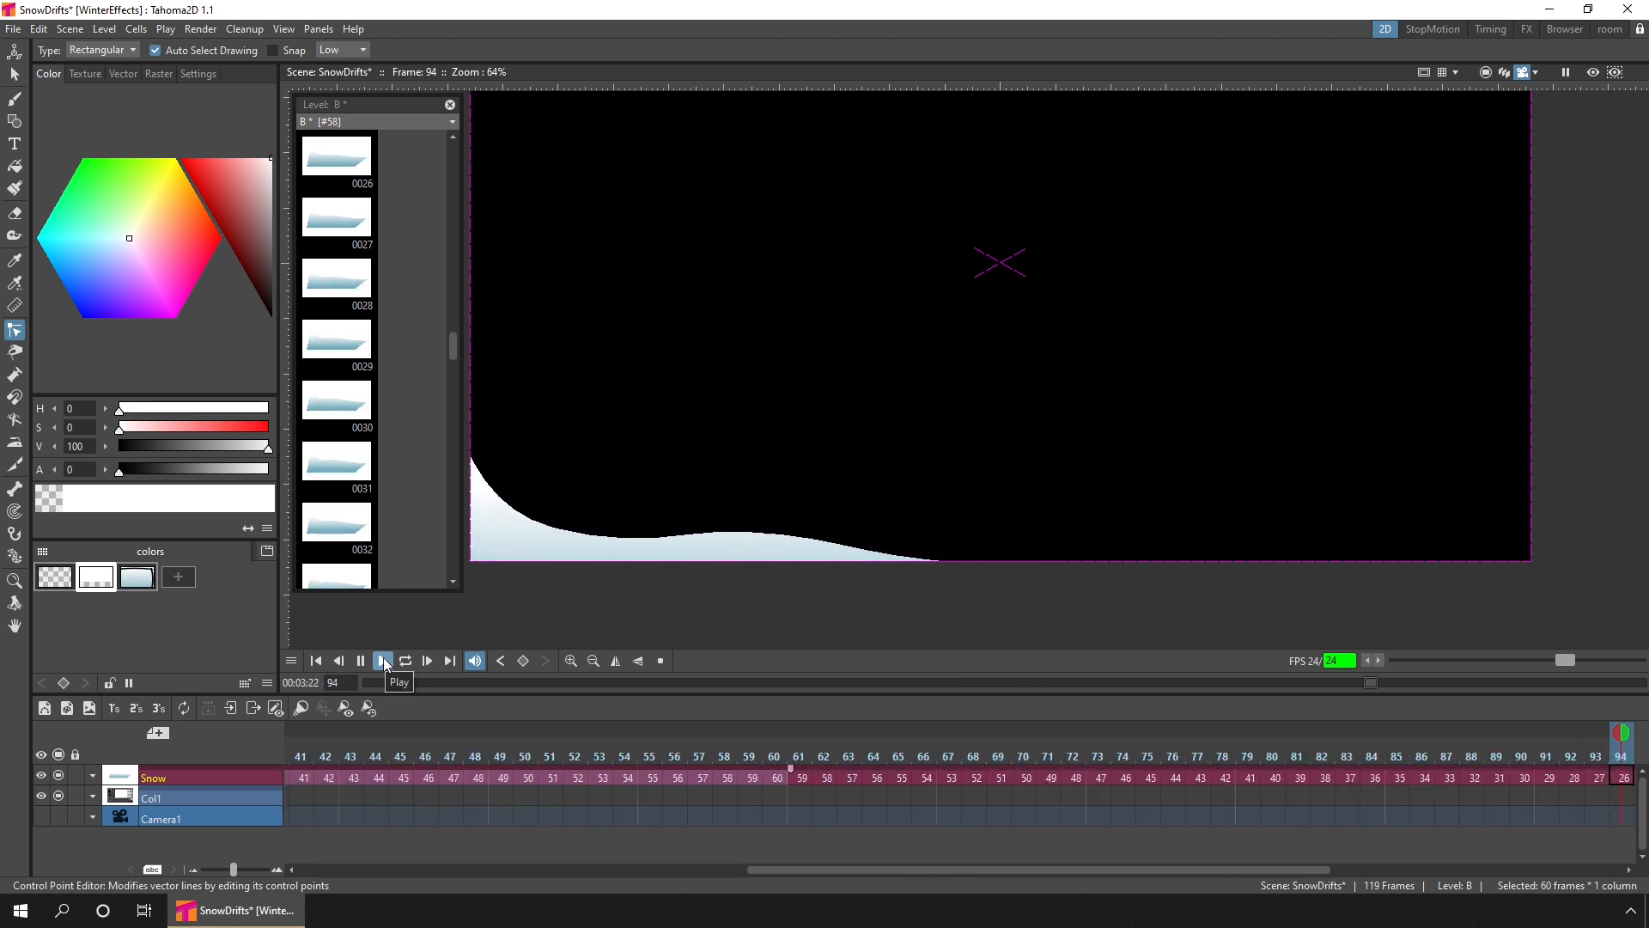
{"action": "left_click", "coordinate": [381, 660]}
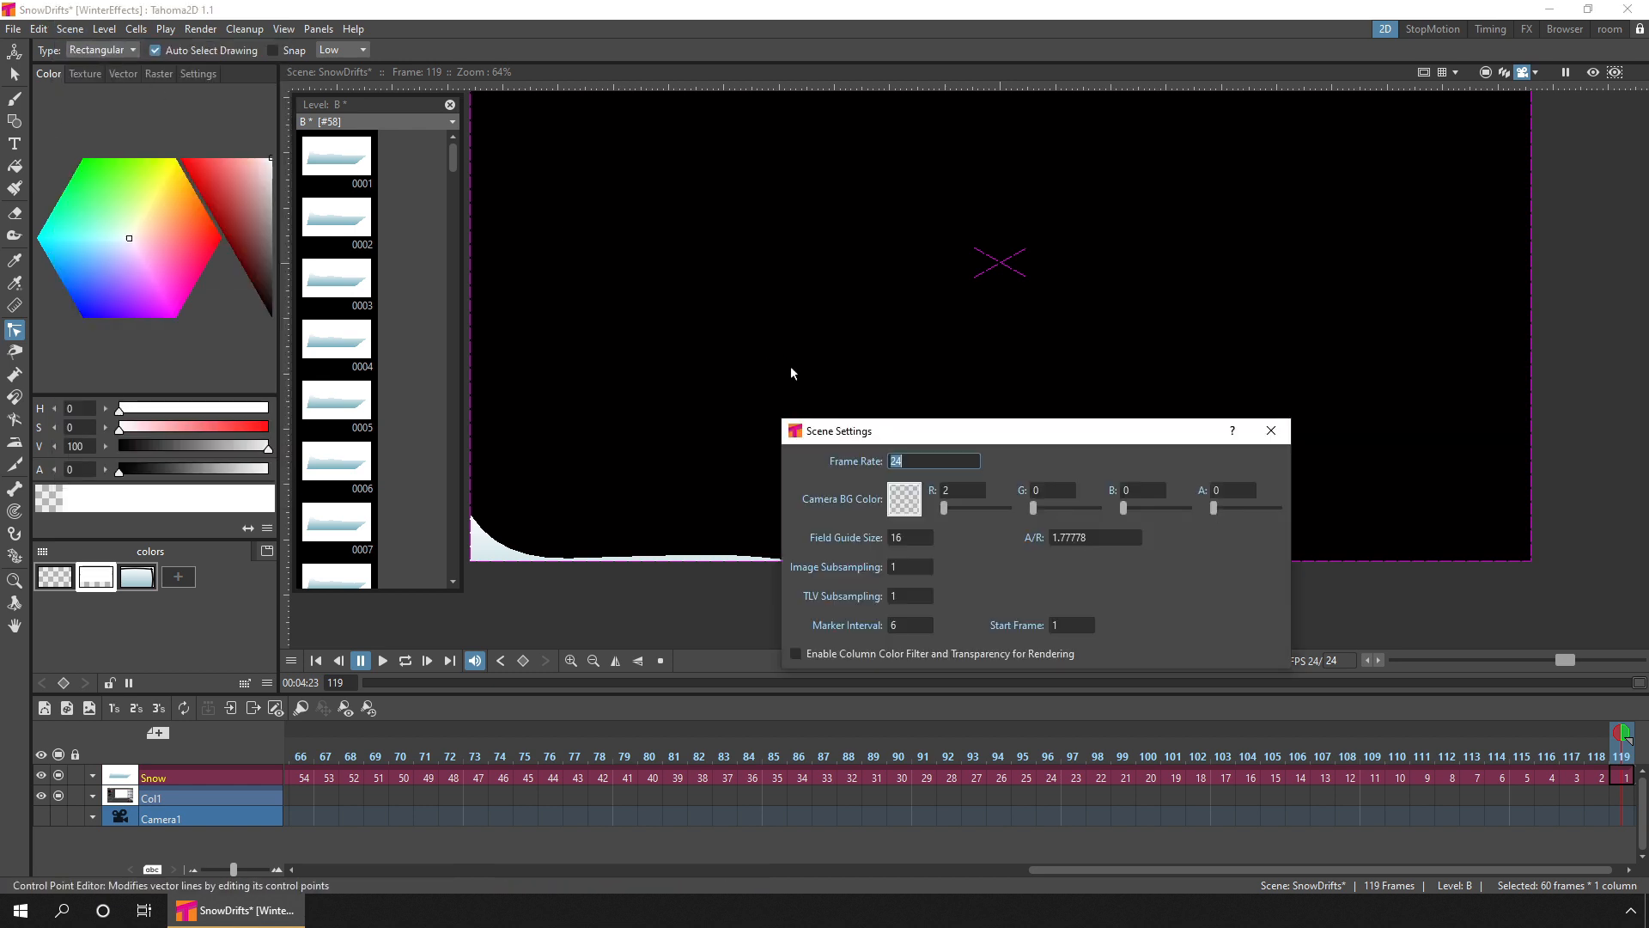
{"action": "type", "text": "1"}
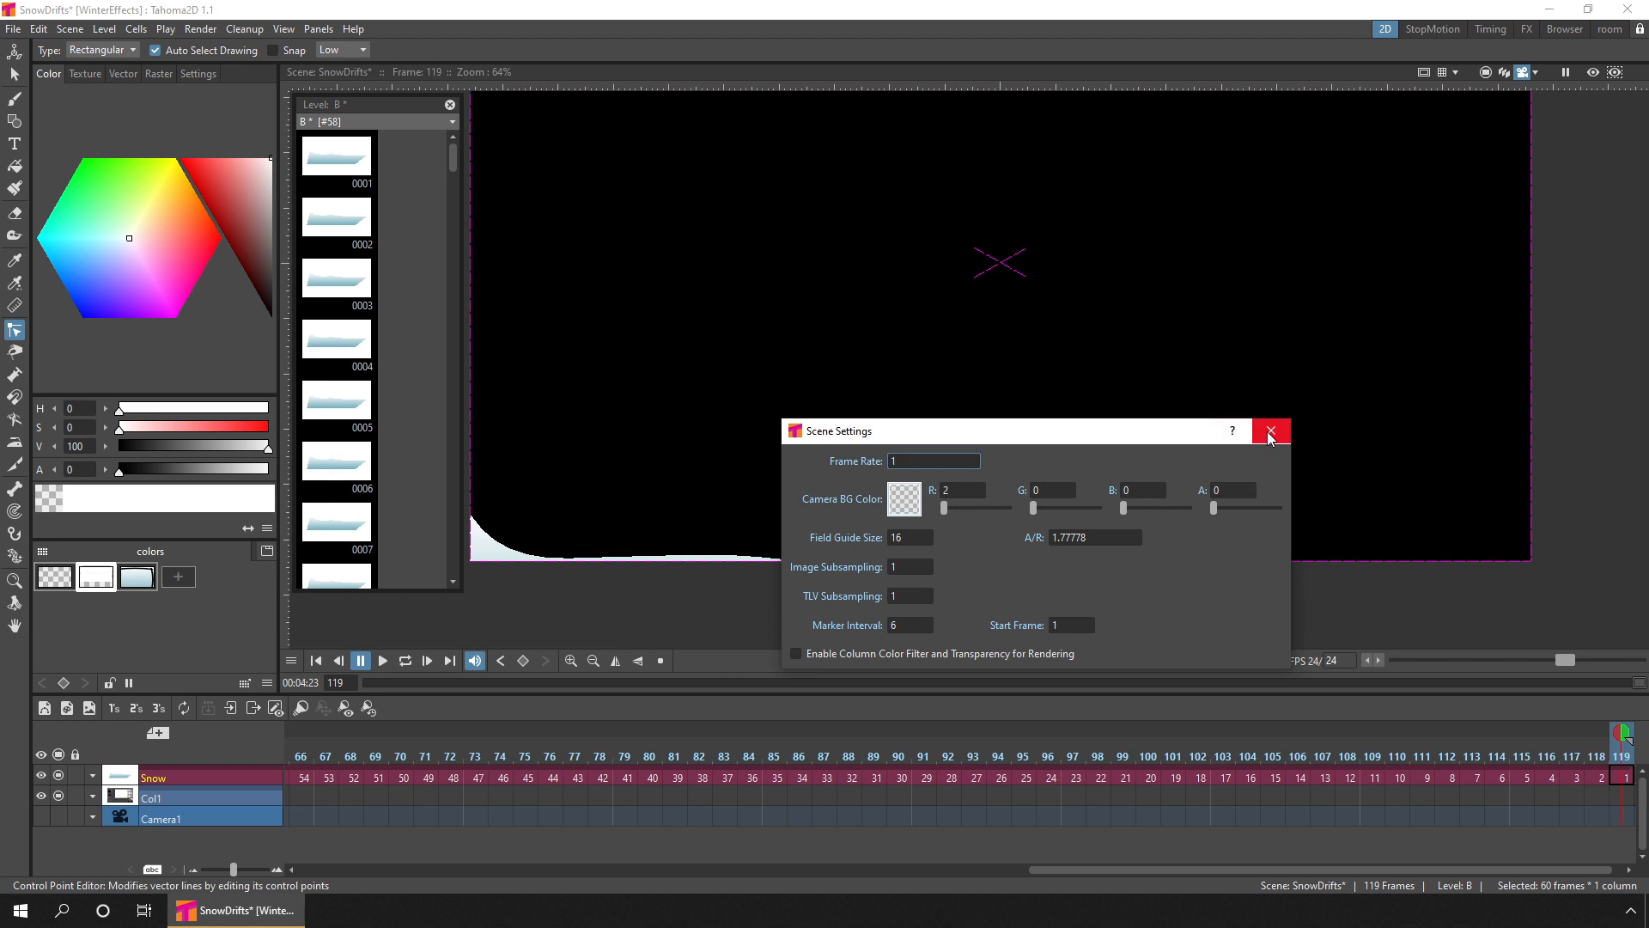
{"action": "left_click", "coordinate": [1269, 432]}
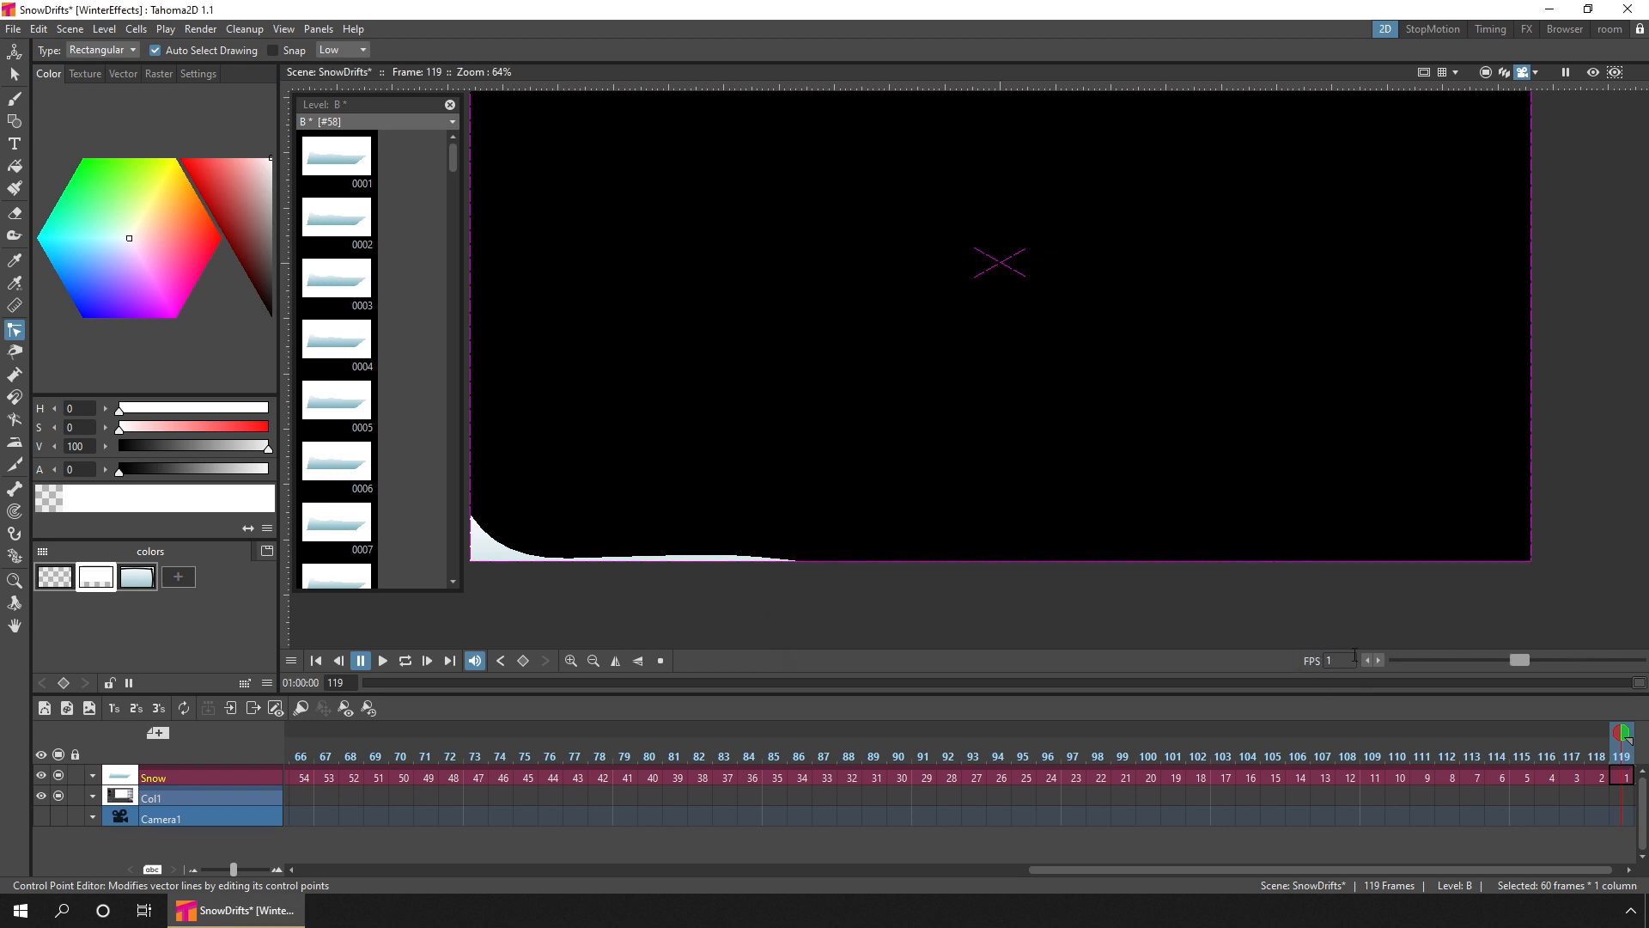
{"action": "mouse_move", "coordinate": [1294, 676]}
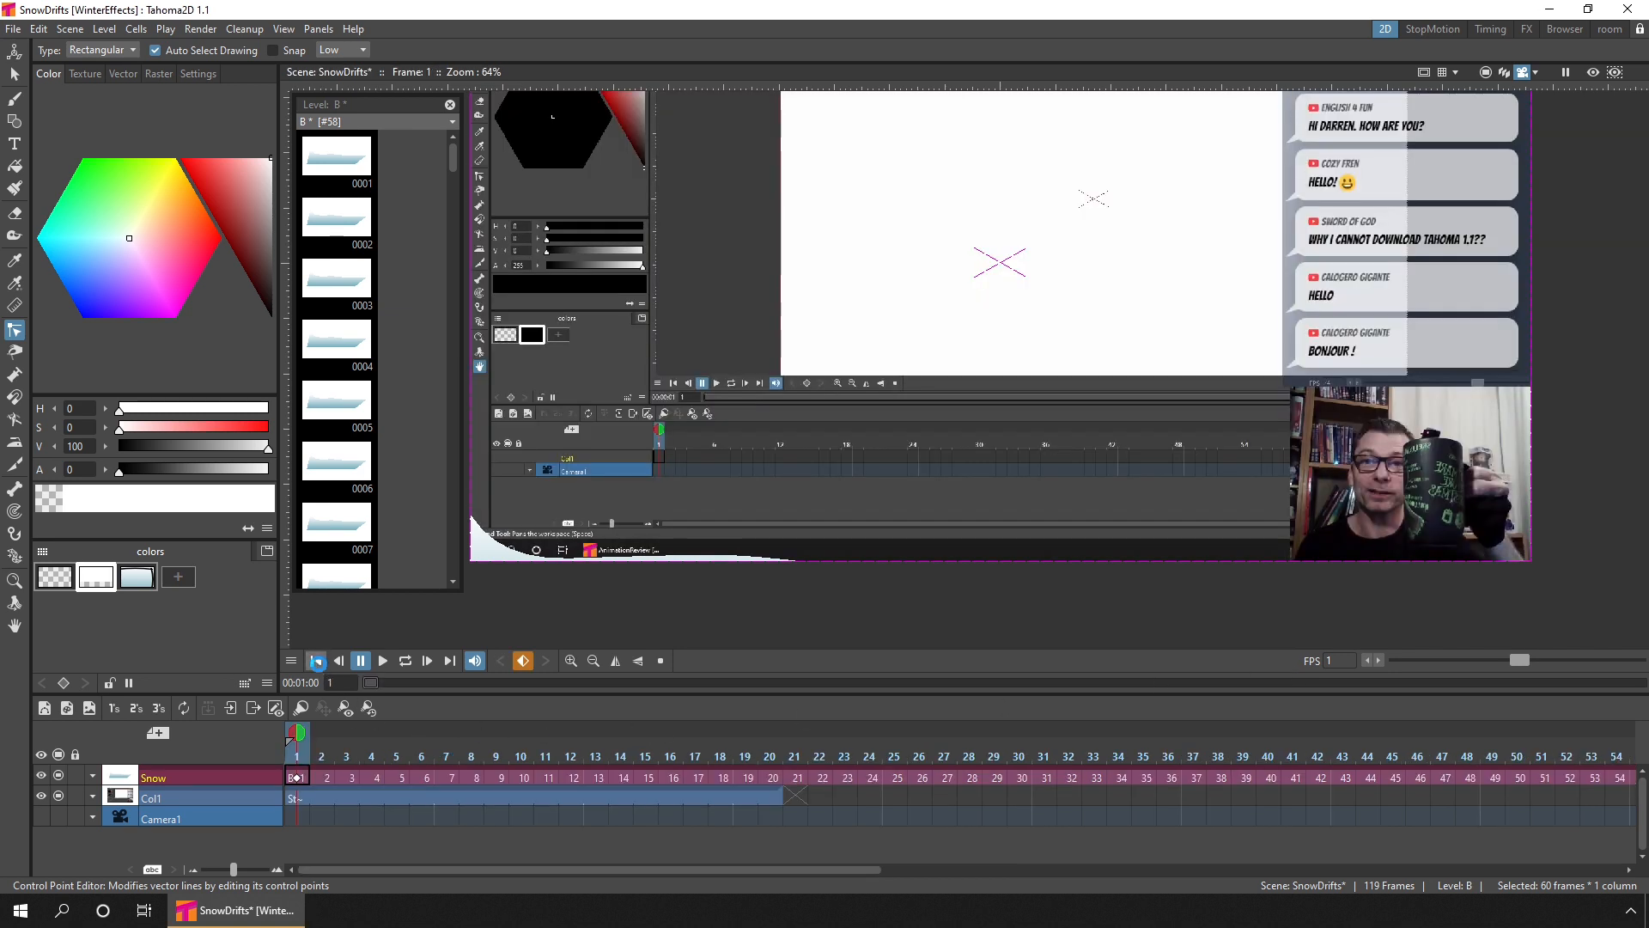
- Select frame 1 of the Snow column and save the SnowDrifts scene
{"action": "left_click", "coordinate": [296, 778]}
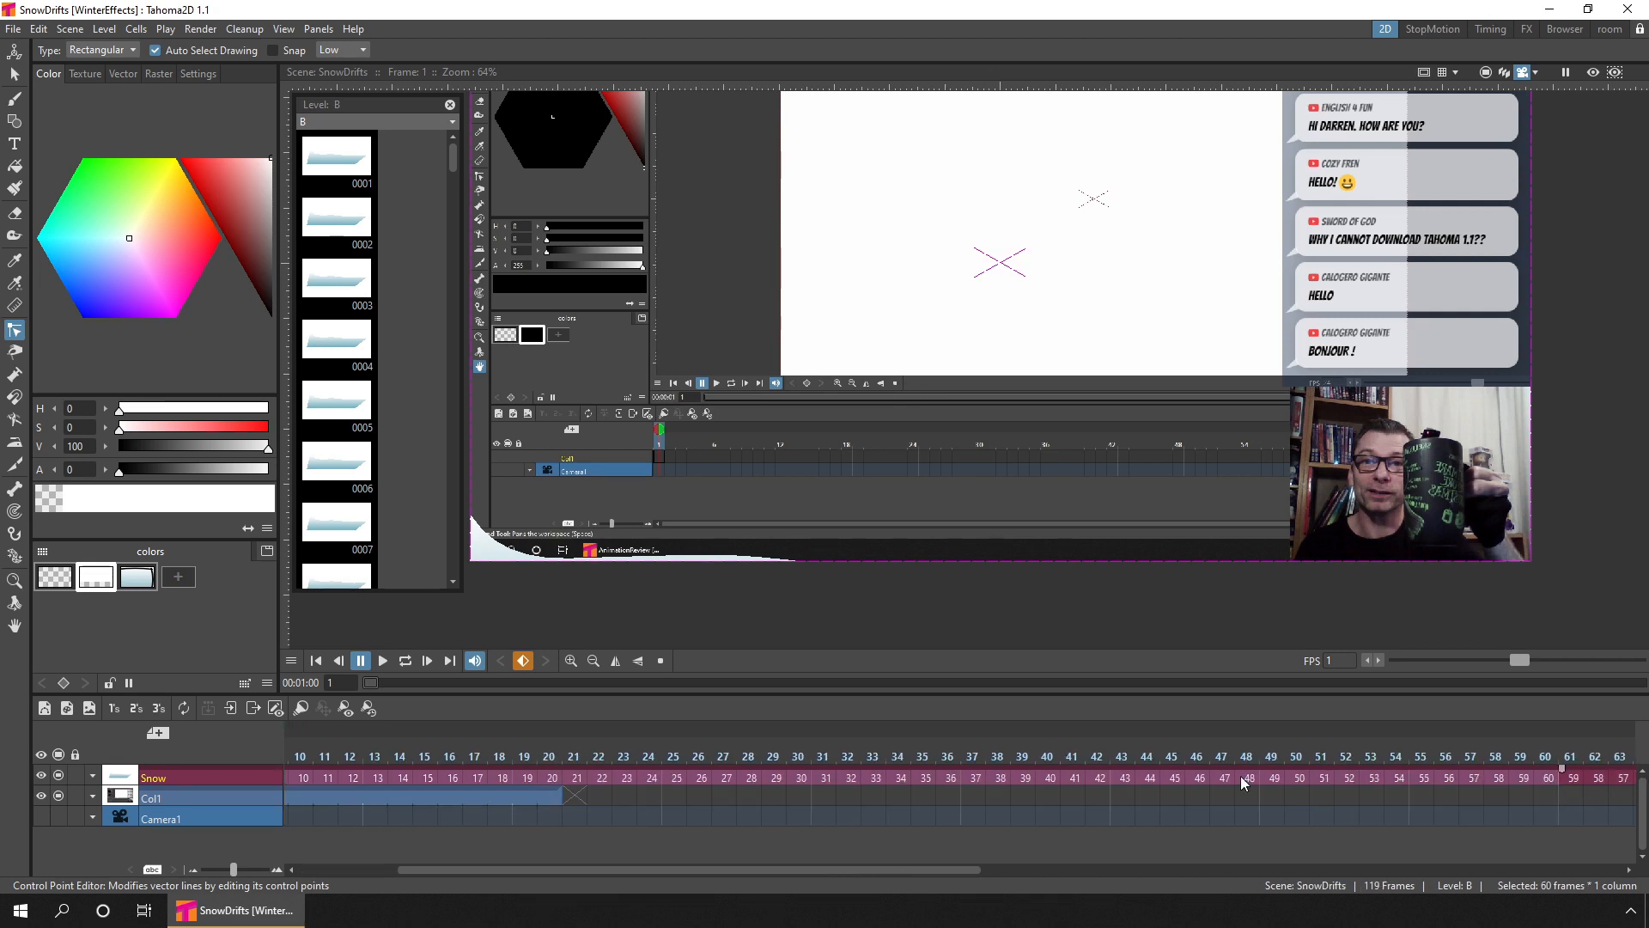
- Reframe the Snow column with empty inbetweens so each drawing holds 10 frames
{"action": "right_click", "coordinate": [823, 779]}
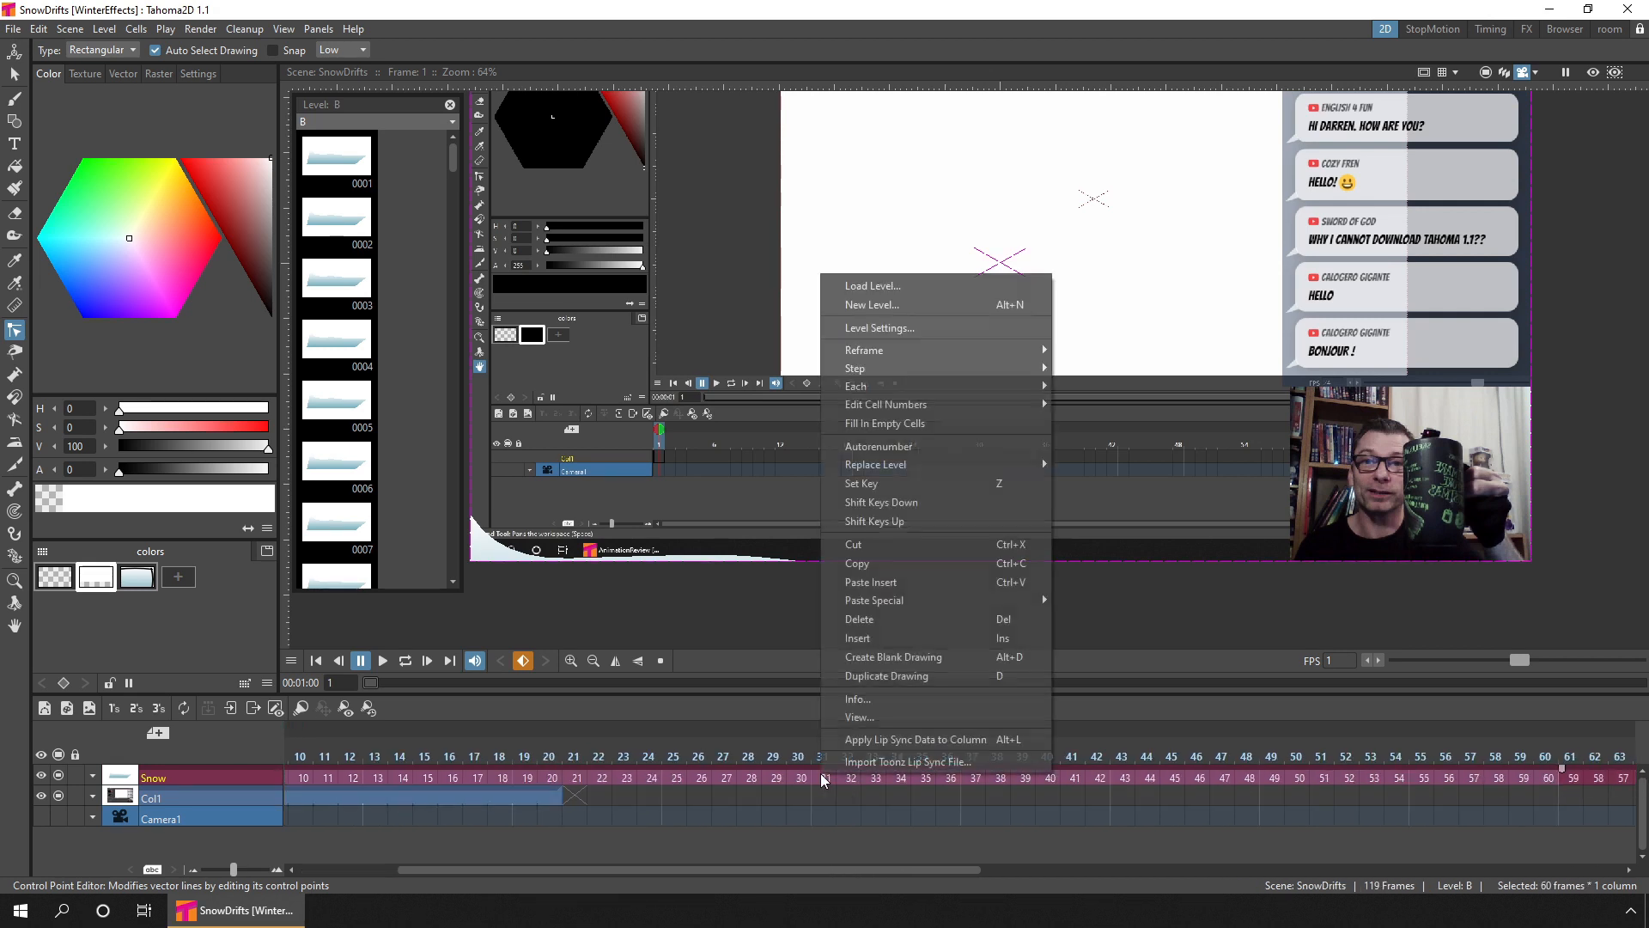
{"action": "mouse_move", "coordinate": [934, 369]}
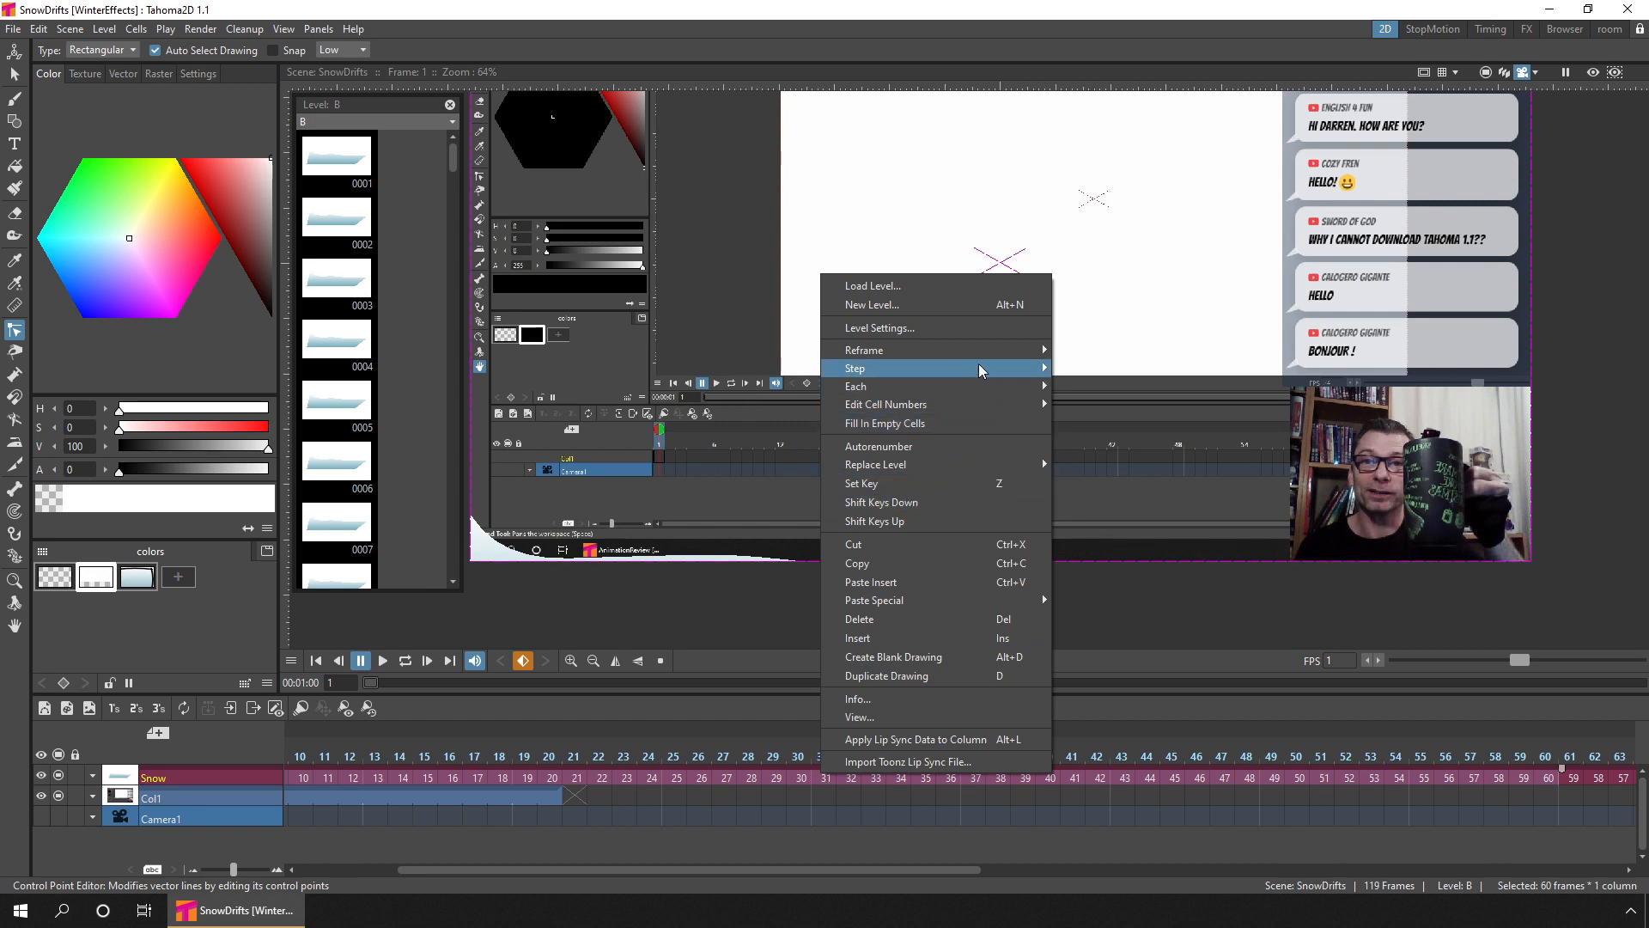
{"action": "mouse_move", "coordinate": [863, 350]}
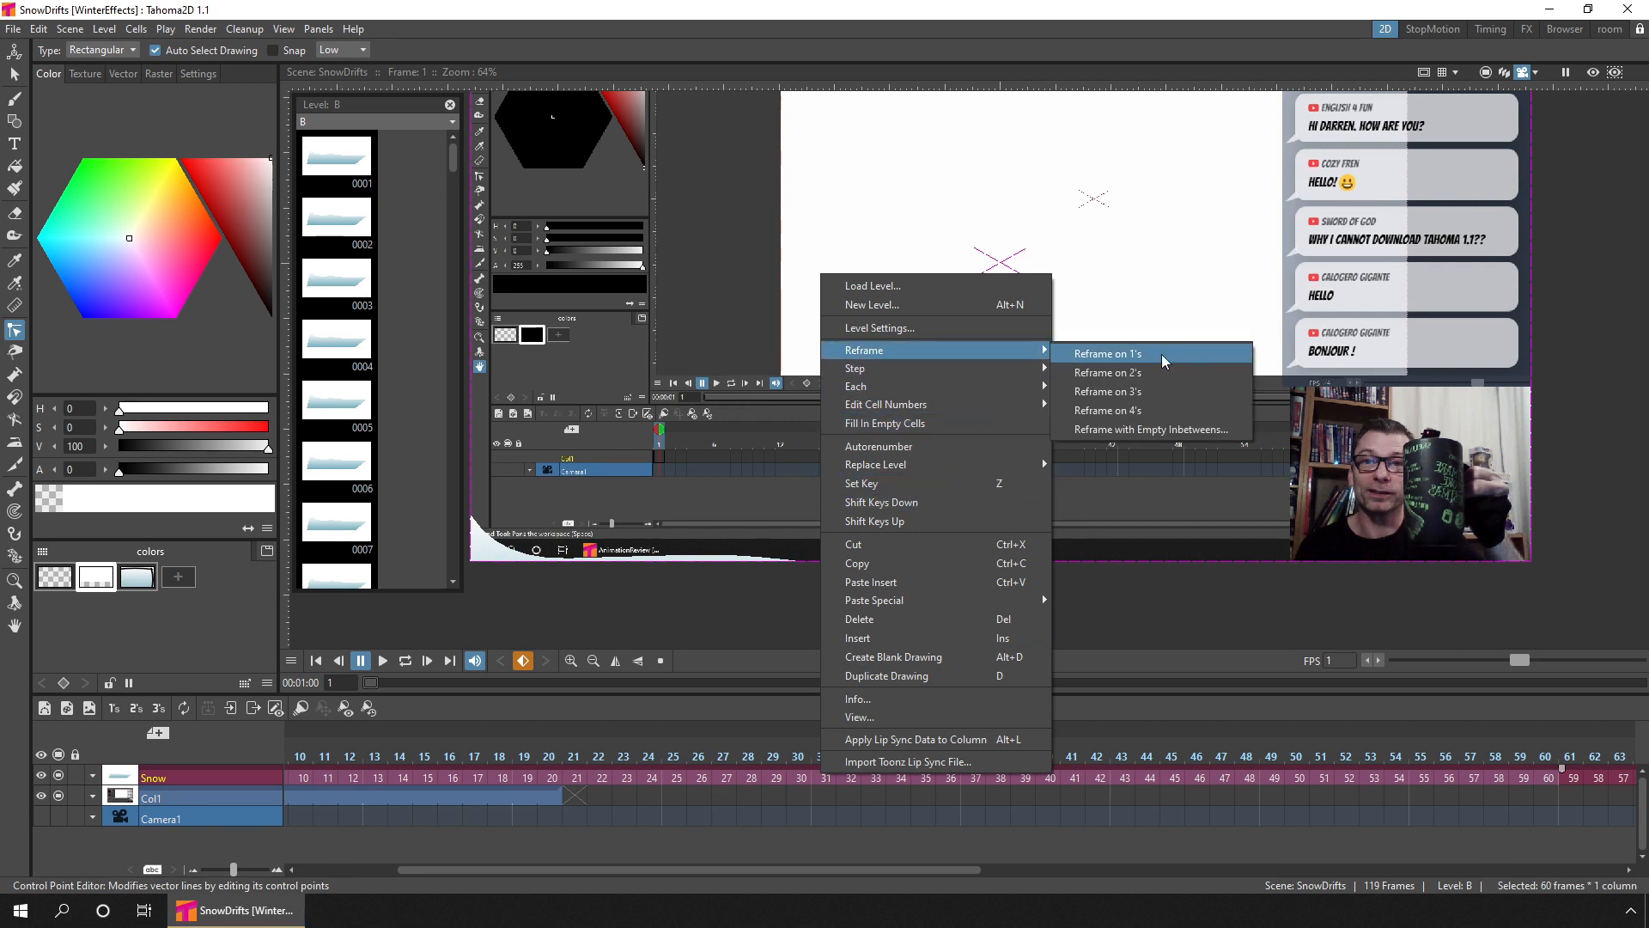
{"action": "mouse_move", "coordinate": [1106, 411]}
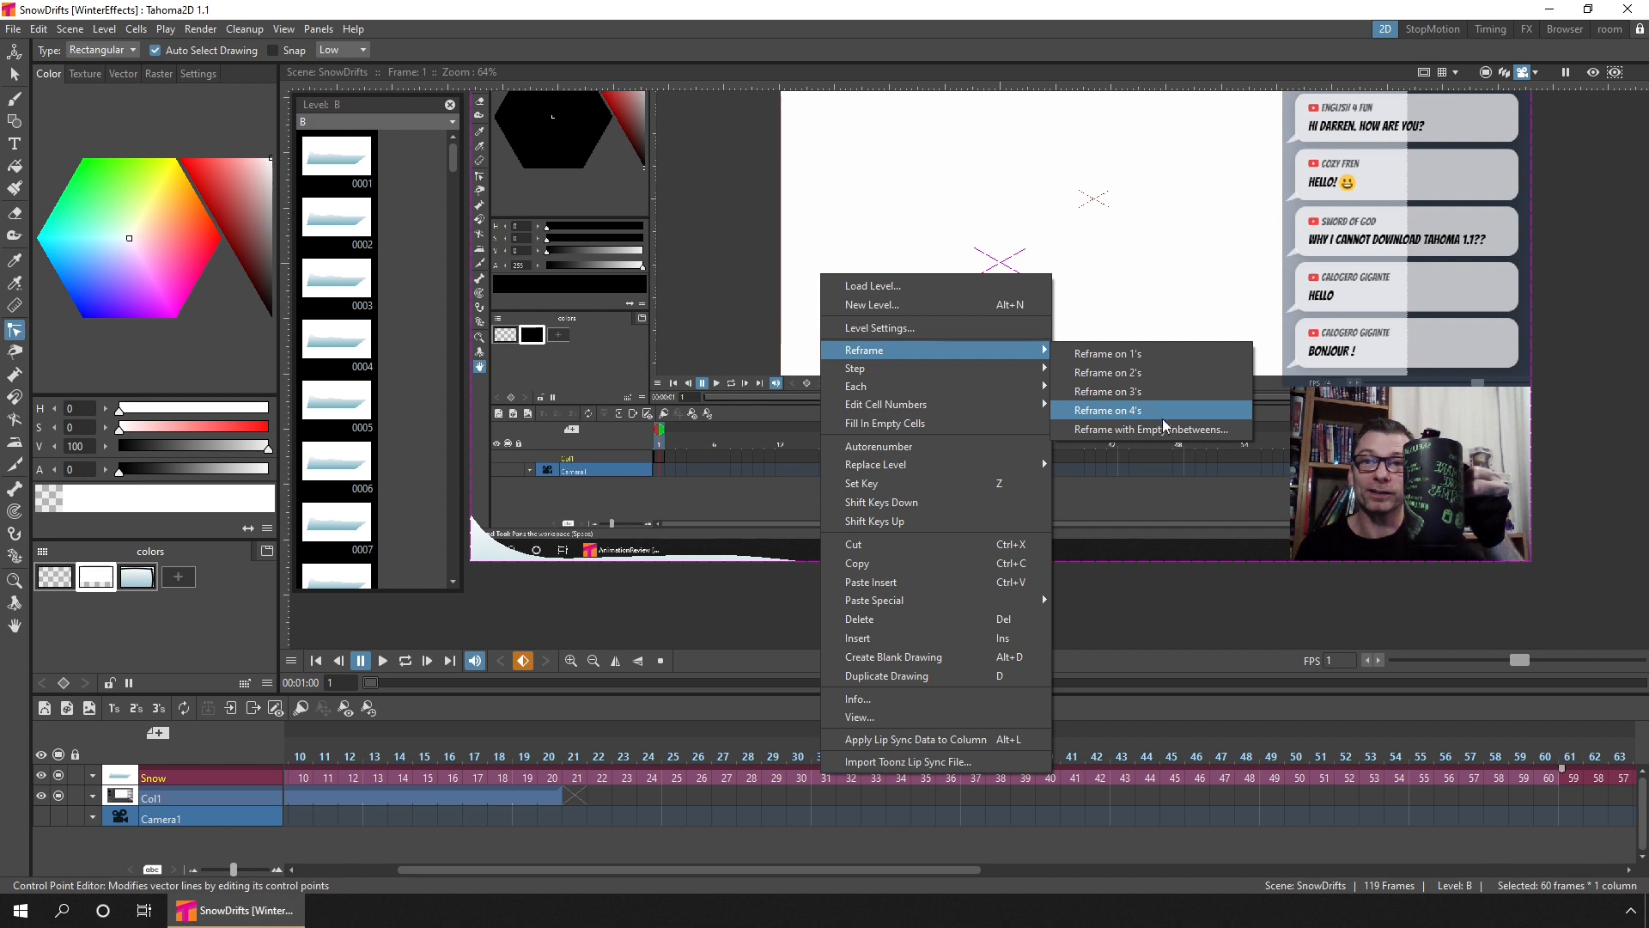
{"action": "mouse_move", "coordinate": [1149, 429]}
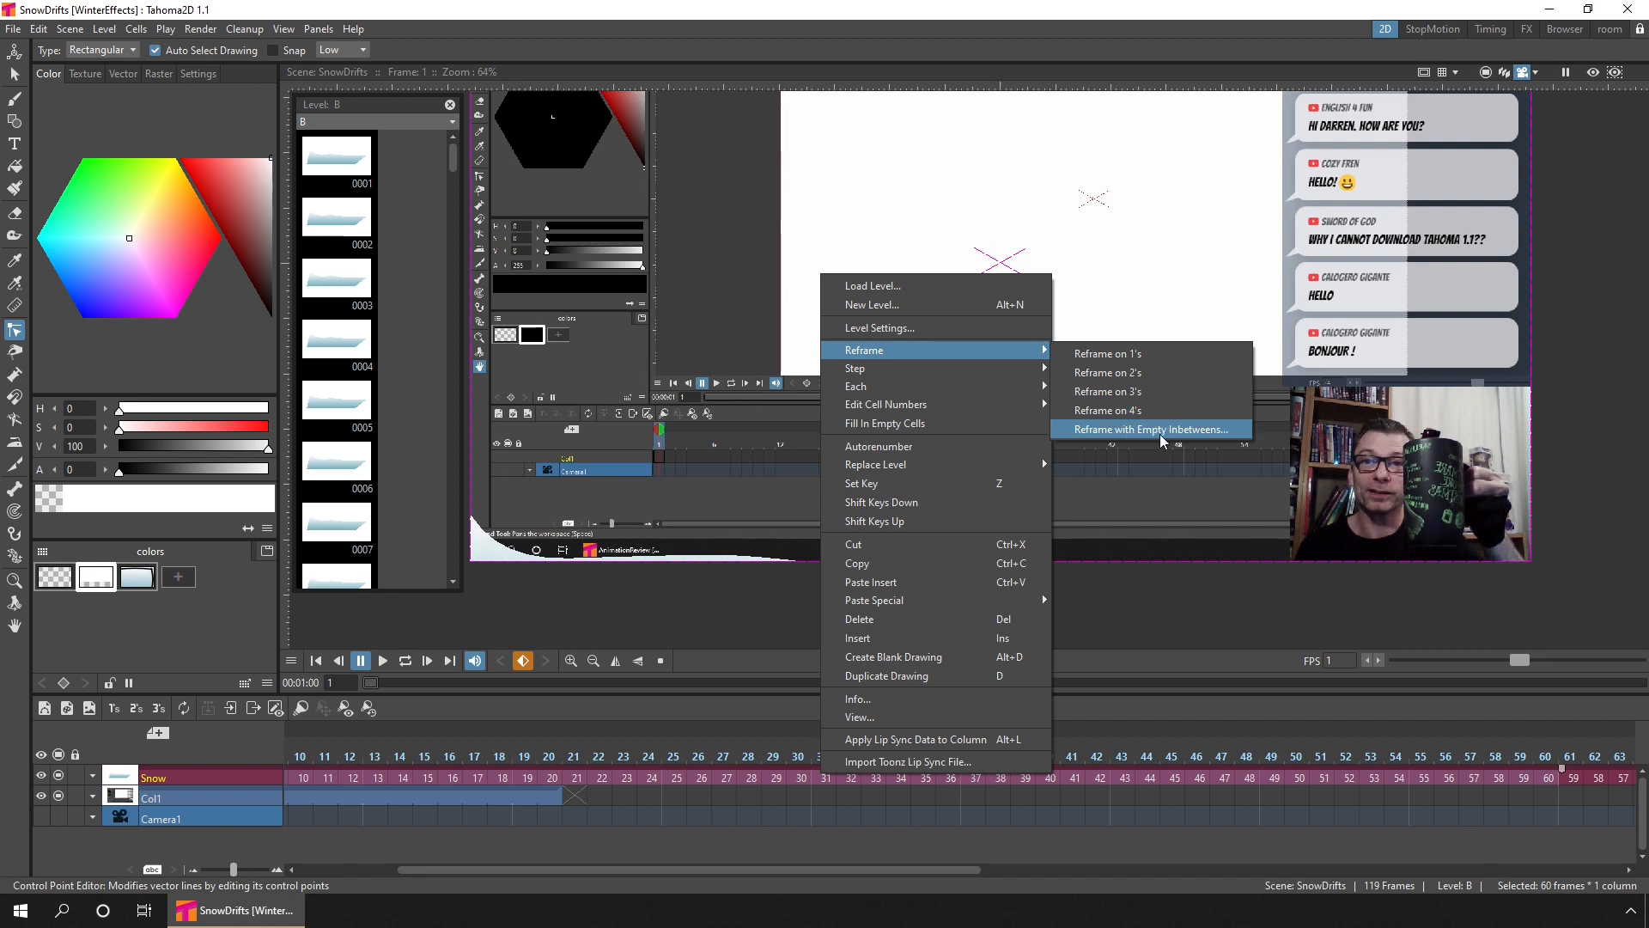
{"action": "mouse_move", "coordinate": [1158, 440]}
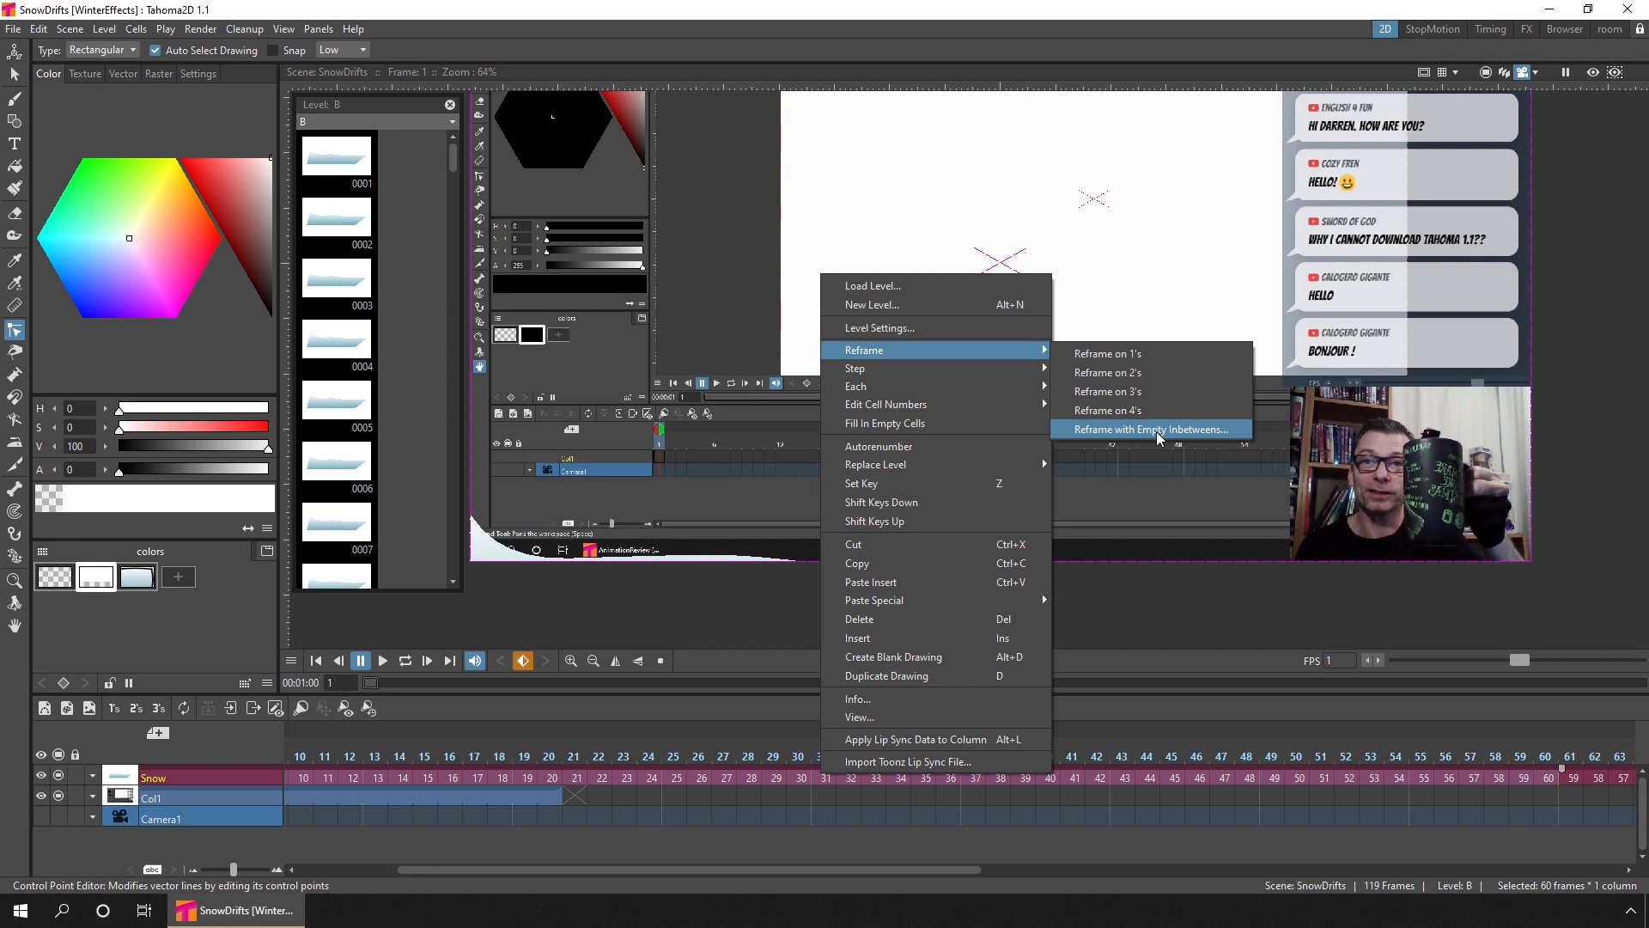
{"action": "left_click", "coordinate": [1149, 430]}
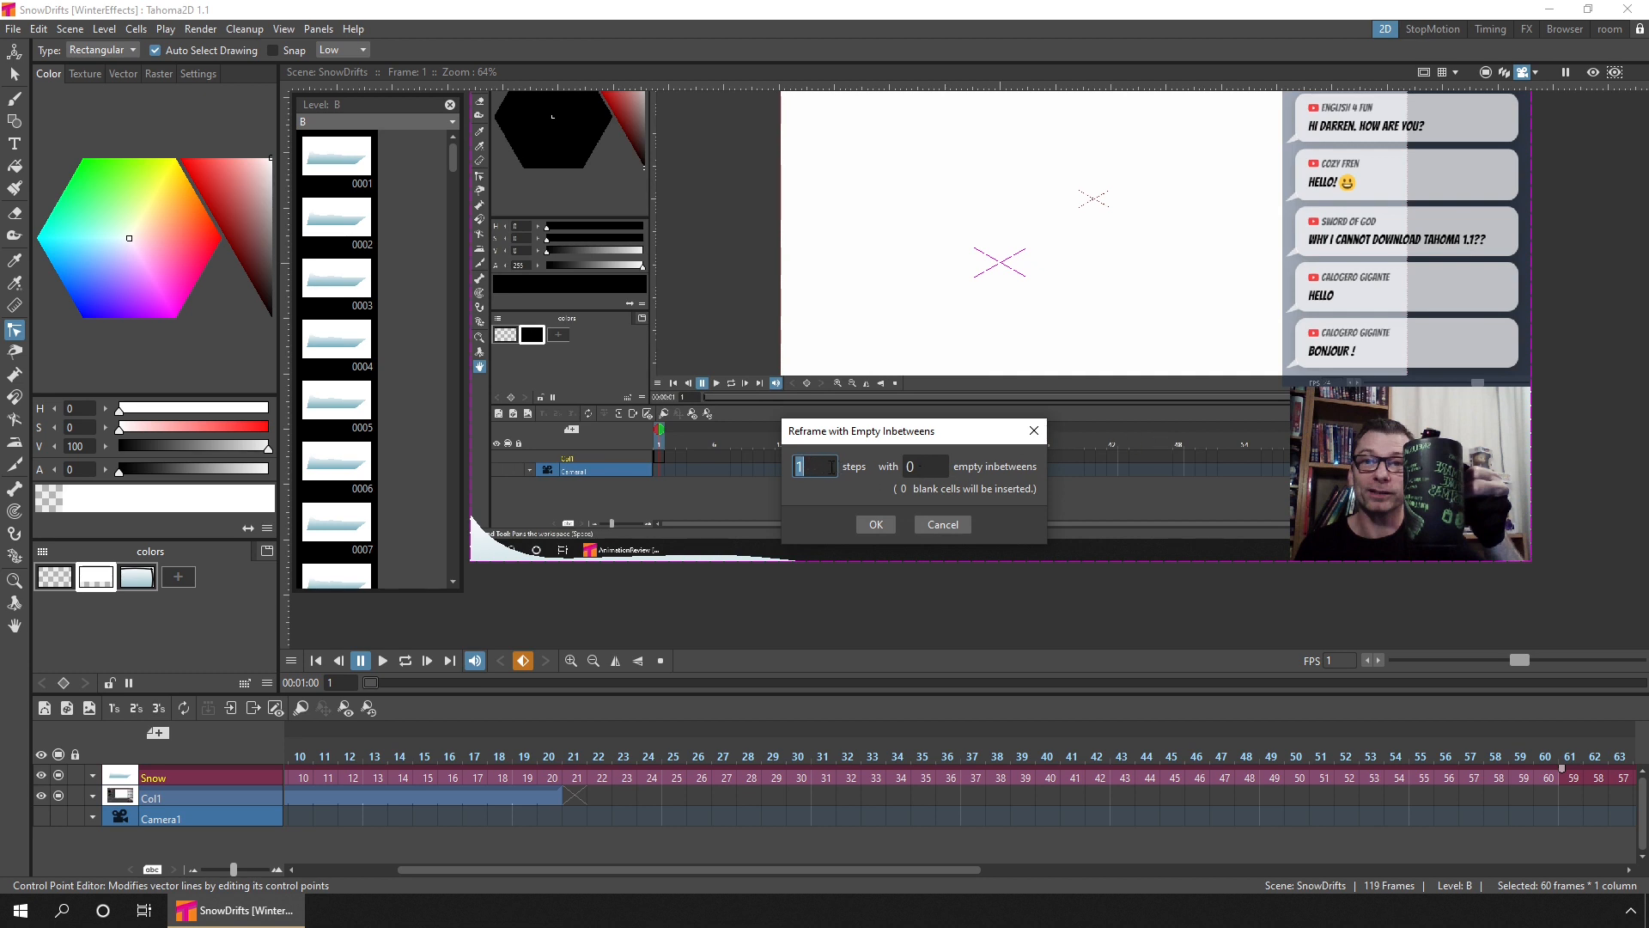
{"action": "left_click", "coordinate": [813, 466]}
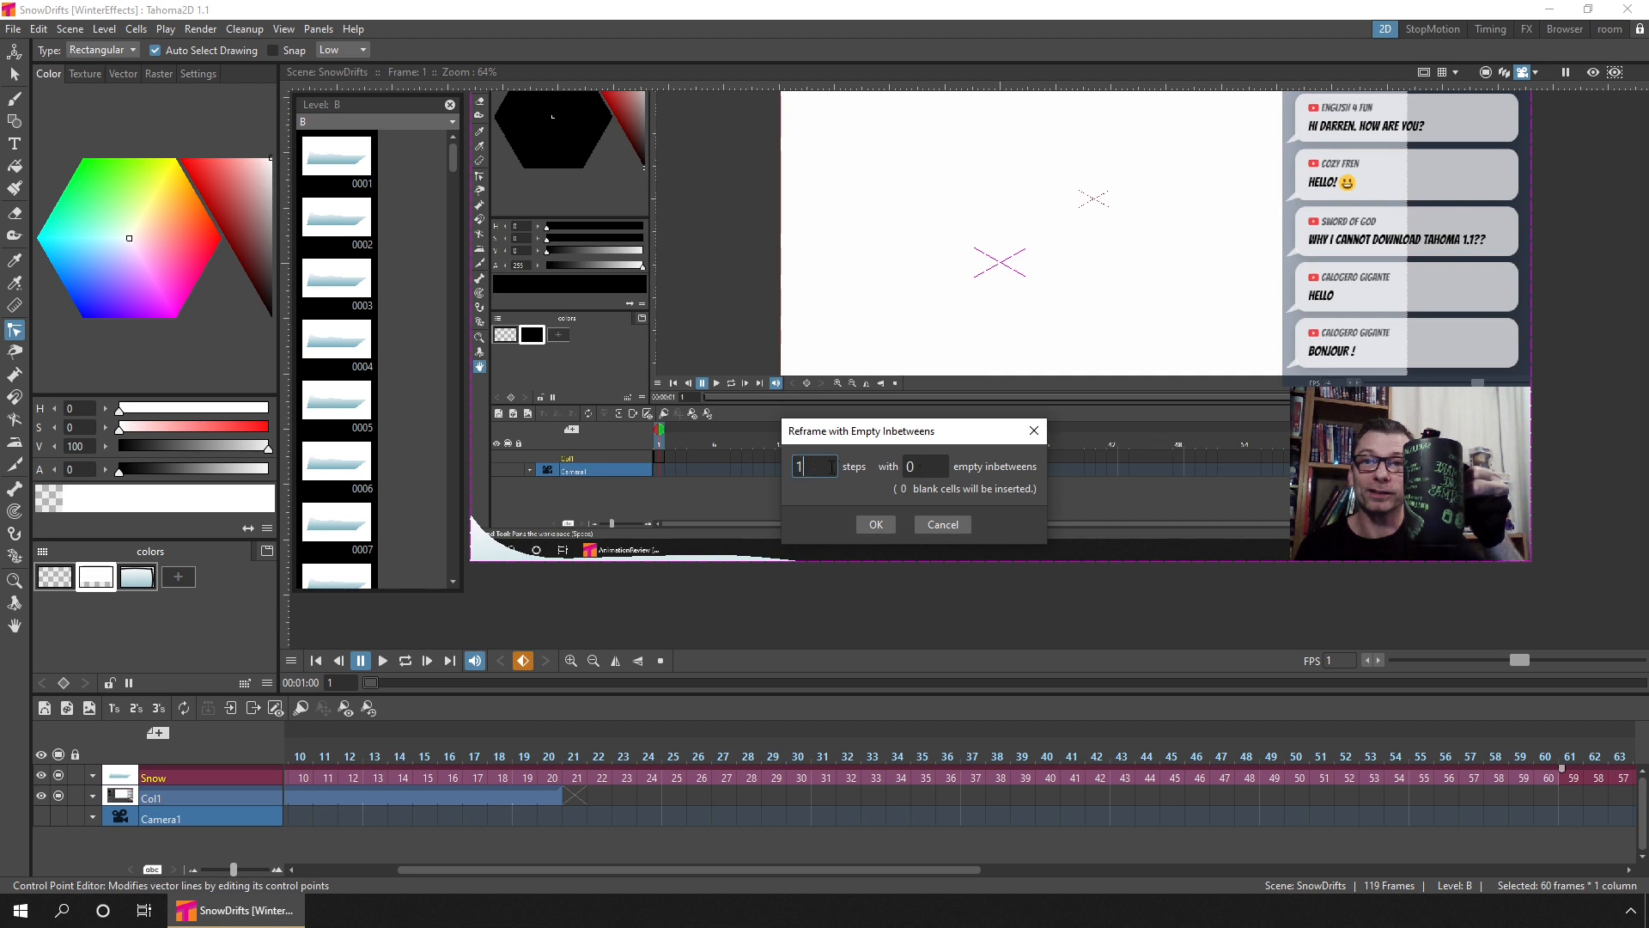
{"action": "type", "text": "10"}
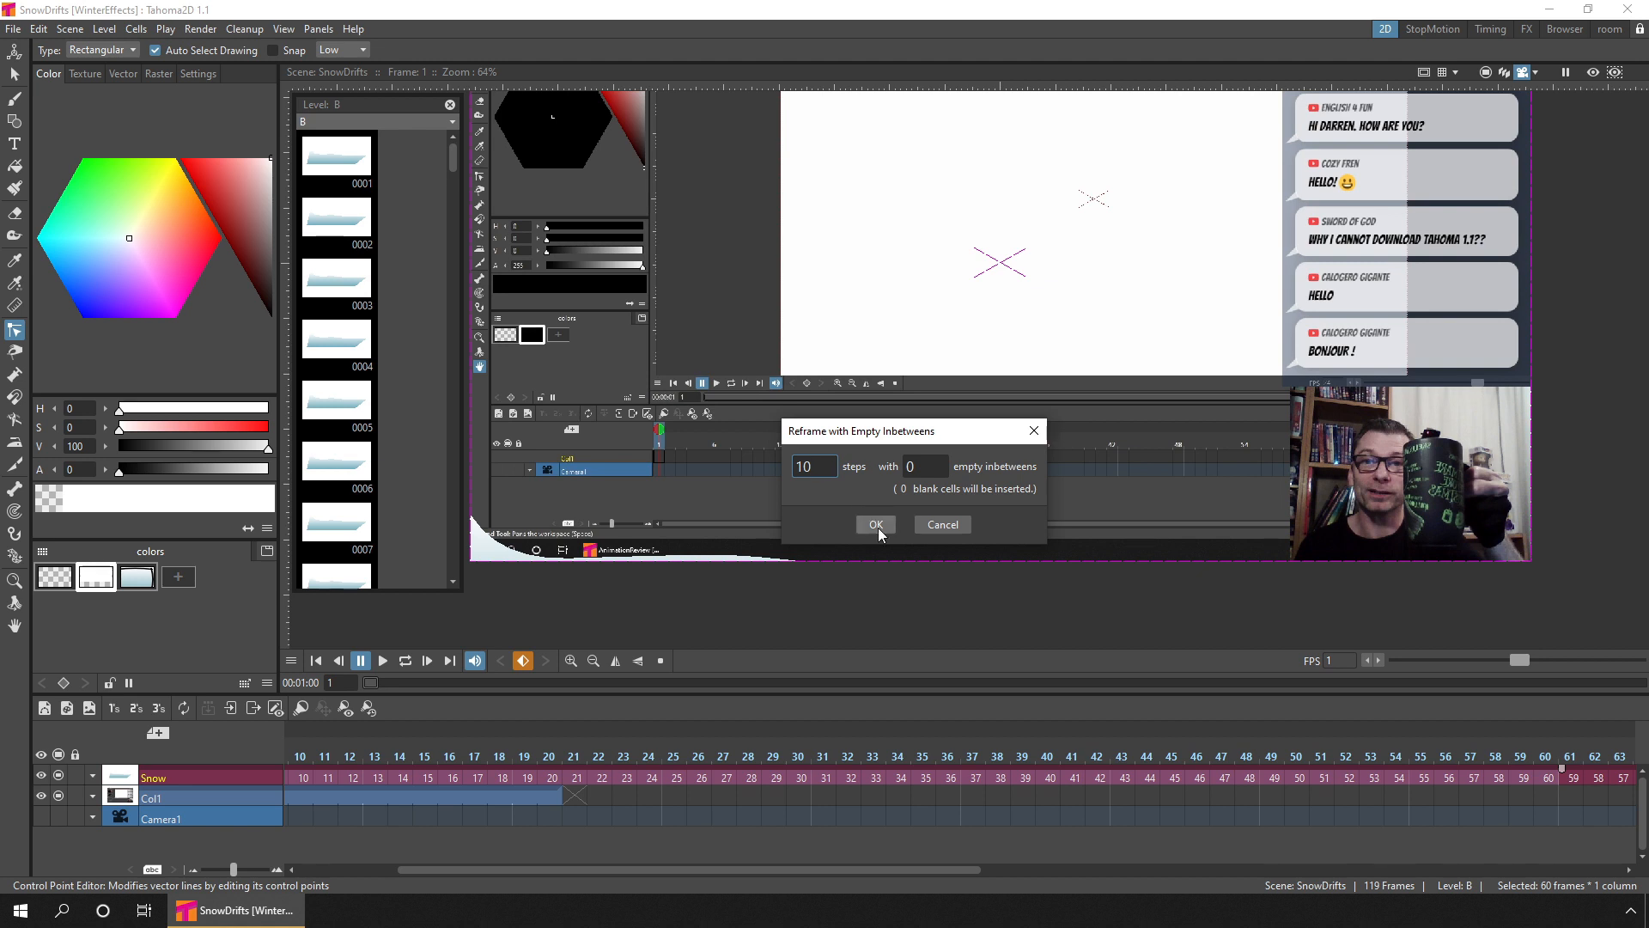
{"action": "left_click", "coordinate": [875, 525]}
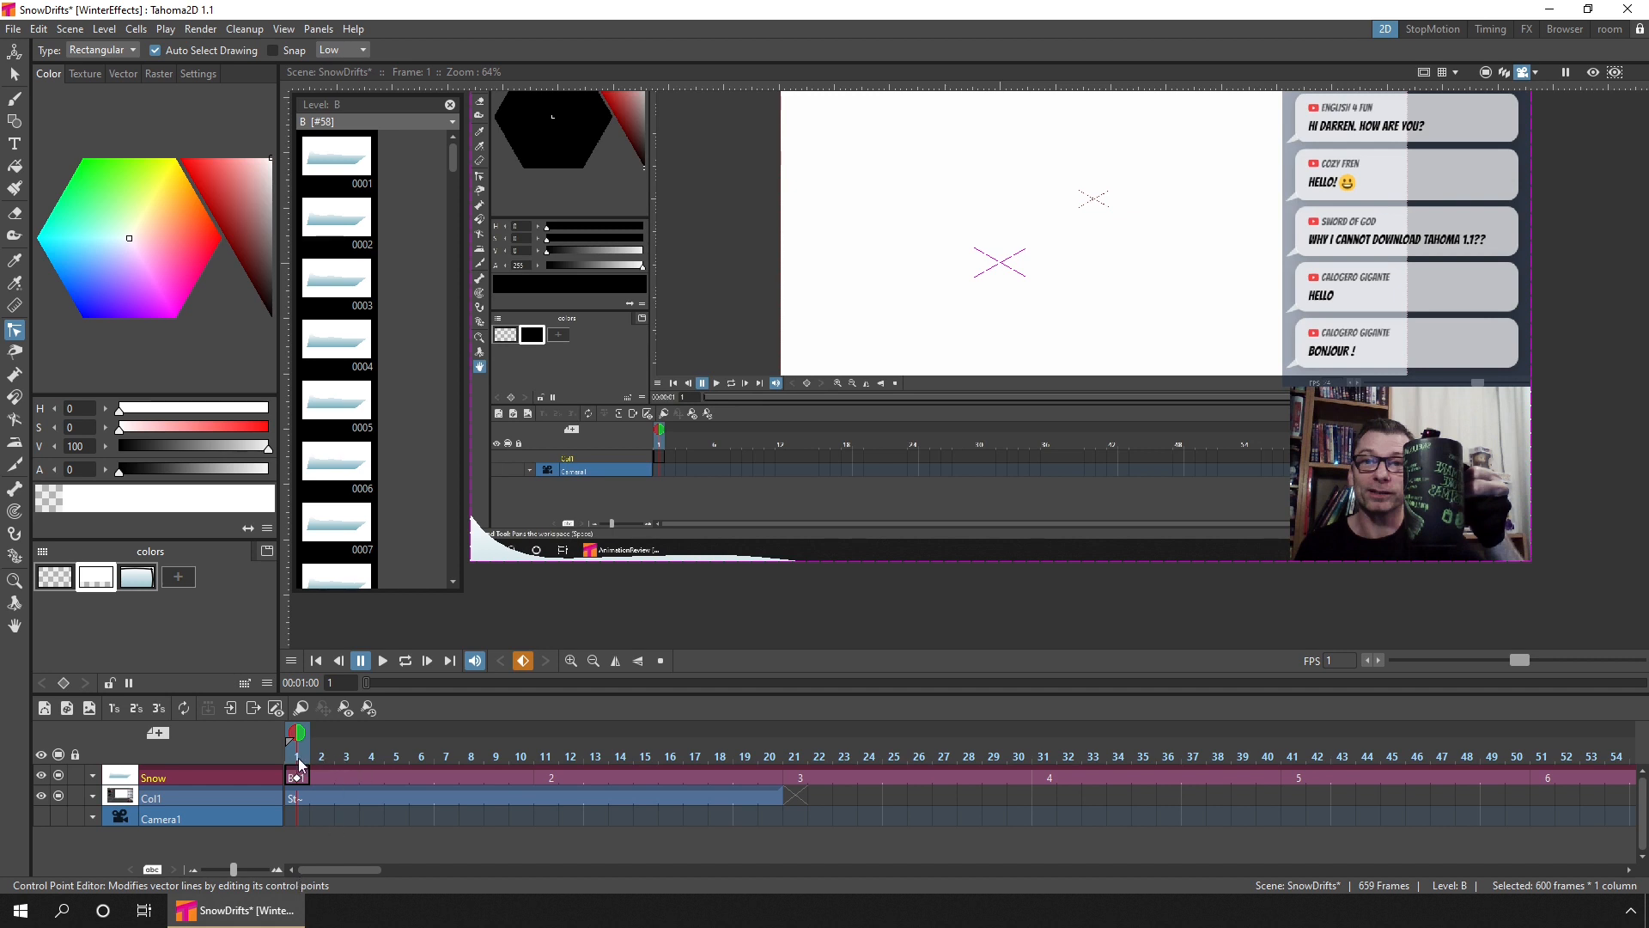
- Select frame 592 in the Snow column to view peak drawing 60
{"action": "left_click", "coordinate": [520, 731]}
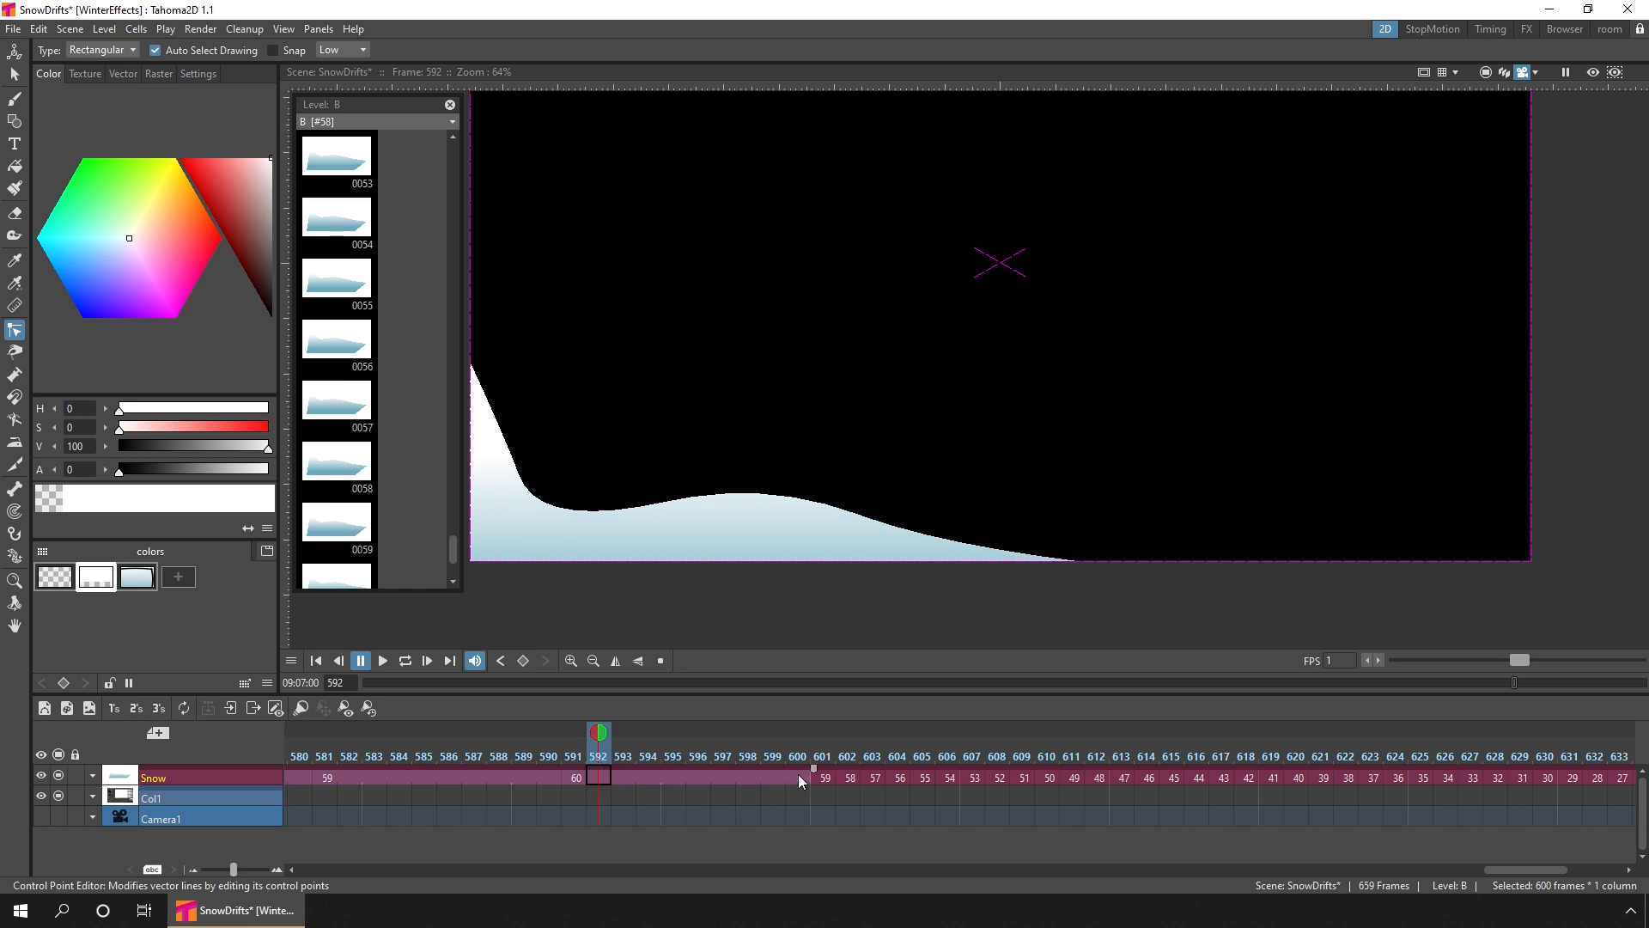
- Reframe the peak drawing at frame 600 to hold for 50 frames
{"action": "right_click", "coordinate": [797, 777]}
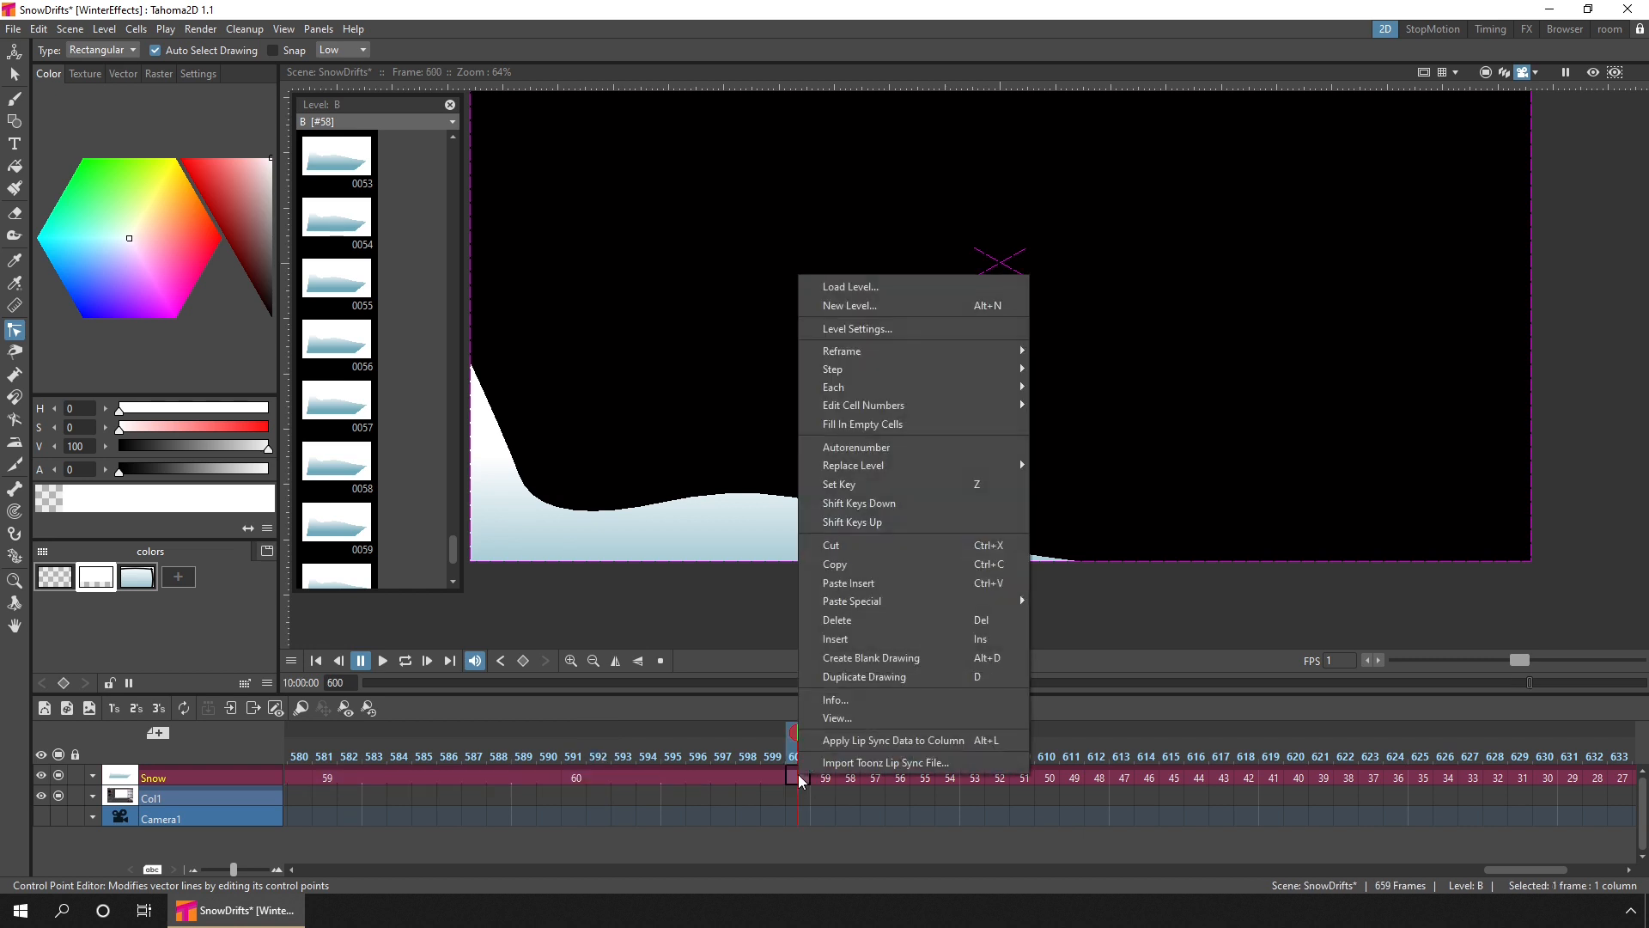
{"action": "mouse_move", "coordinate": [841, 350]}
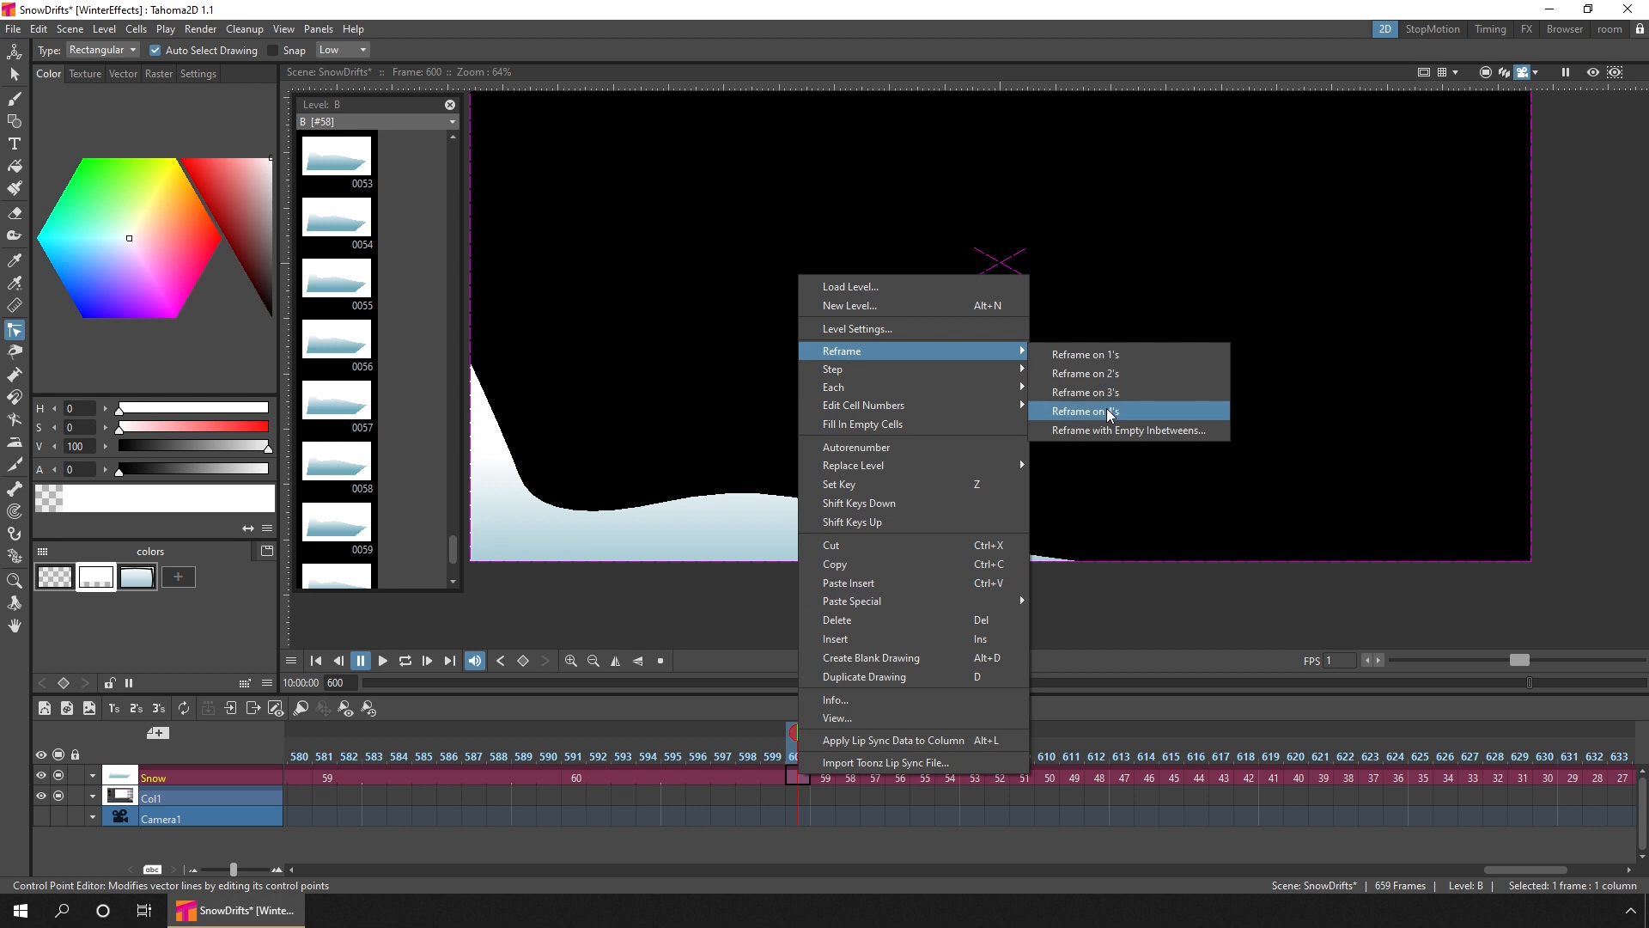
{"action": "left_click", "coordinate": [1126, 430]}
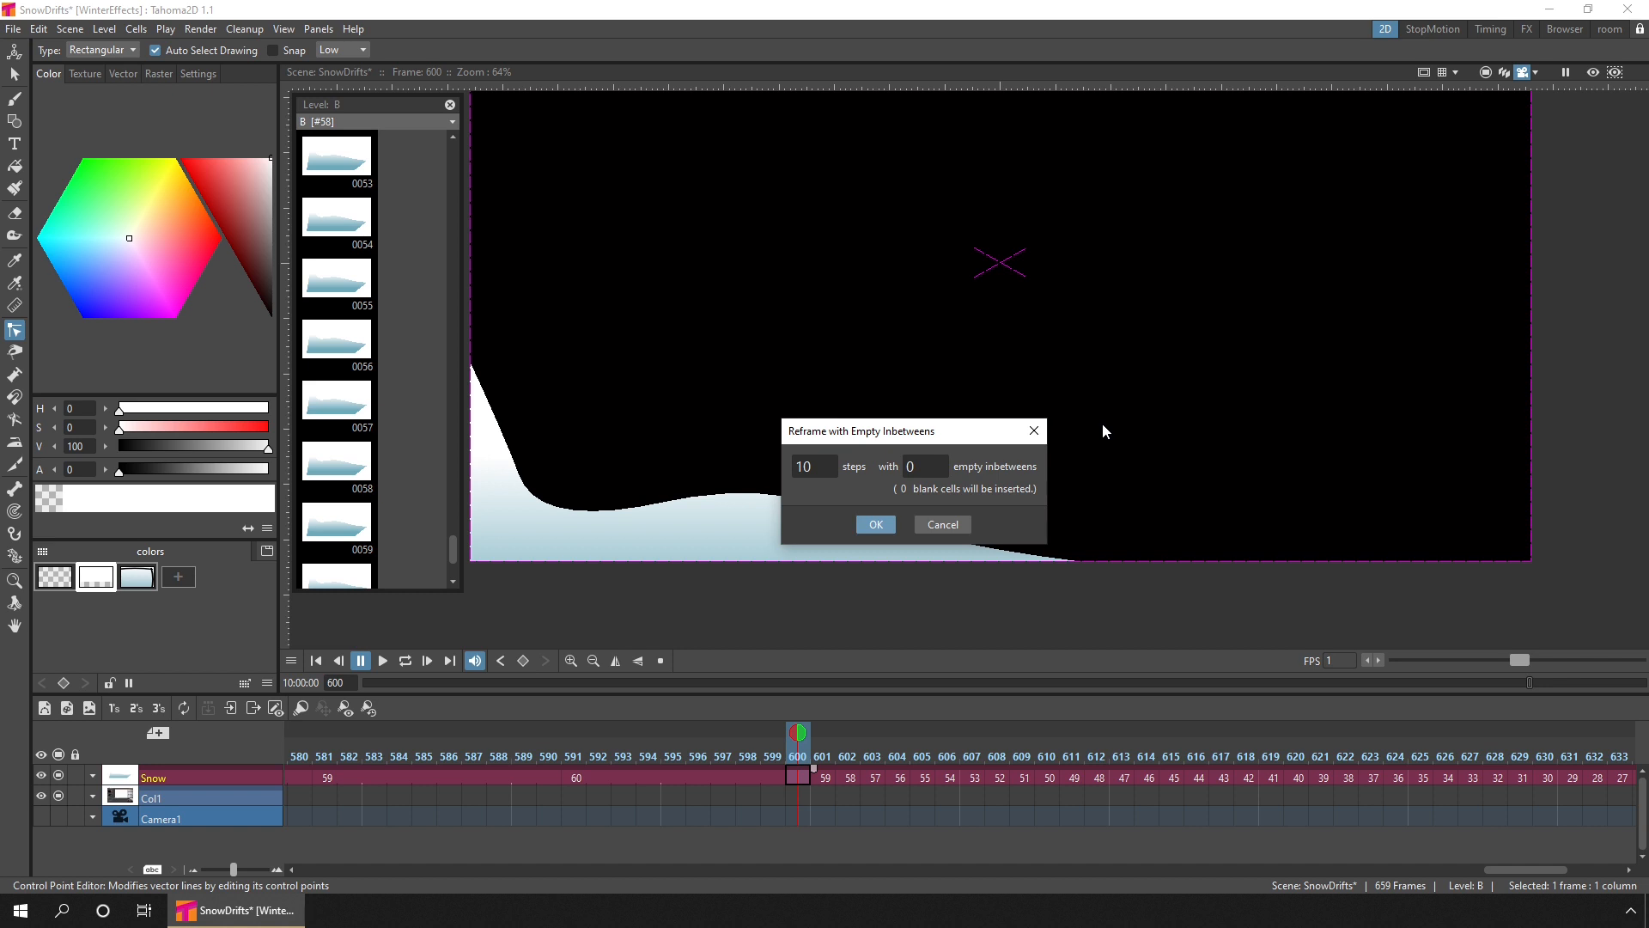
{"action": "left_click", "coordinate": [813, 466]}
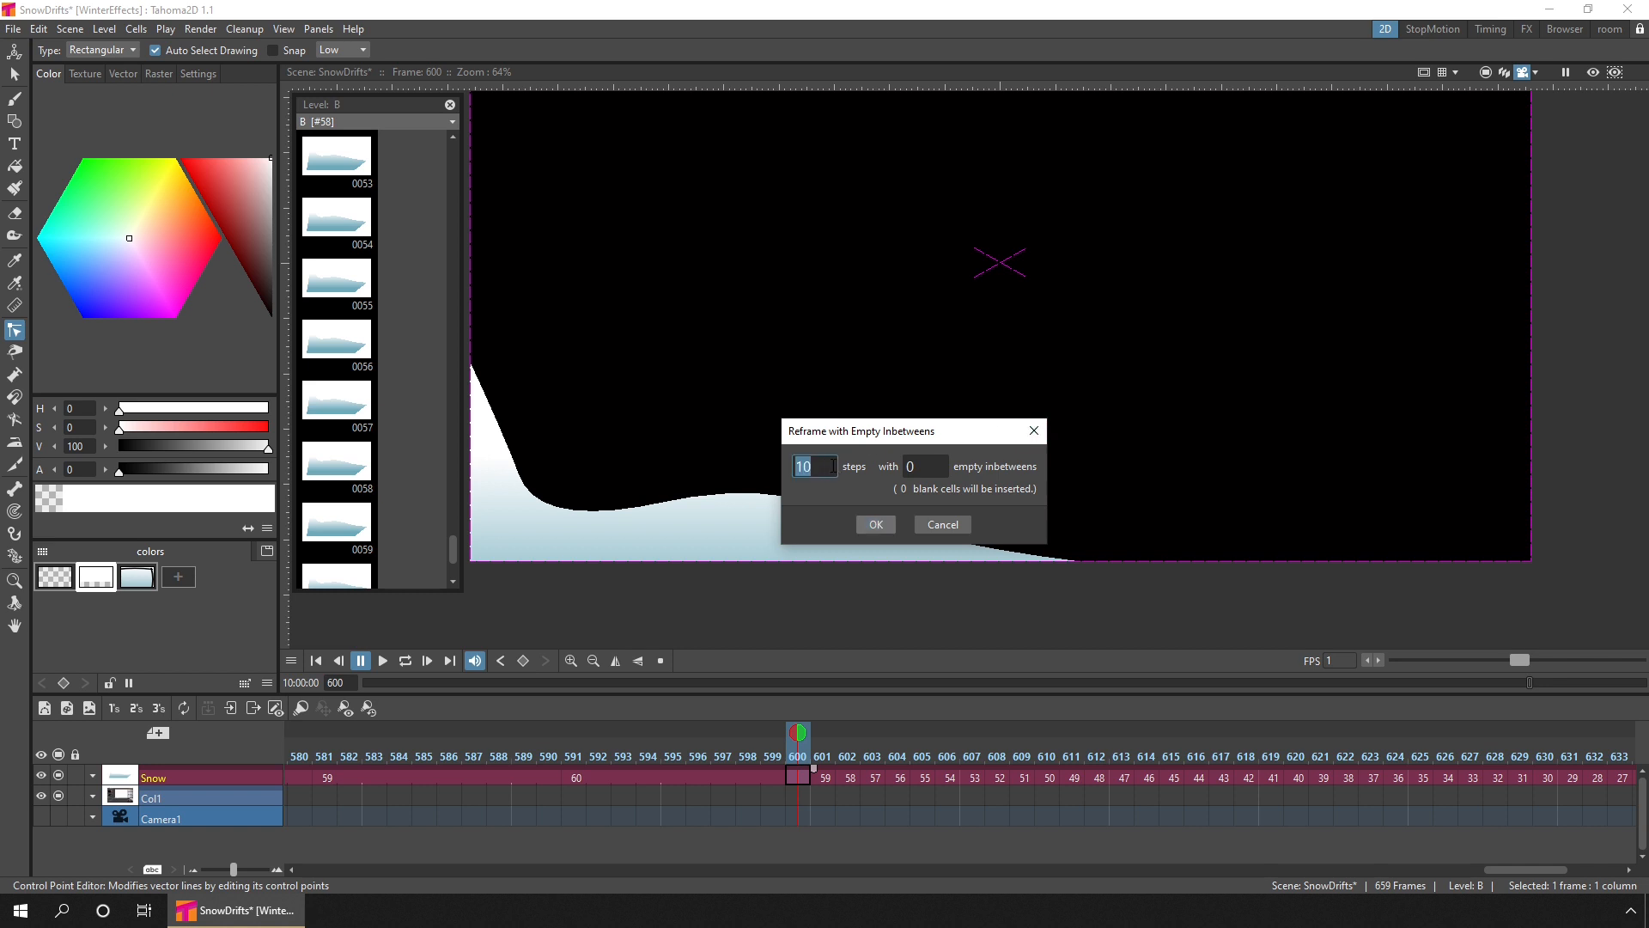
{"action": "type", "text": "50"}
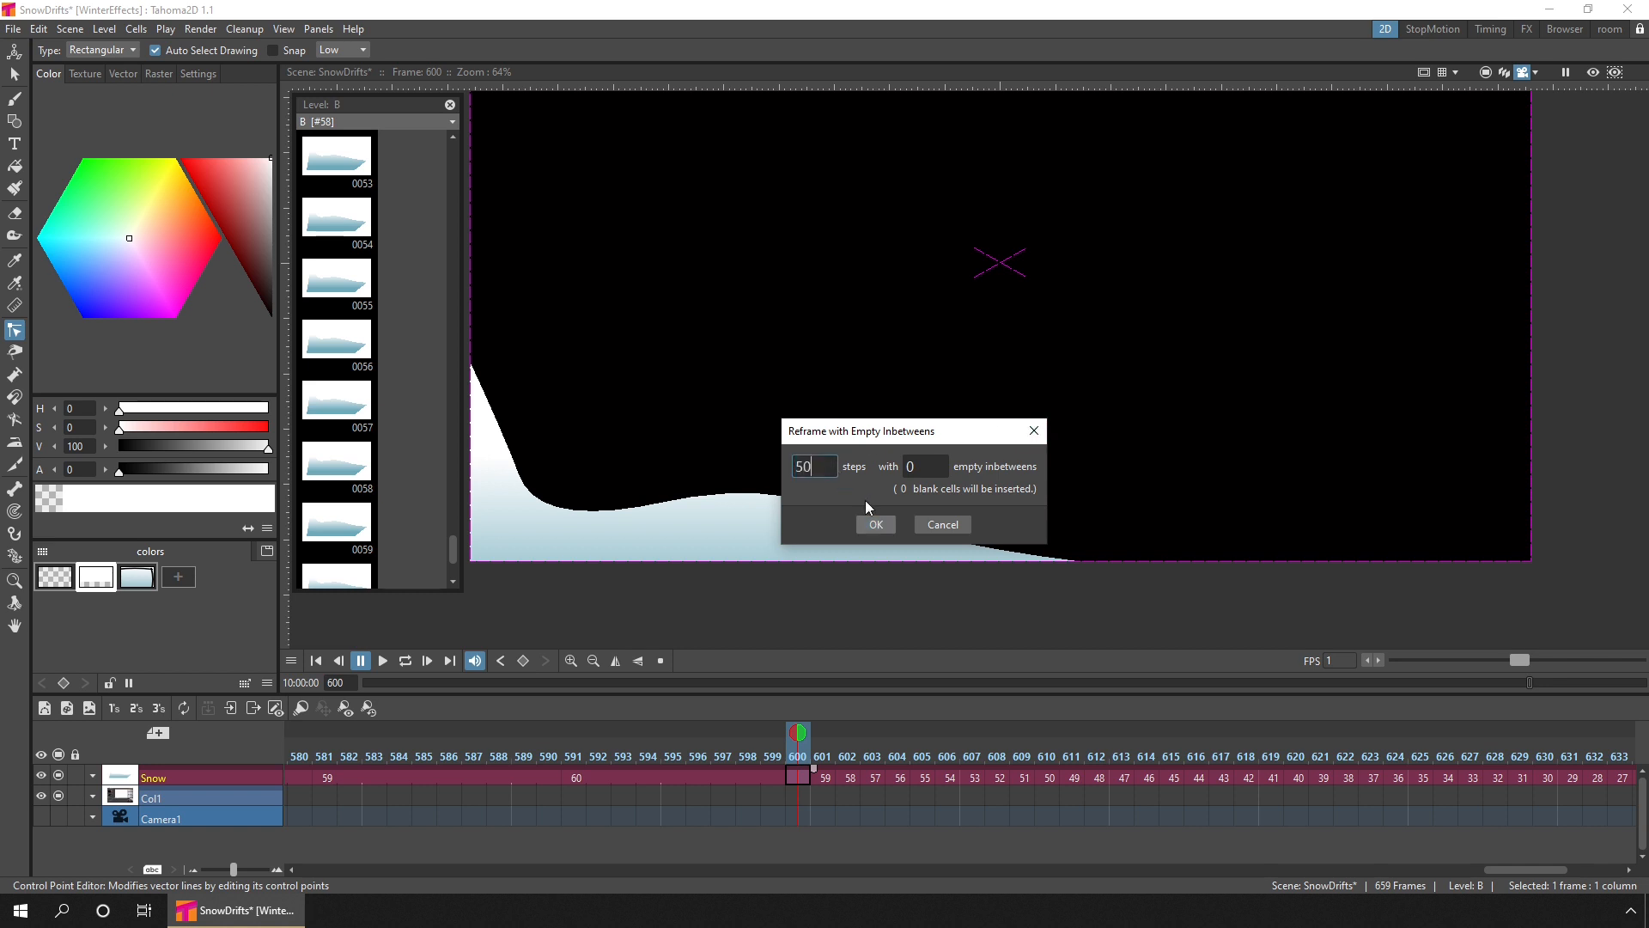
{"action": "left_click", "coordinate": [874, 524]}
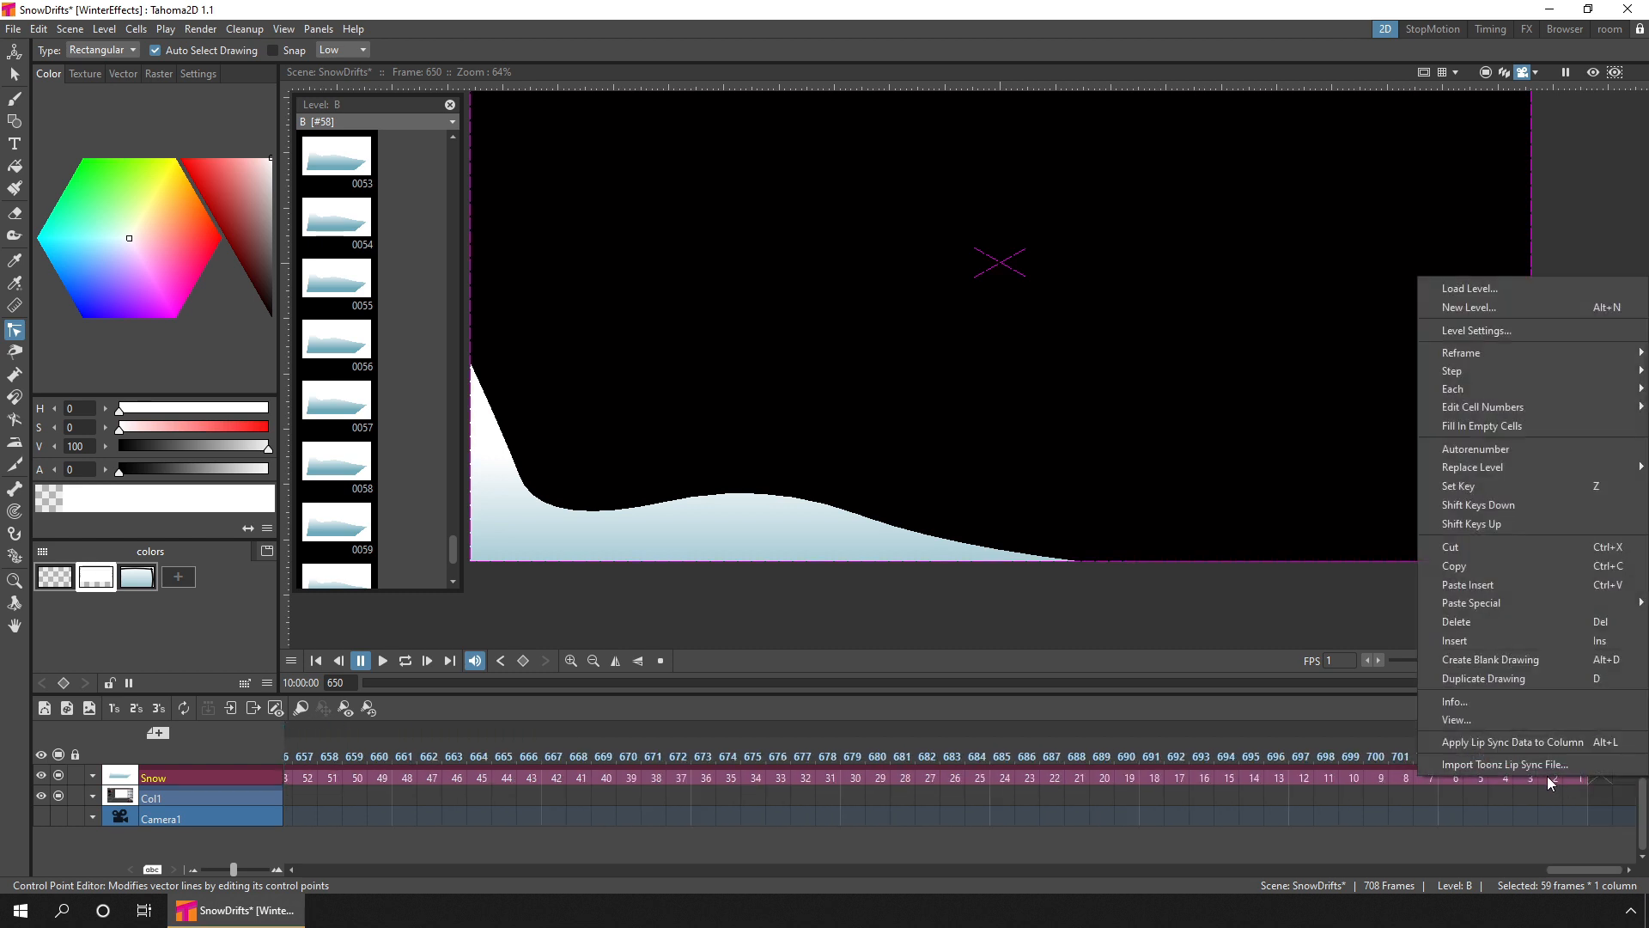
{"action": "mouse_move", "coordinate": [1460, 352]}
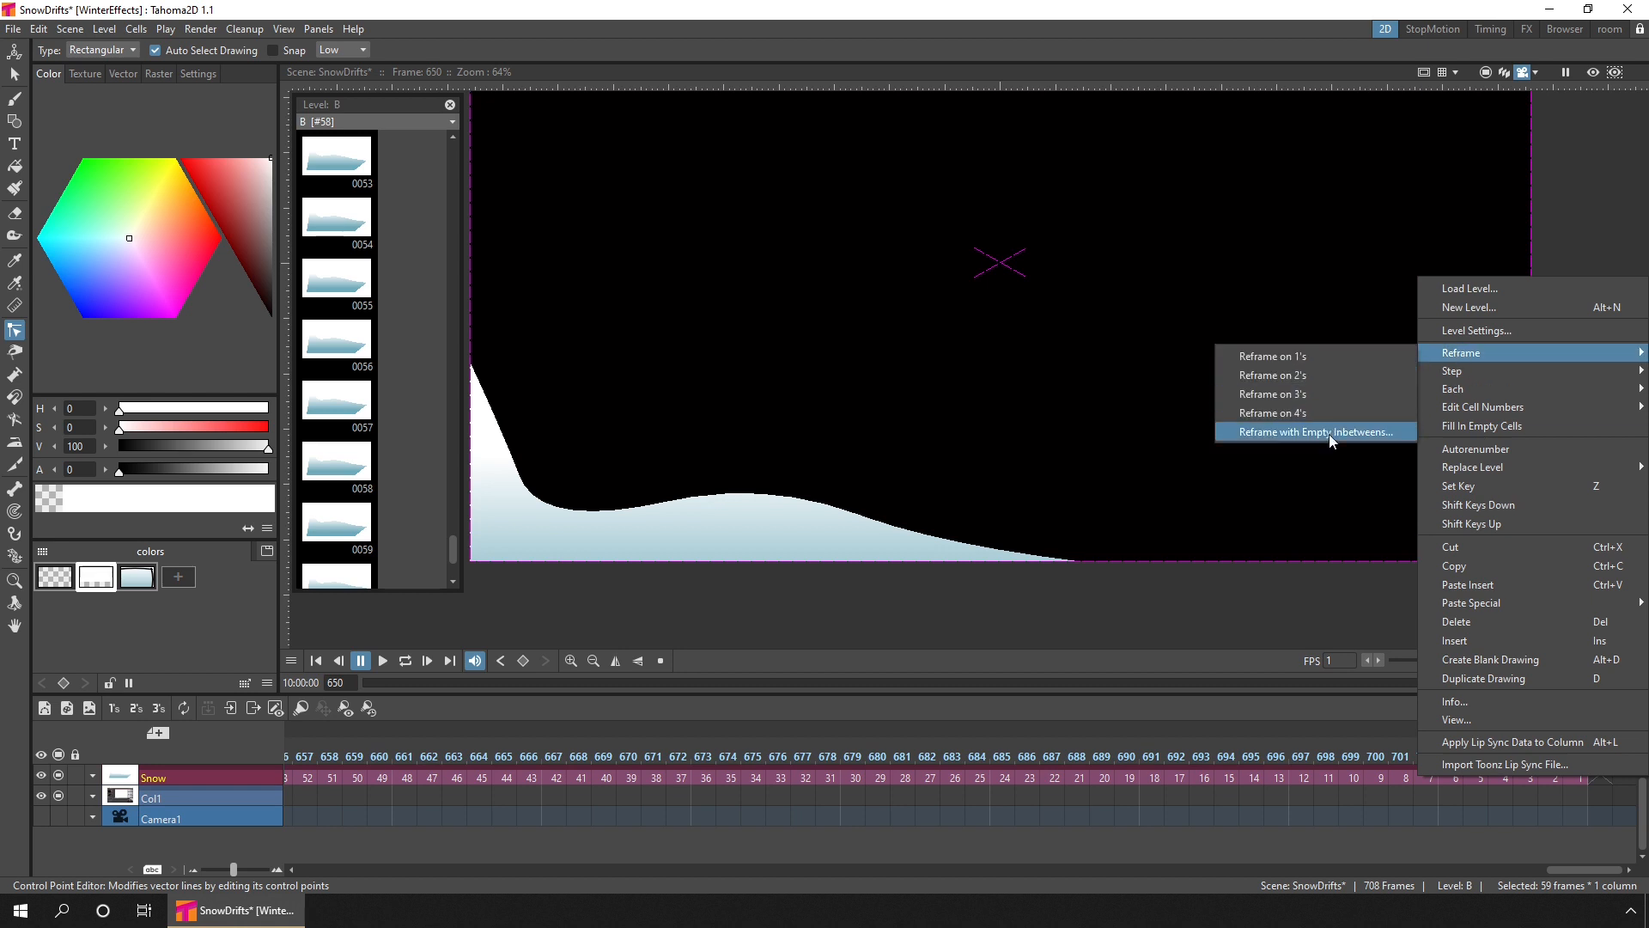
- Reframe the selected melting drift drawings to hold 5 frames each
{"action": "left_click", "coordinate": [1298, 431]}
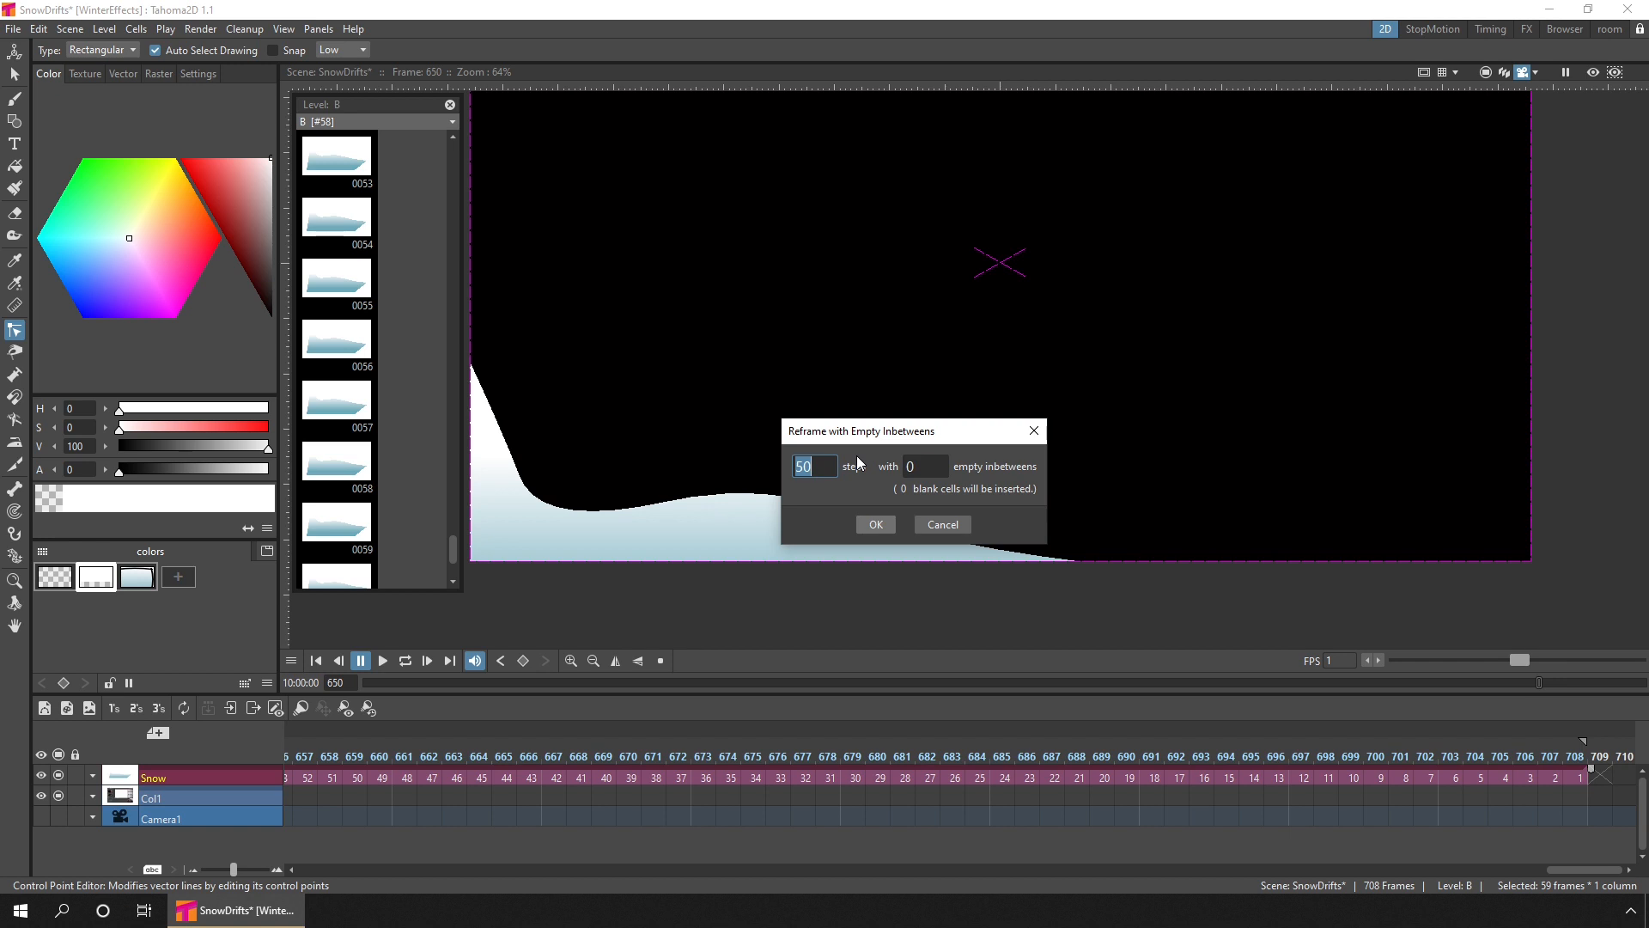
{"action": "type", "text": "5"}
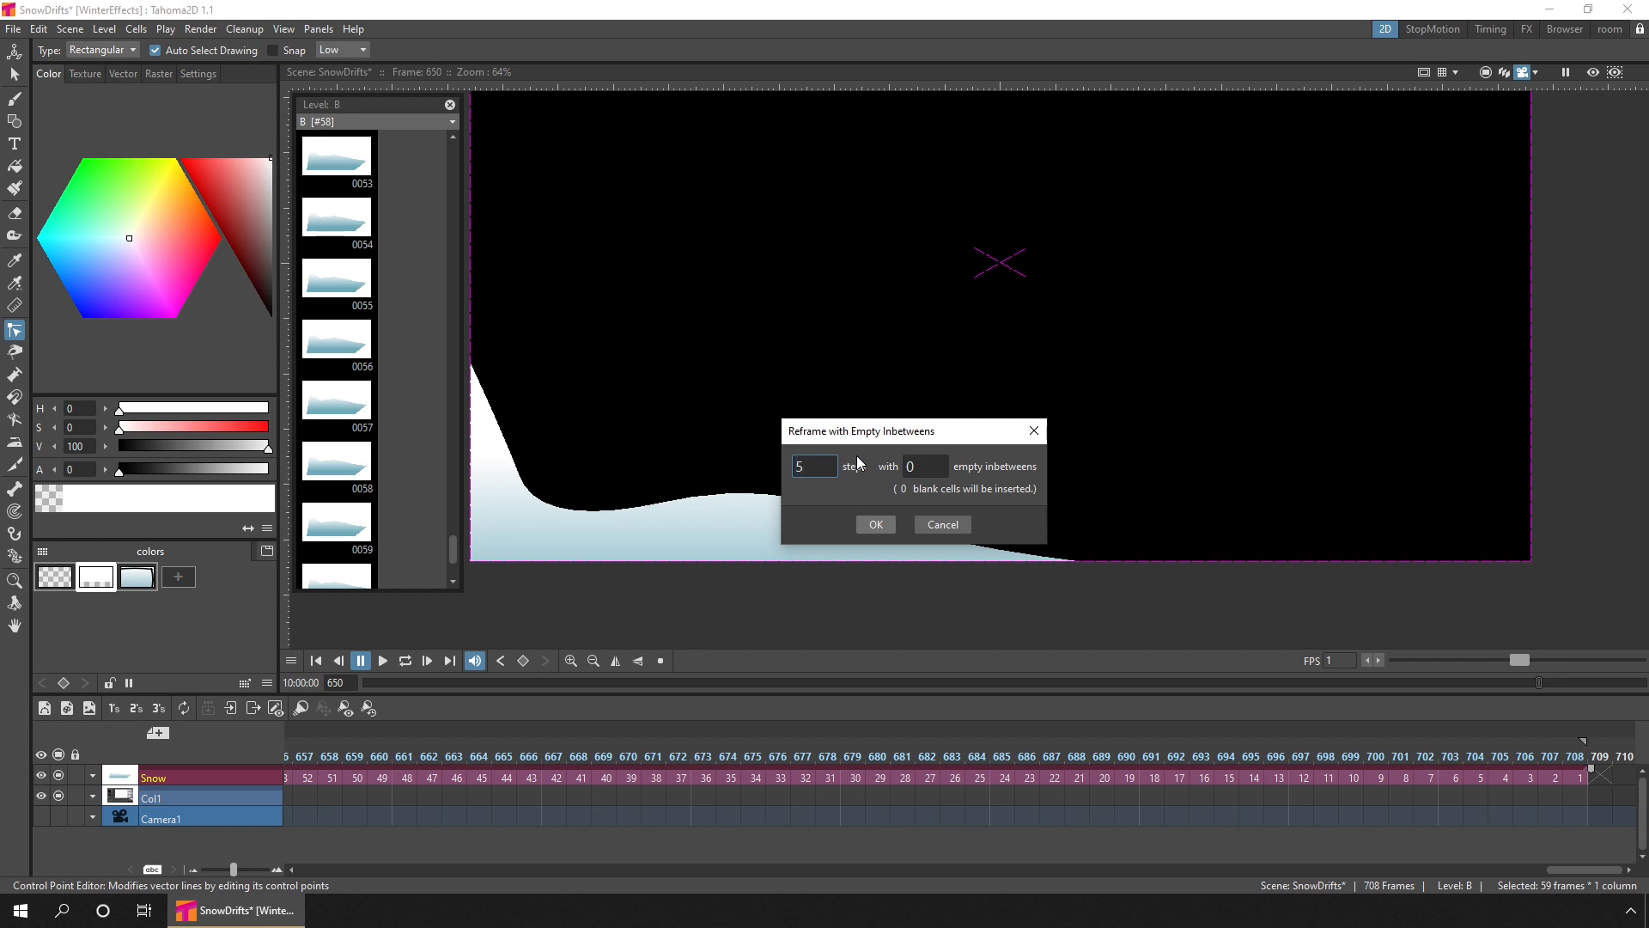
{"action": "left_click", "coordinate": [875, 524]}
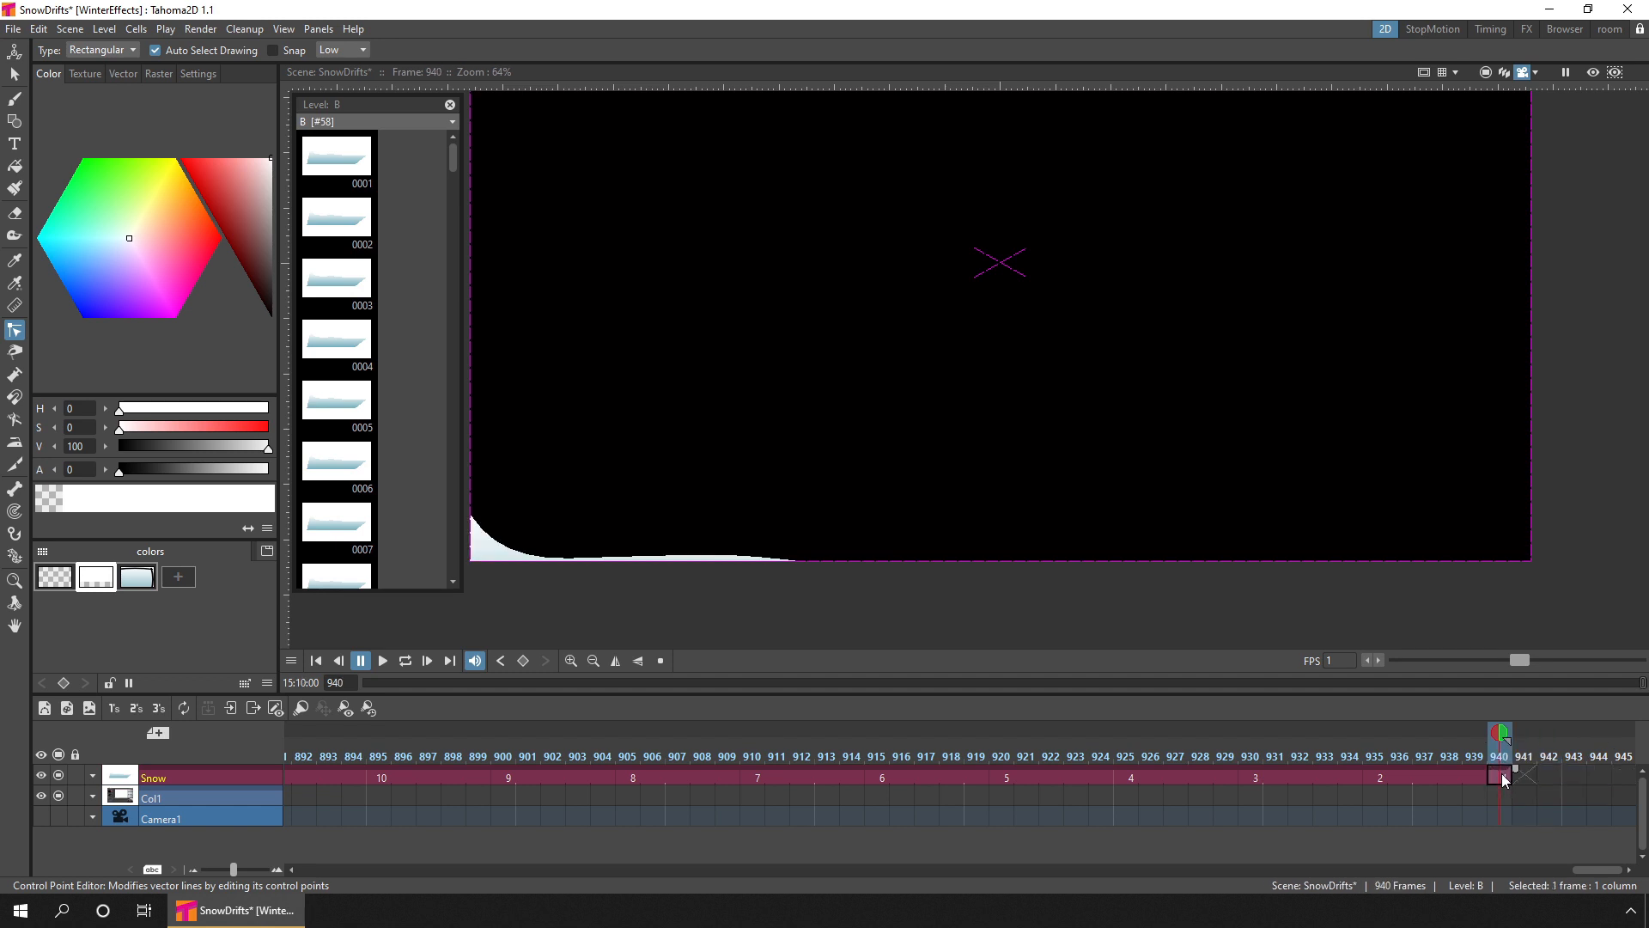
- Reframe the final cell at frame 940 to hold the melted drift 300 frames
{"action": "right_click", "coordinate": [1500, 776]}
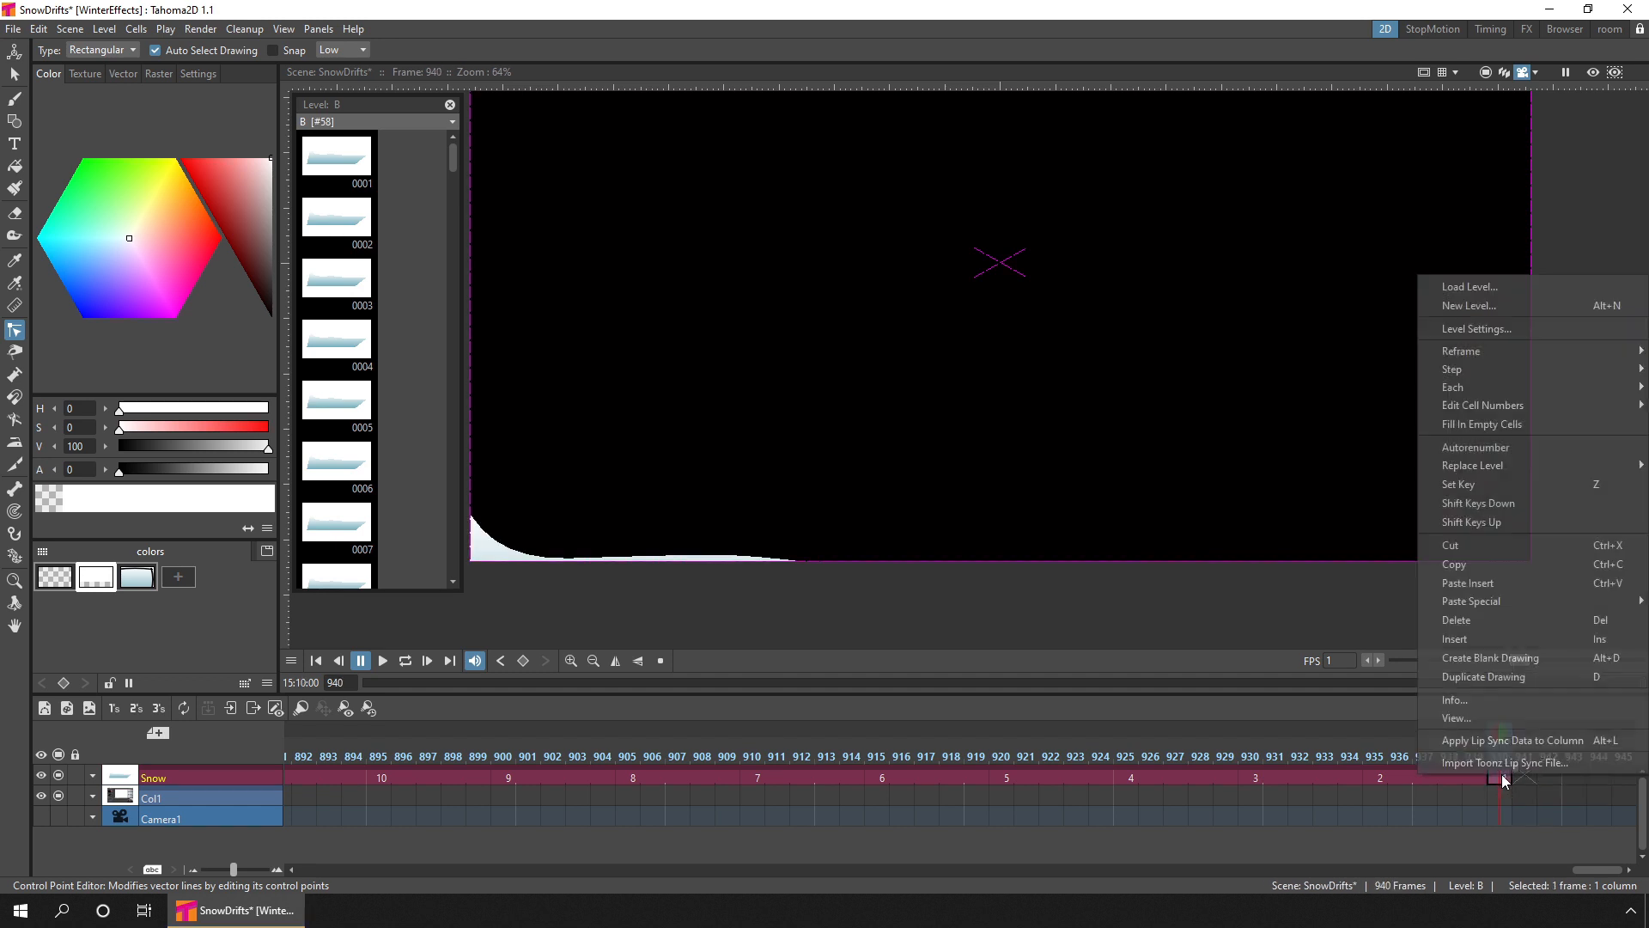
{"action": "mouse_move", "coordinate": [1462, 351]}
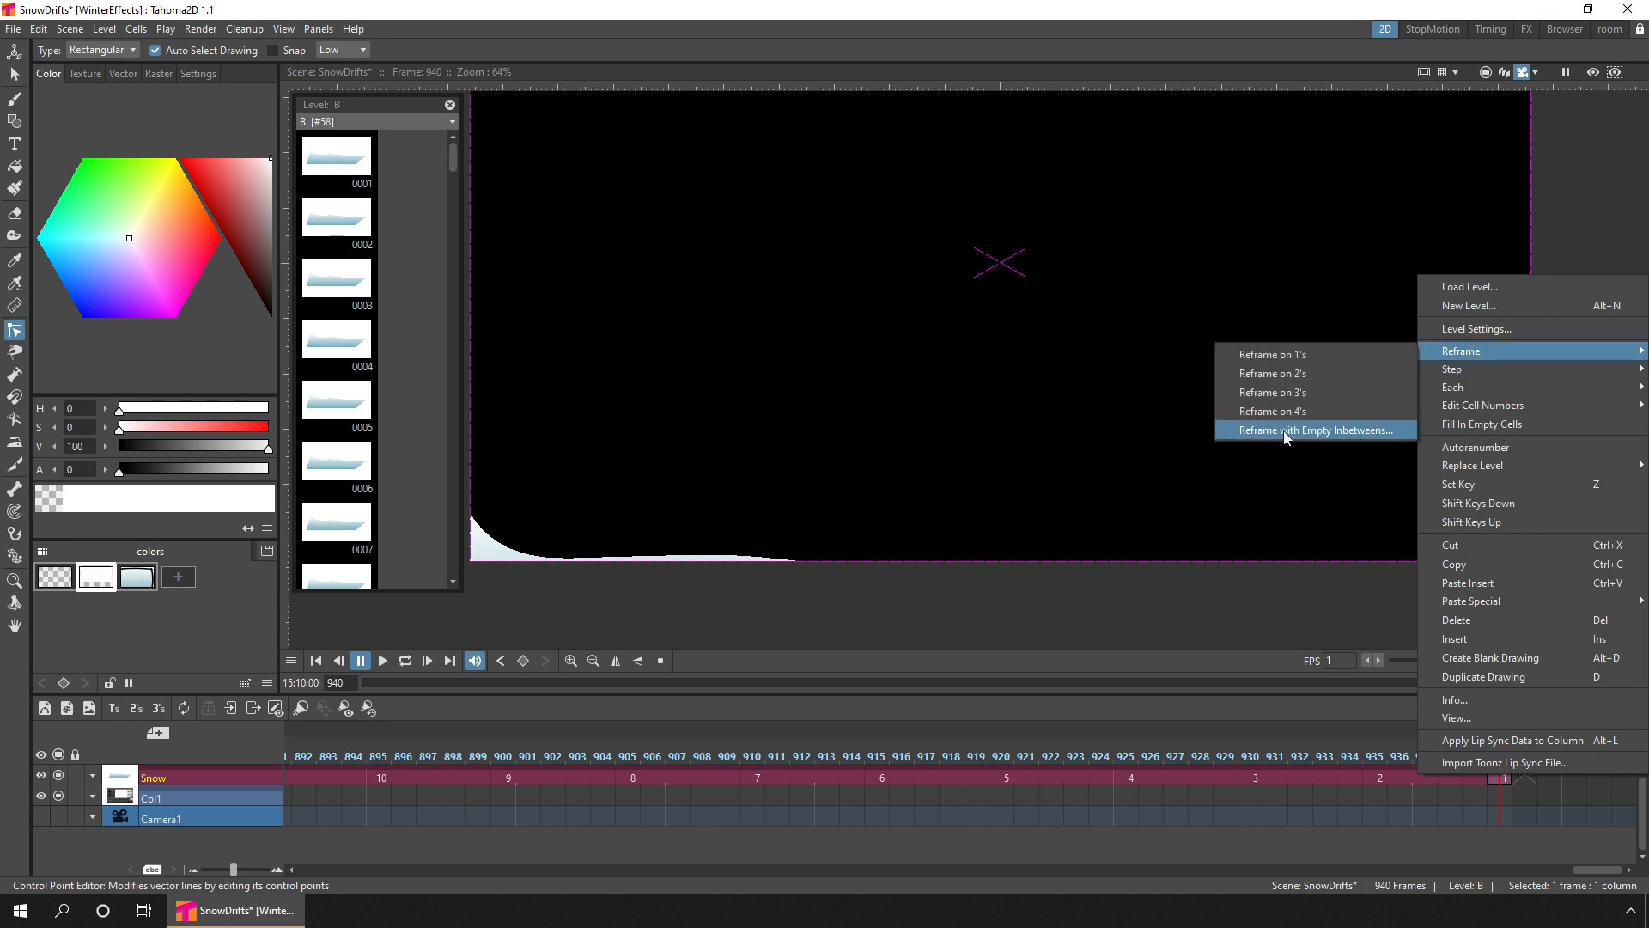
{"action": "left_click", "coordinate": [1312, 430]}
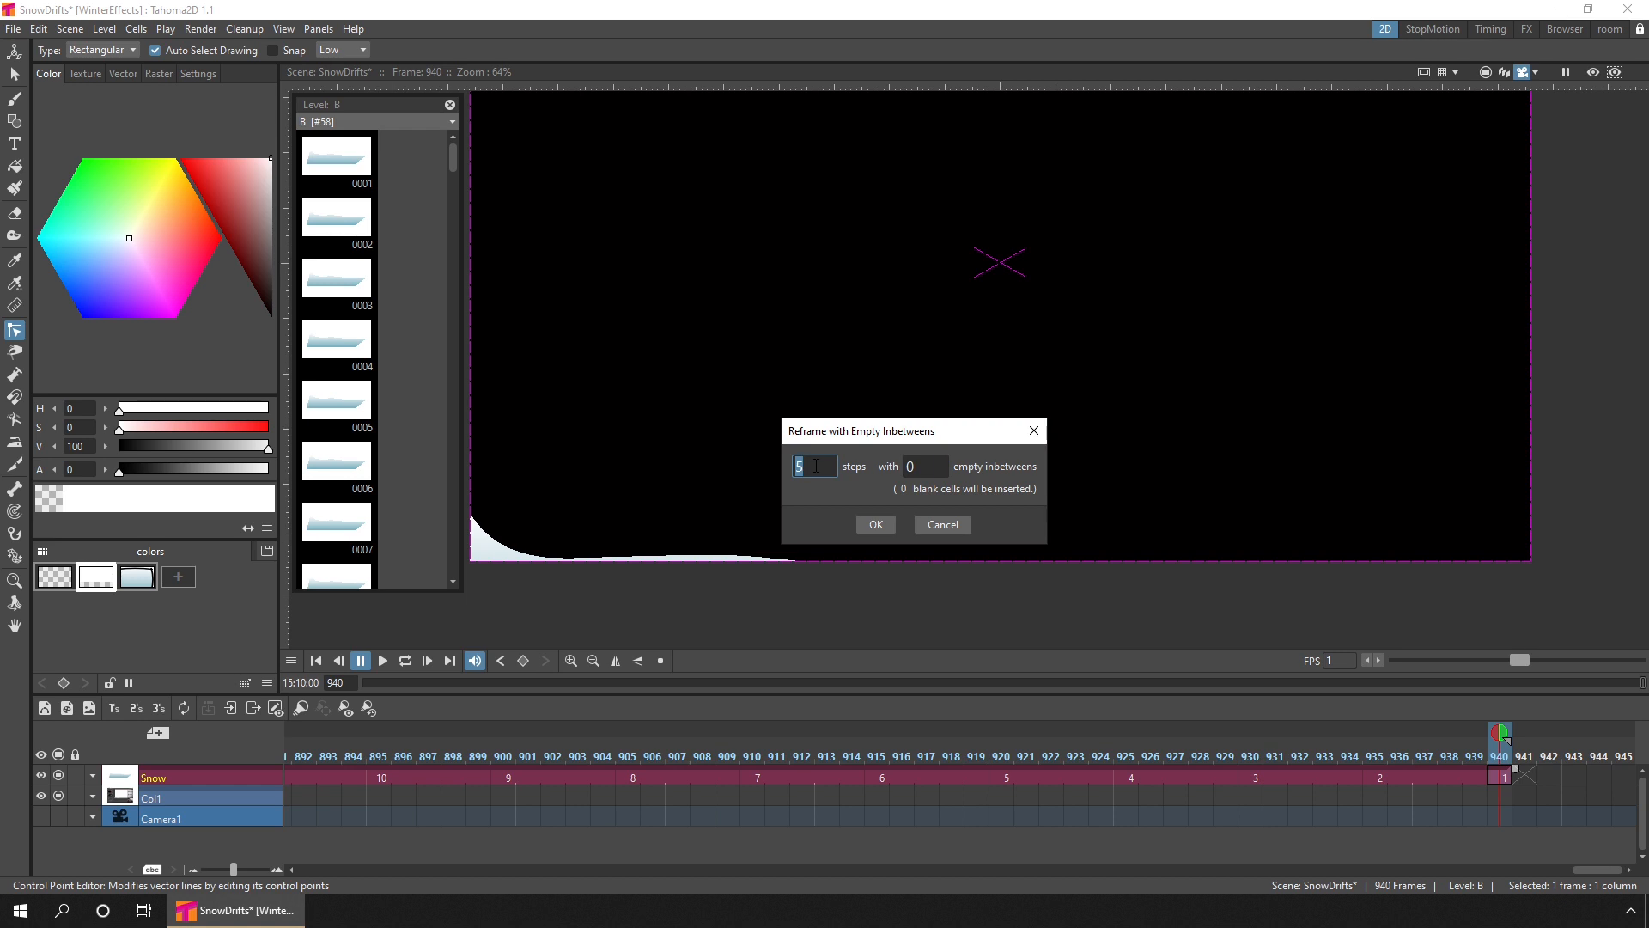
{"action": "type", "text": "3"}
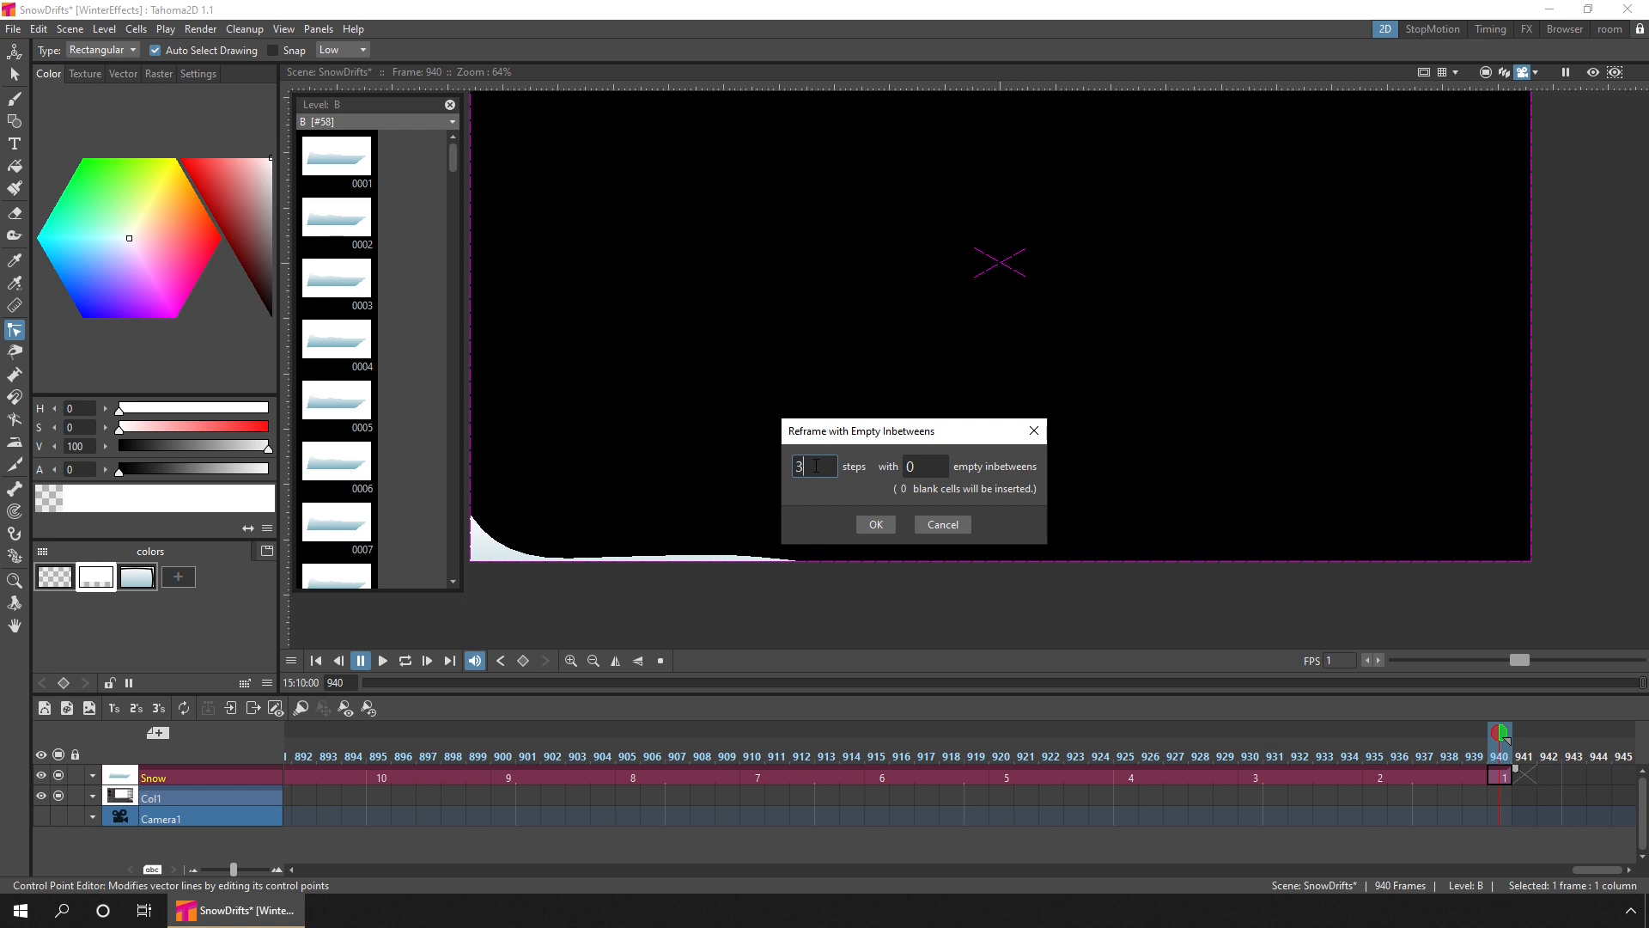
{"action": "type", "text": "00"}
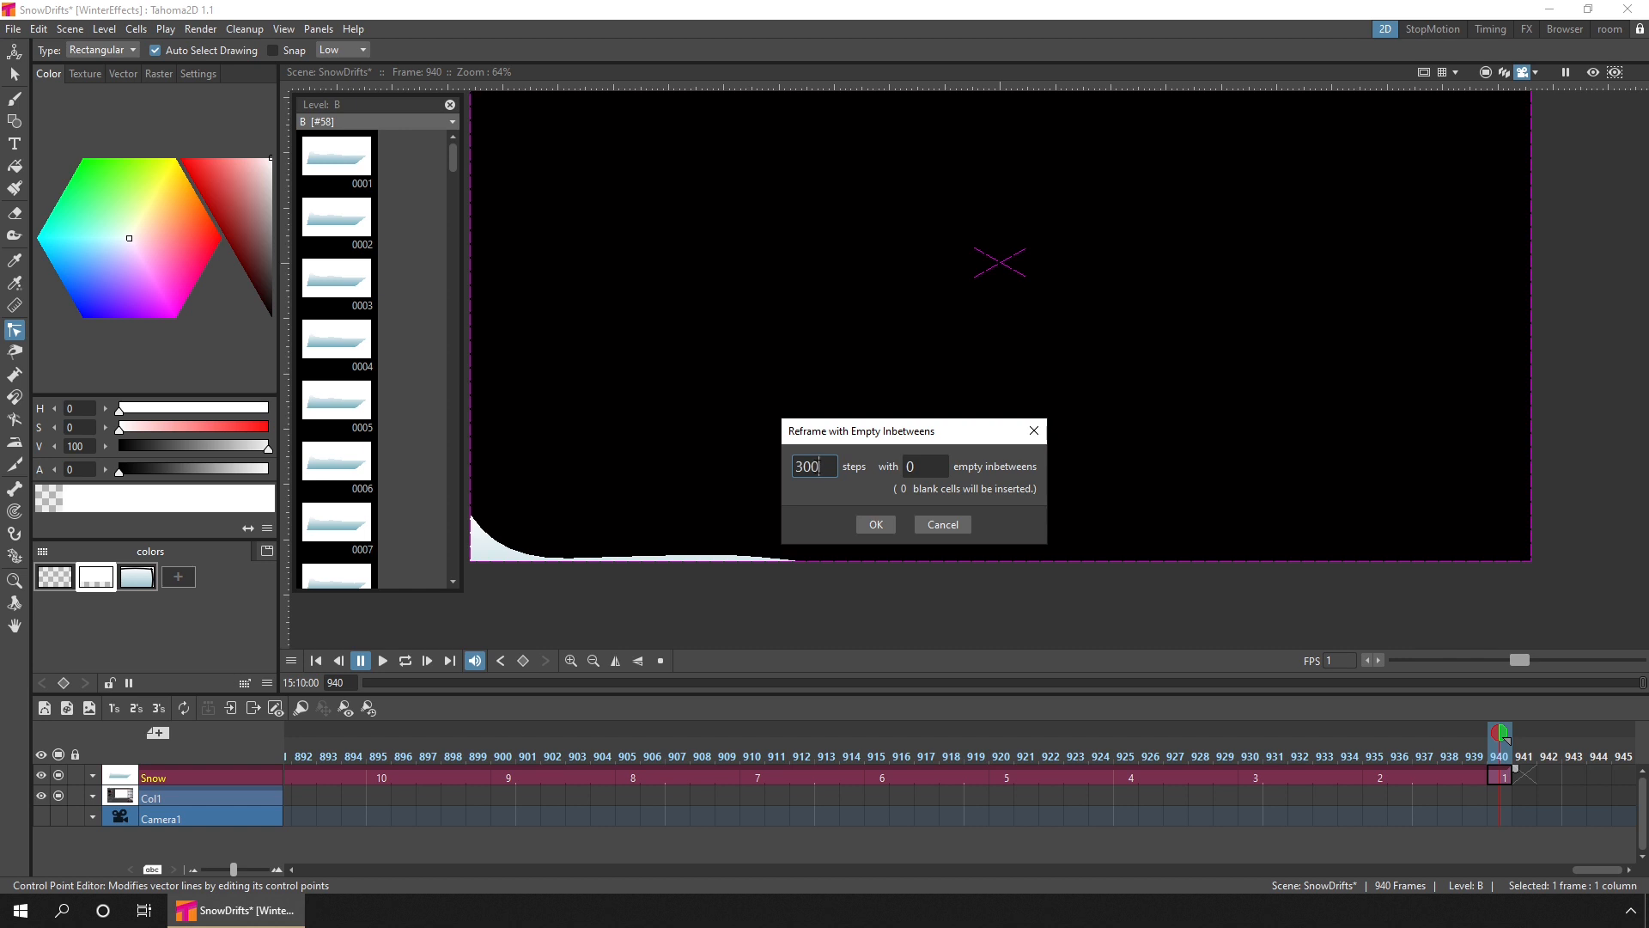
{"action": "left_click", "coordinate": [874, 524]}
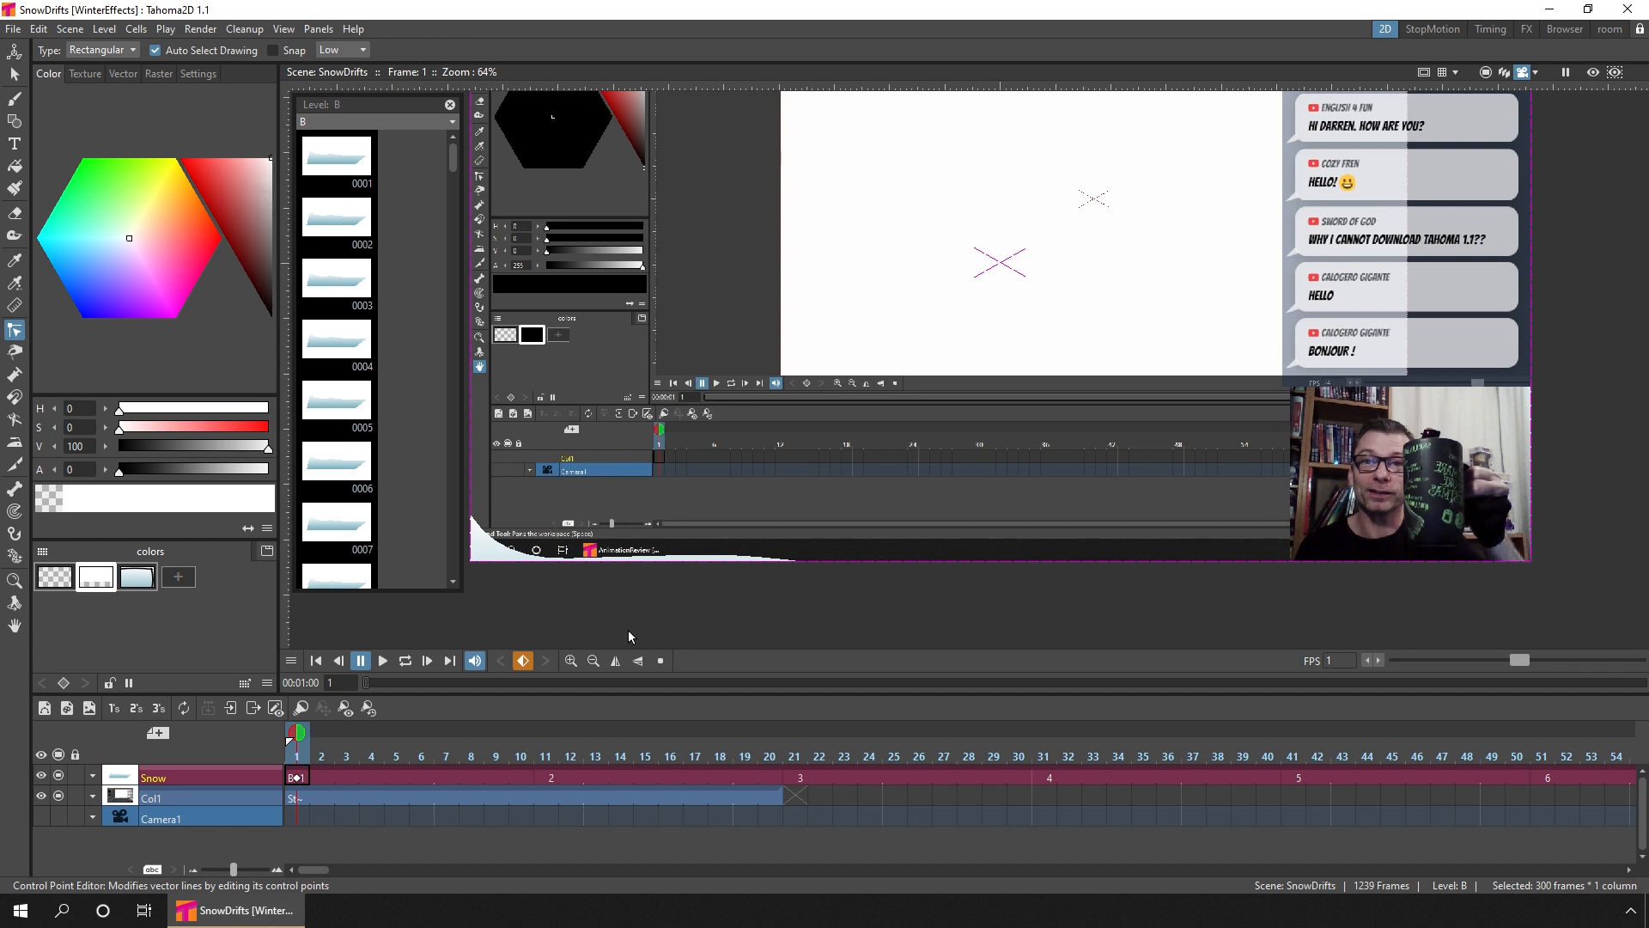
{"action": "mouse_move", "coordinate": [1279, 463]}
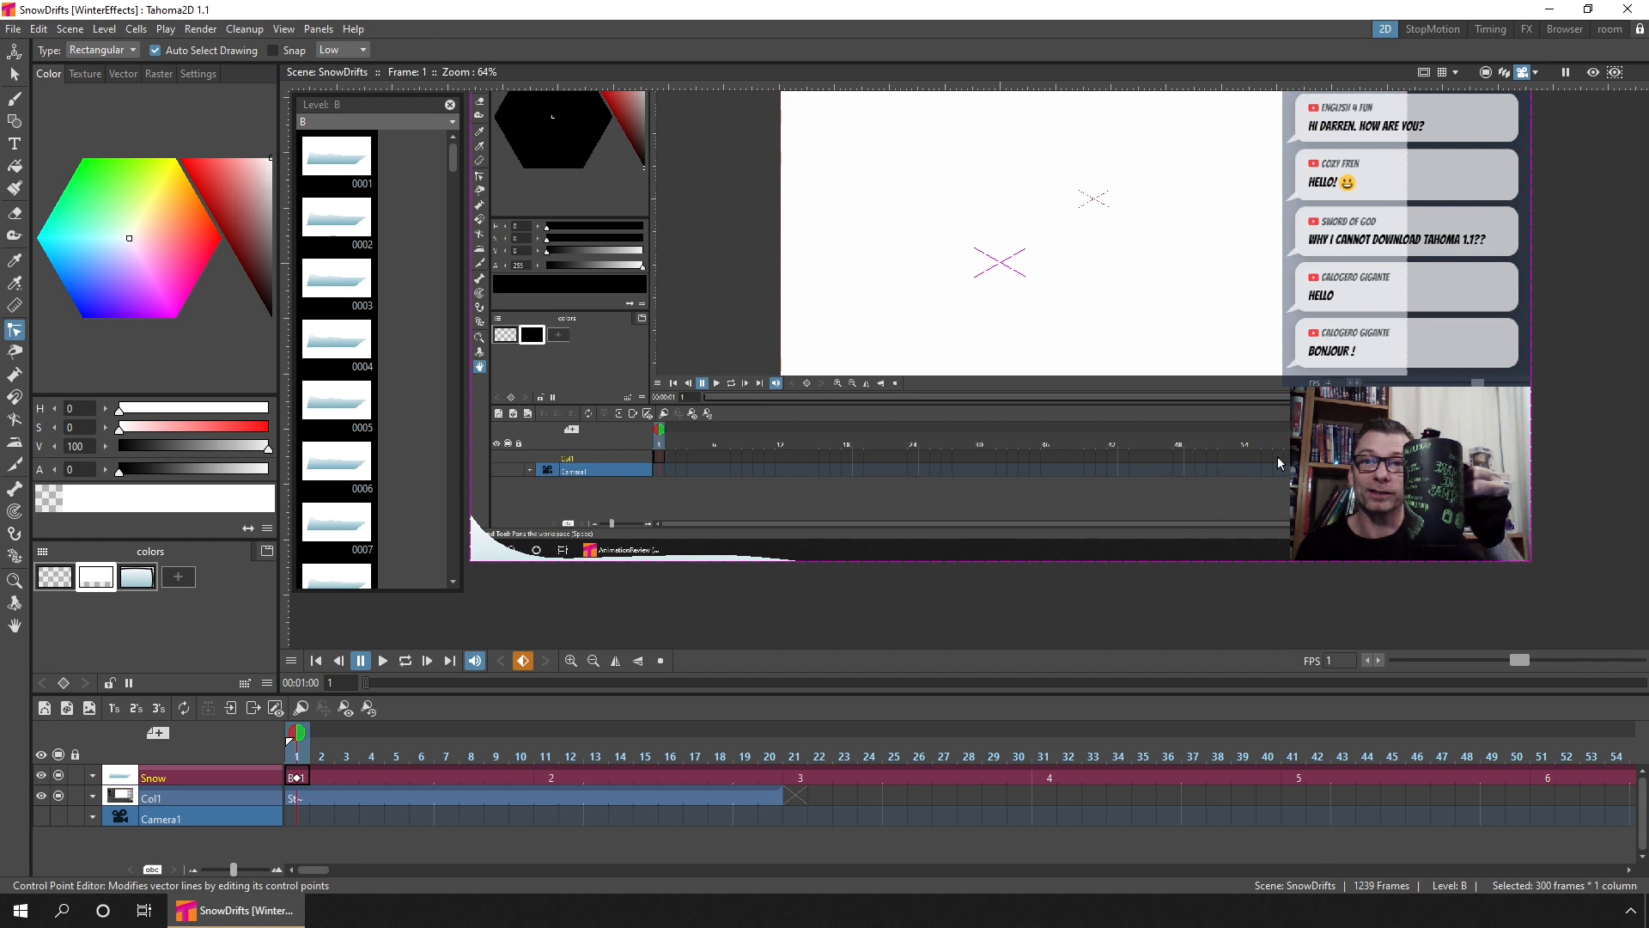